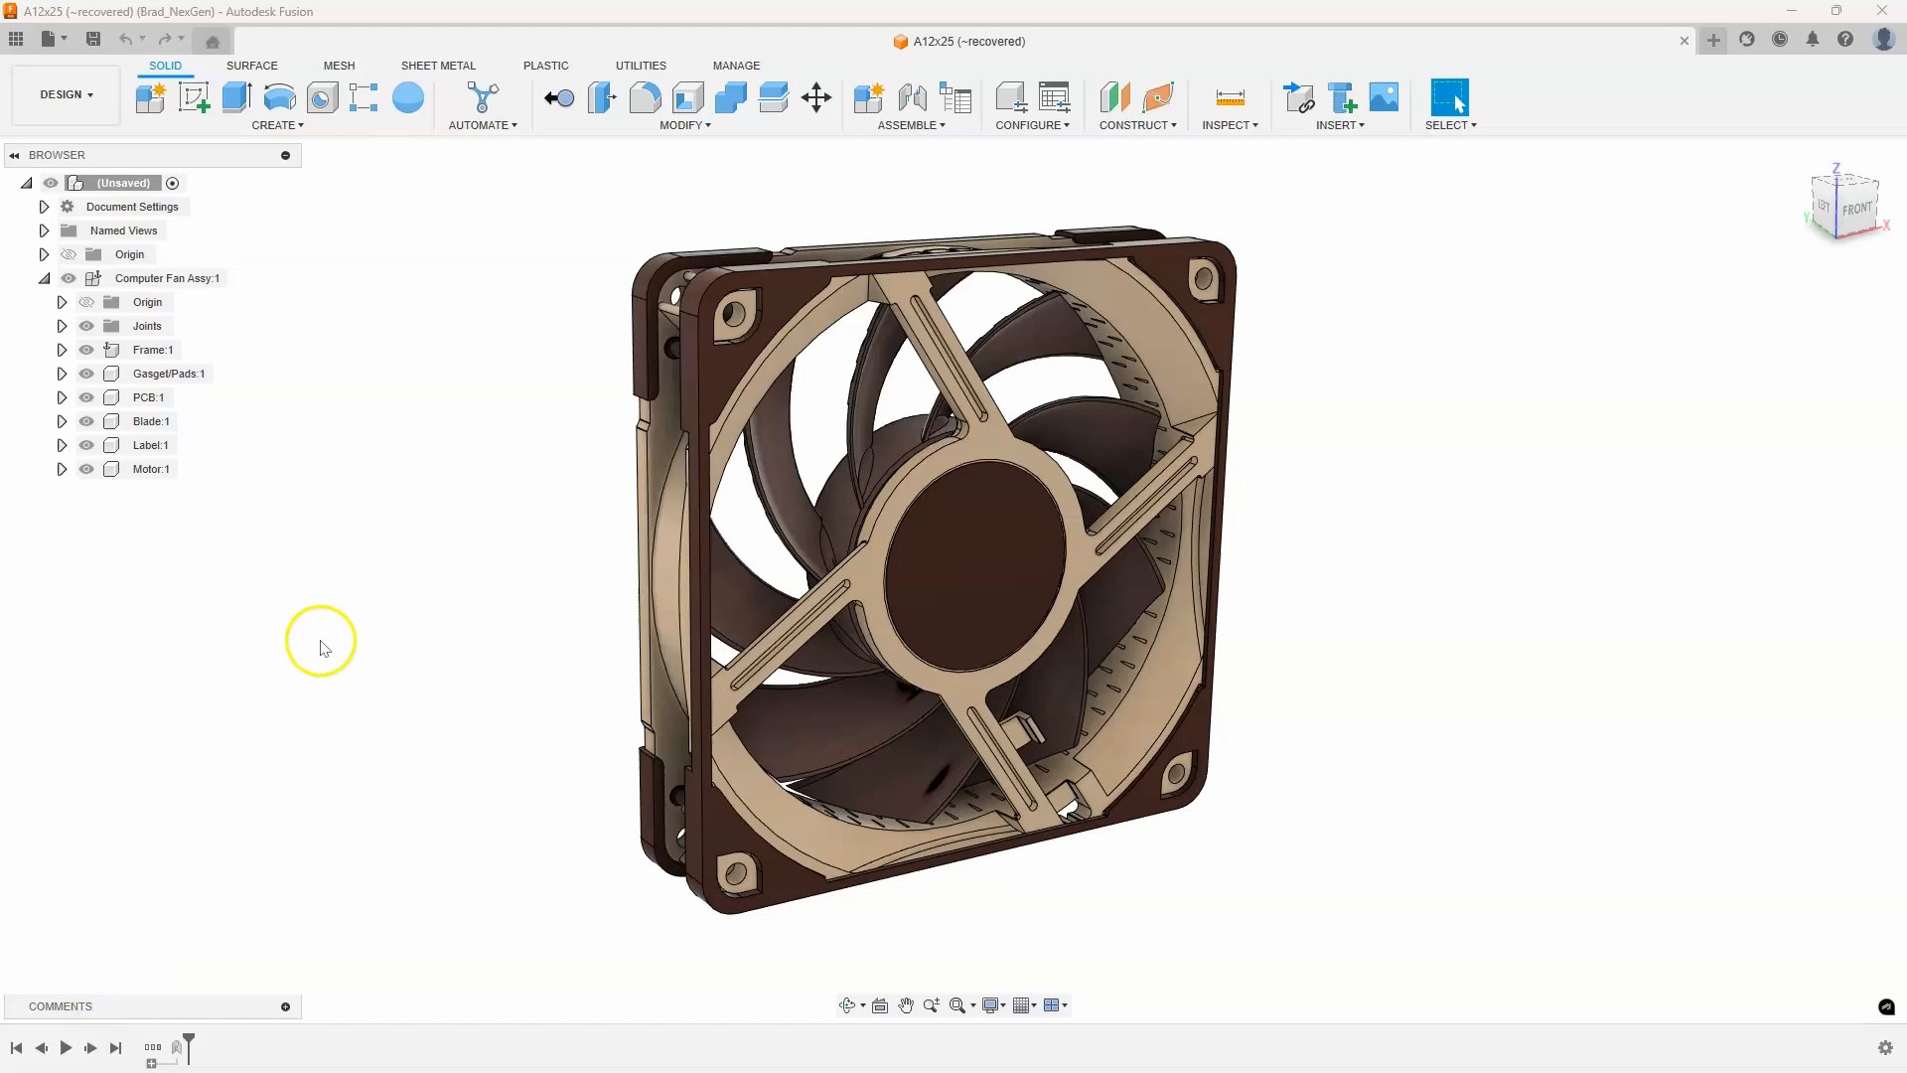
mouse_move(298, 435)
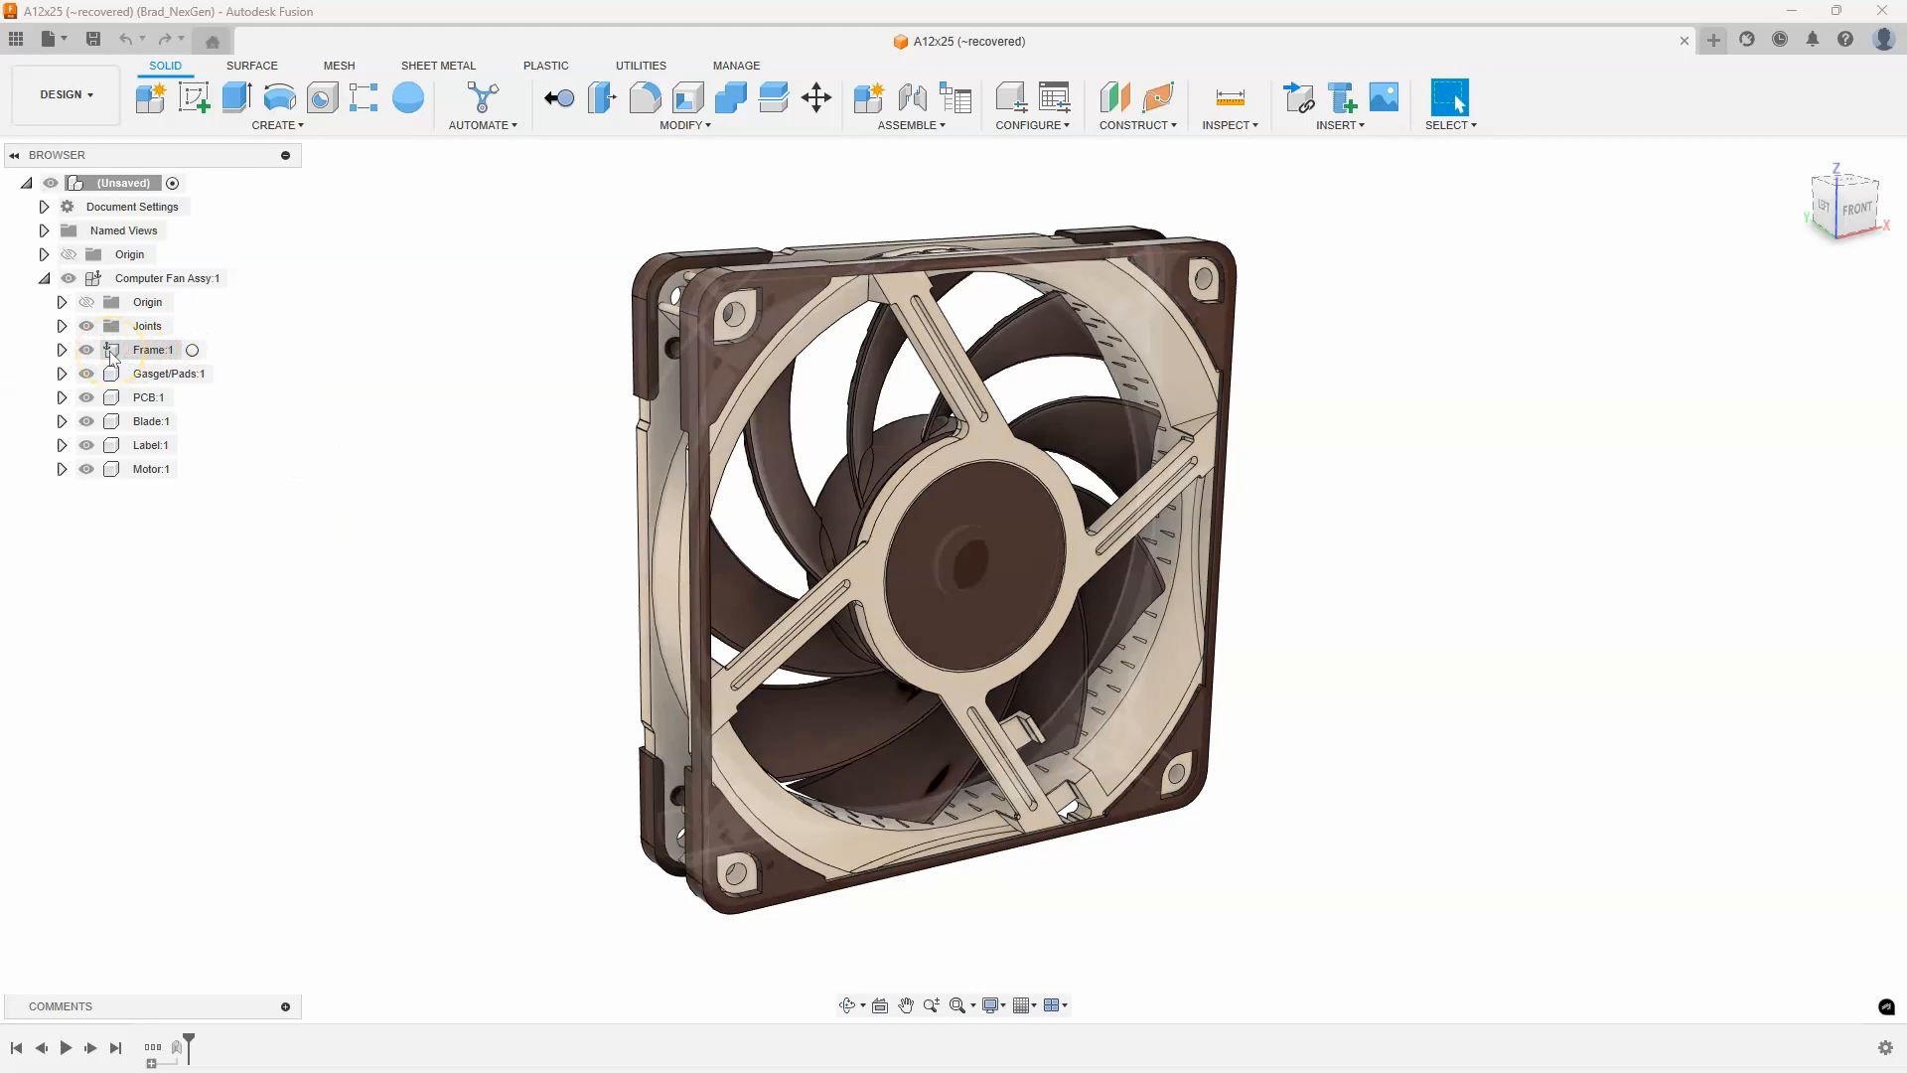
mouse_move(150, 351)
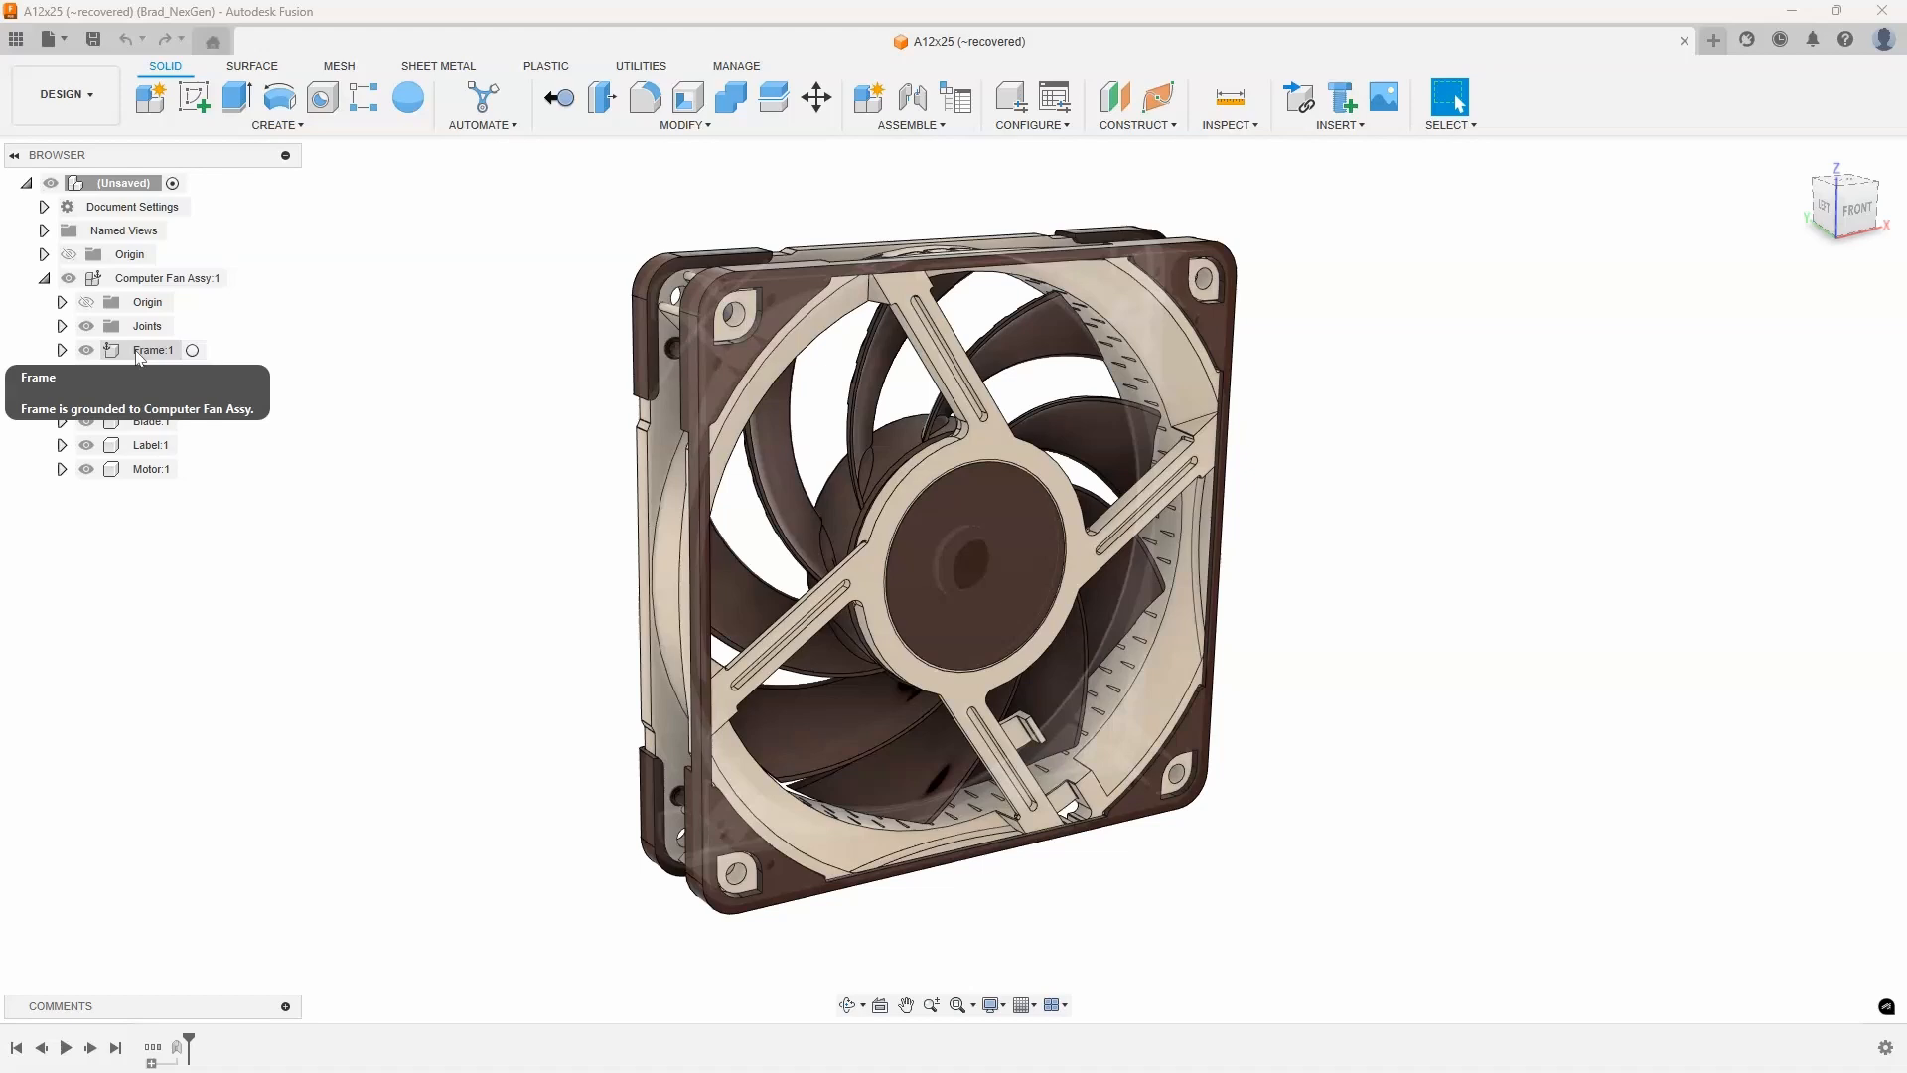
mouse_move(137, 357)
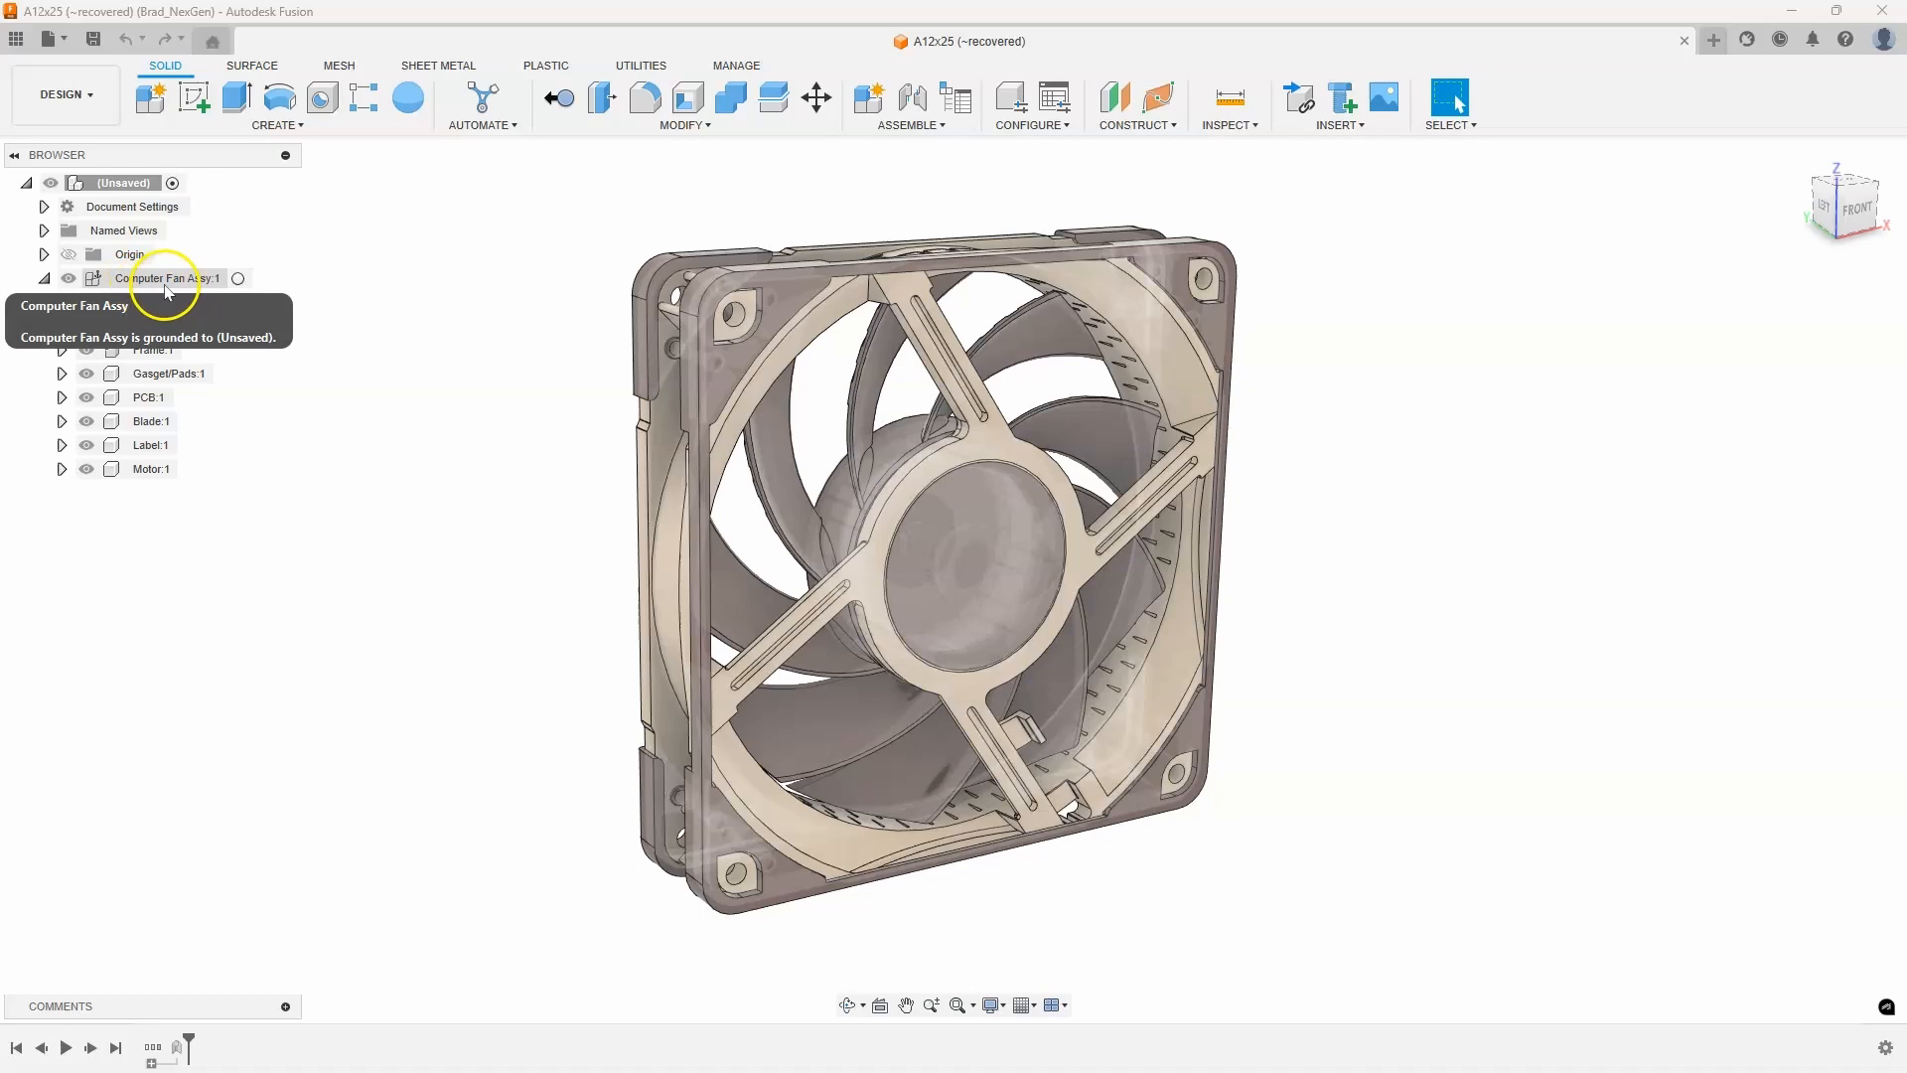
mouse_move(121, 280)
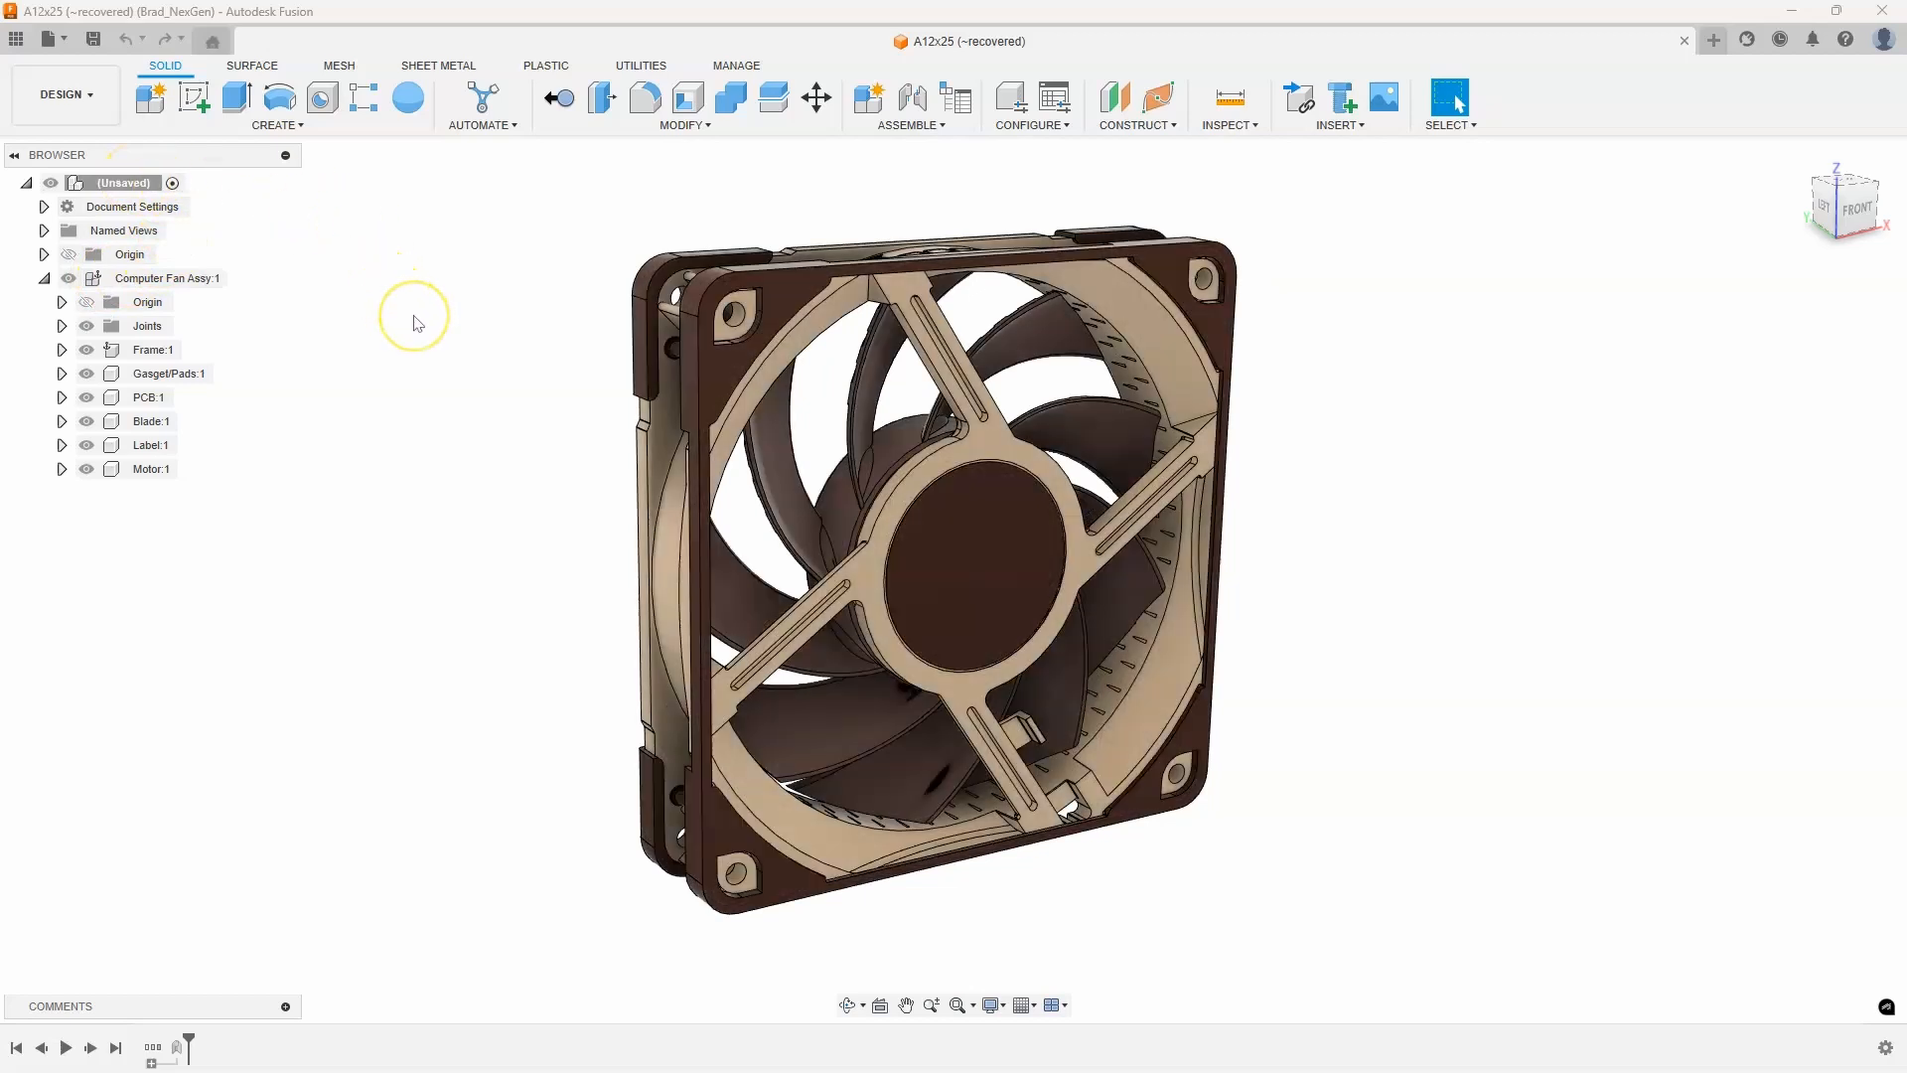
mouse_move(818, 180)
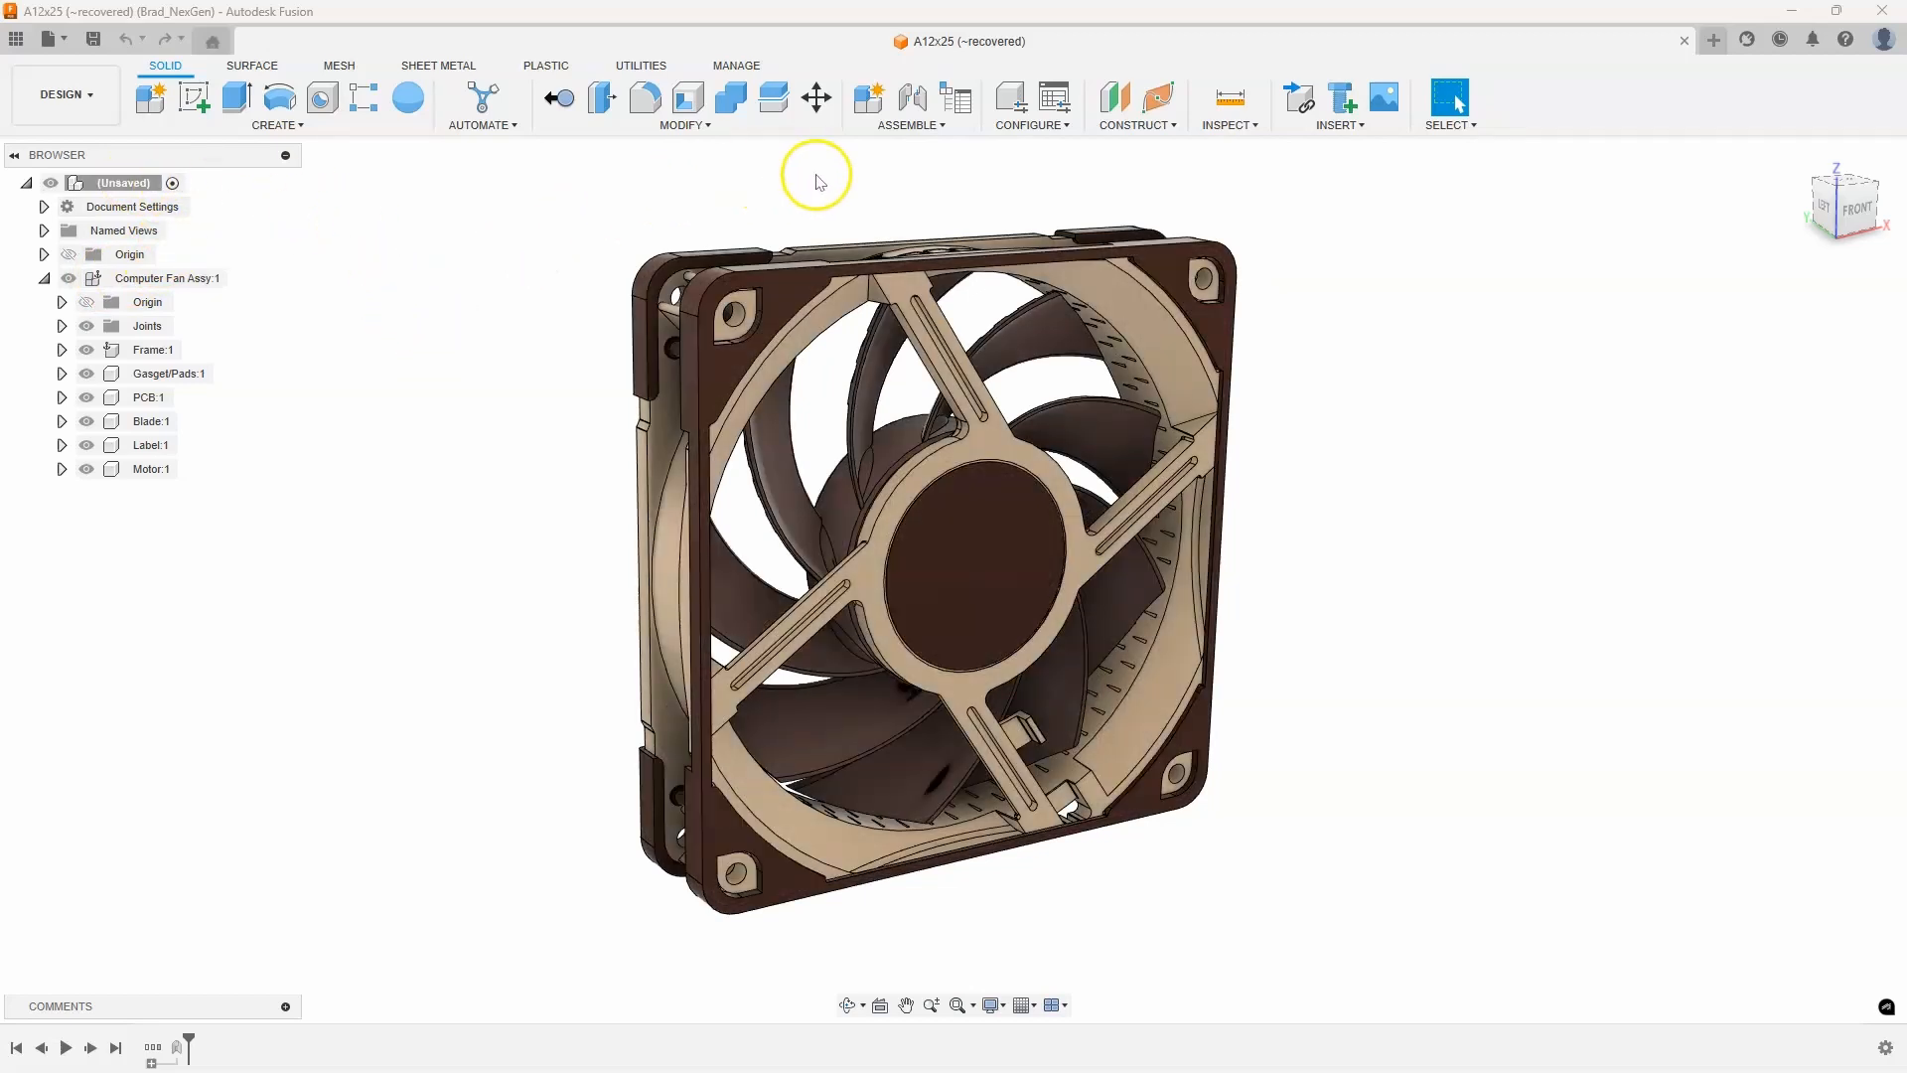
Start a blank design and add a top-level component named Lunch Box Assy
left_click(909, 106)
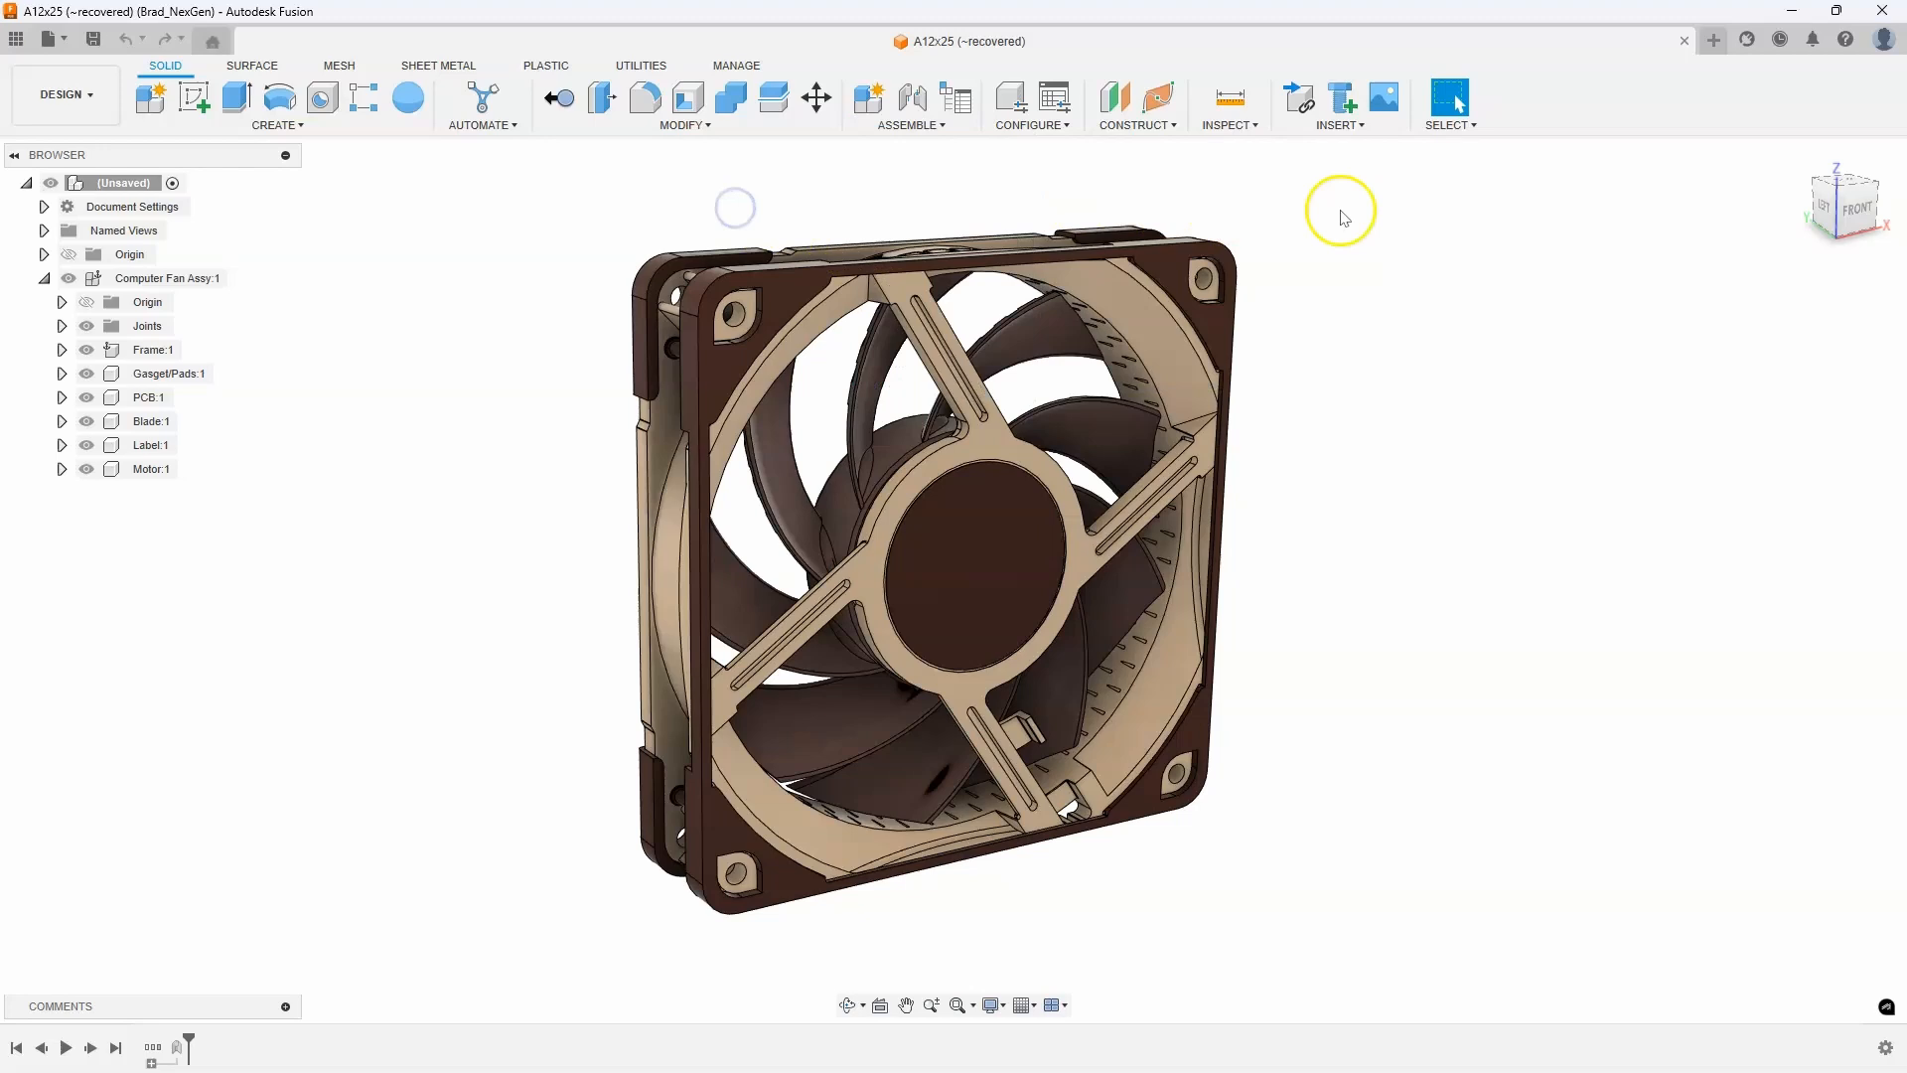
left_click(1713, 40)
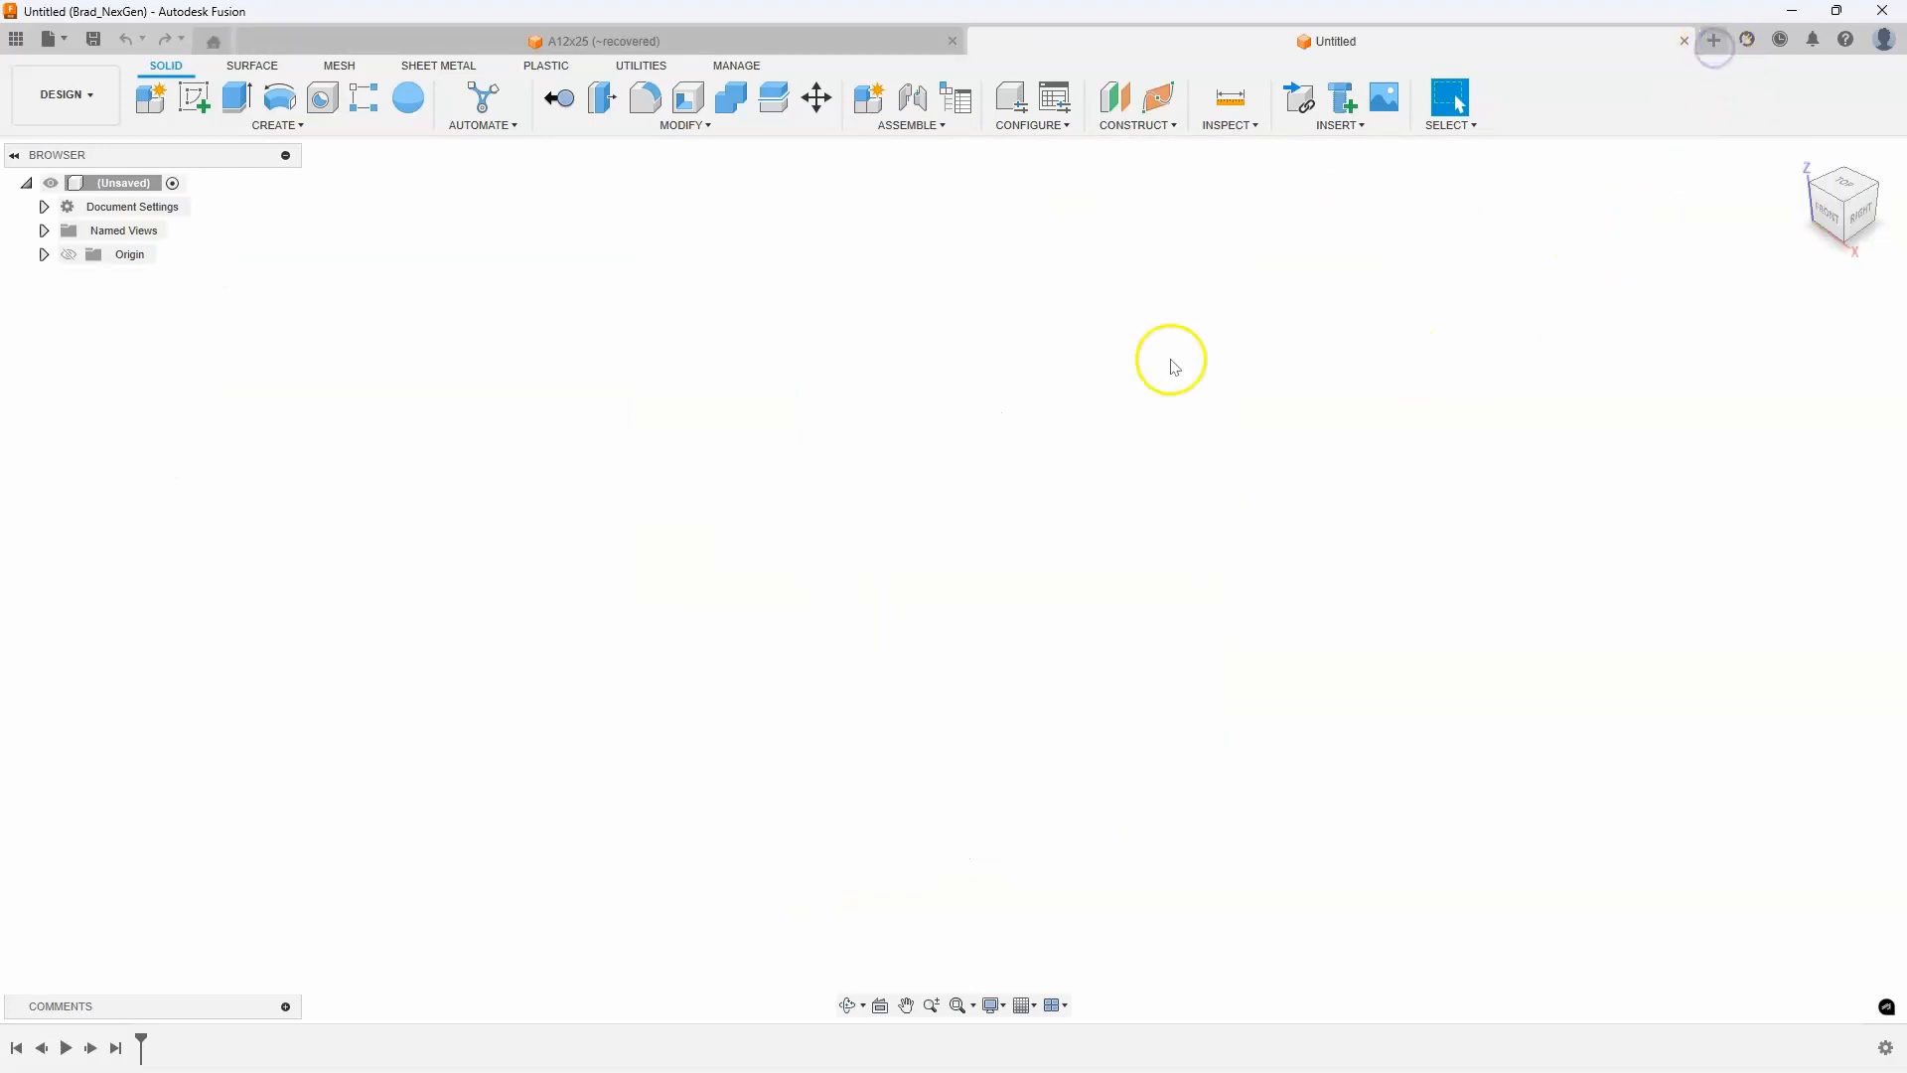
mouse_move(440, 296)
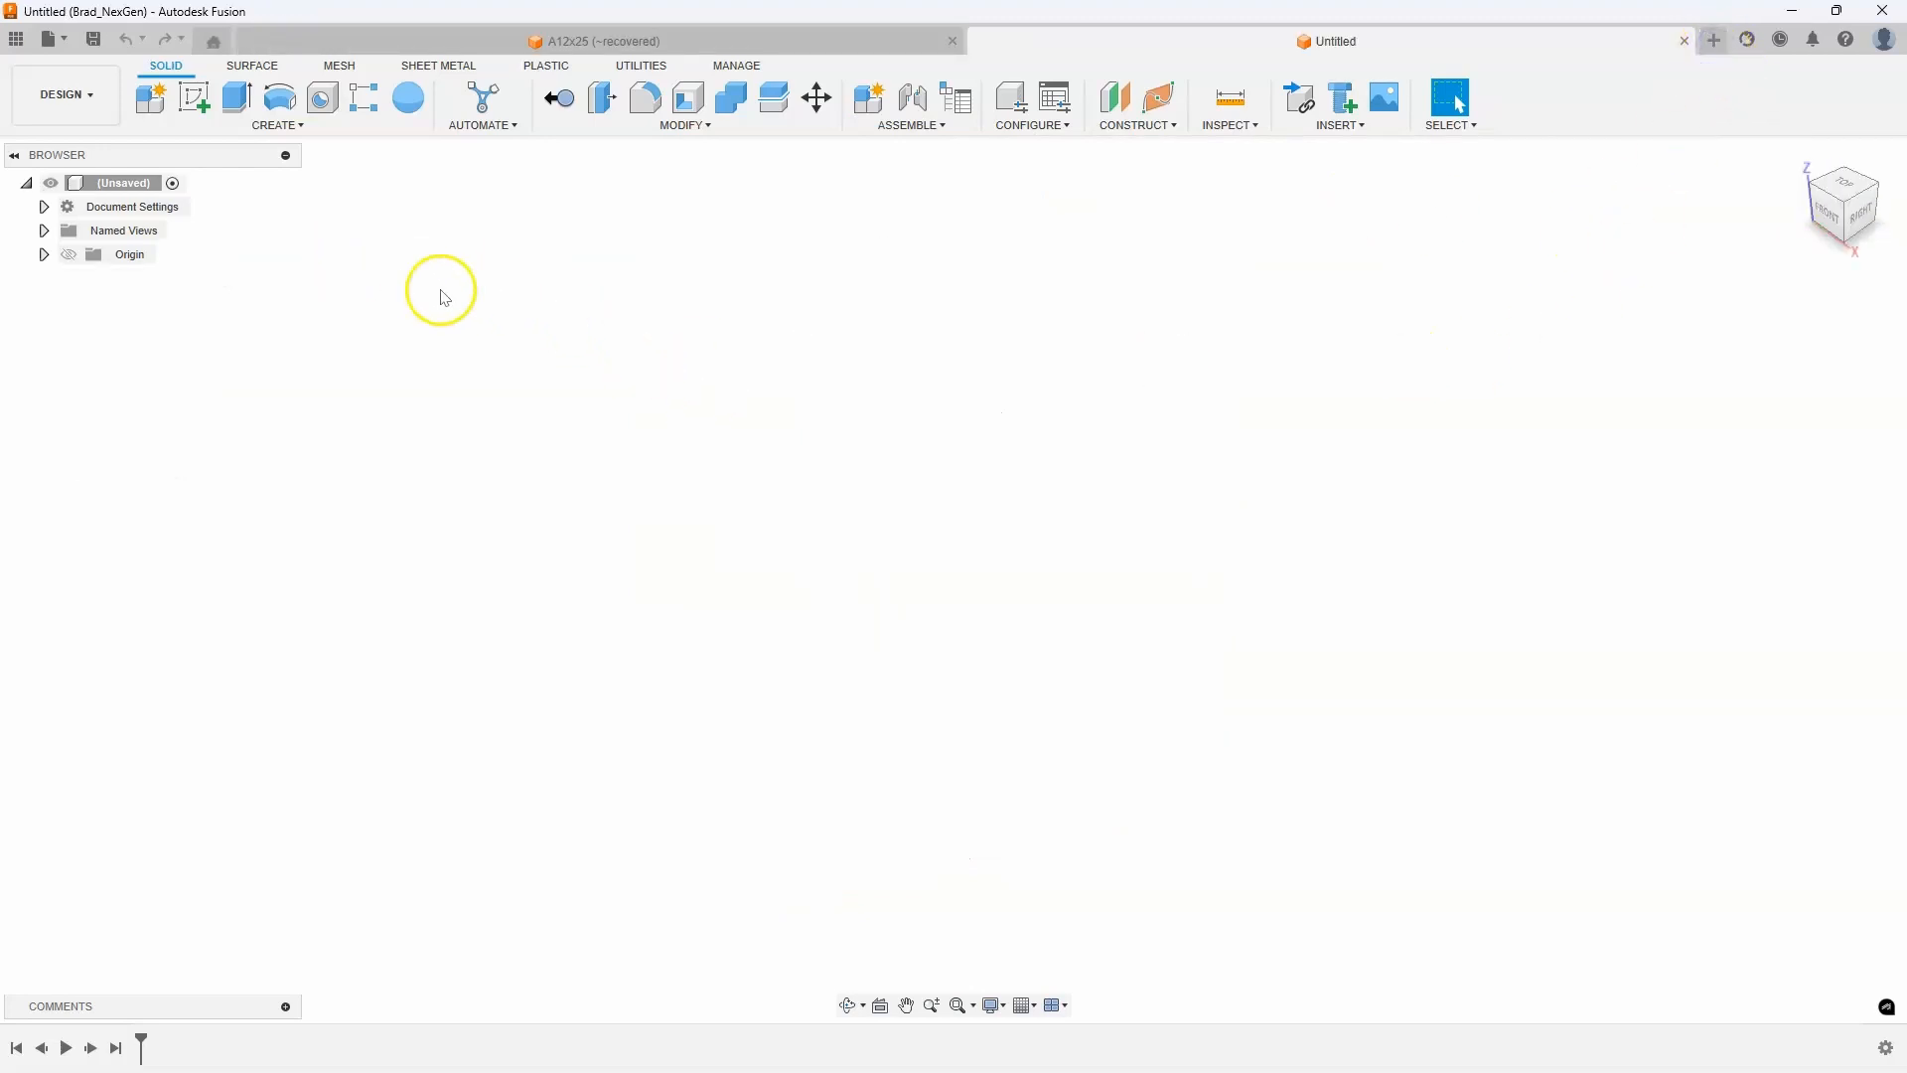
mouse_move(258, 278)
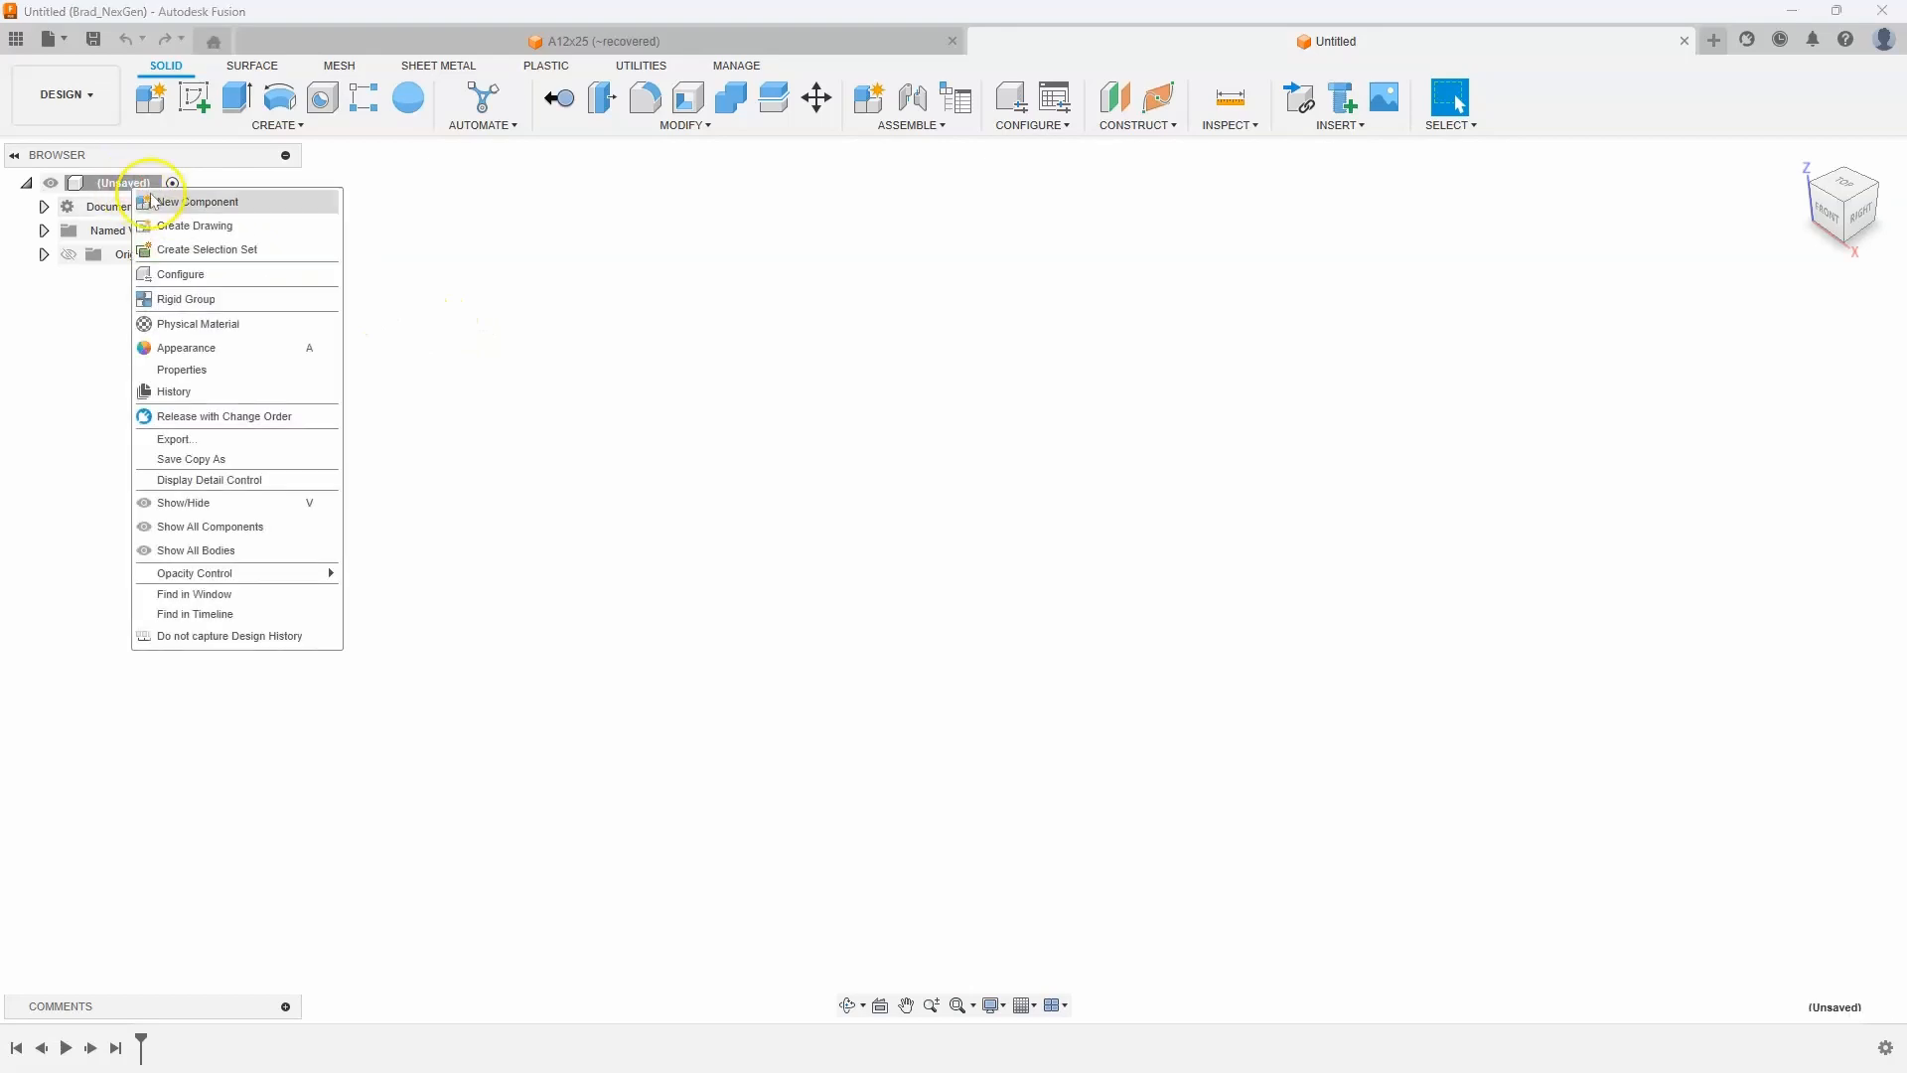
left_click(203, 201)
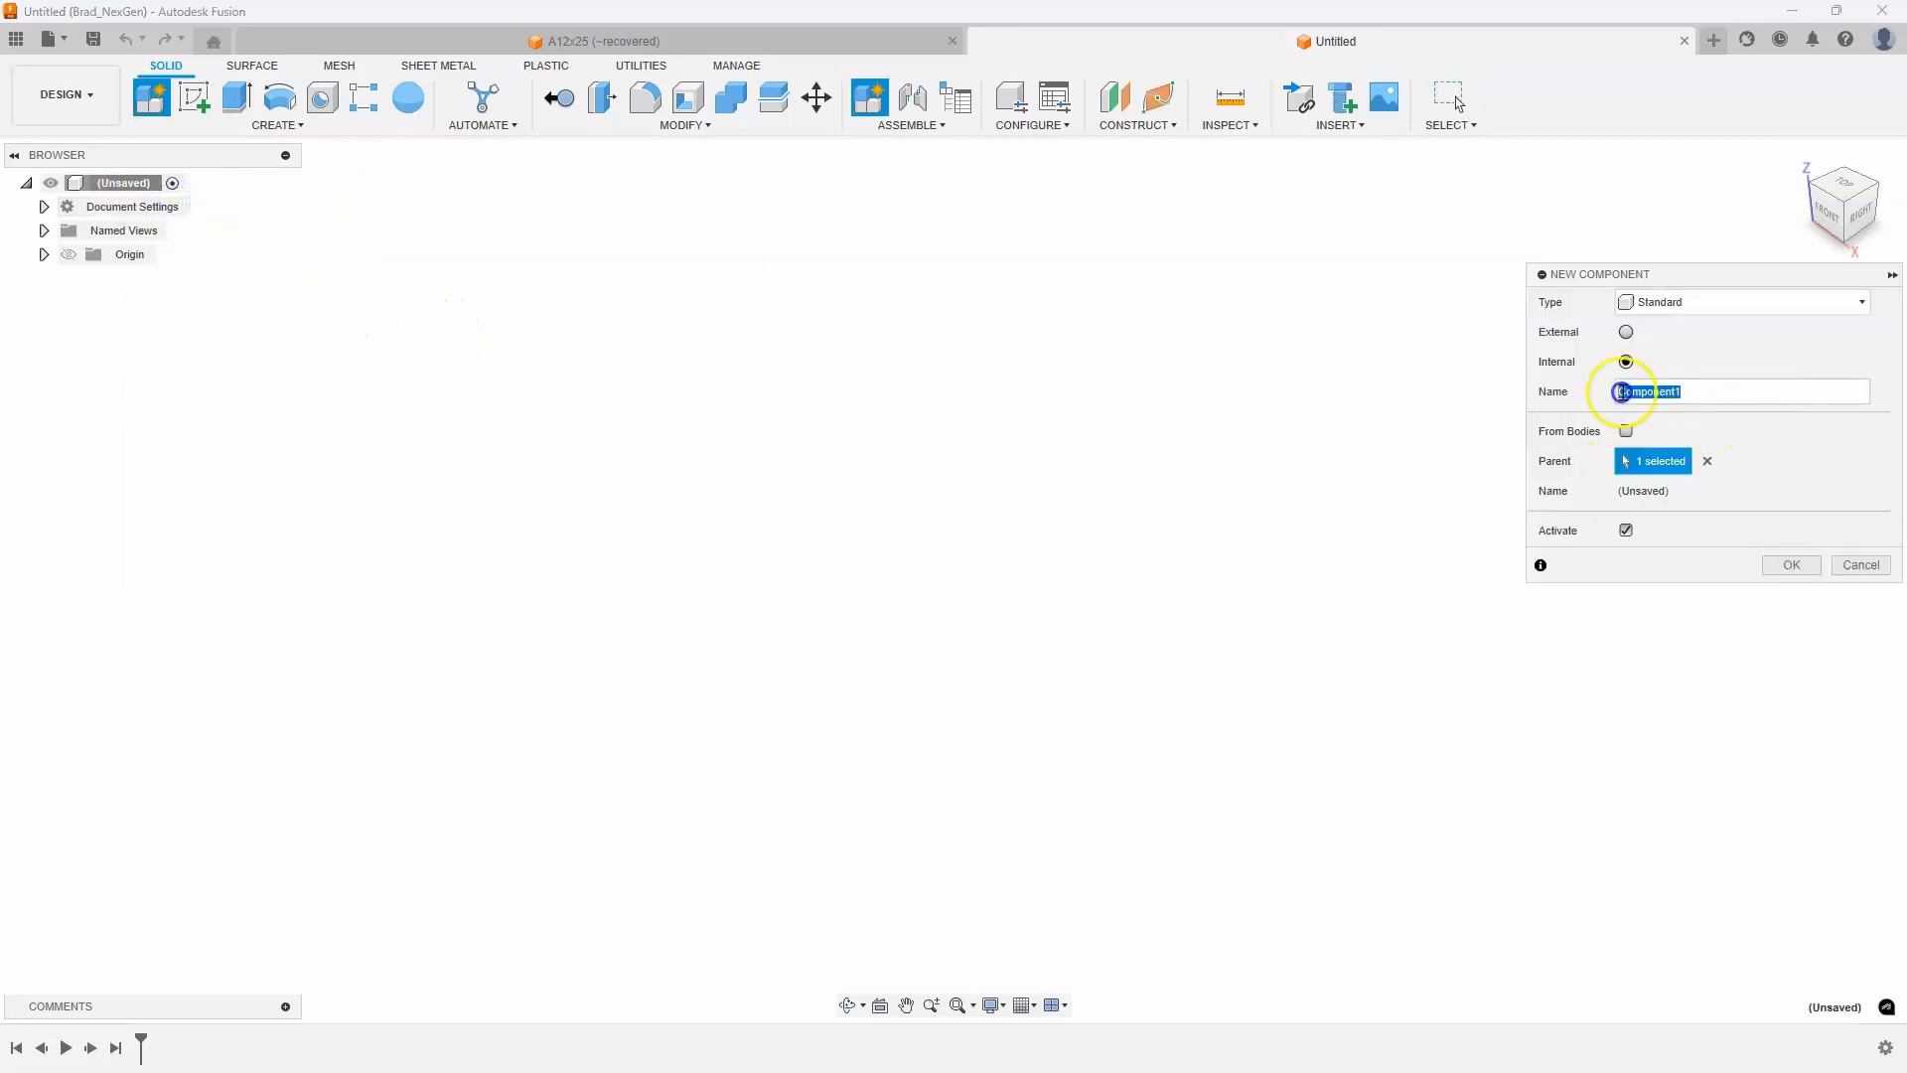
type("Lunch Box Assy")
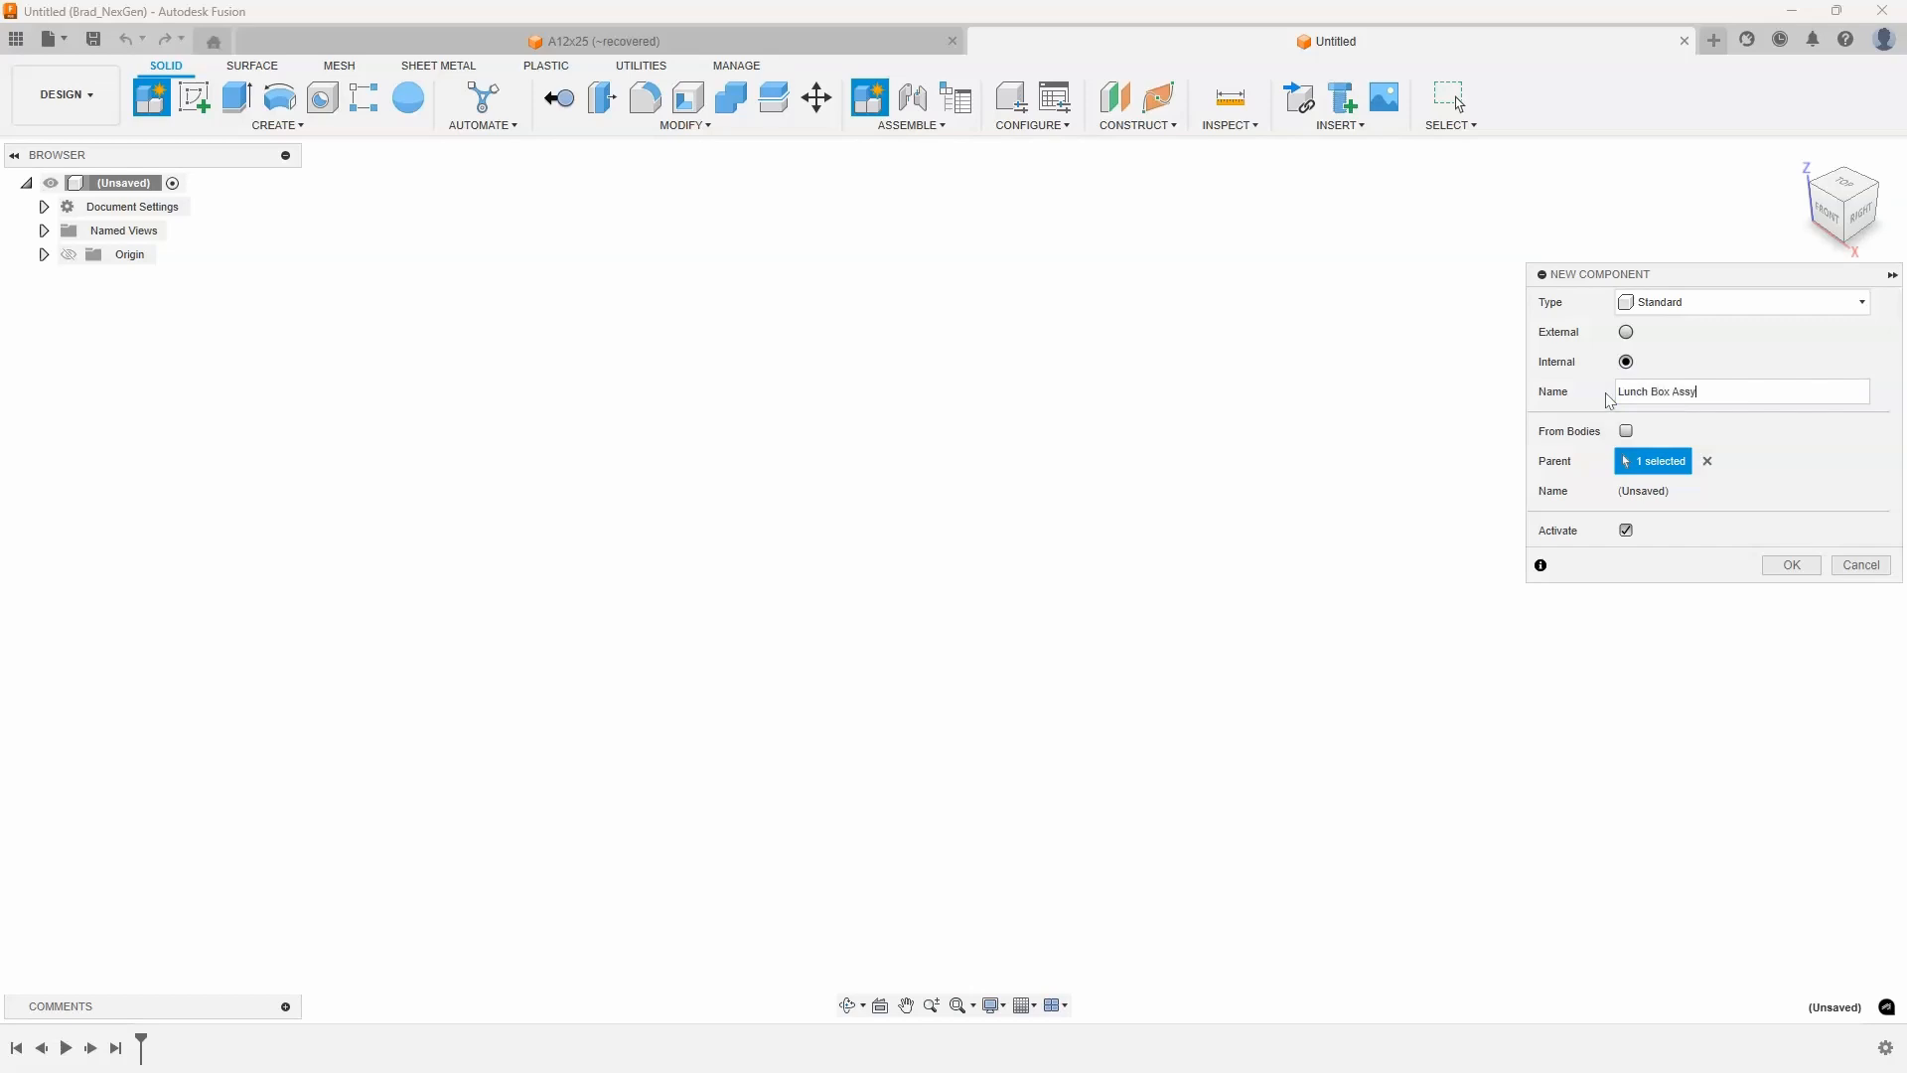
left_click(1788, 564)
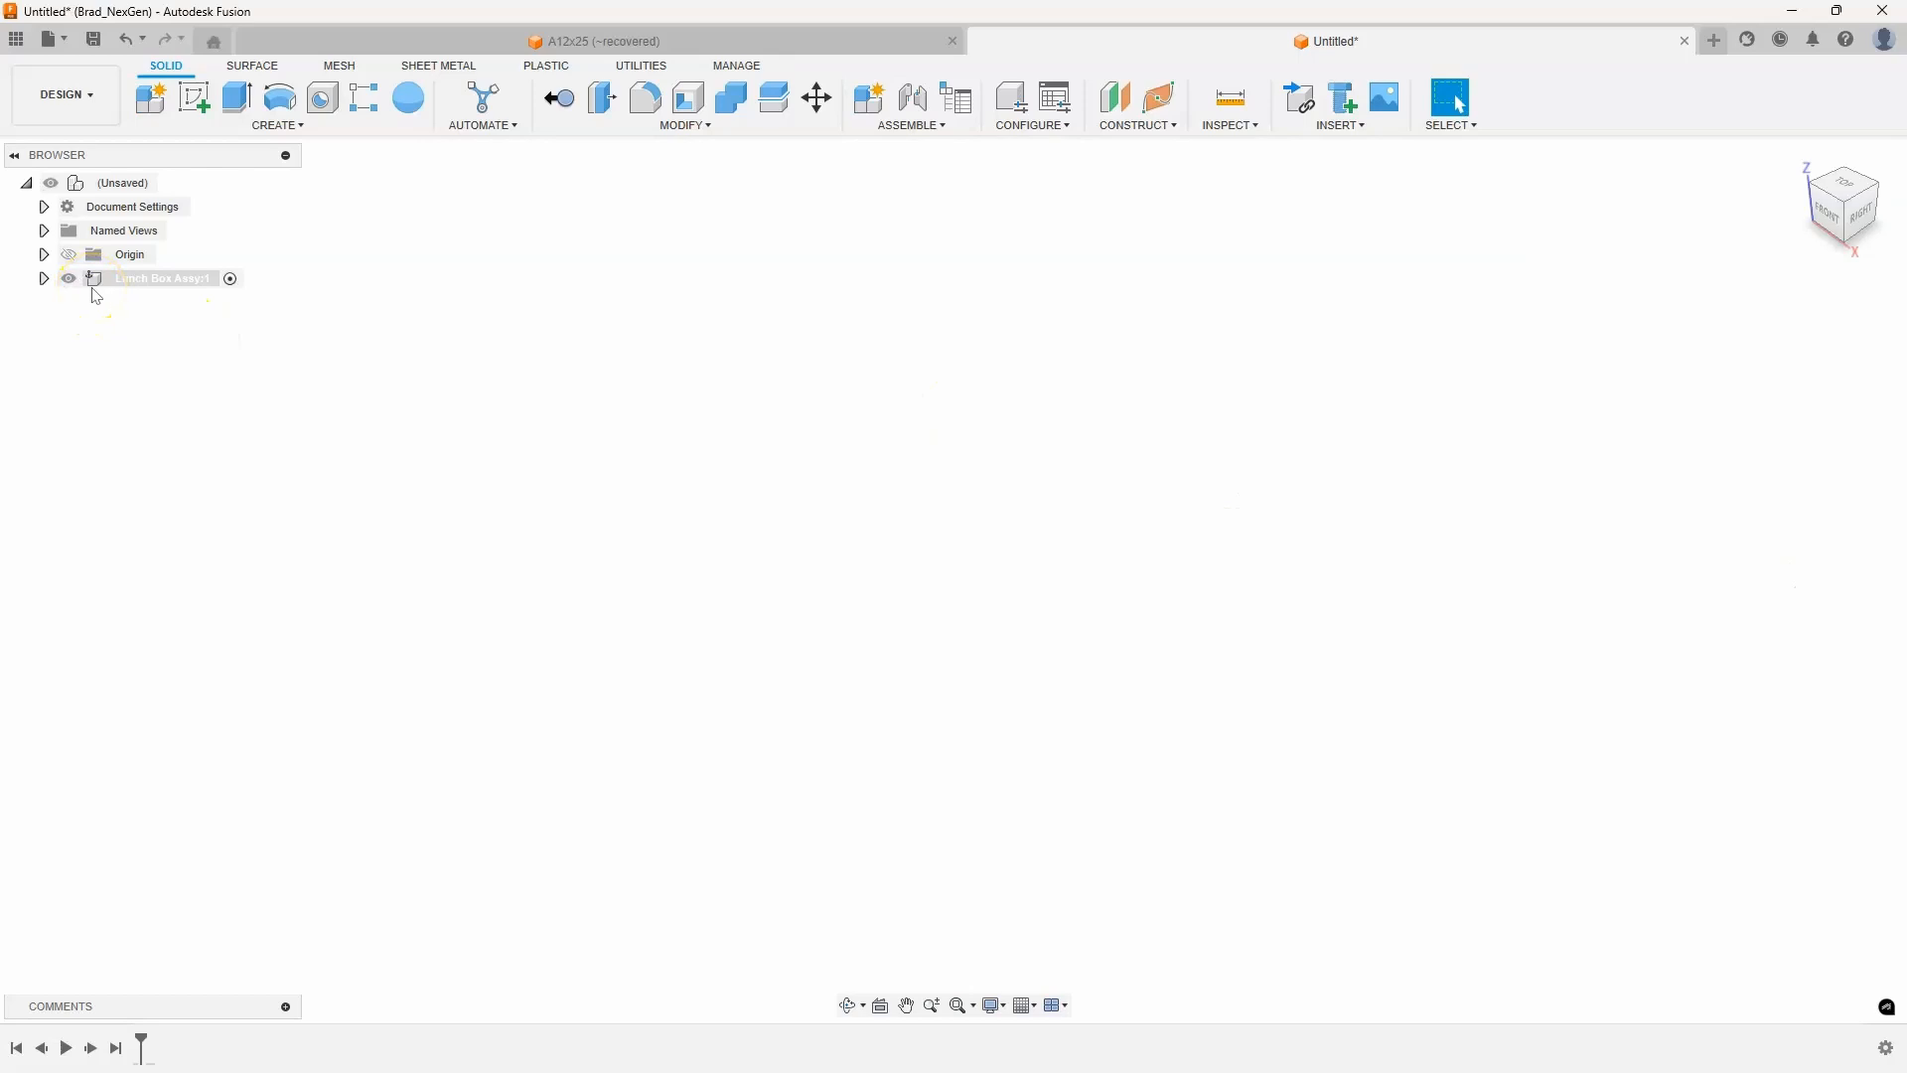
mouse_move(162, 281)
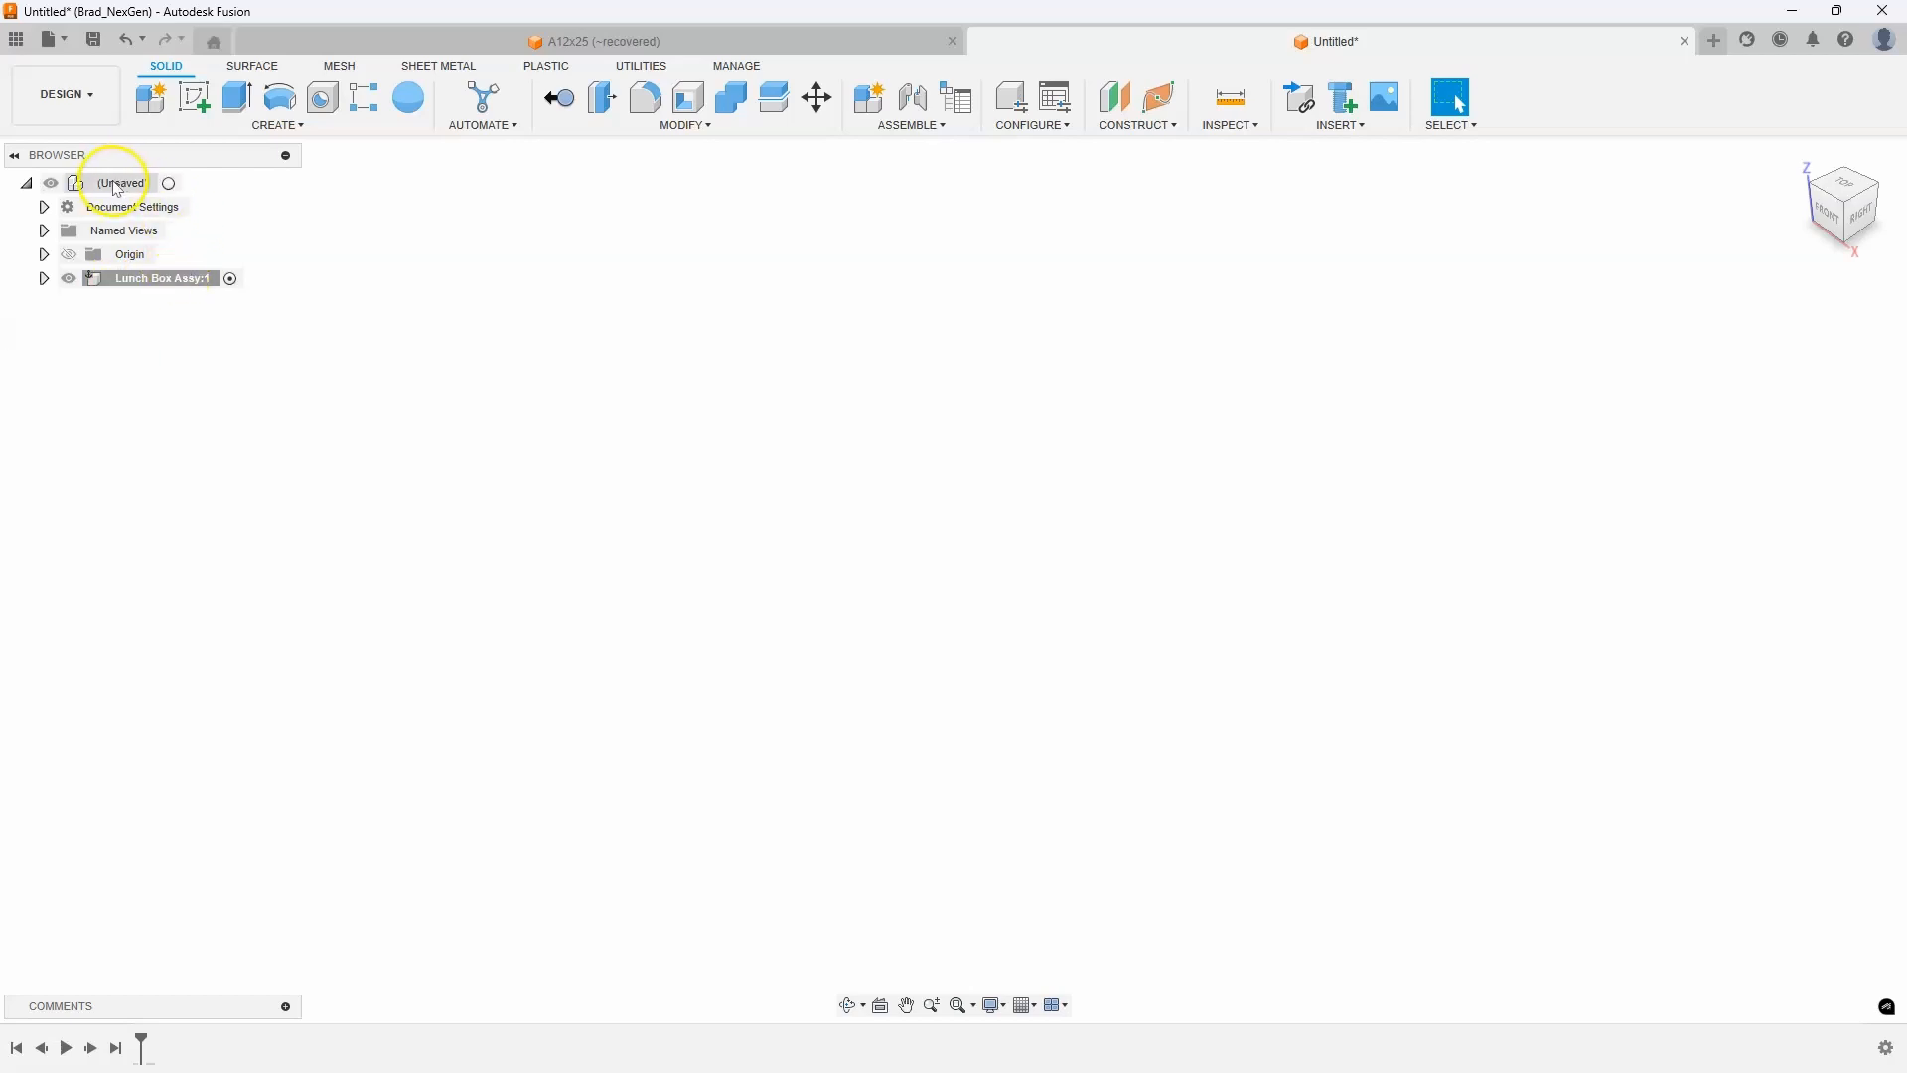
mouse_move(405, 404)
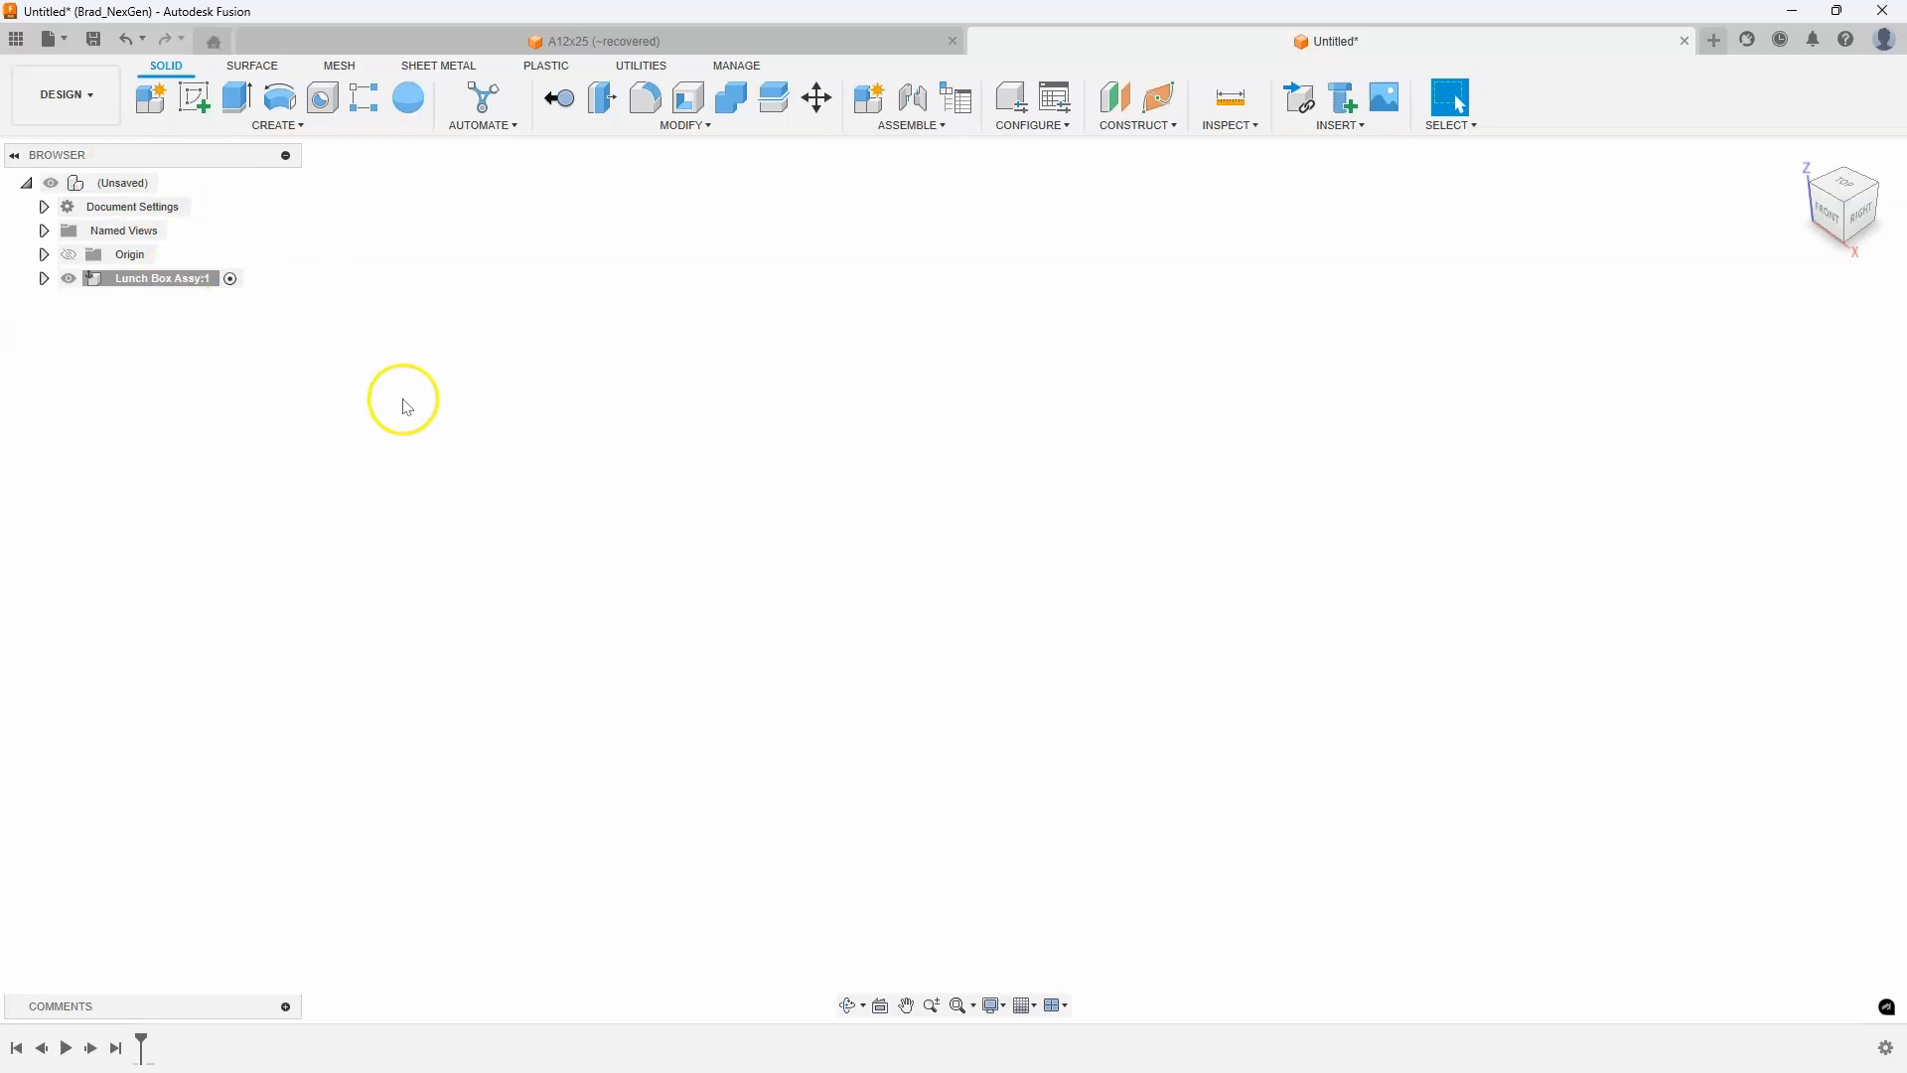
Create a Base:1 sub-component inside Lunch Box Assy:1
right_click(157, 277)
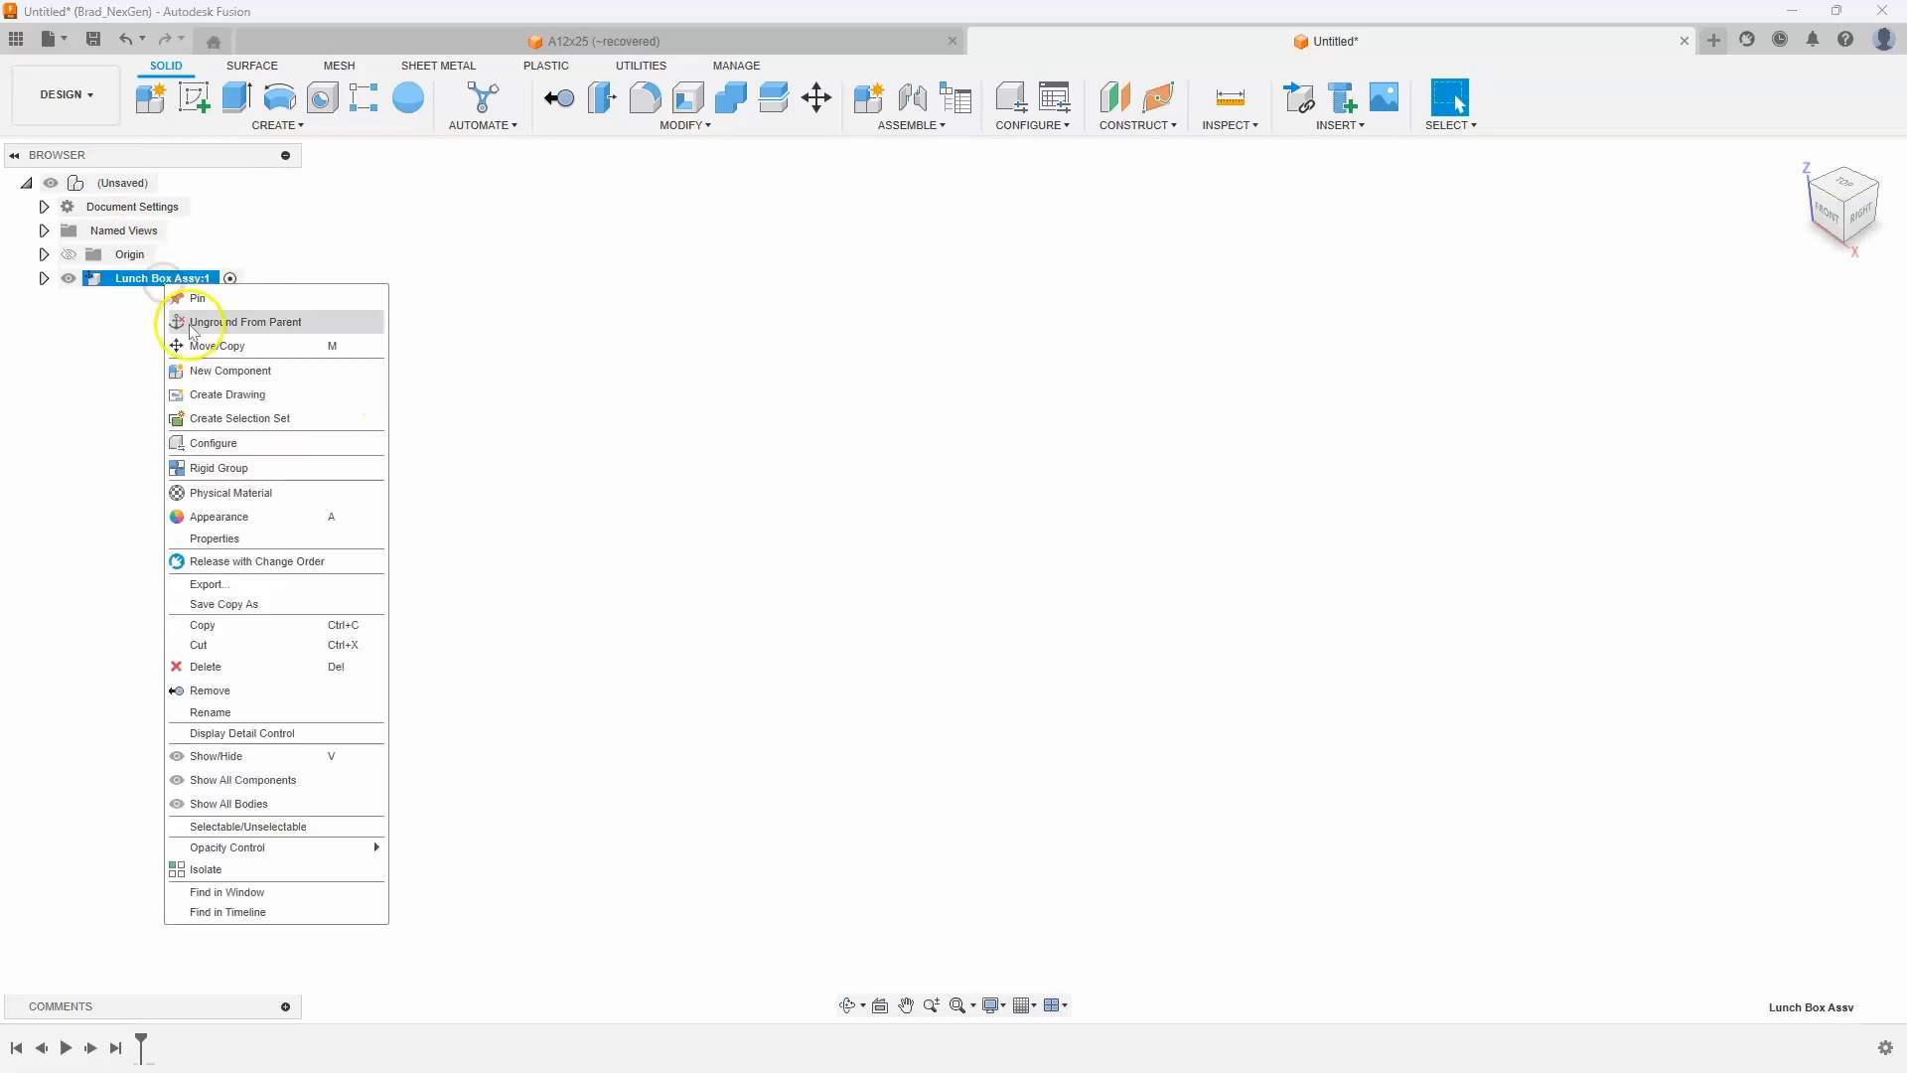
left_click(232, 370)
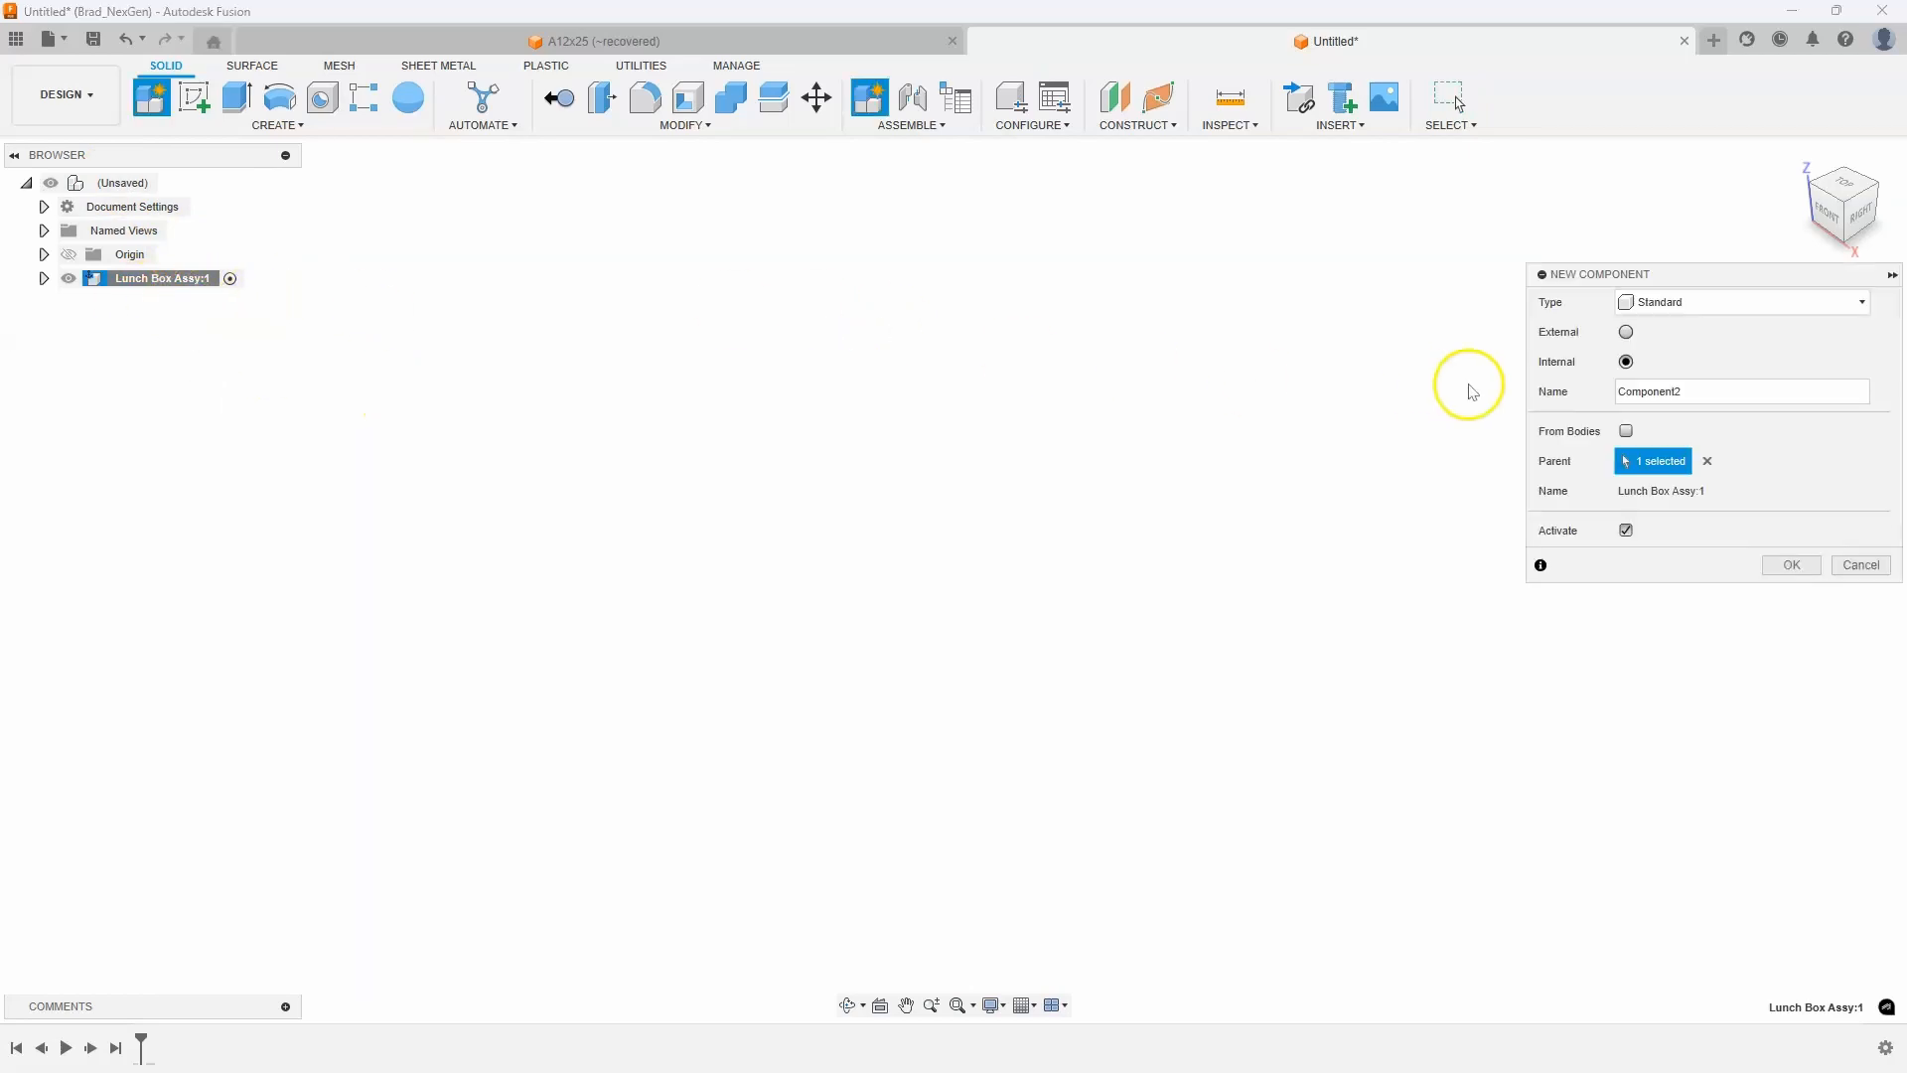
triple_click(1739, 391)
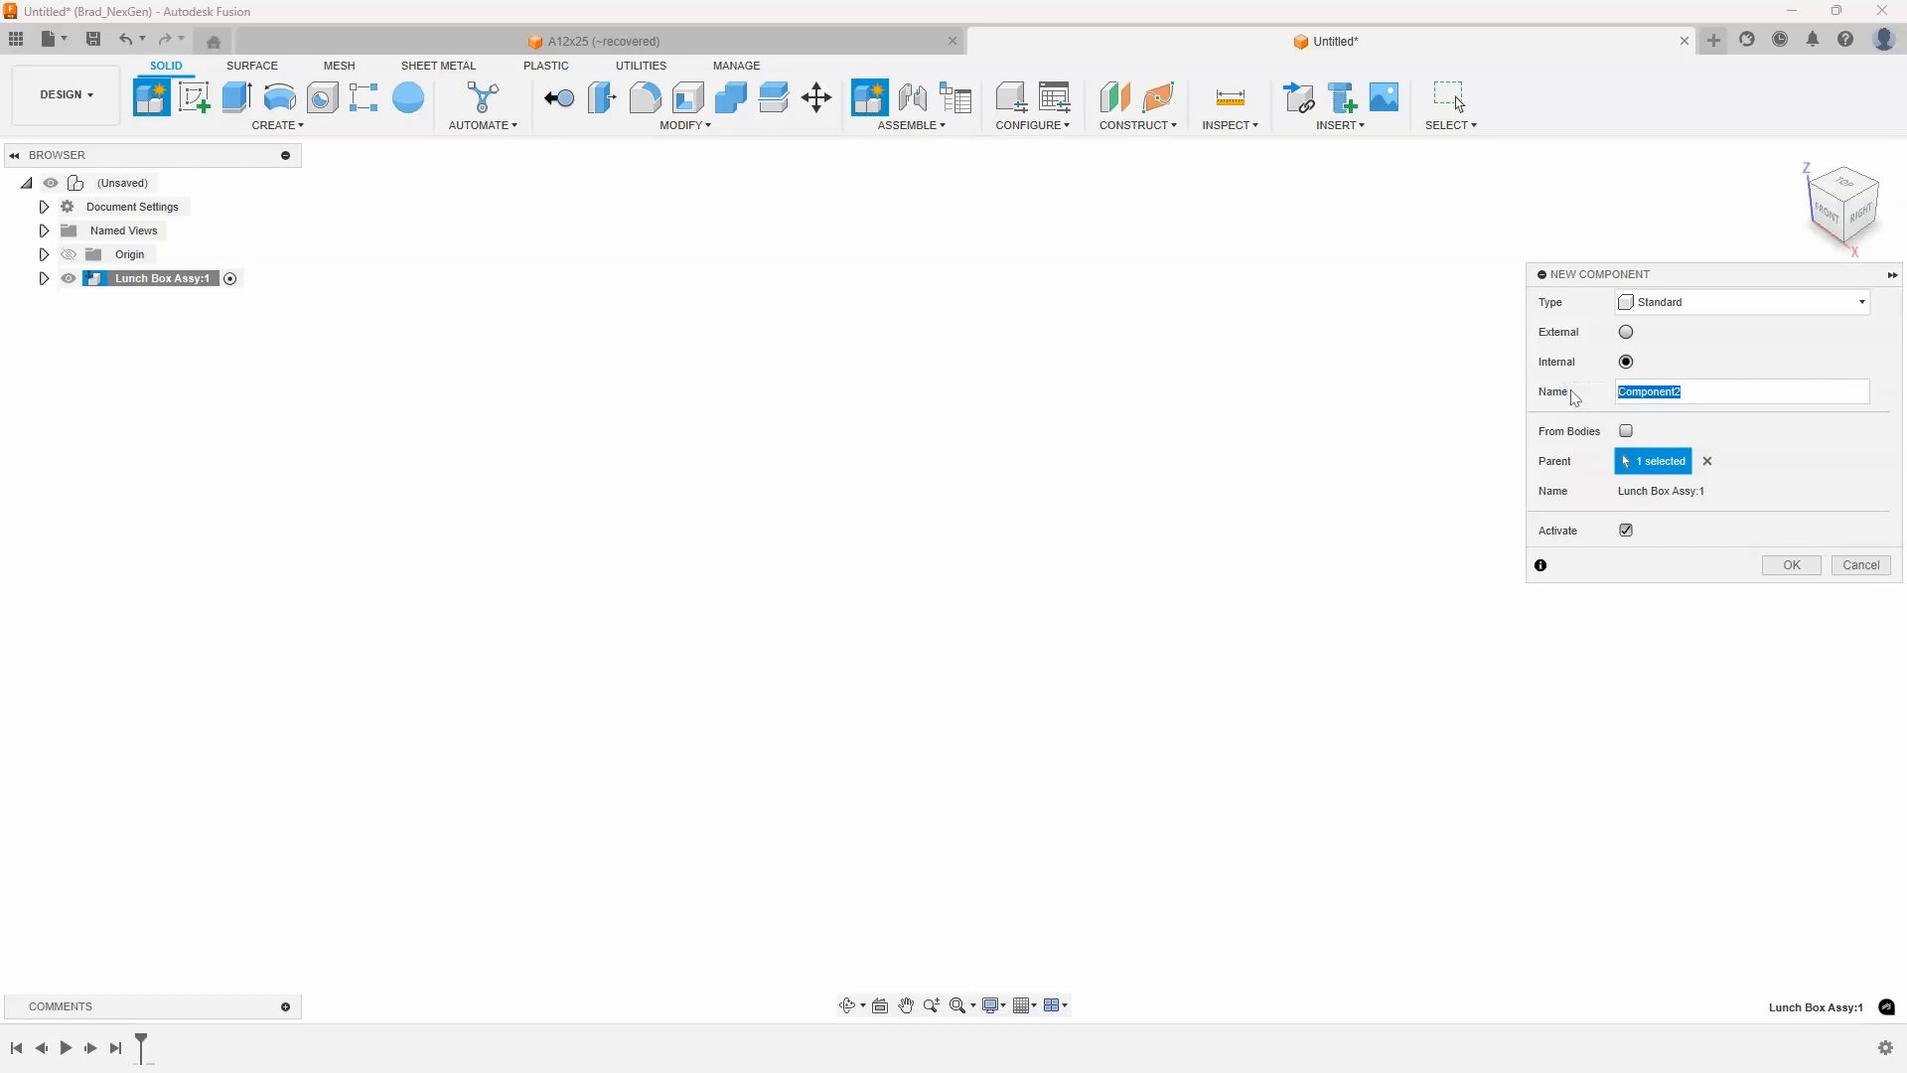
type("Base")
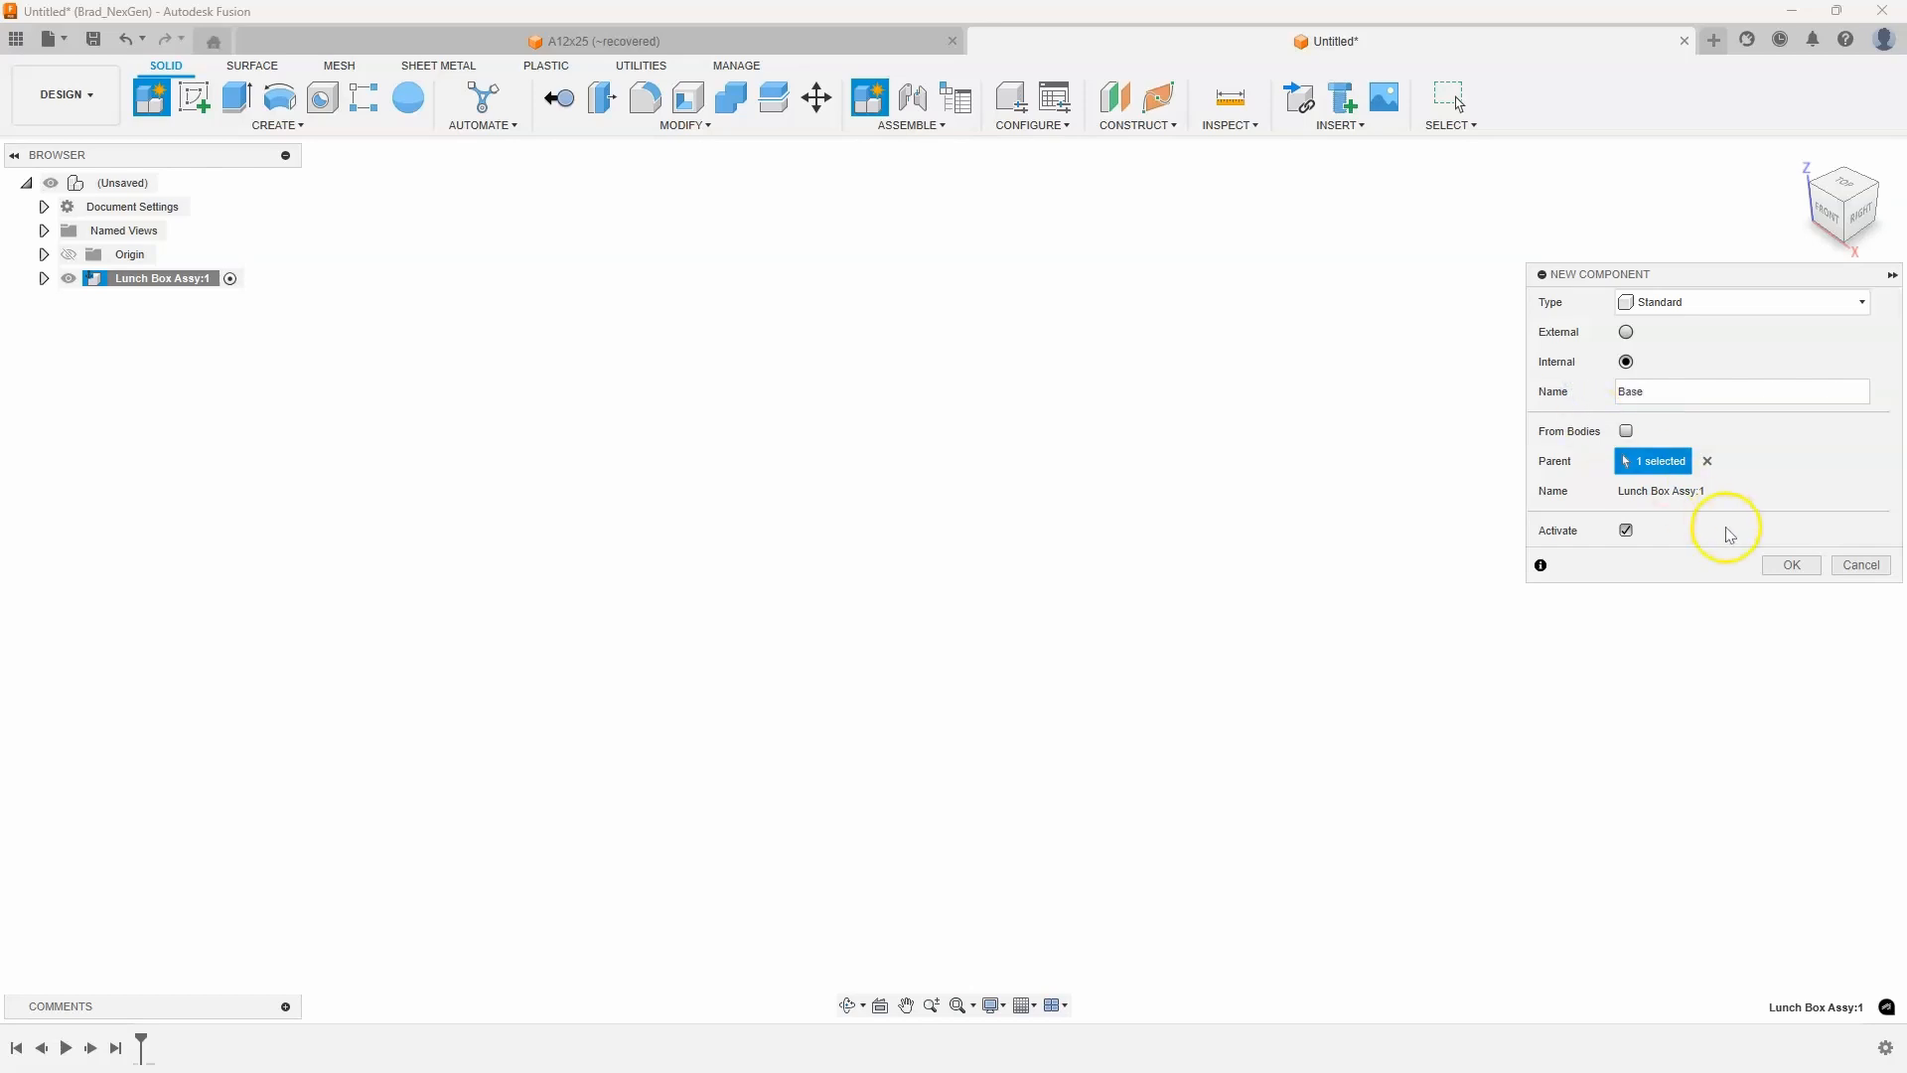
left_click(1789, 564)
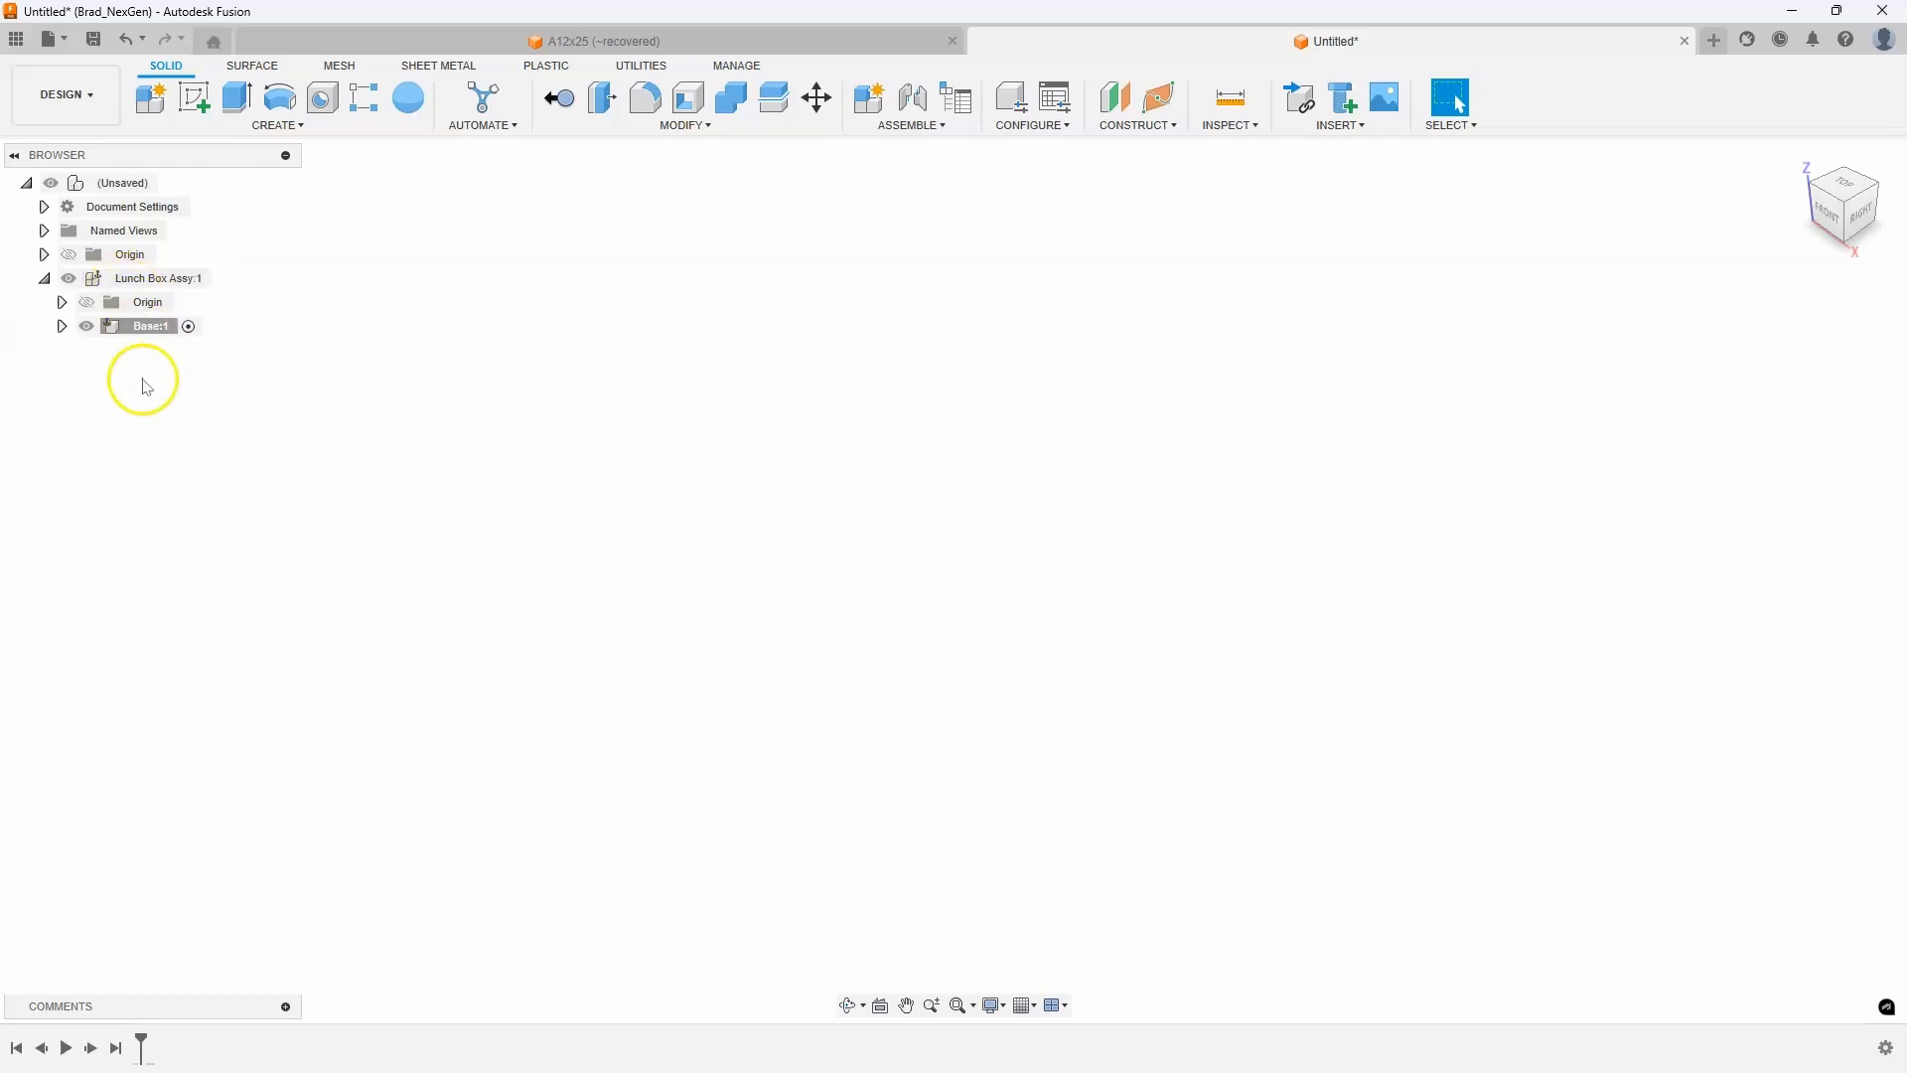
mouse_move(383, 331)
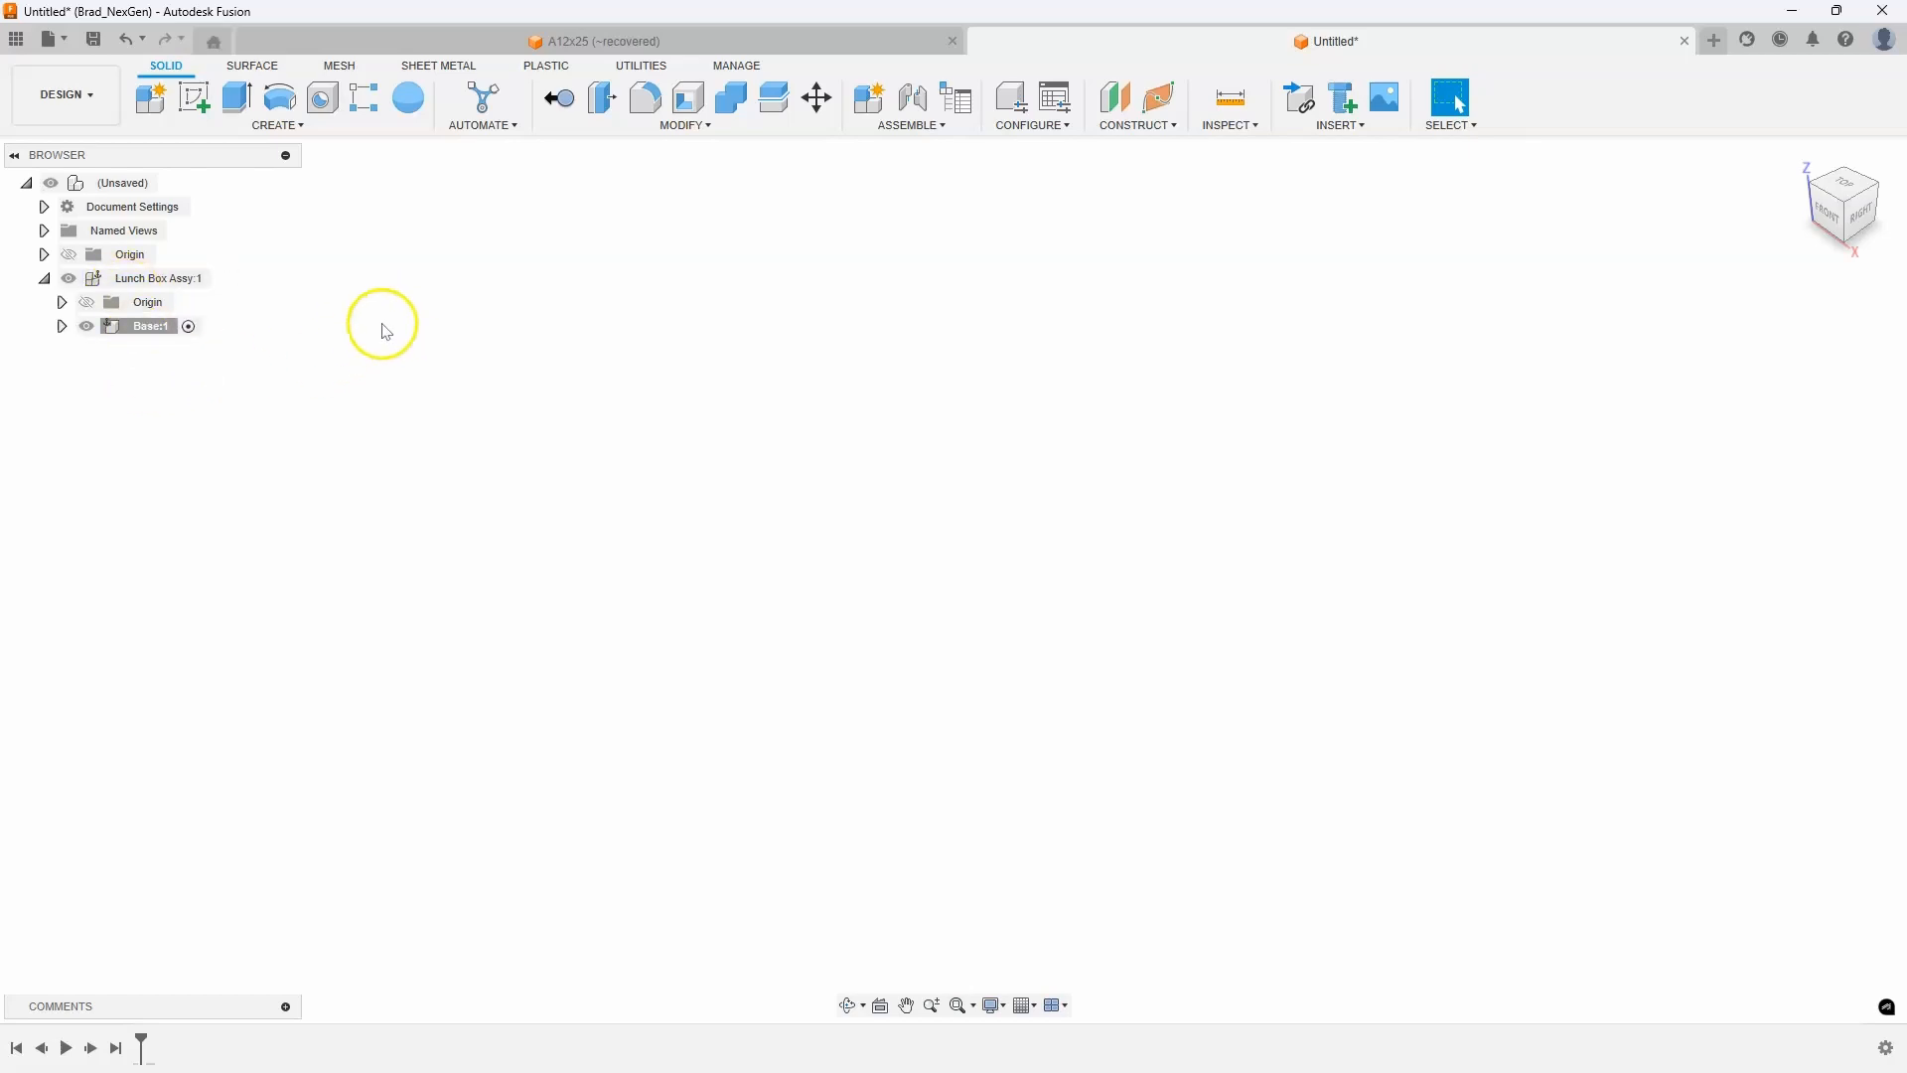
Sketch a 12 by 8 centre rectangle for the base and finish the sketch
left_click(192, 96)
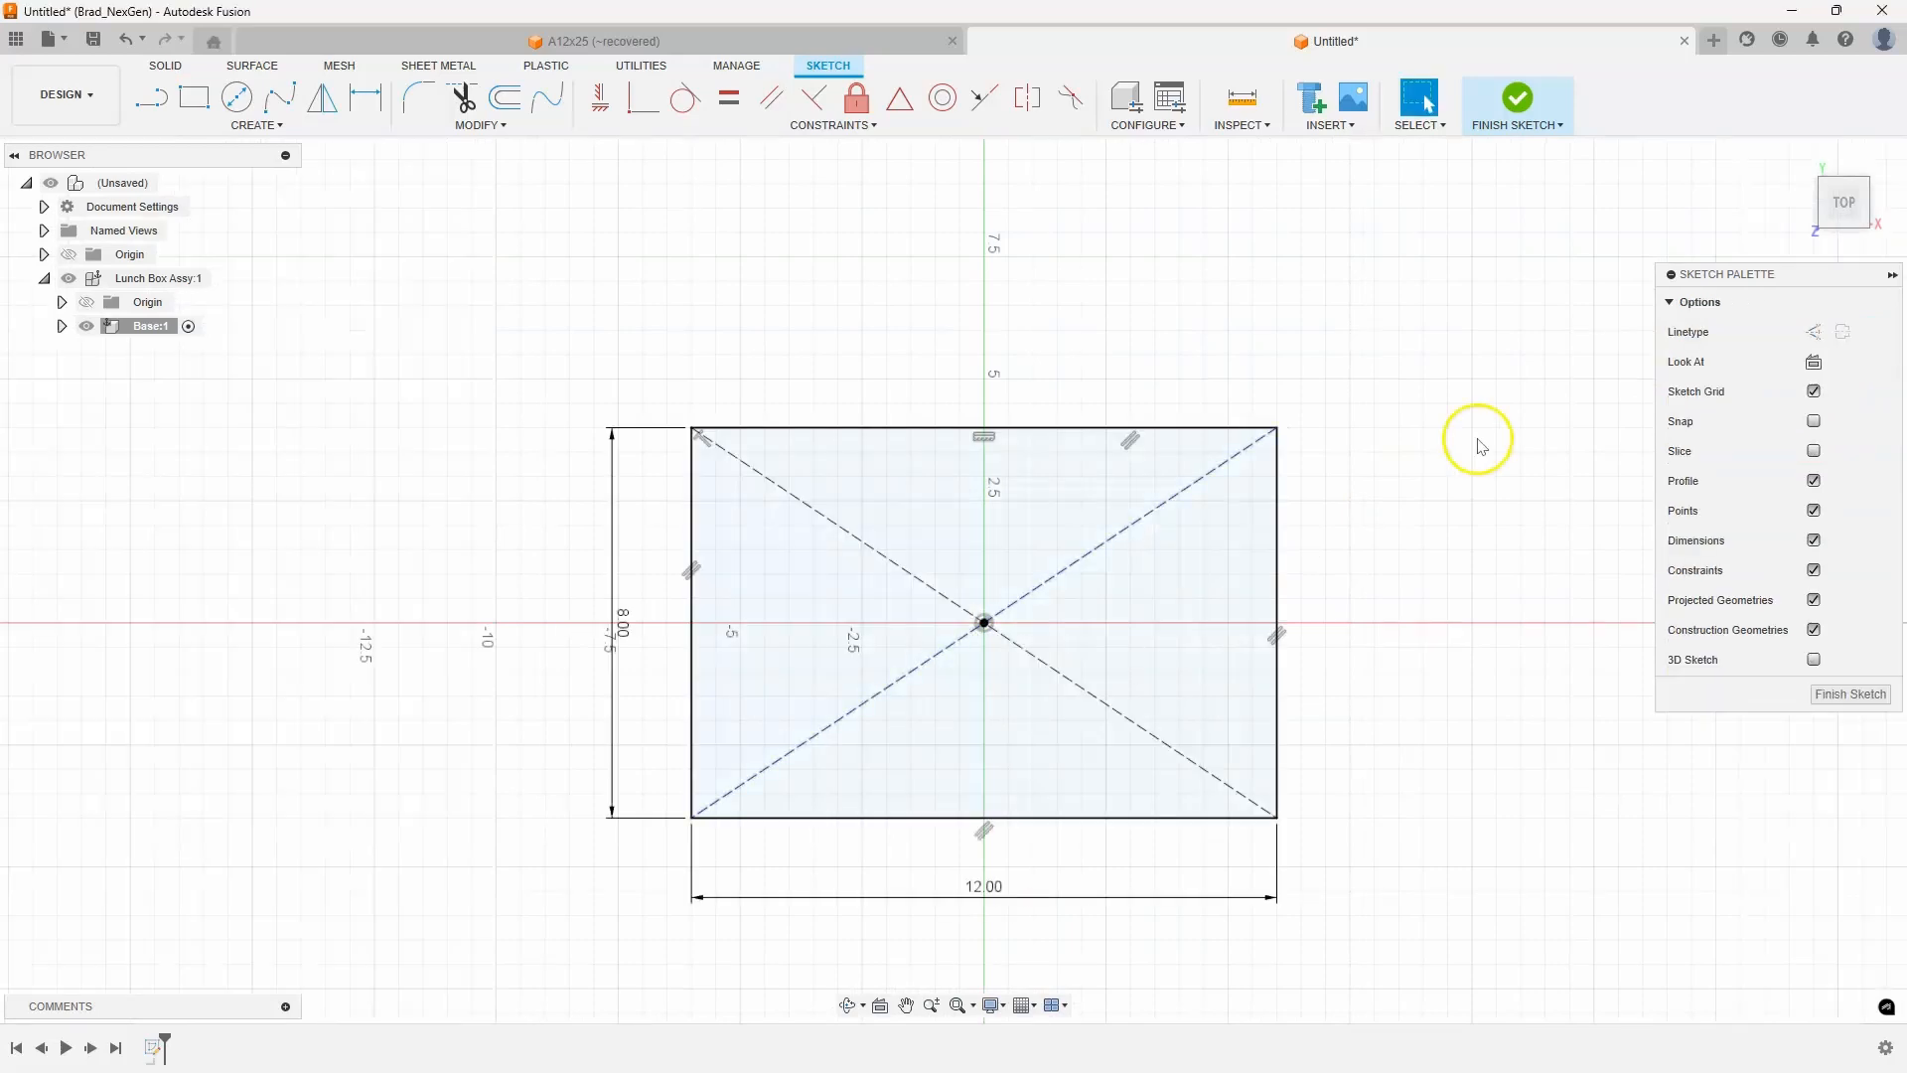
left_click(1517, 97)
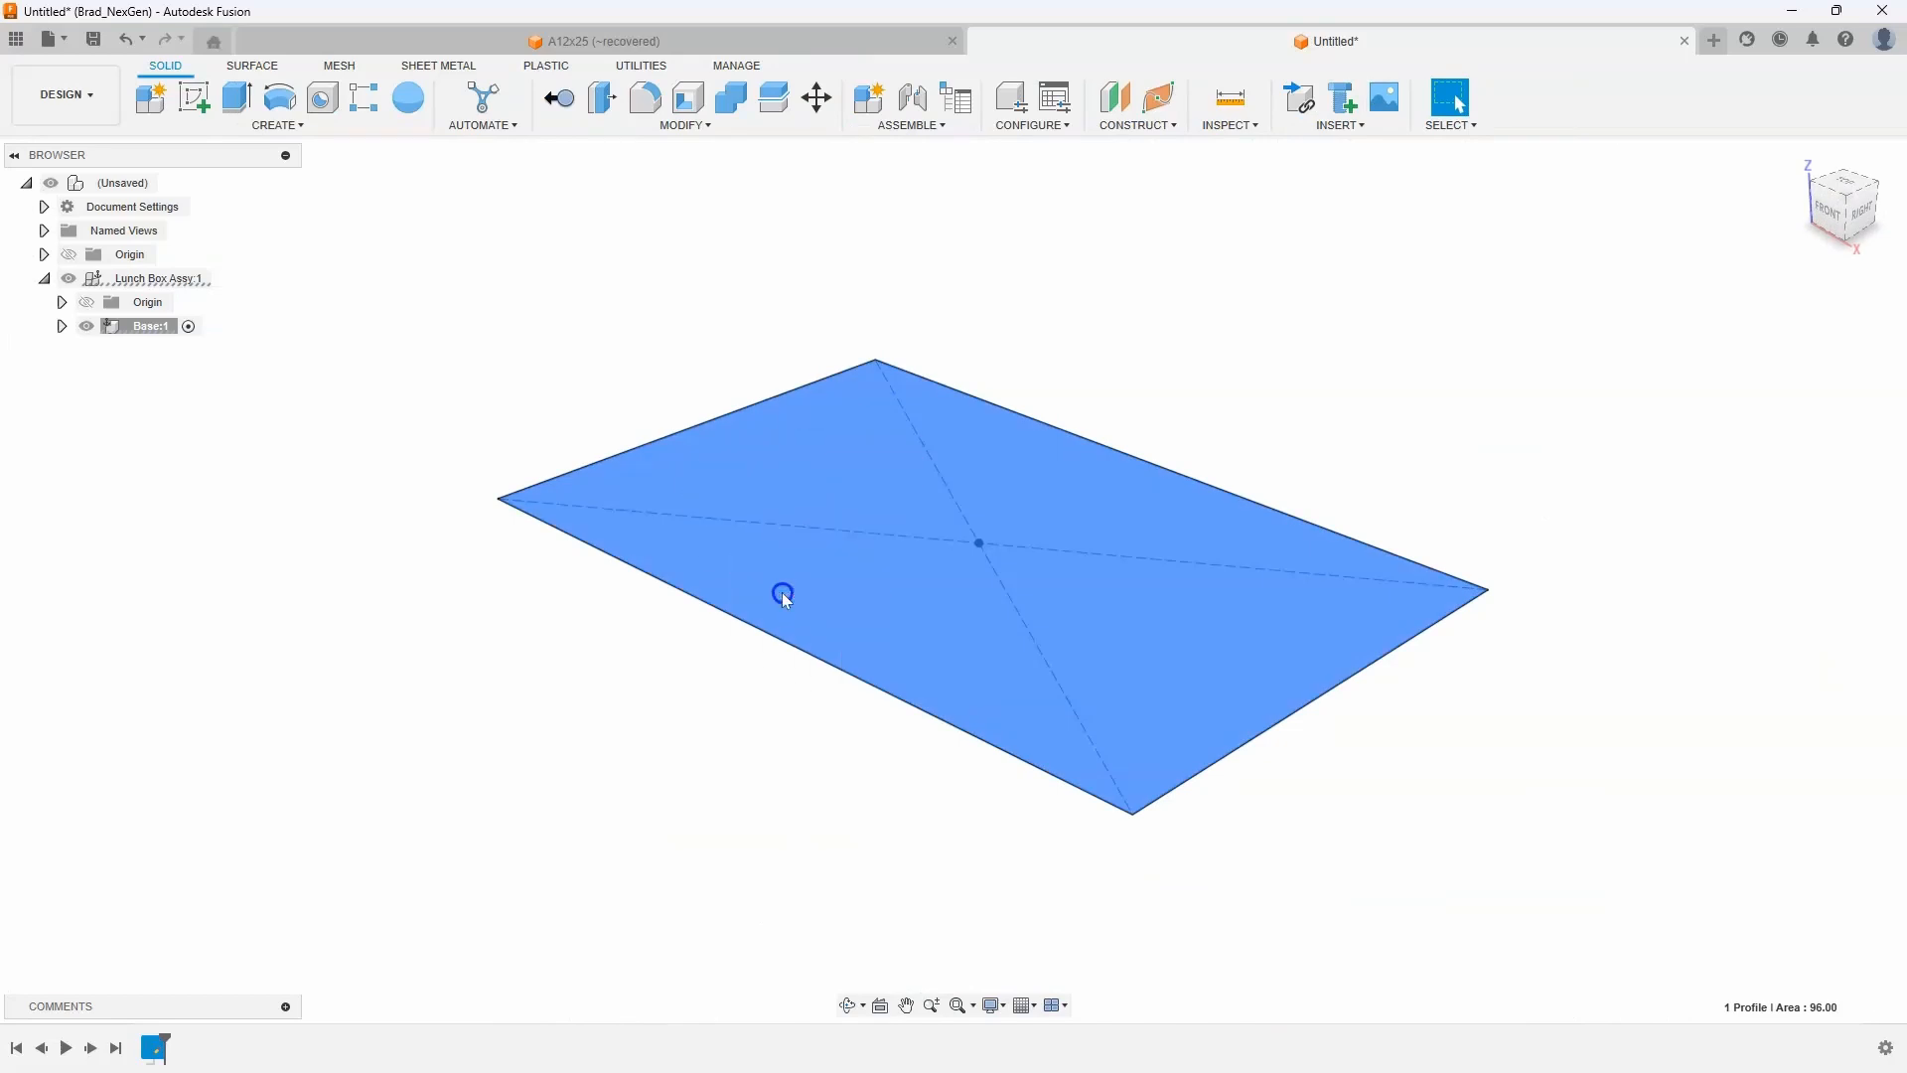
Extrude the base rectangle 3 in and shell it open-topped with 0.125 in walls
left_click(234, 97)
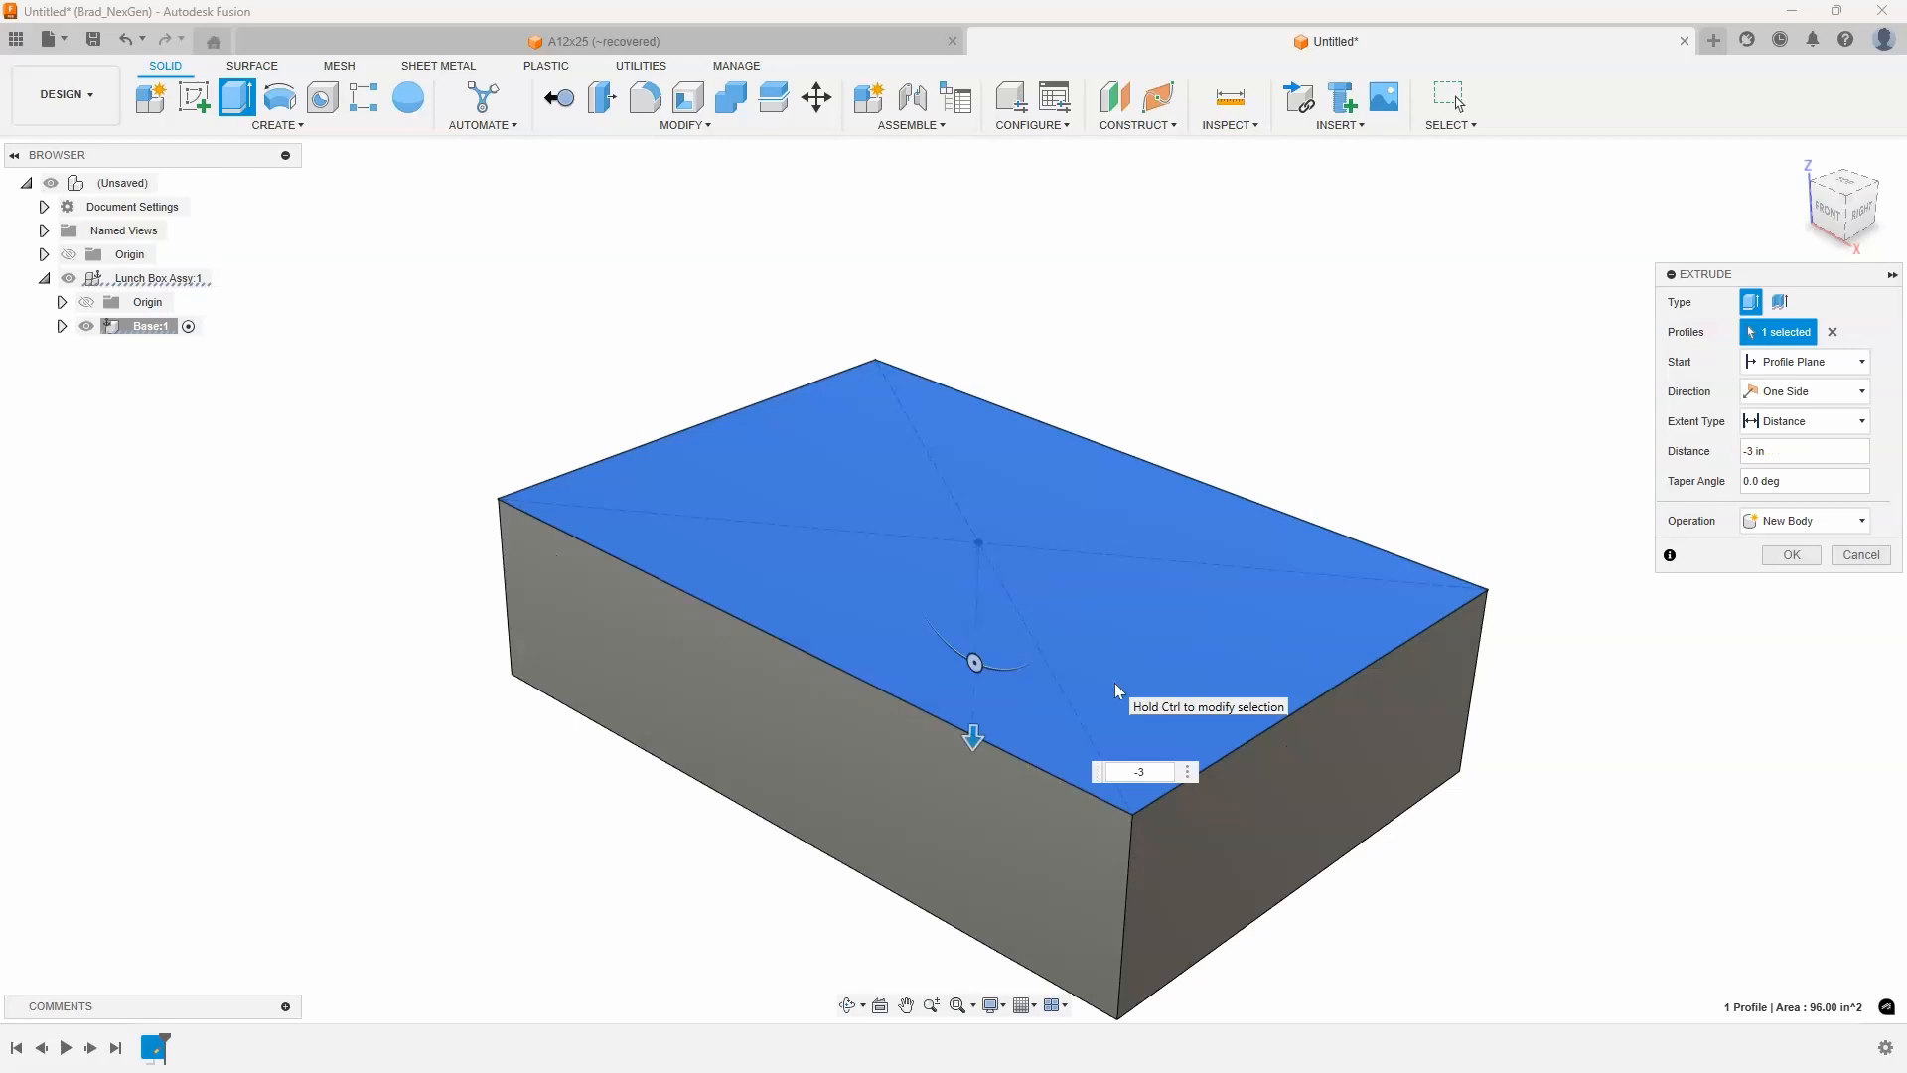
left_click(1858, 554)
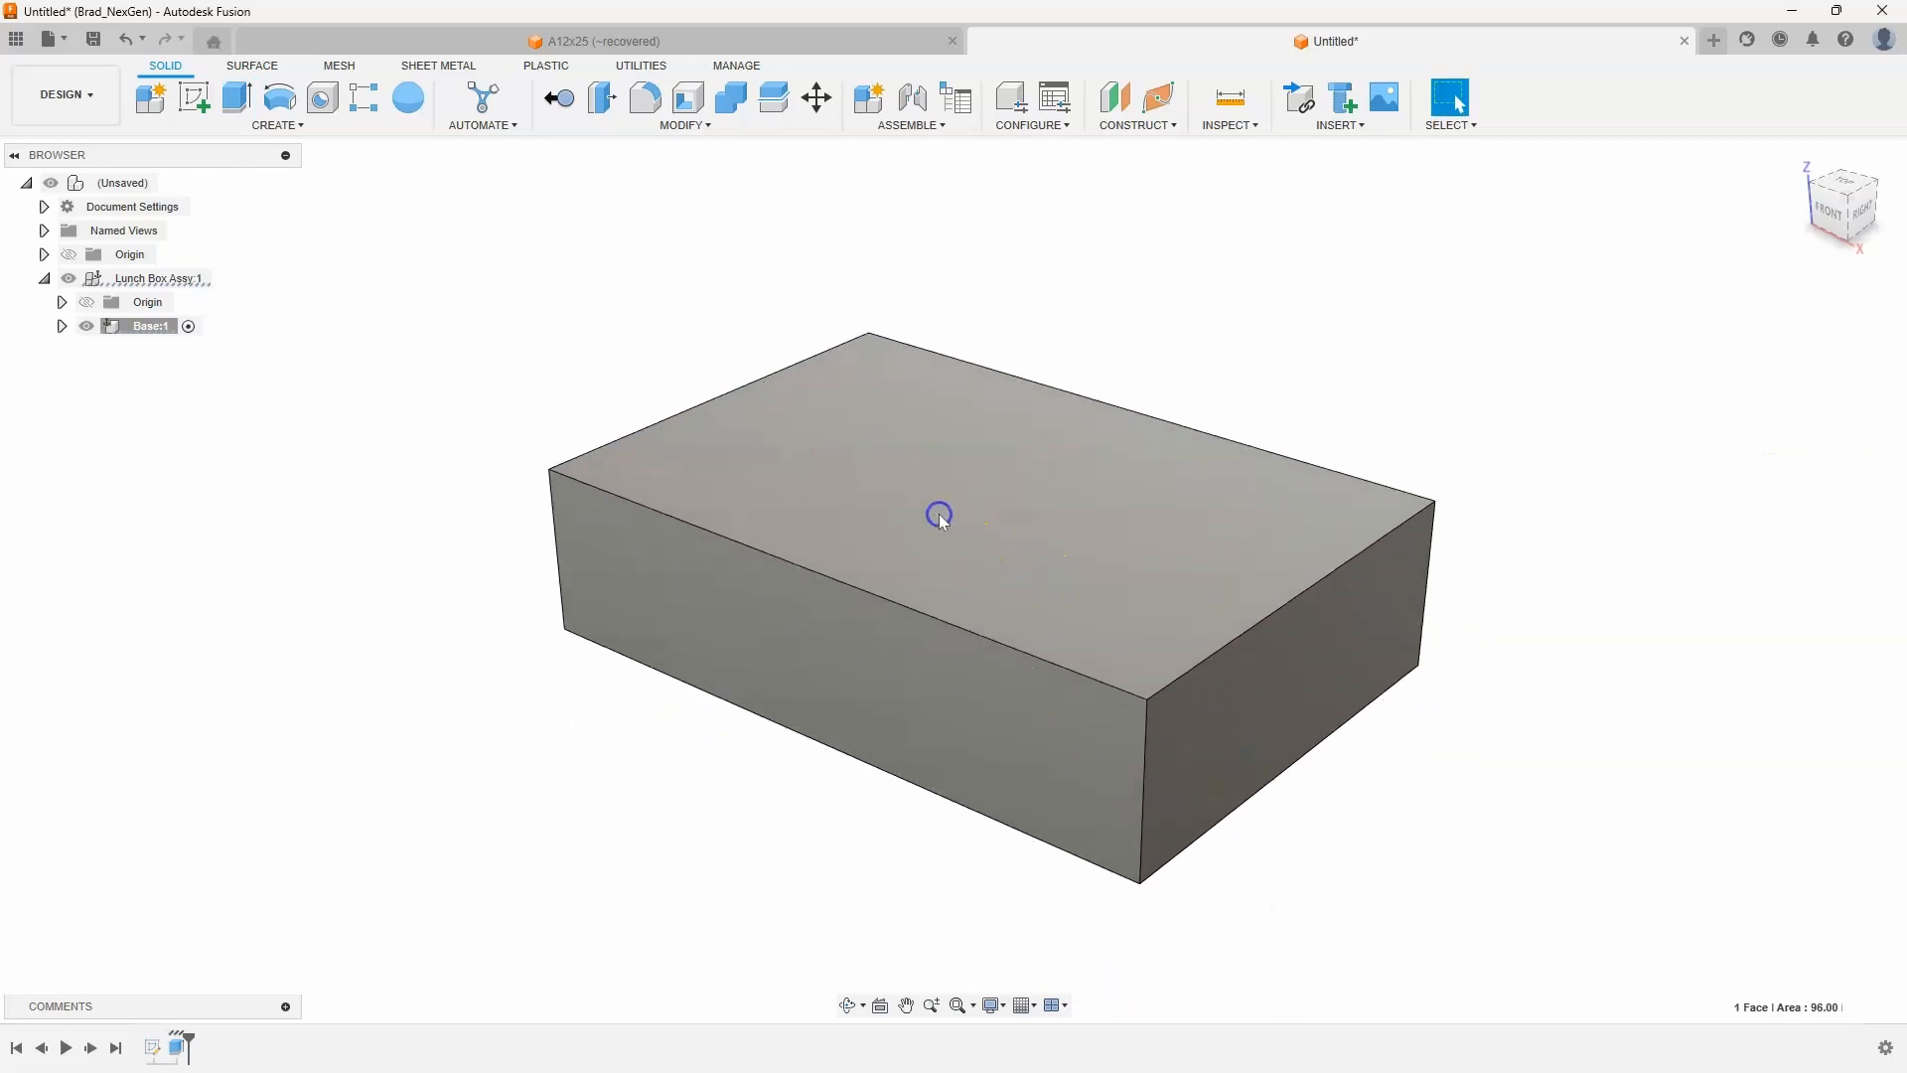
right_click(938, 515)
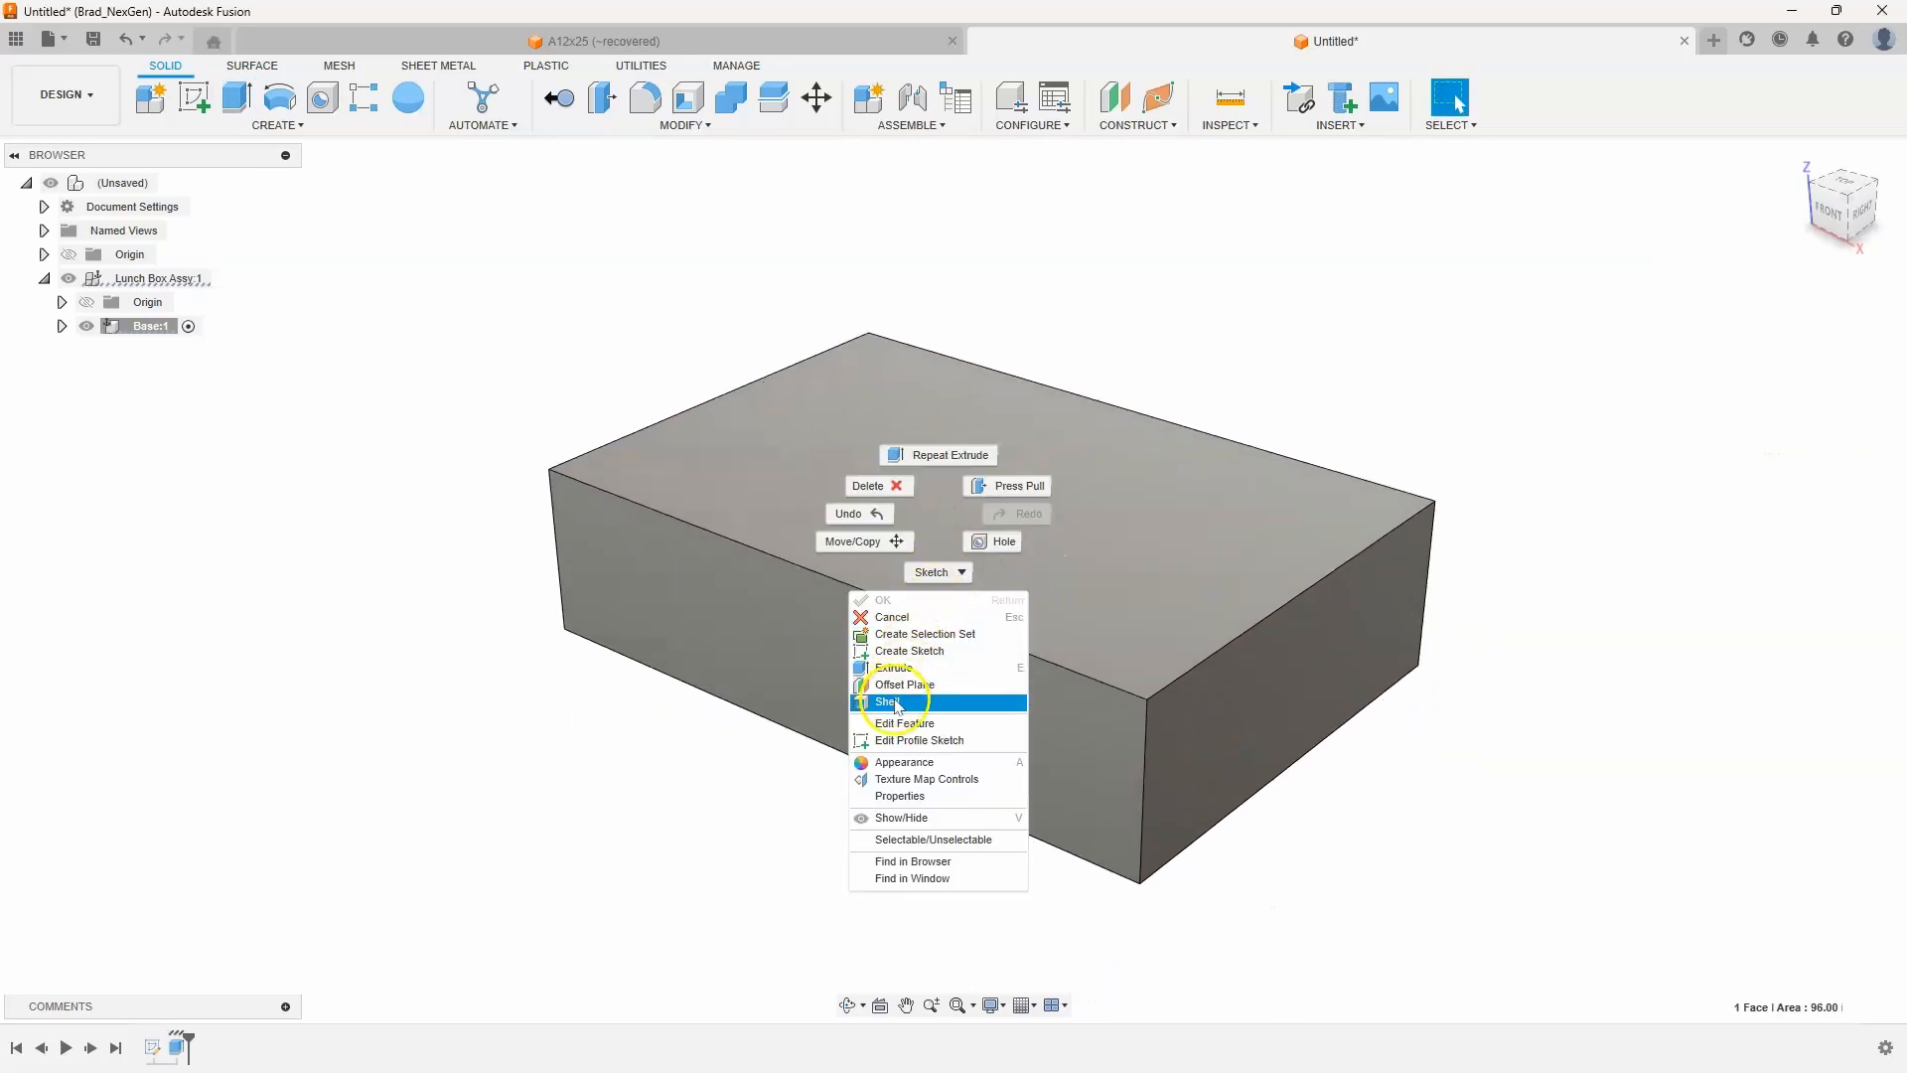
left_click(888, 702)
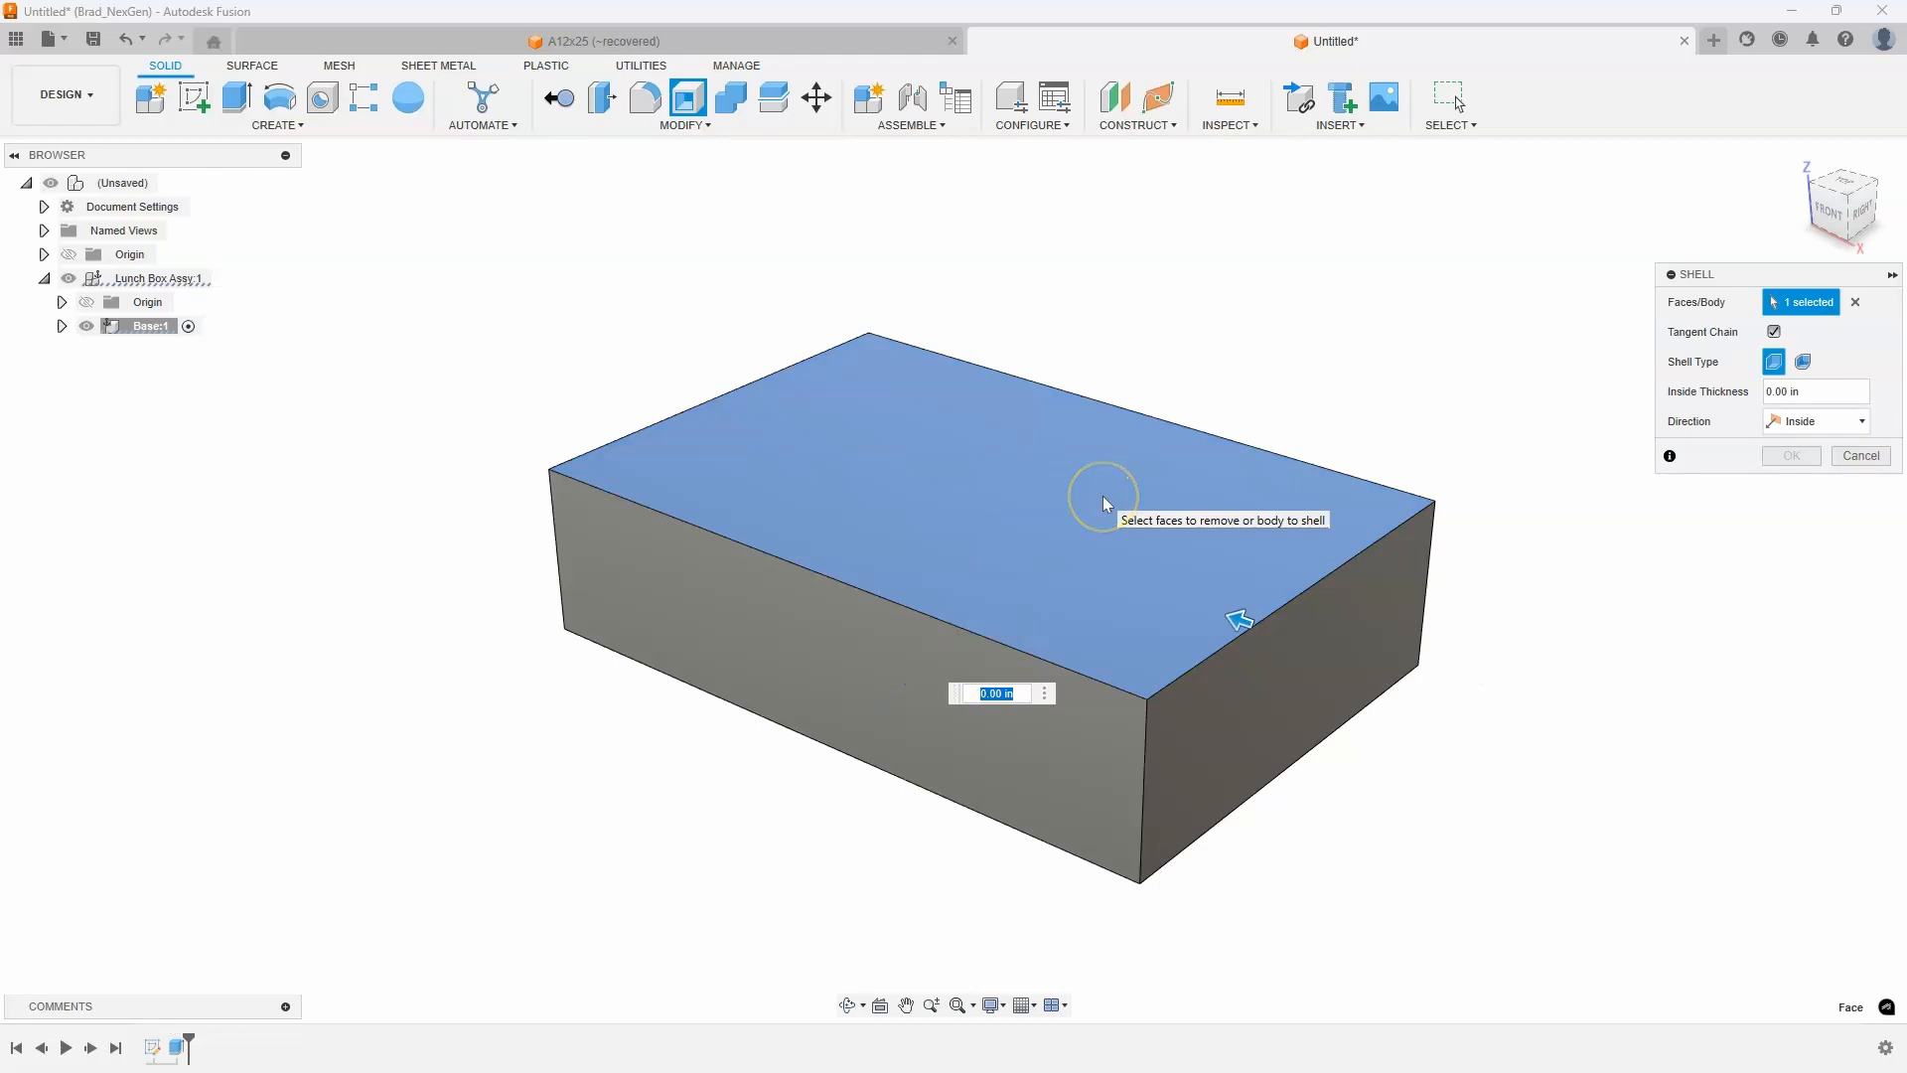
type("0.125")
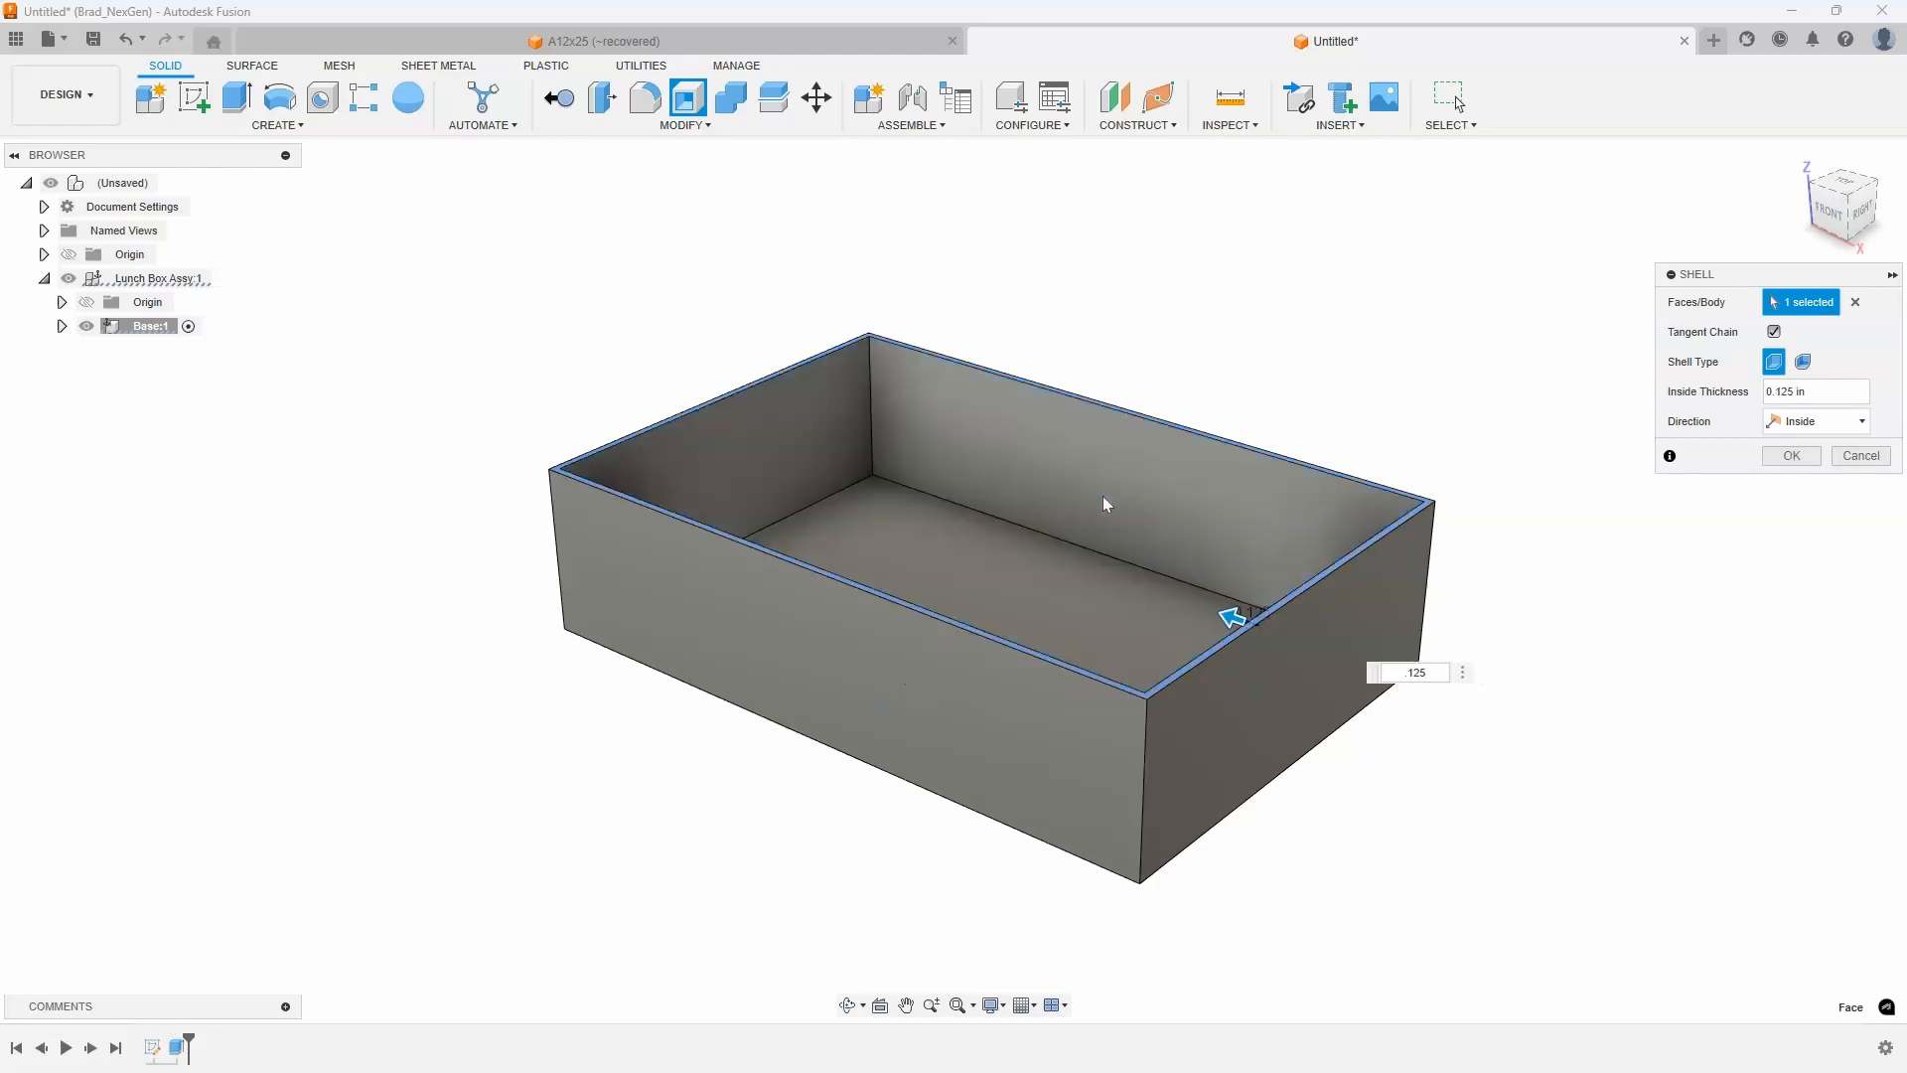
left_click(1788, 455)
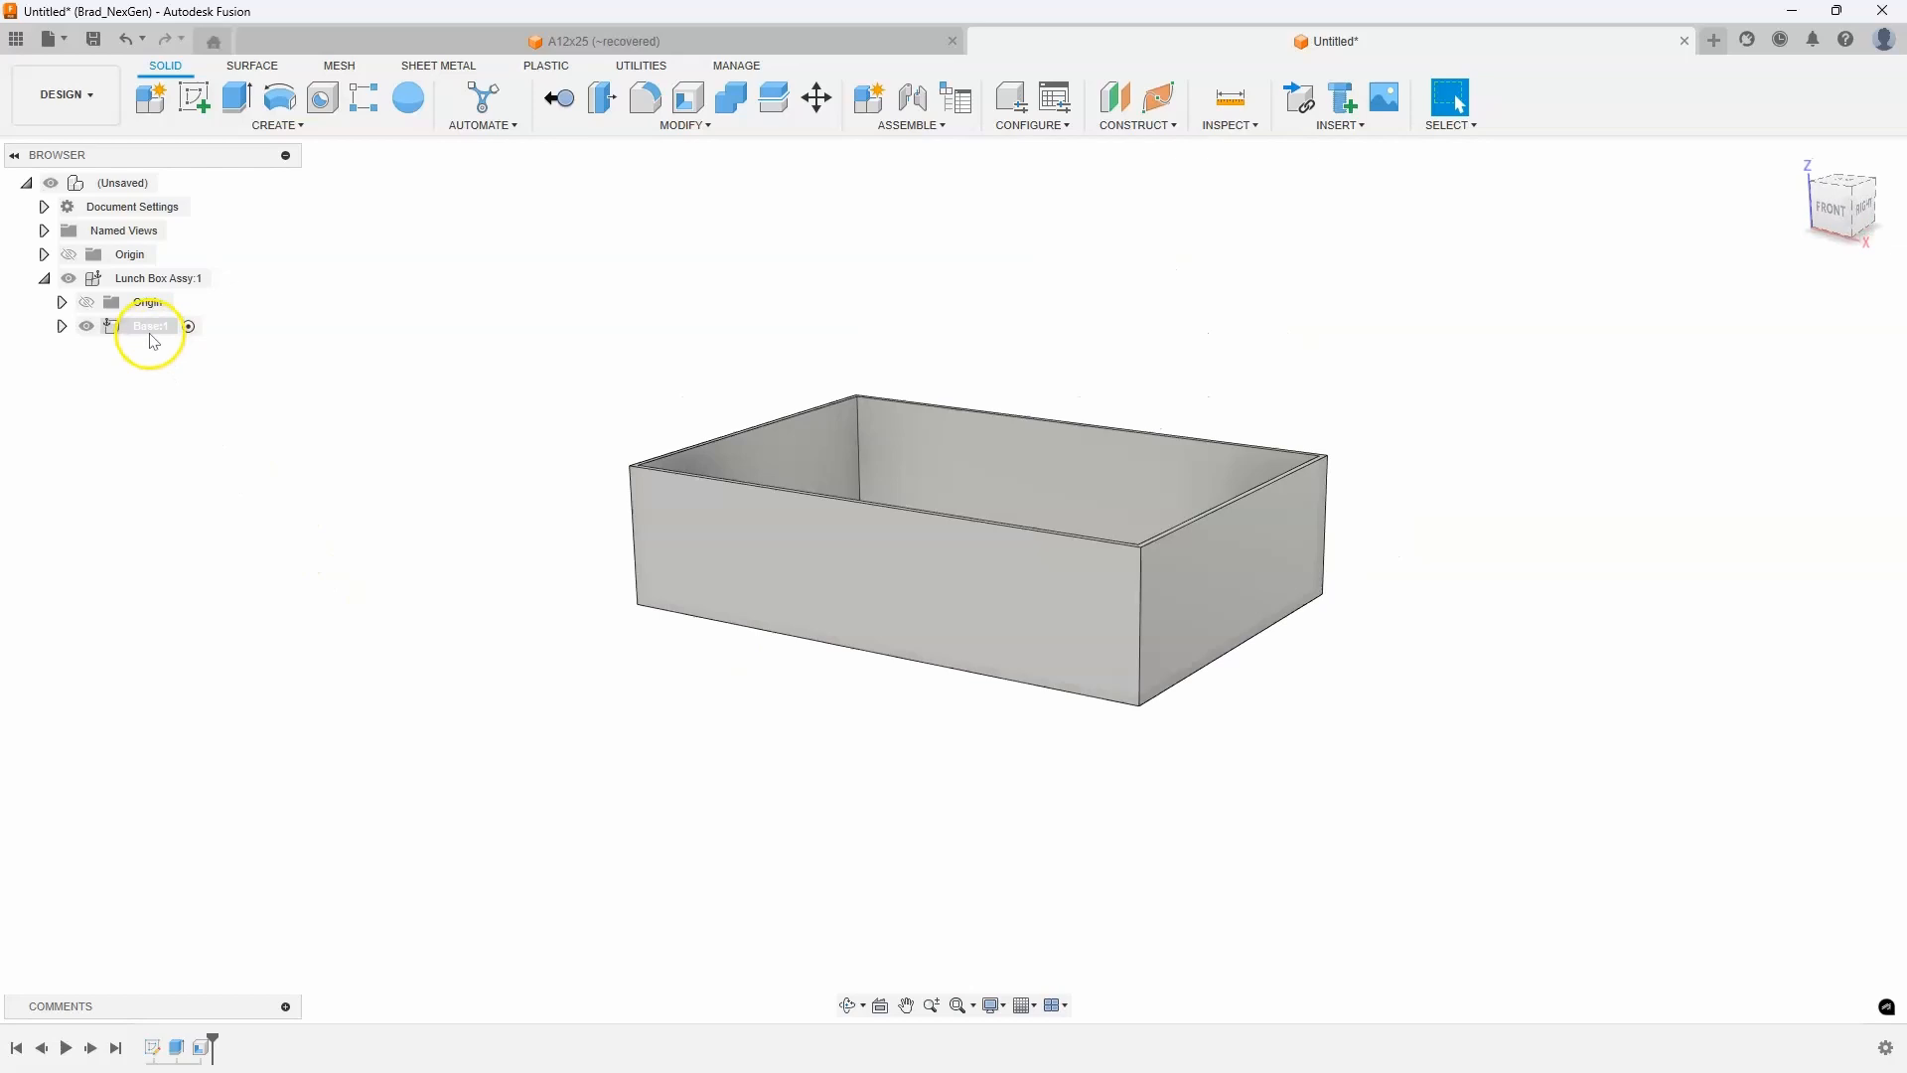
Add a Foot component inside Base and activate it for editing
right_click(148, 326)
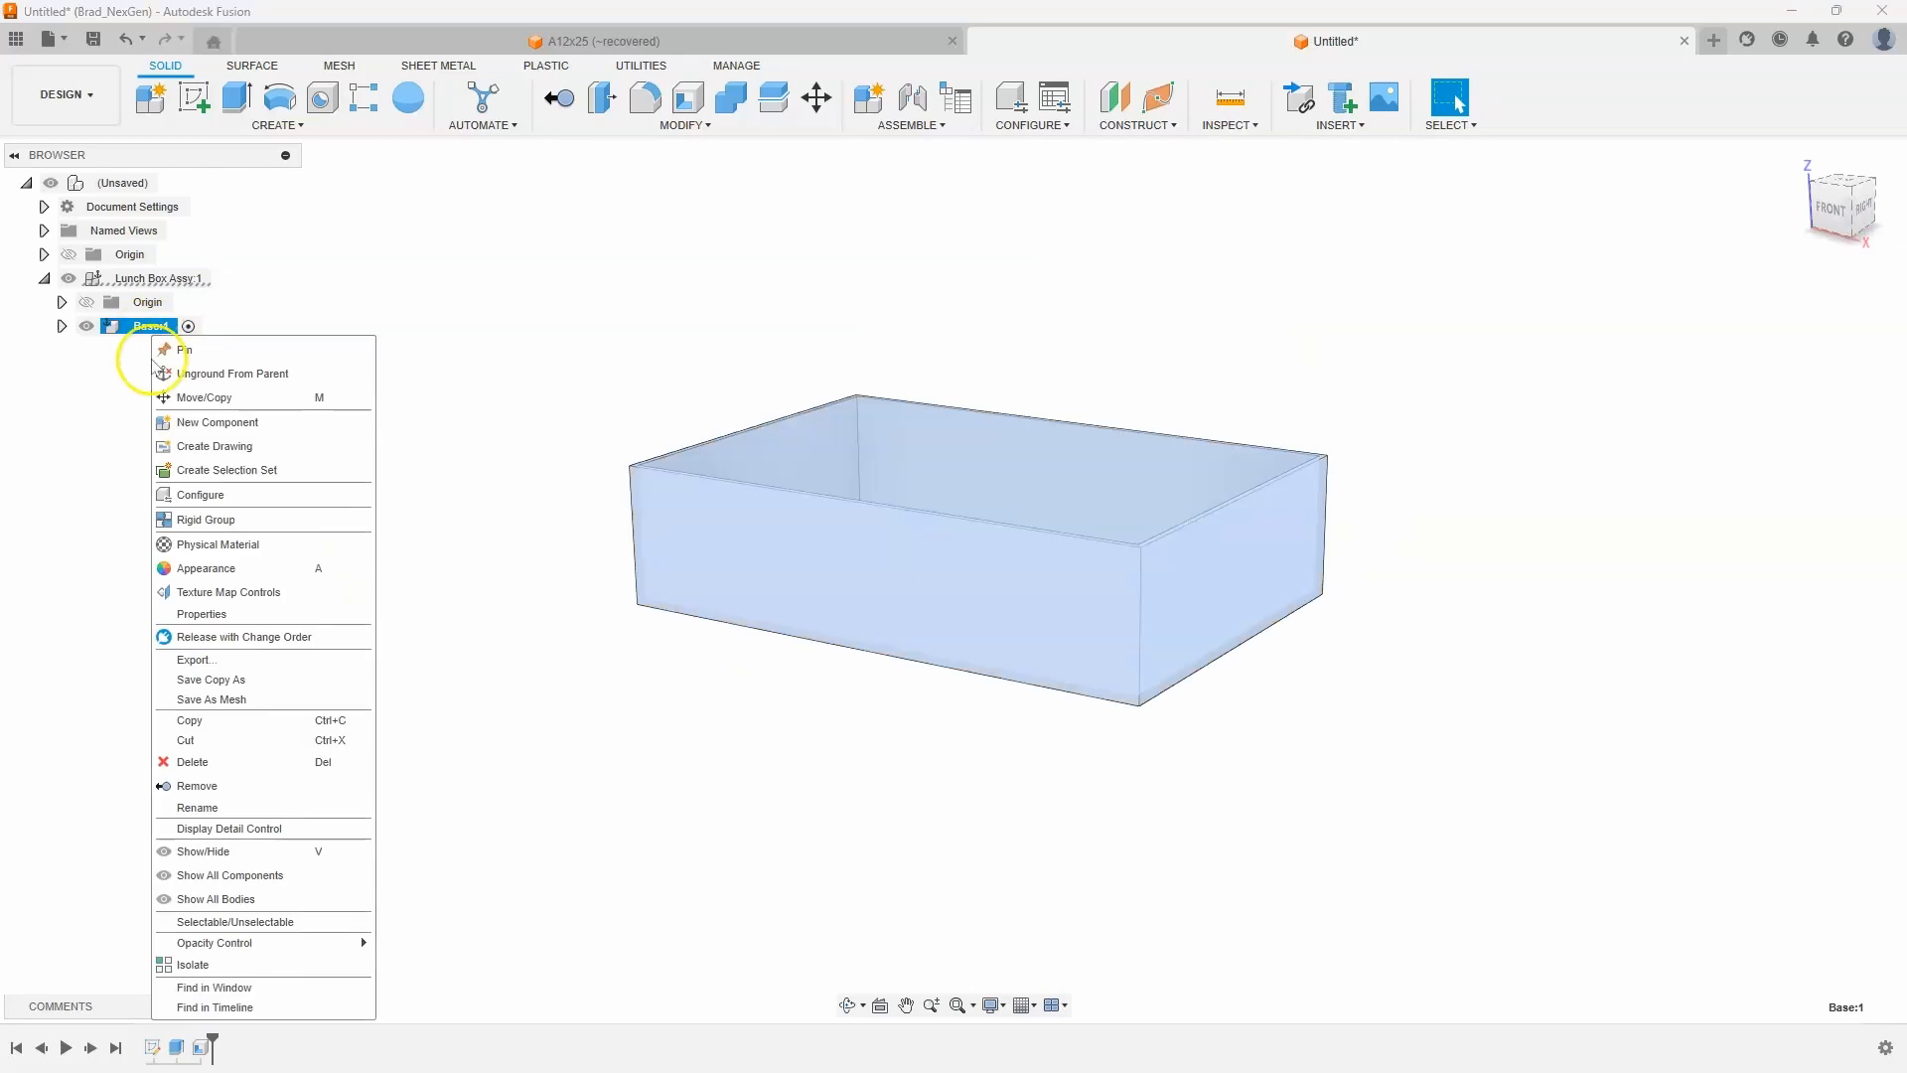
left_click(218, 422)
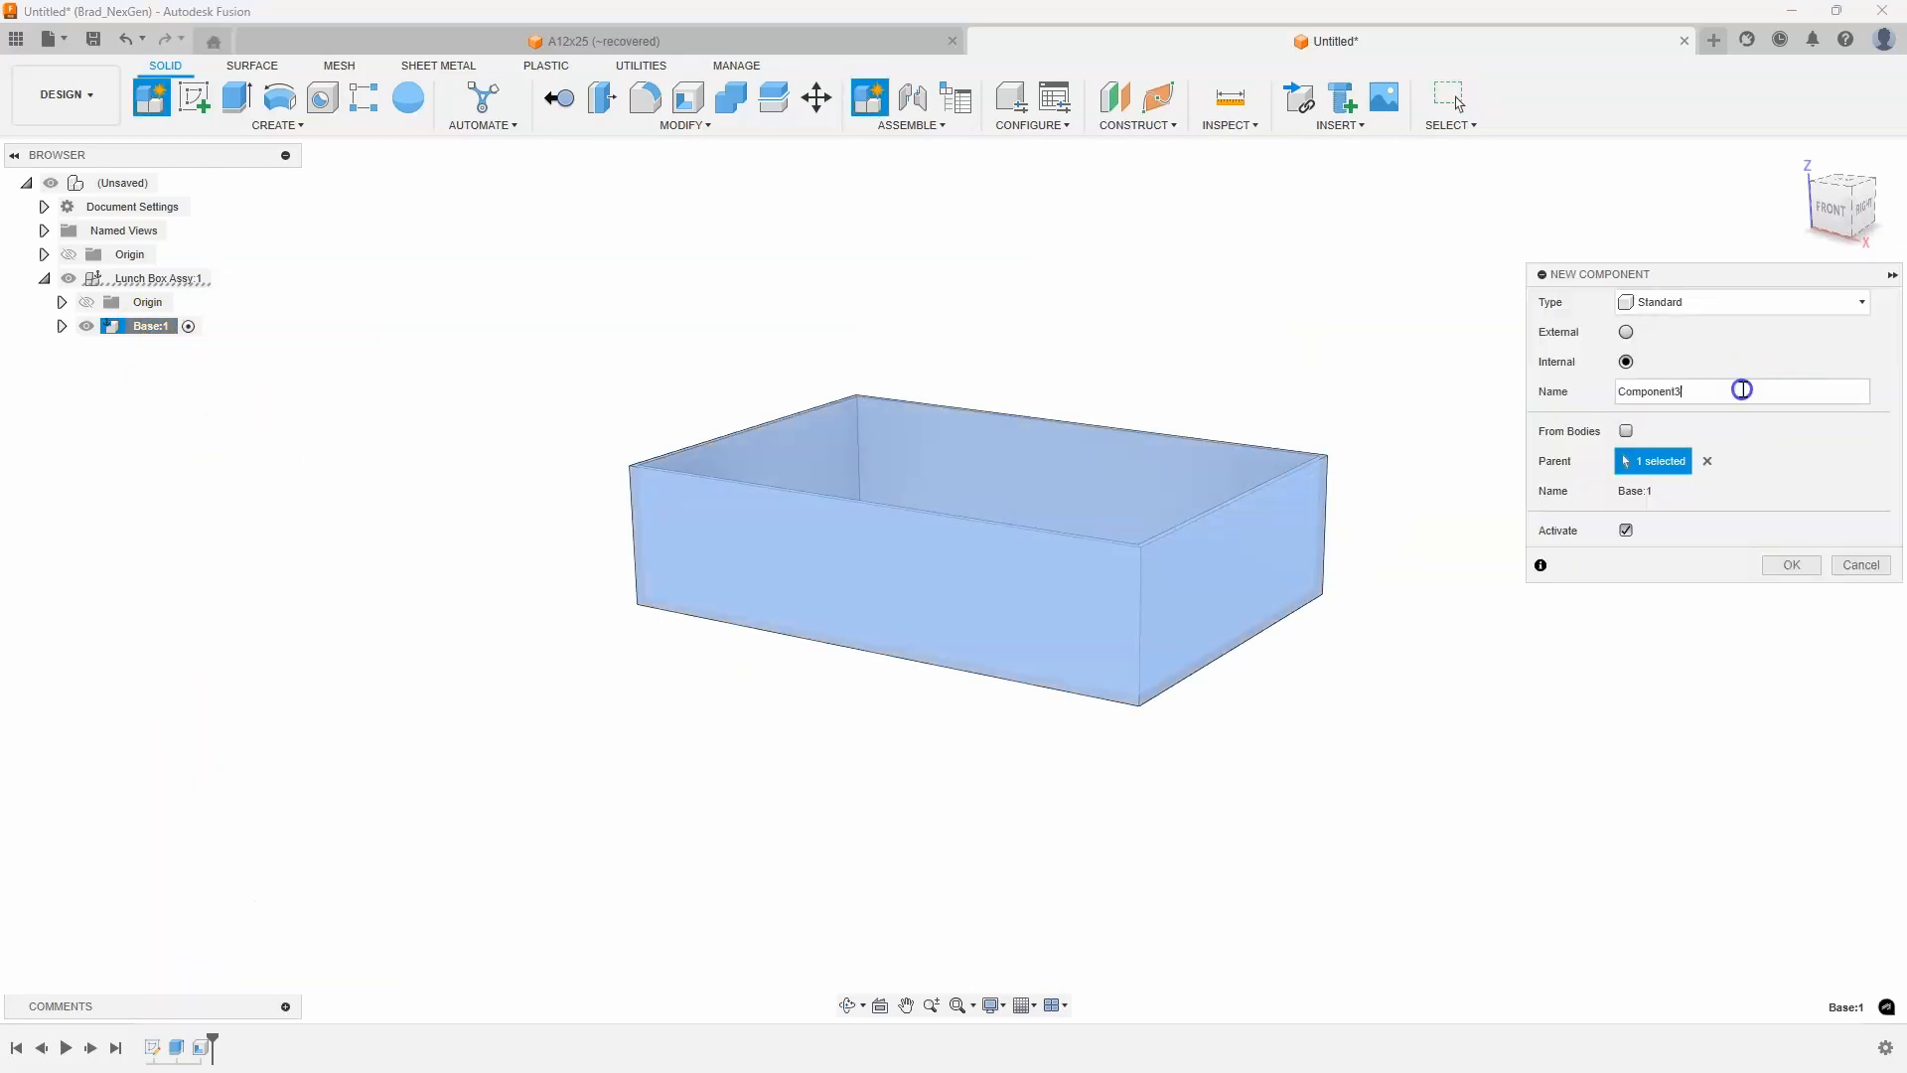
type("Foot")
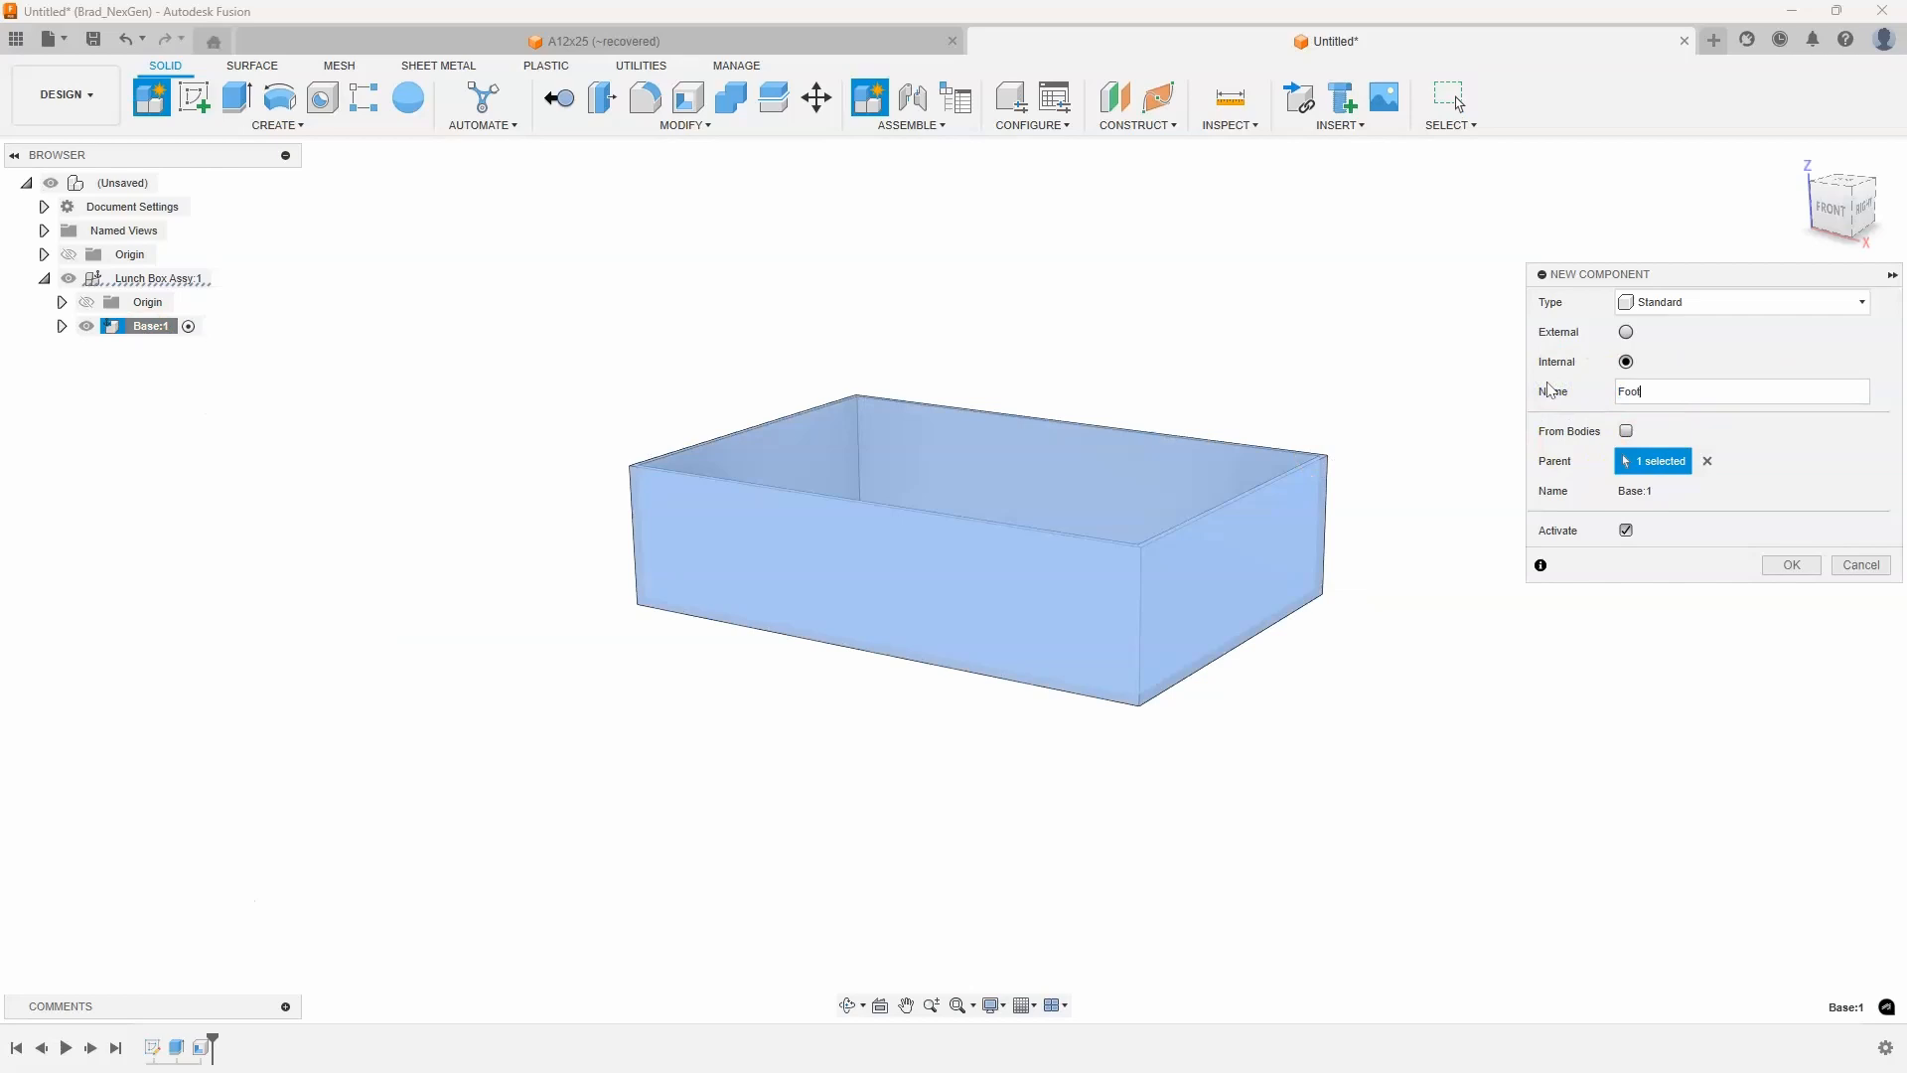
left_click(1789, 564)
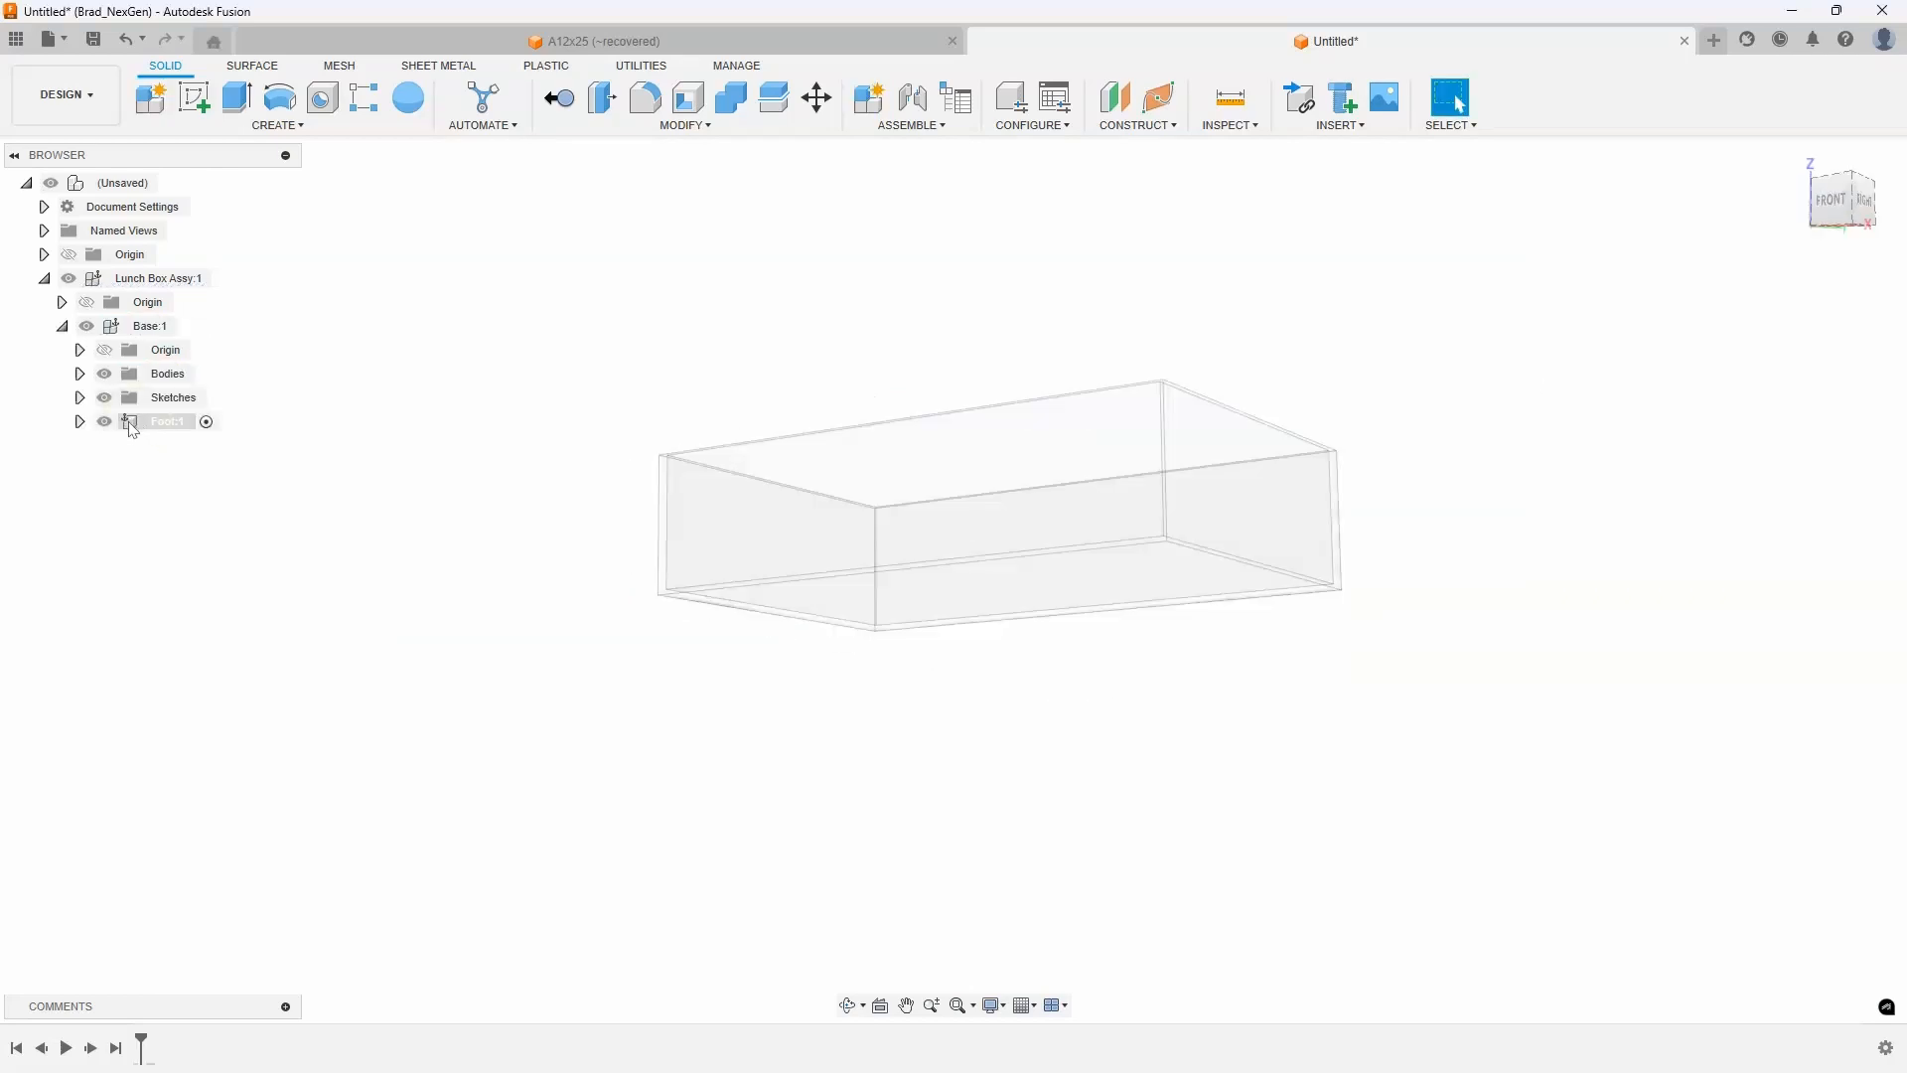
mouse_move(170, 421)
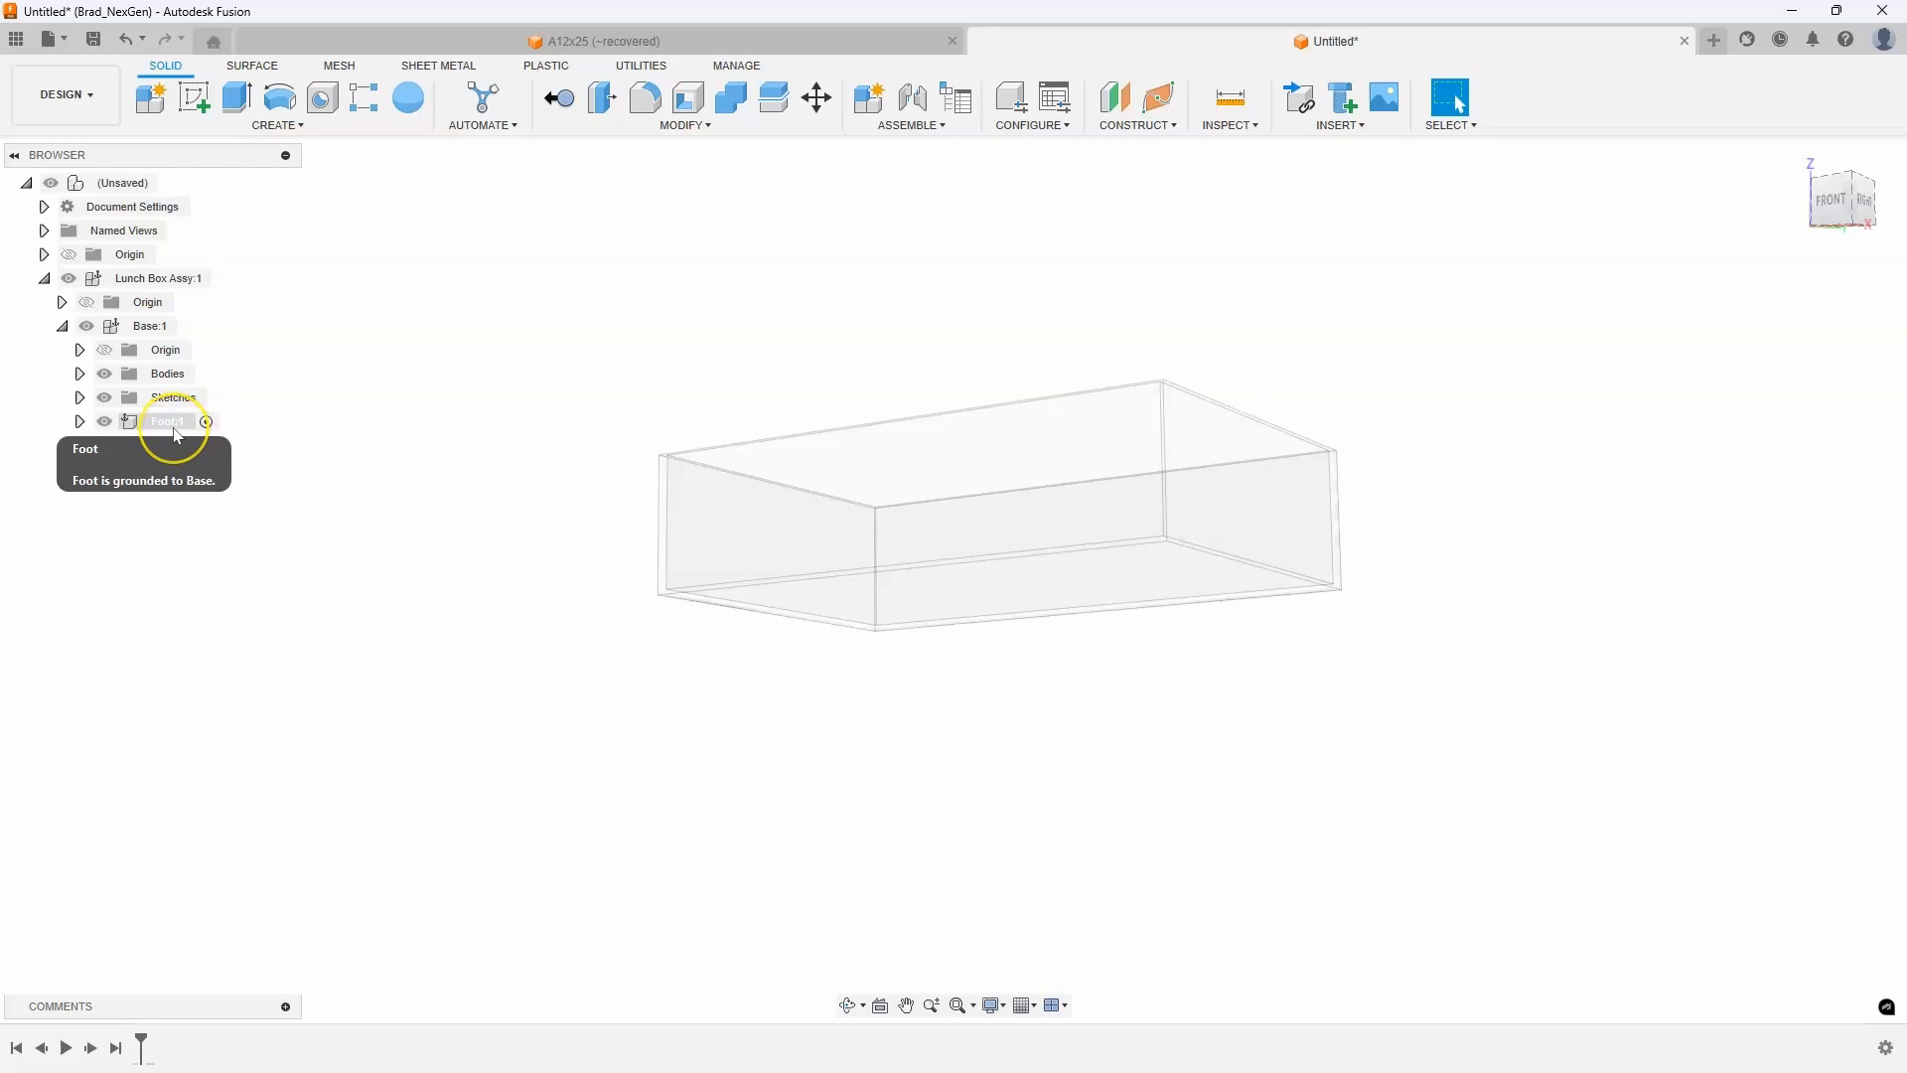
left_click(166, 421)
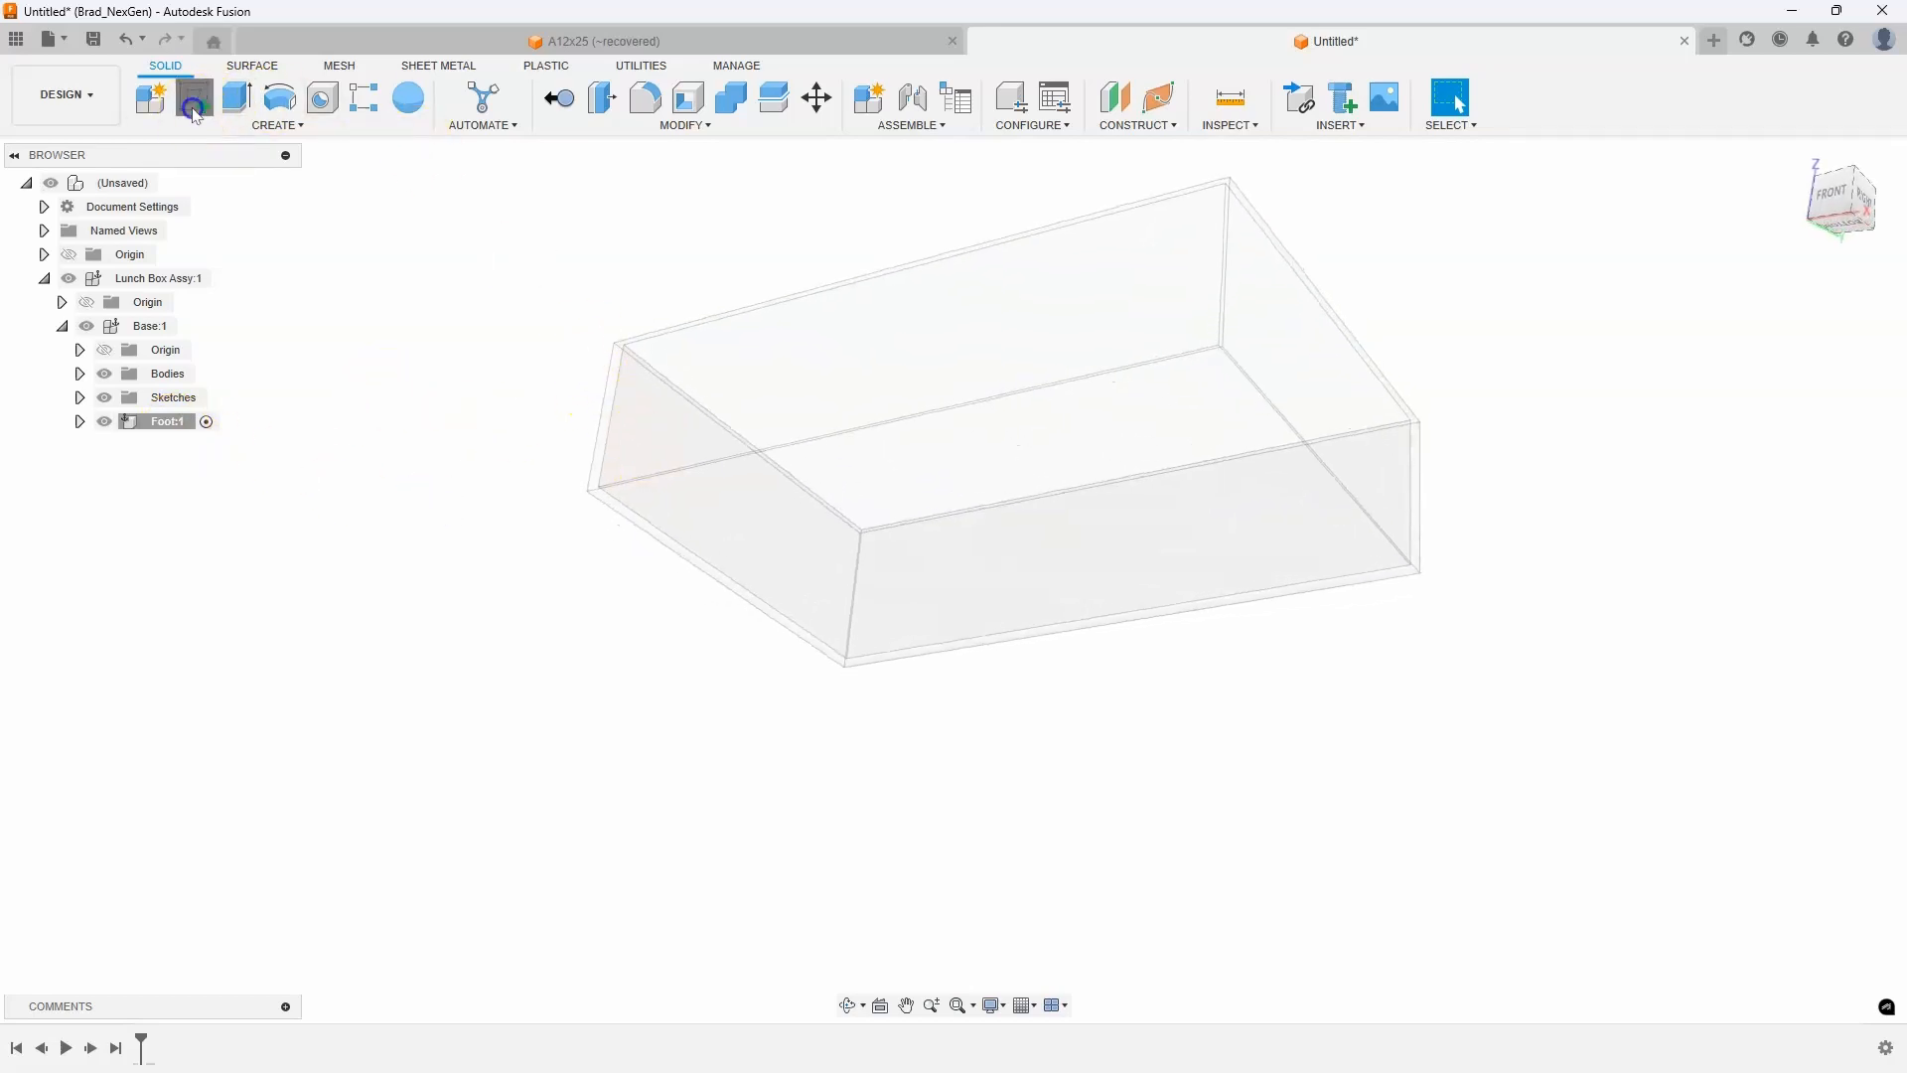
Sketch on the tray bottom an inner rectangle offset 1.00 in from the outline
left_click(148, 96)
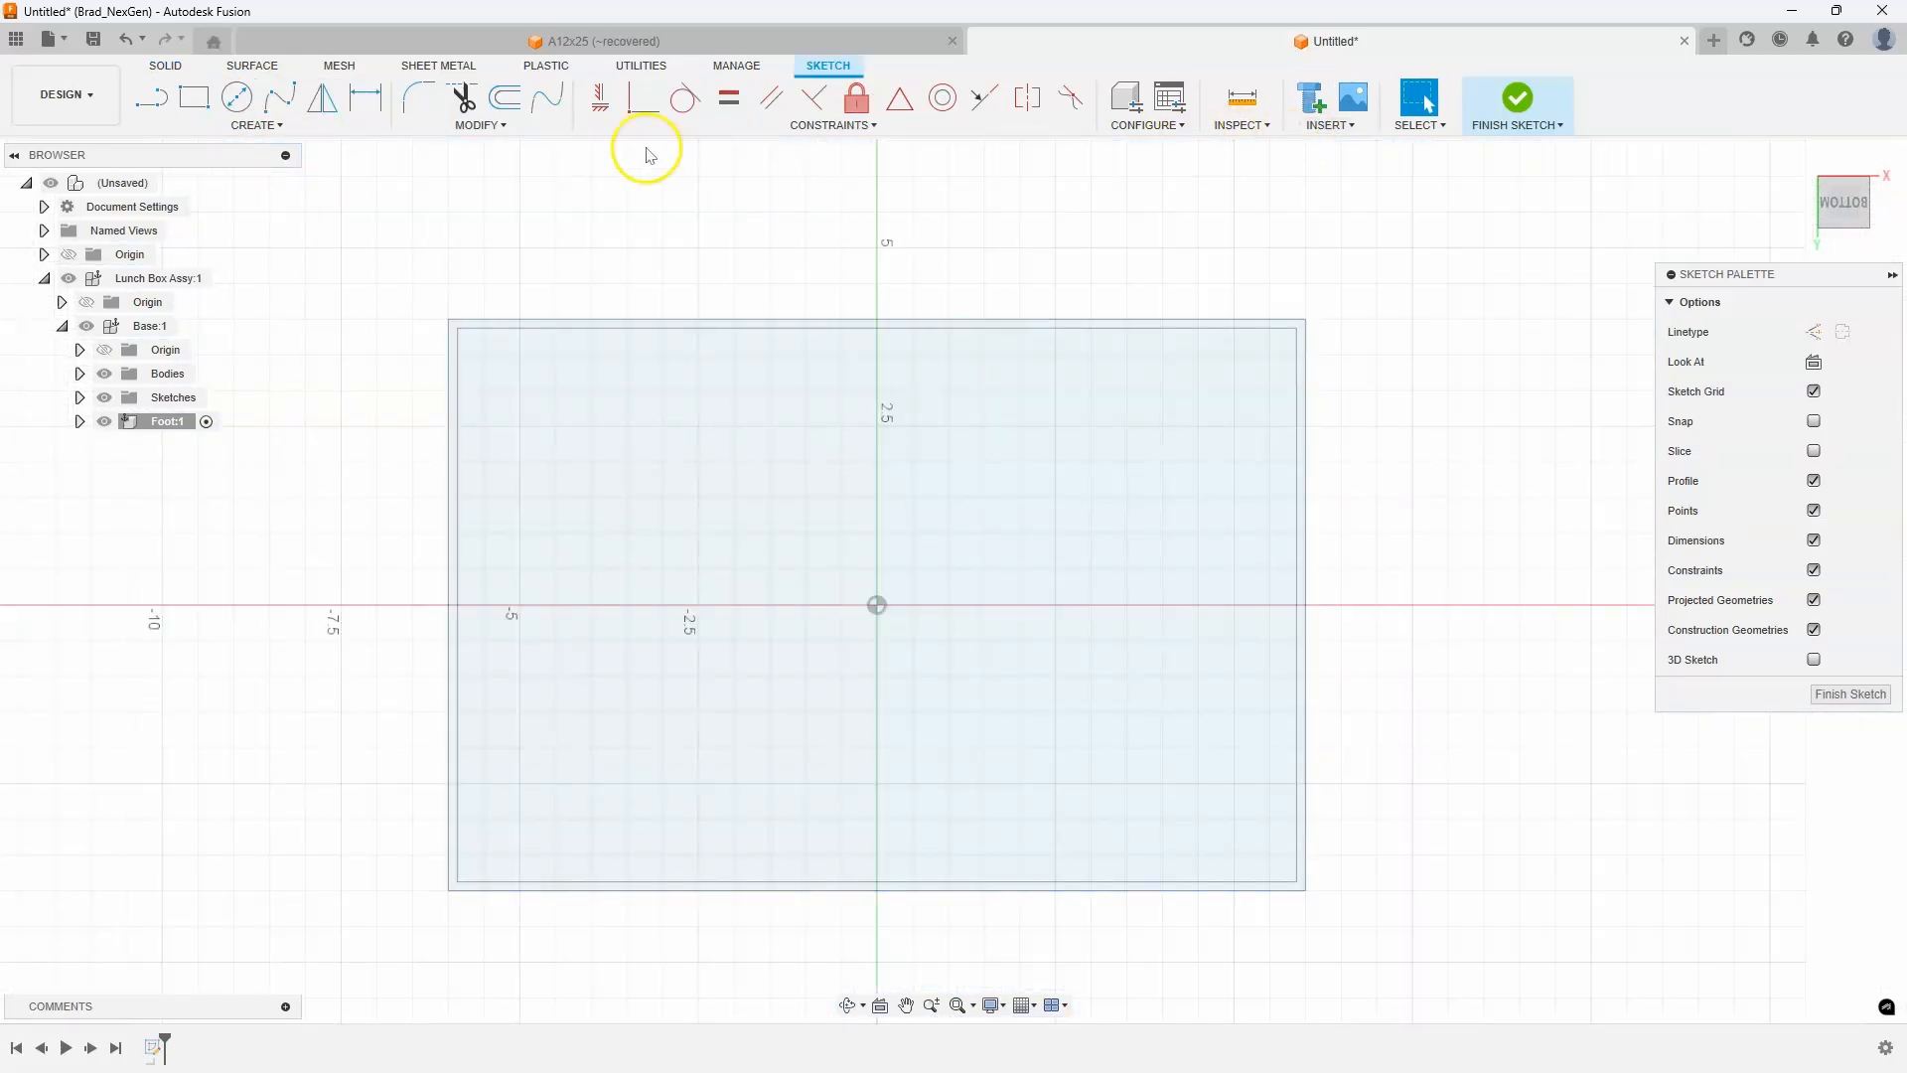
left_click(500, 97)
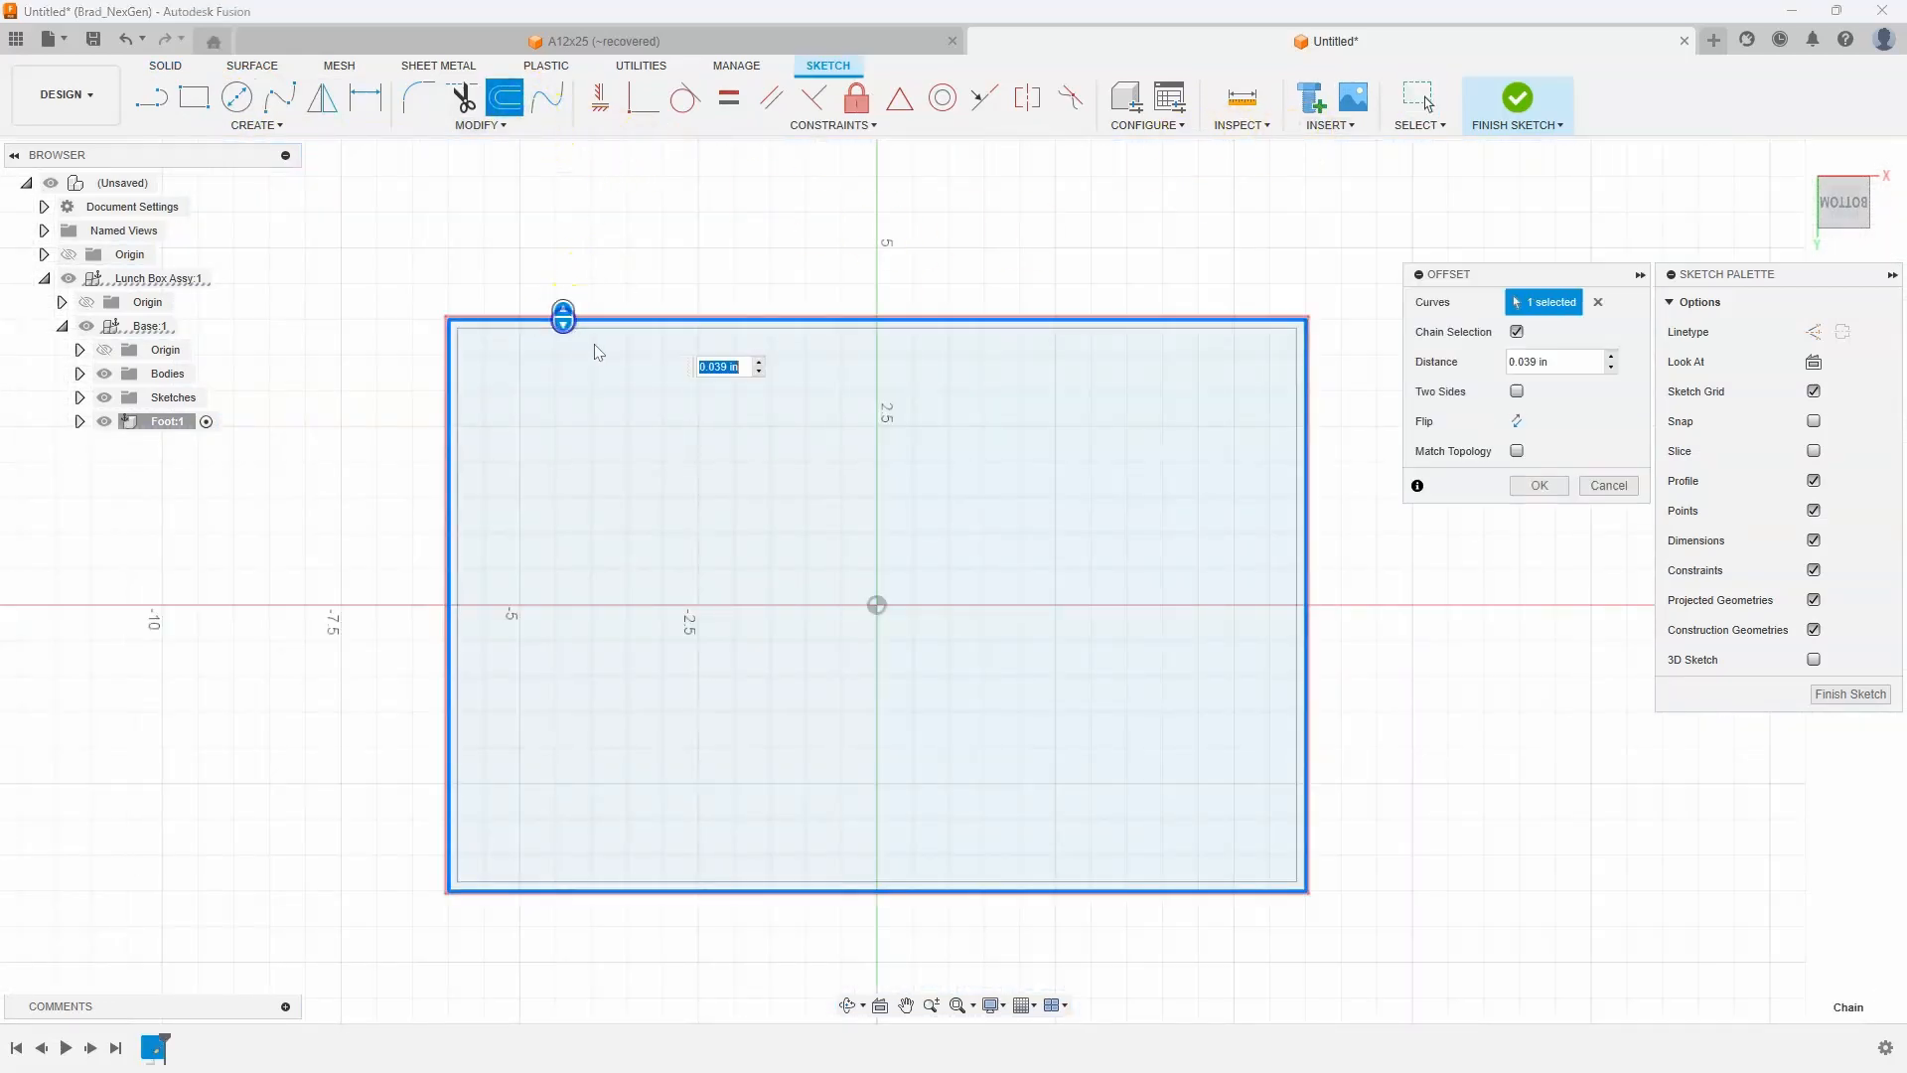
left_click_drag(562, 318, 563, 378)
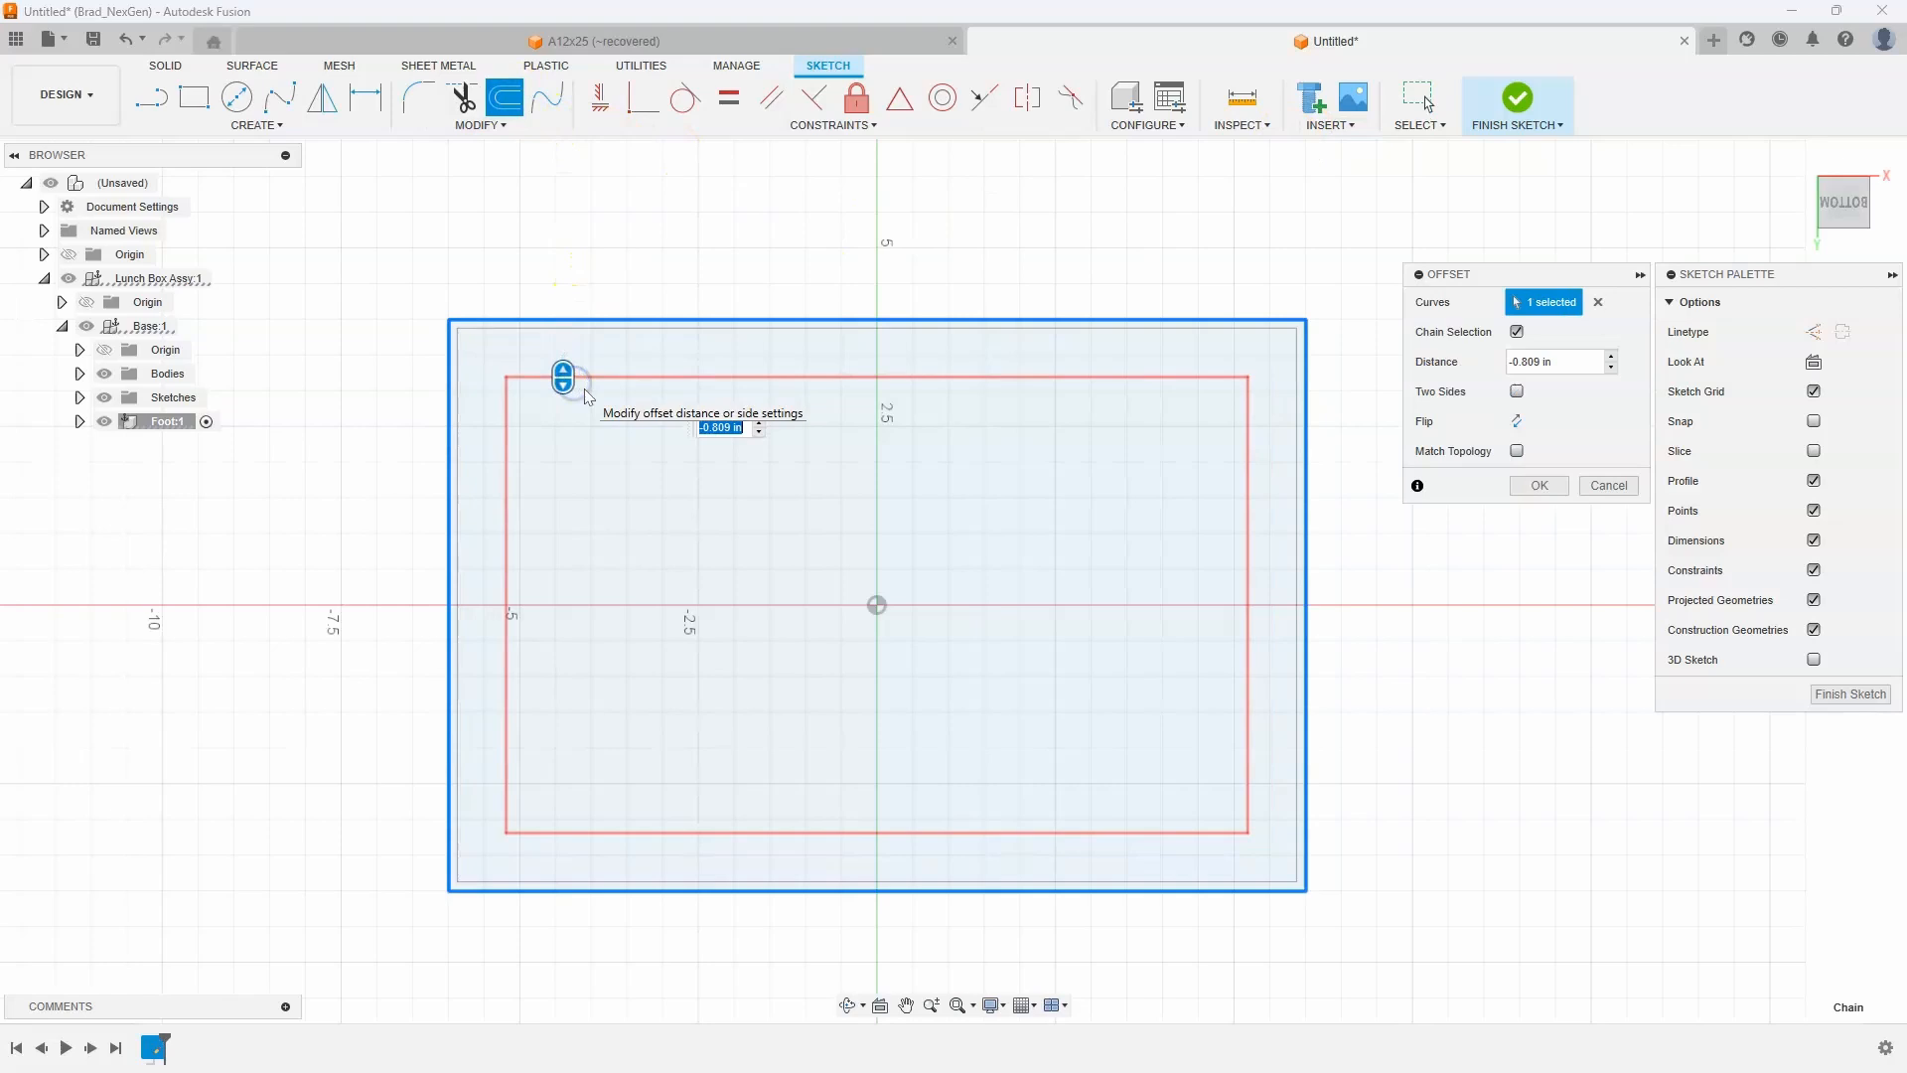
left_click(1538, 486)
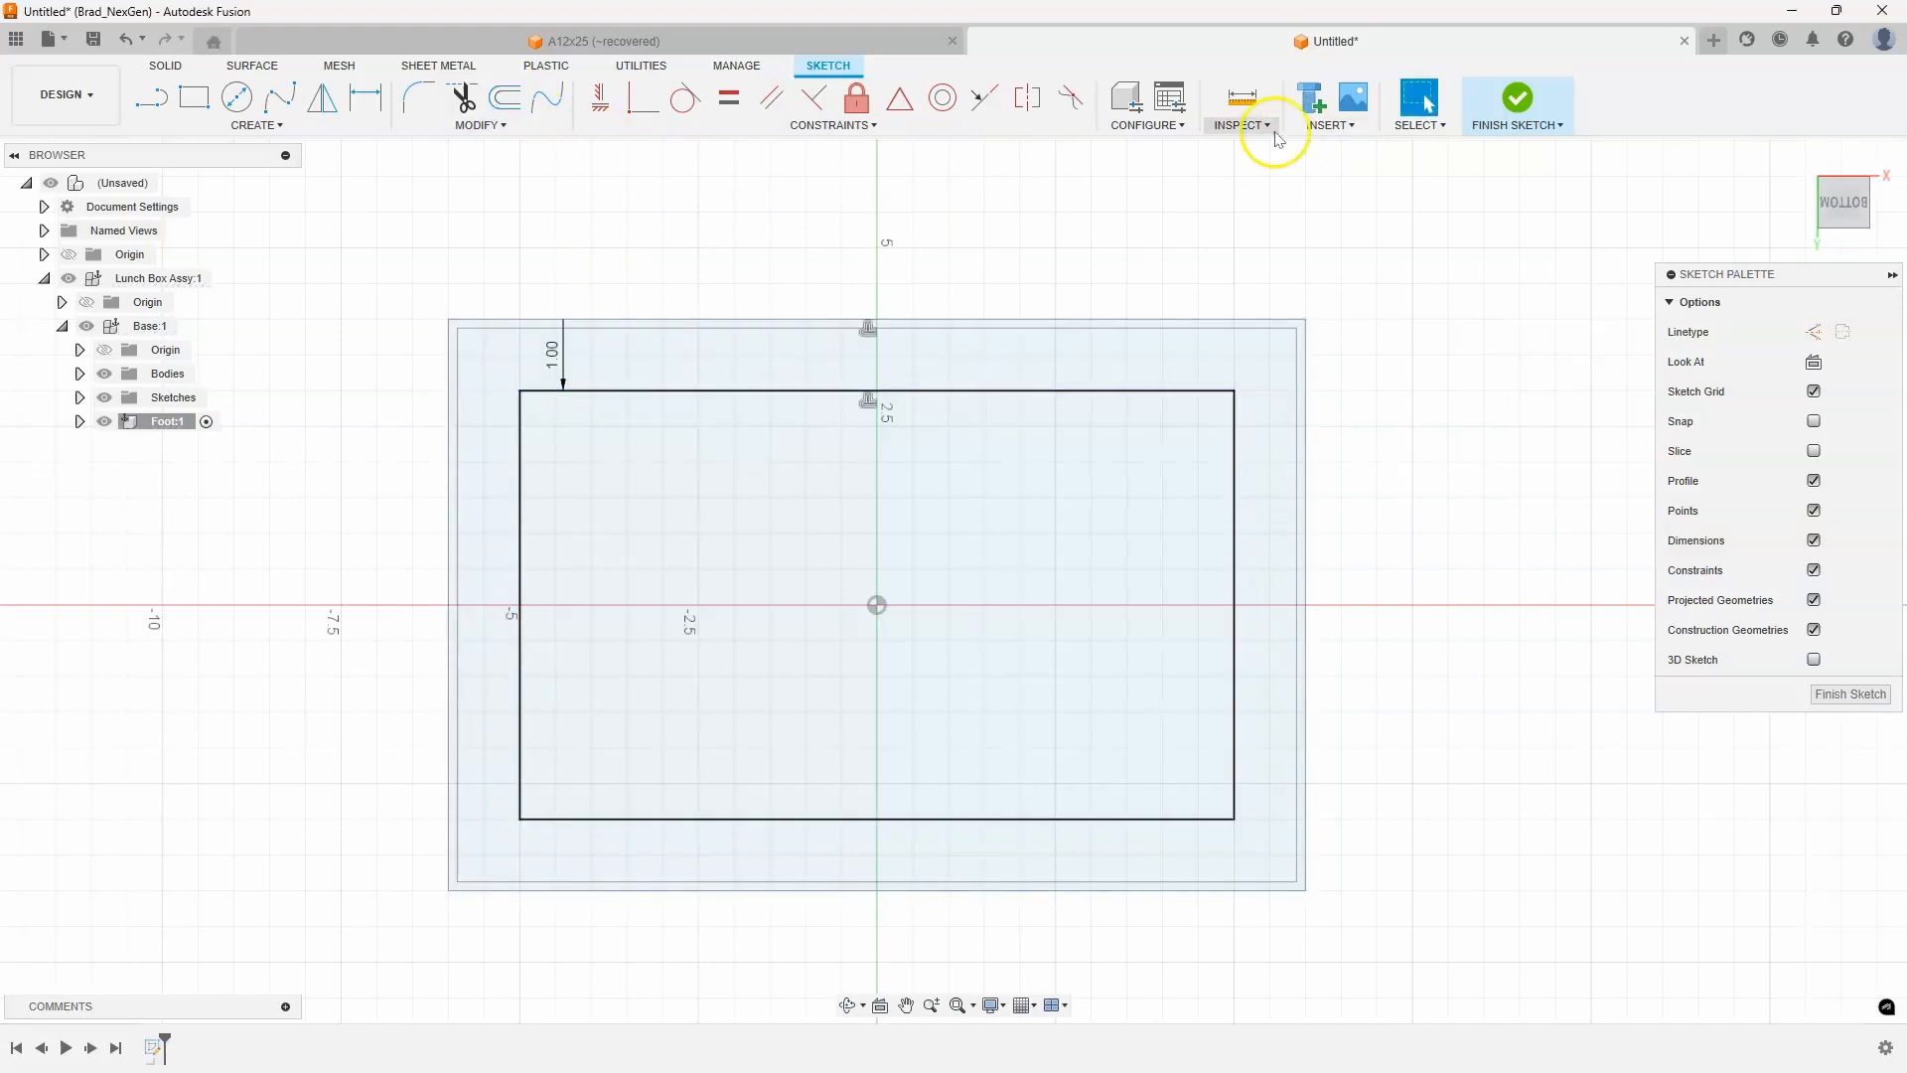
left_click(1515, 97)
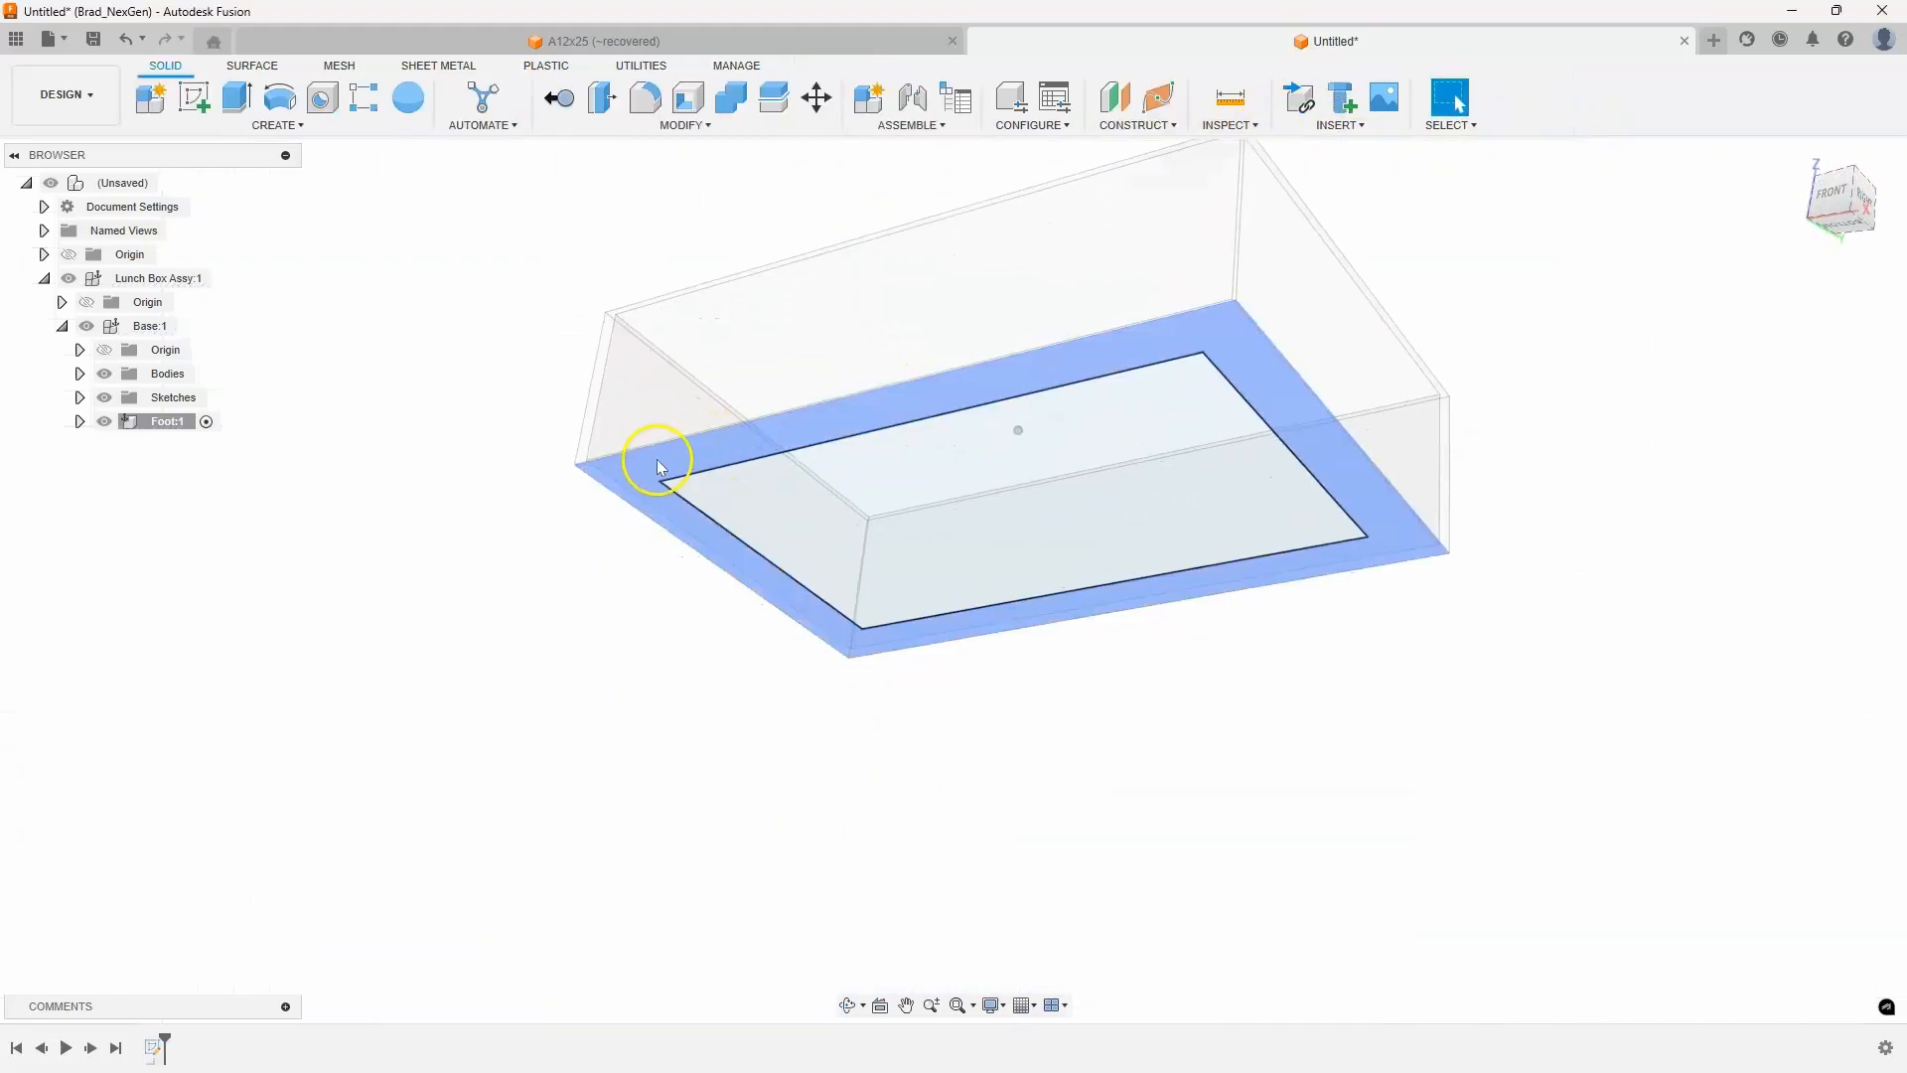
Extrude the ring profile between the two rectangles 0.125 in for the foot rim
right_click(657, 468)
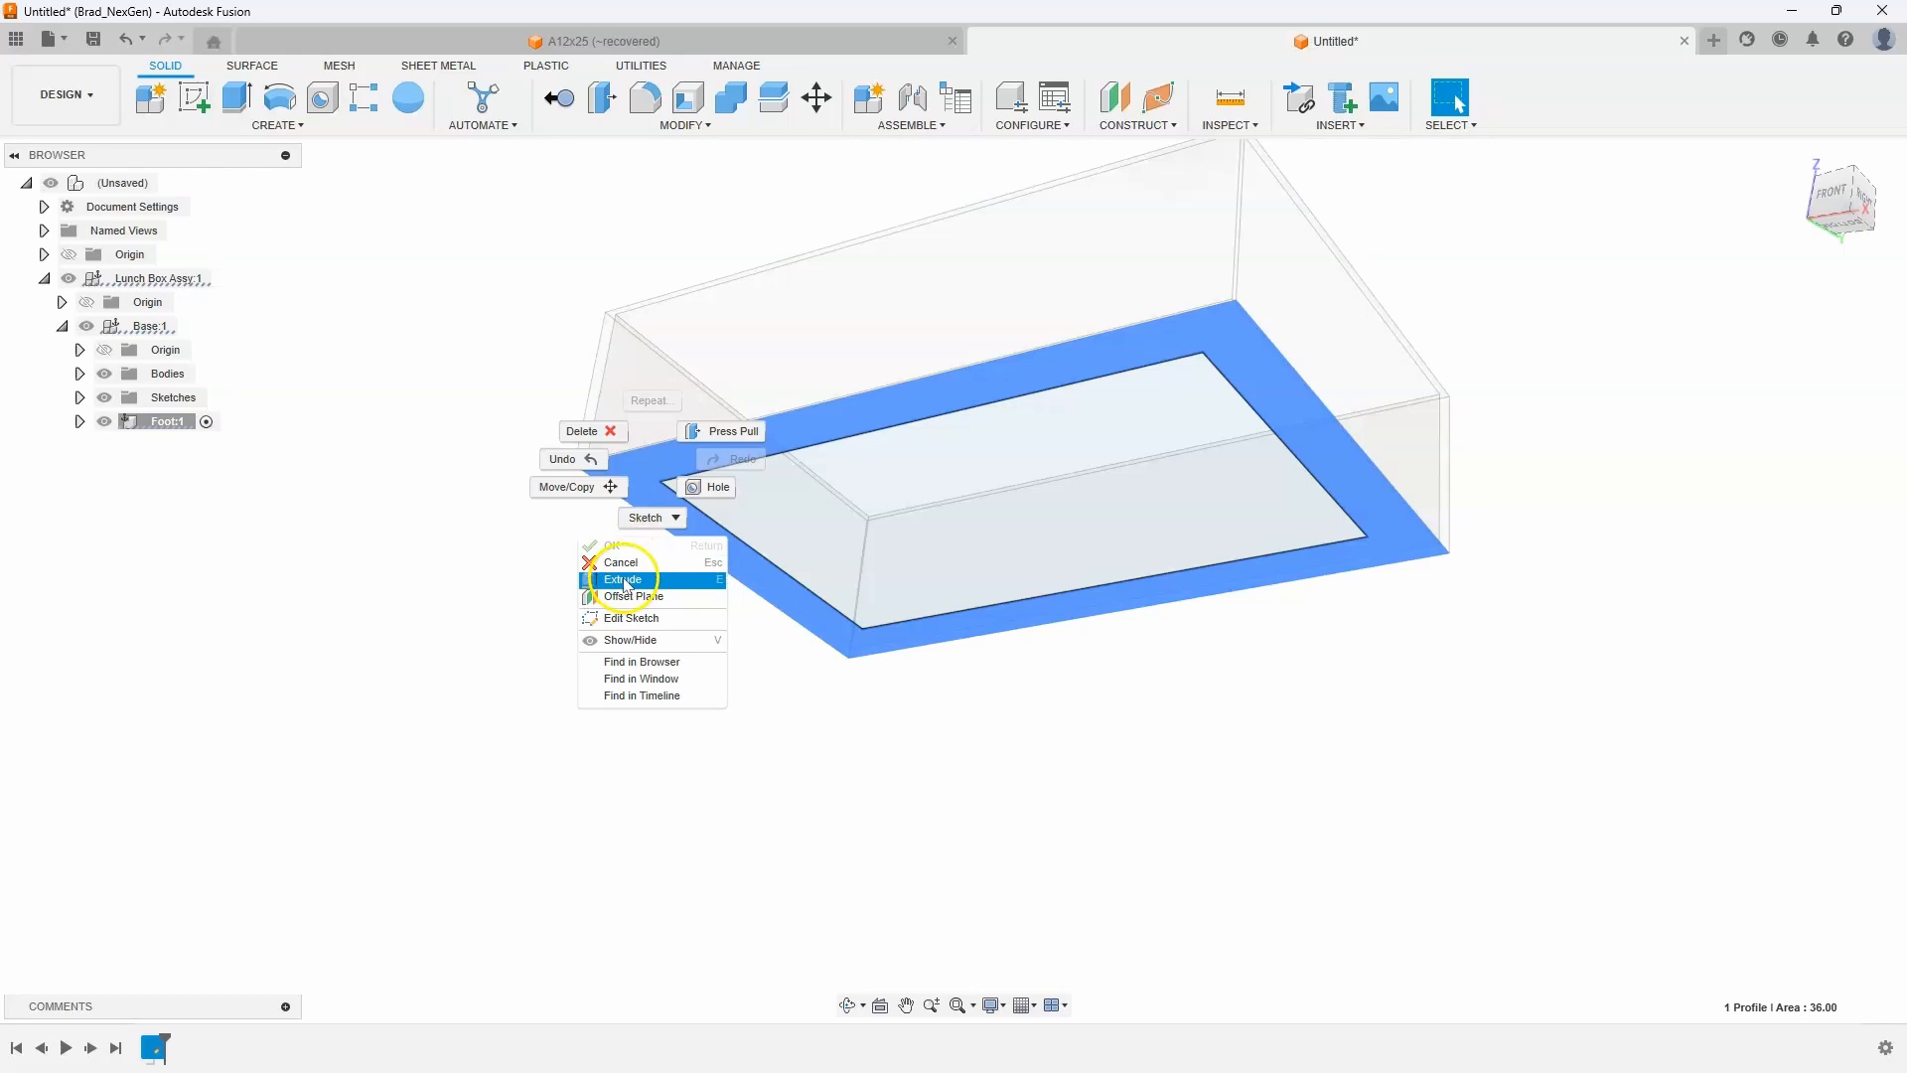
left_click(621, 579)
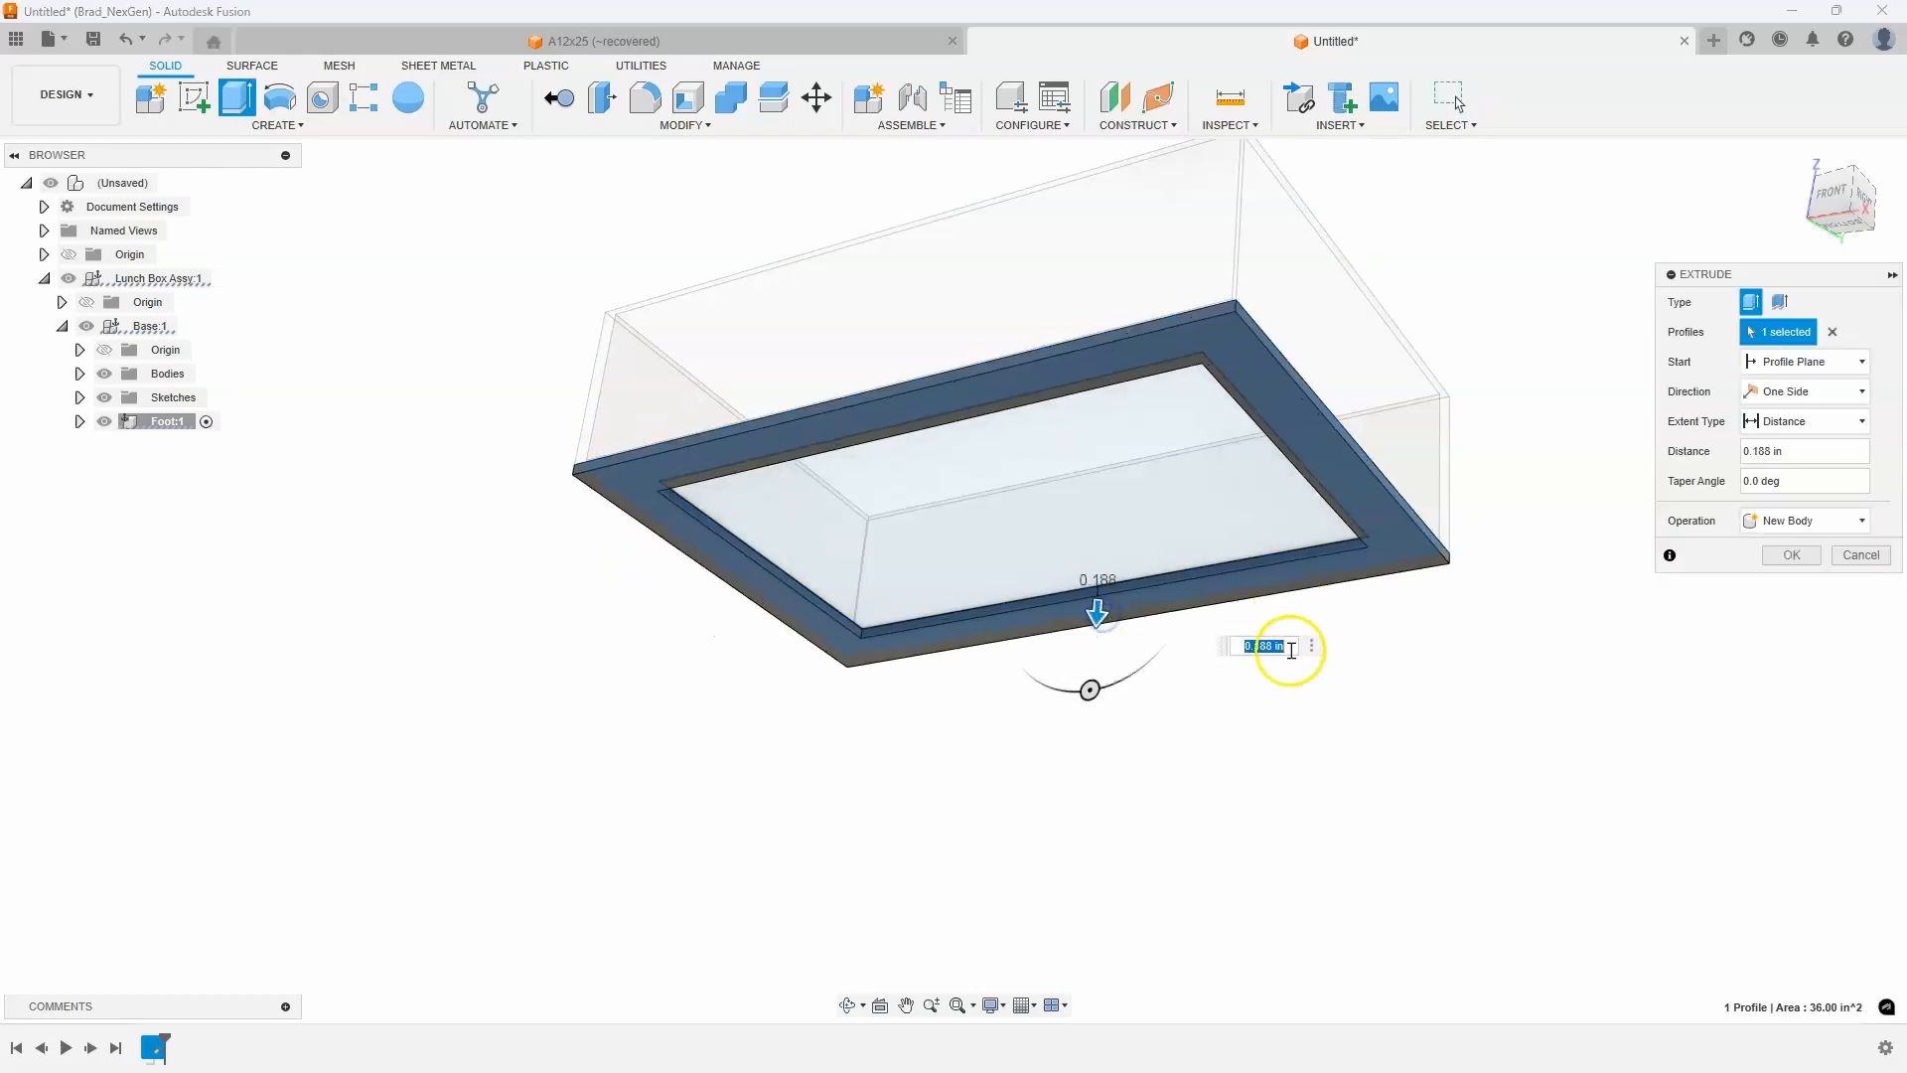
type(".125")
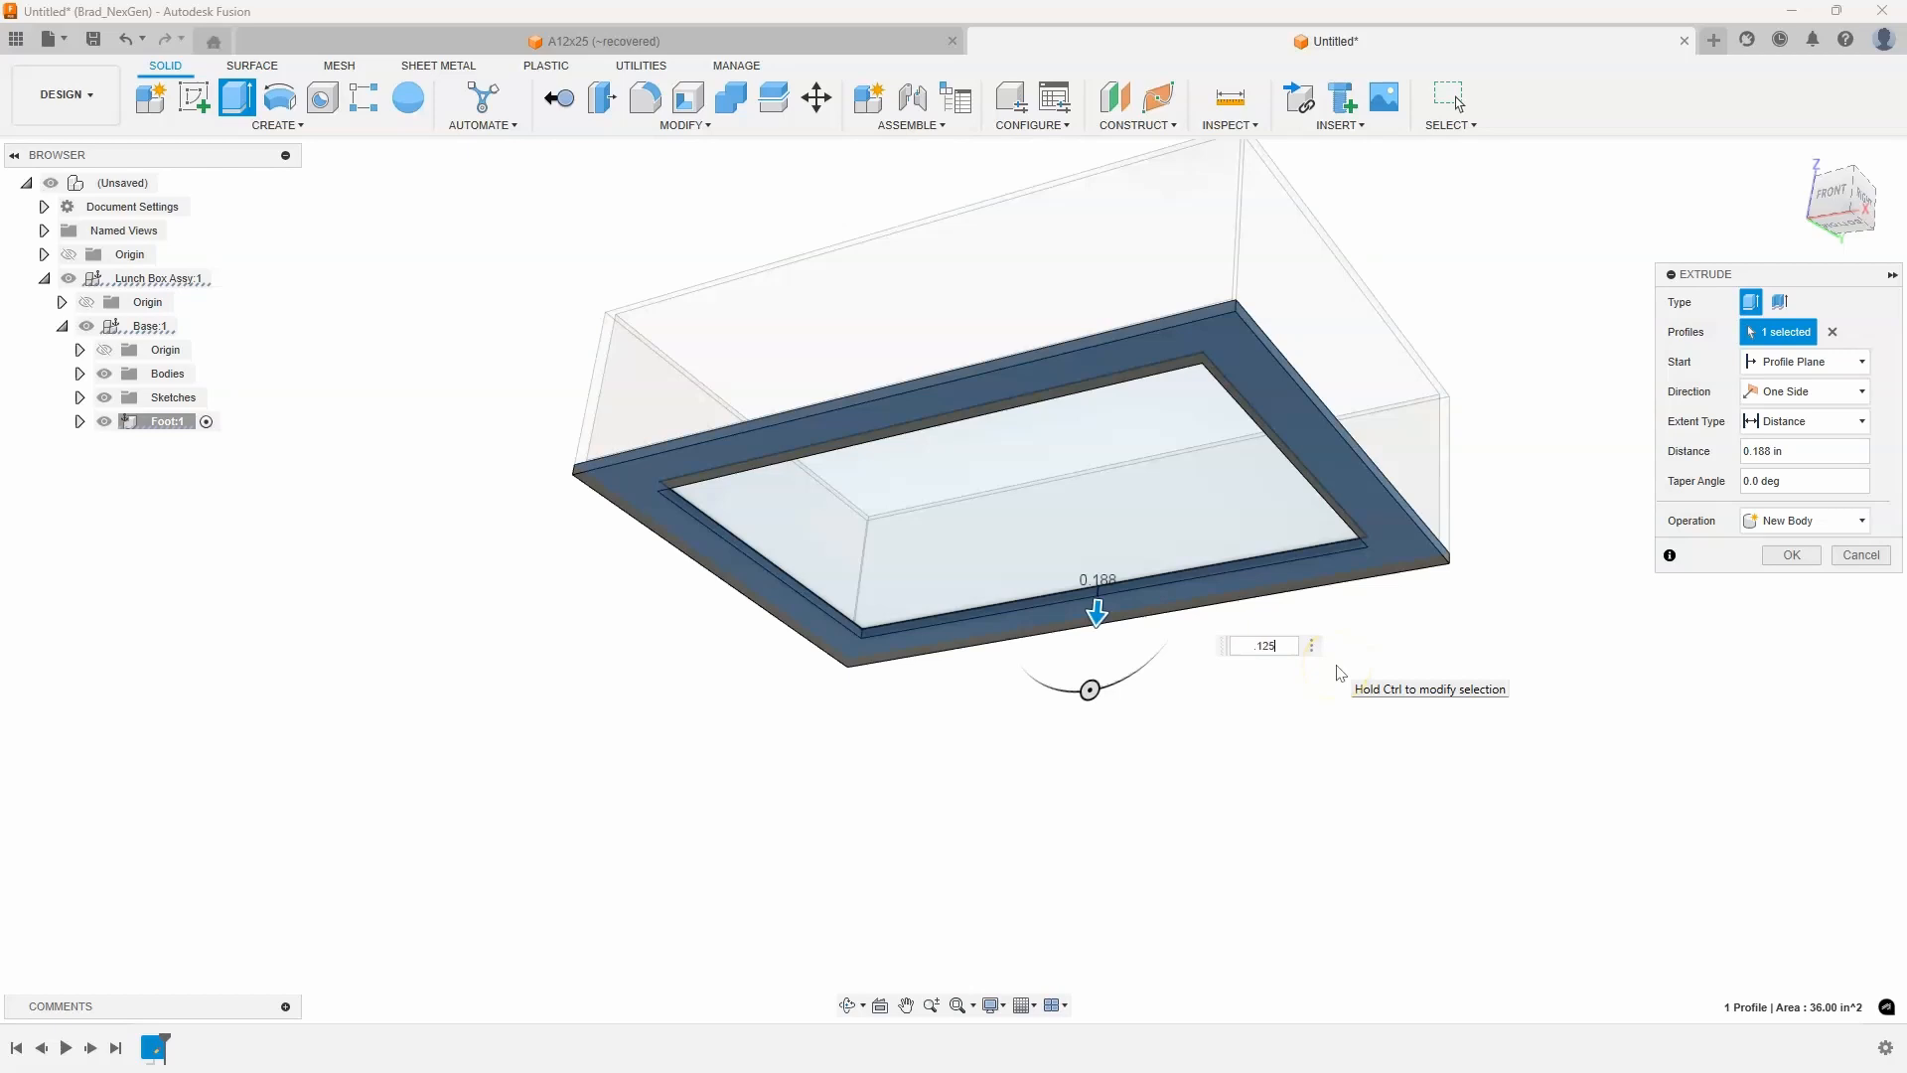
left_click(1787, 554)
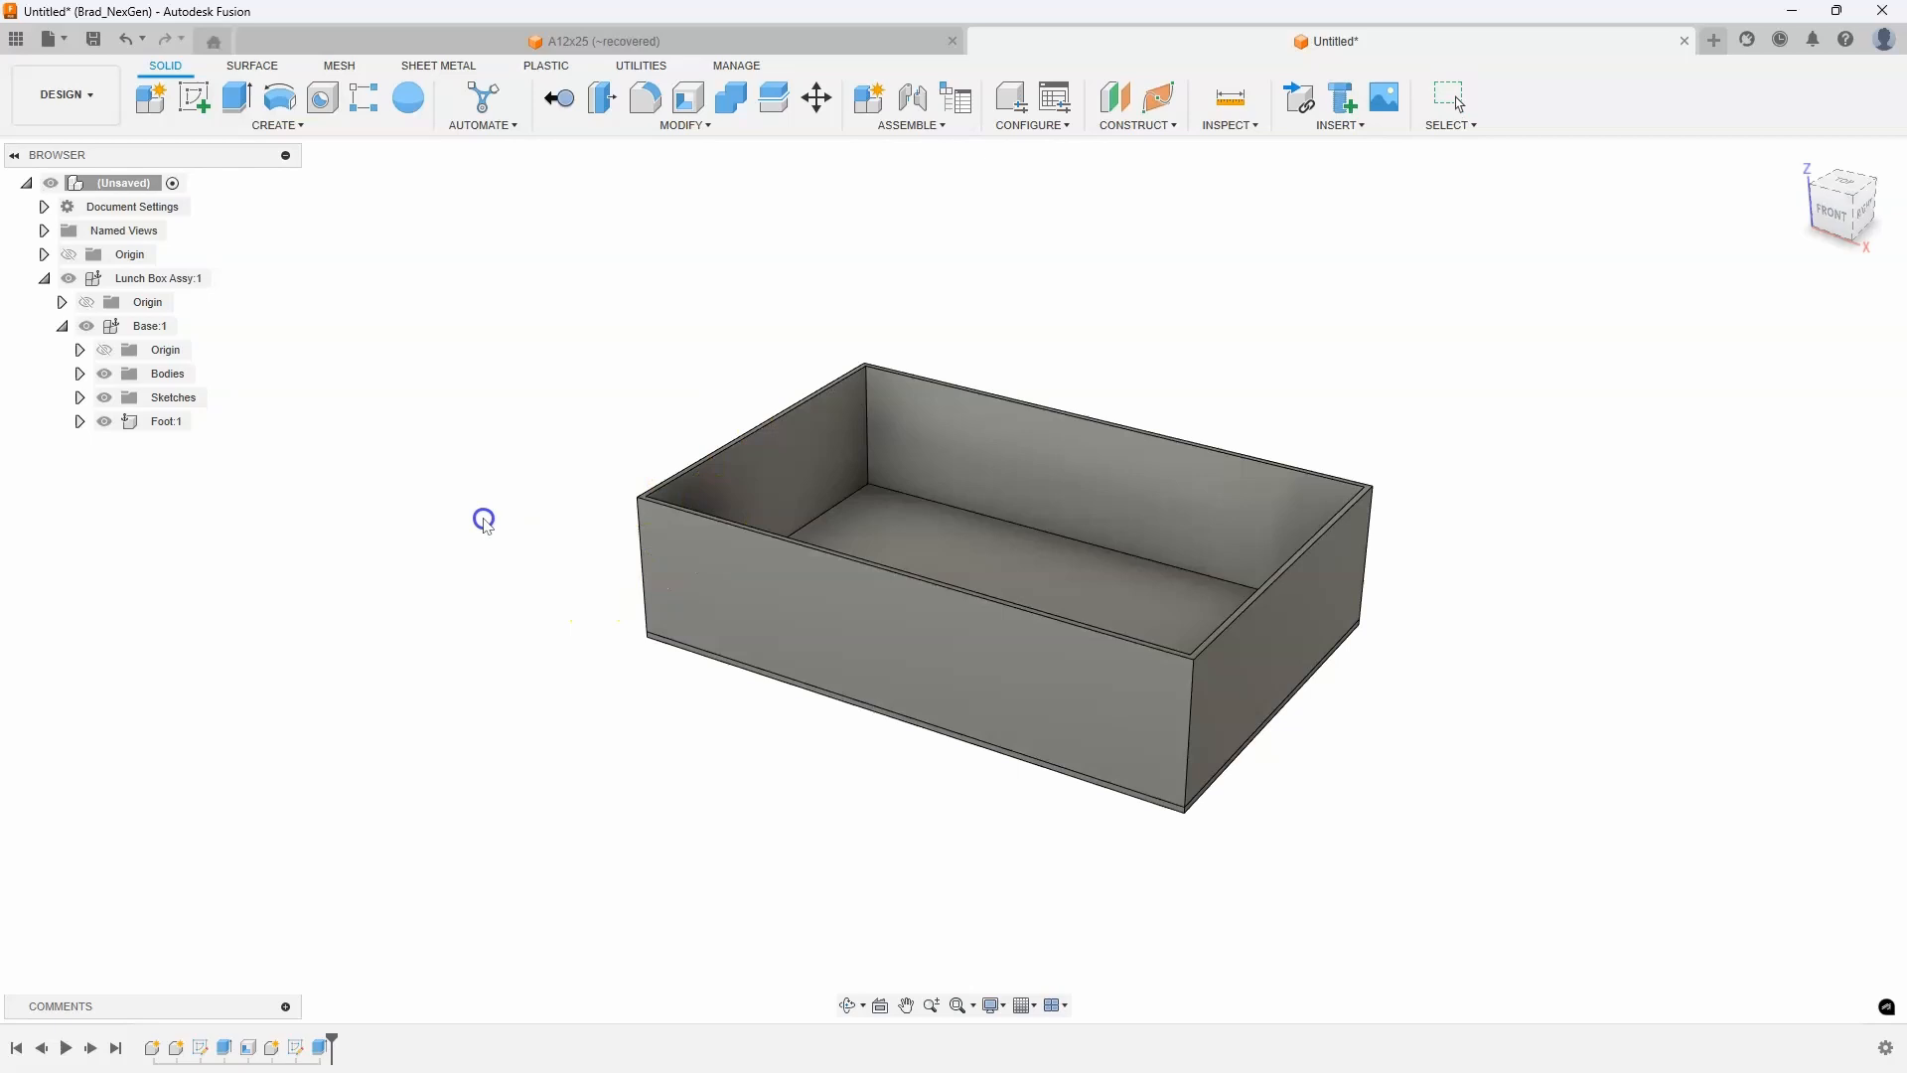
mouse_move(430, 477)
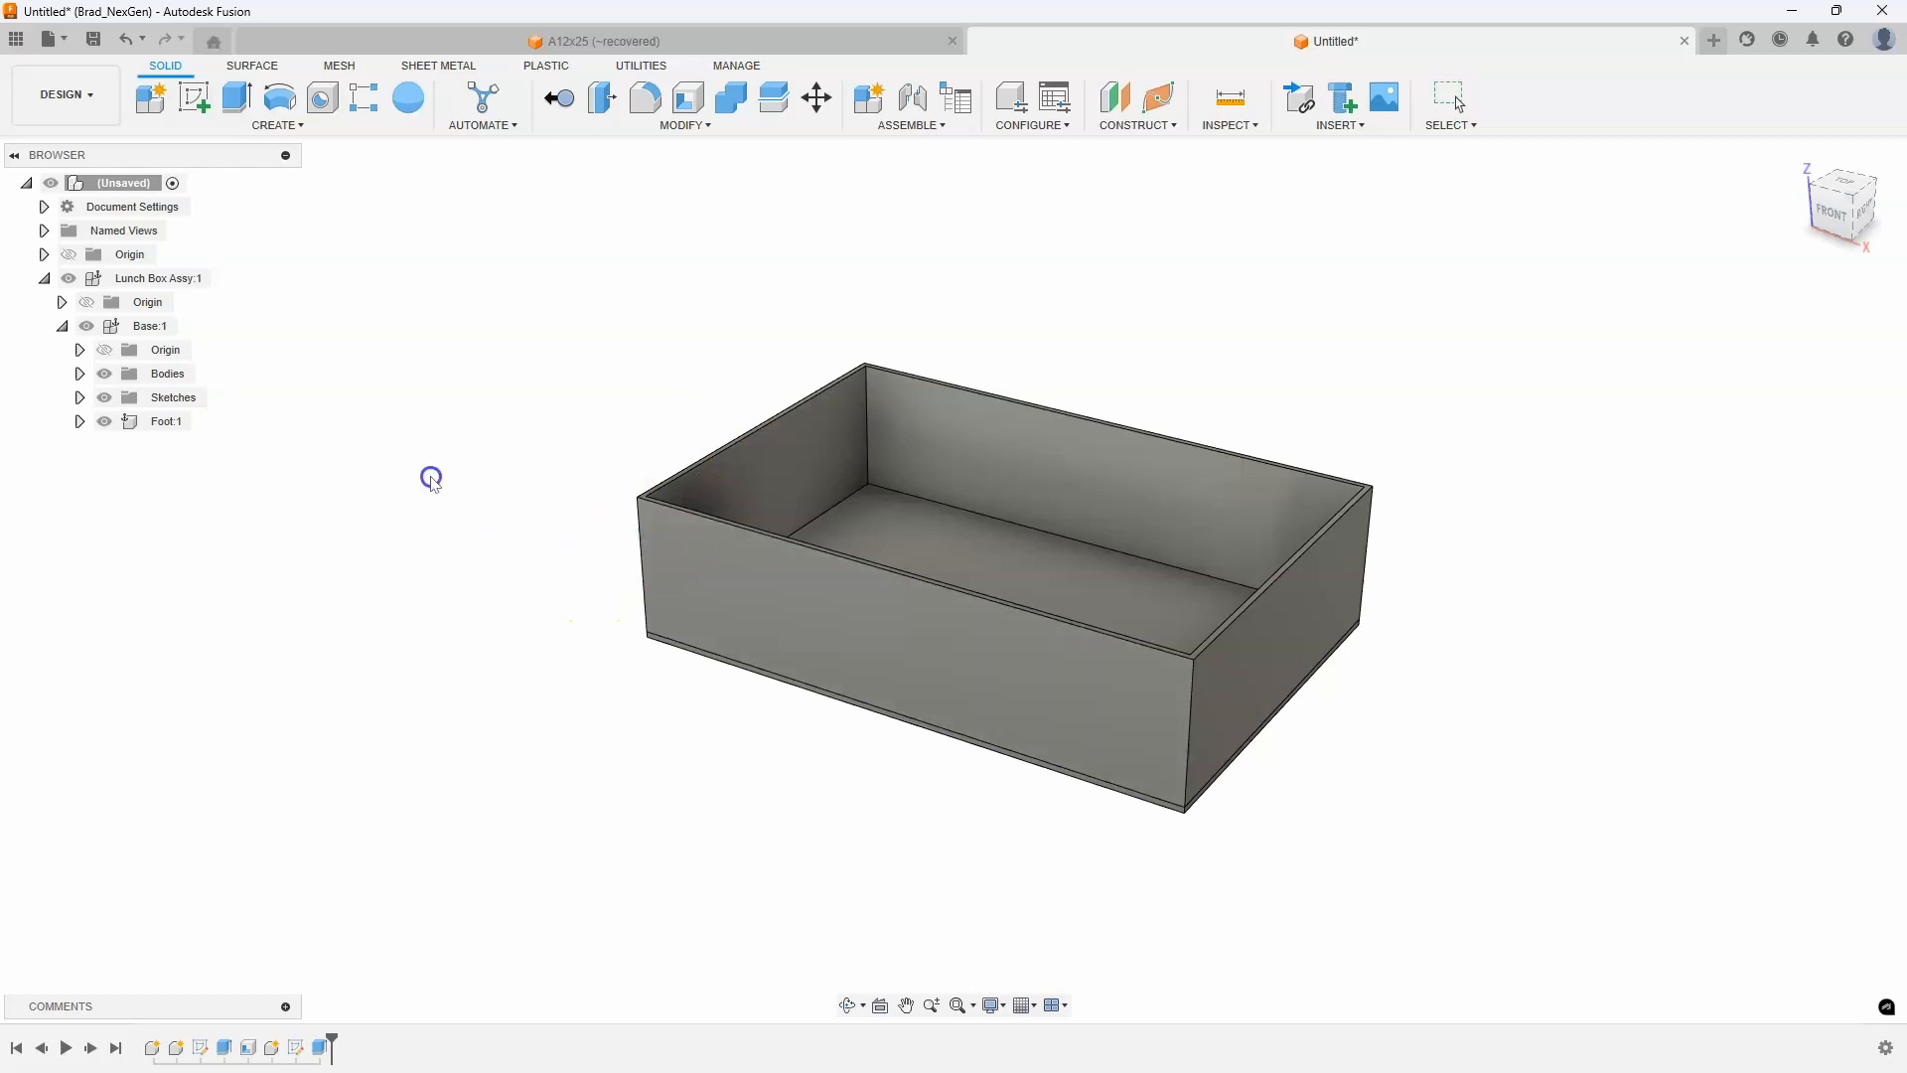
mouse_move(451, 486)
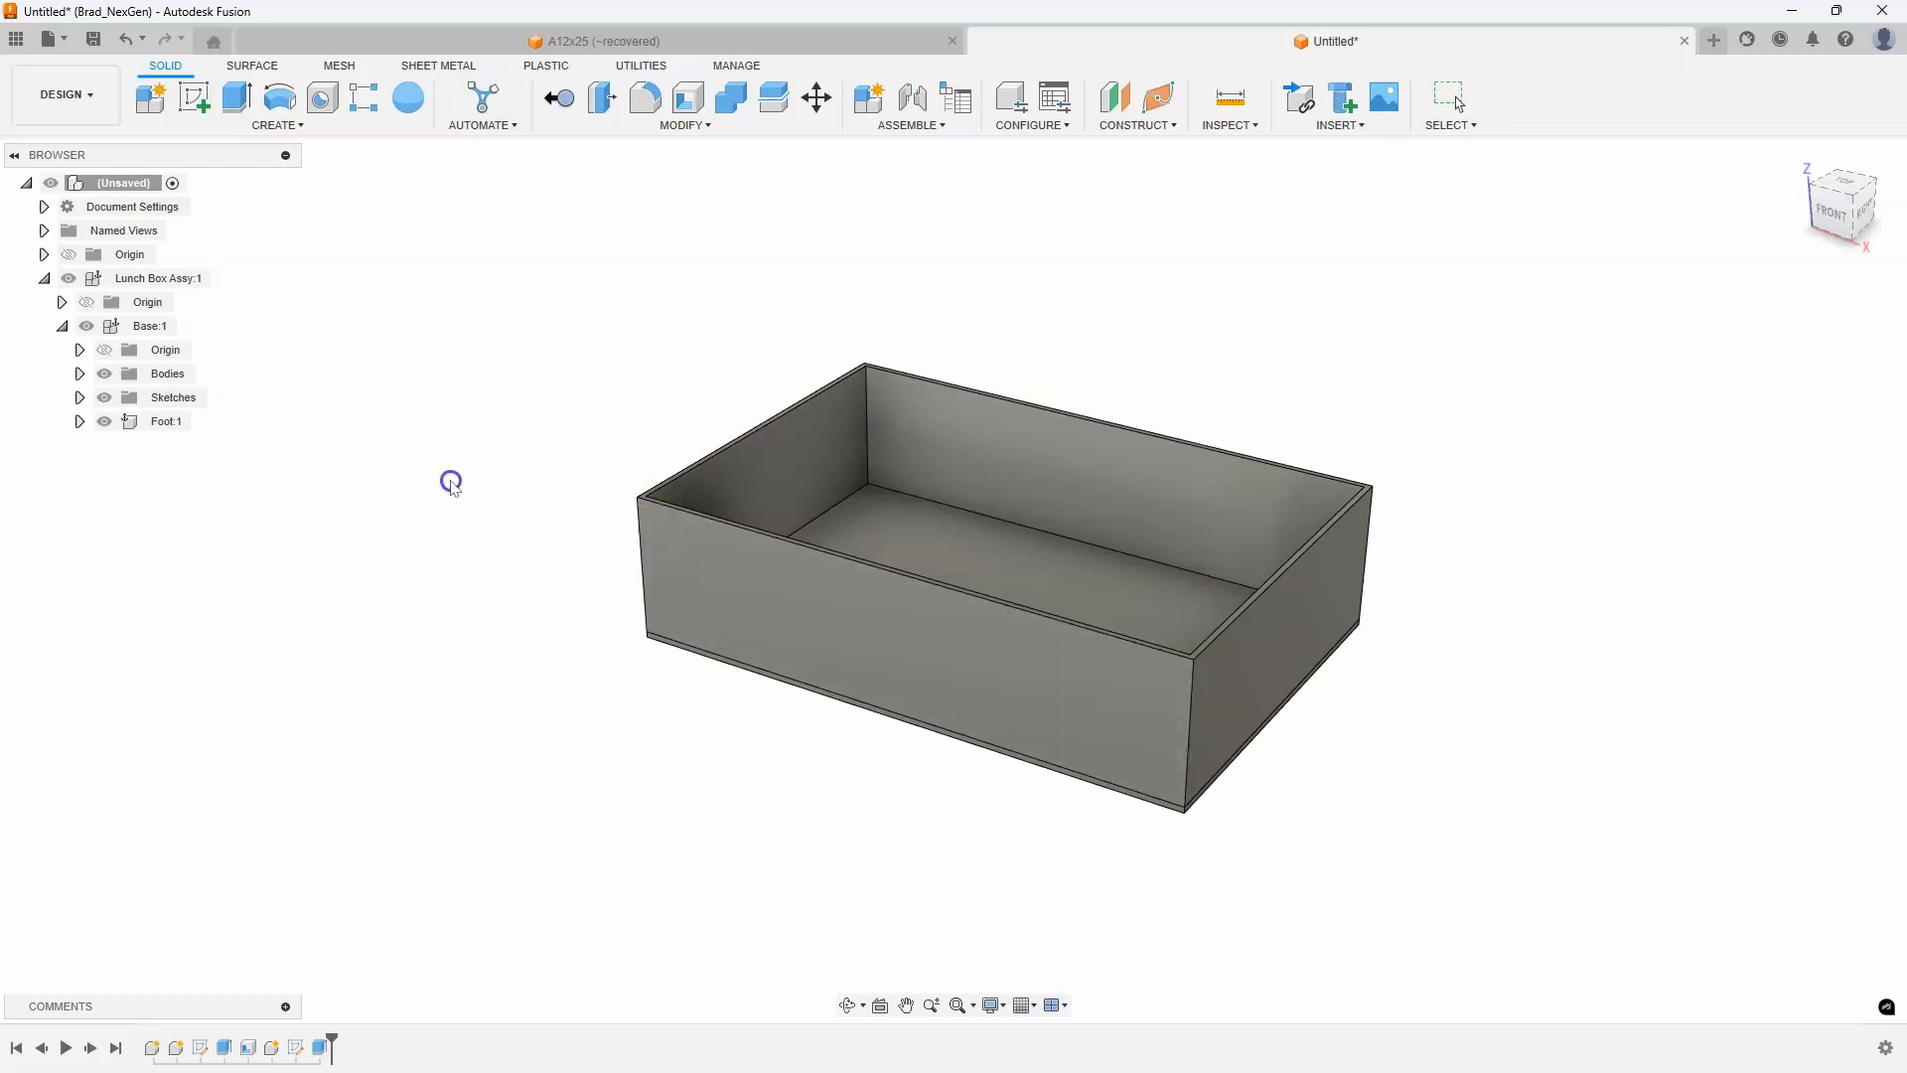
mouse_move(412, 470)
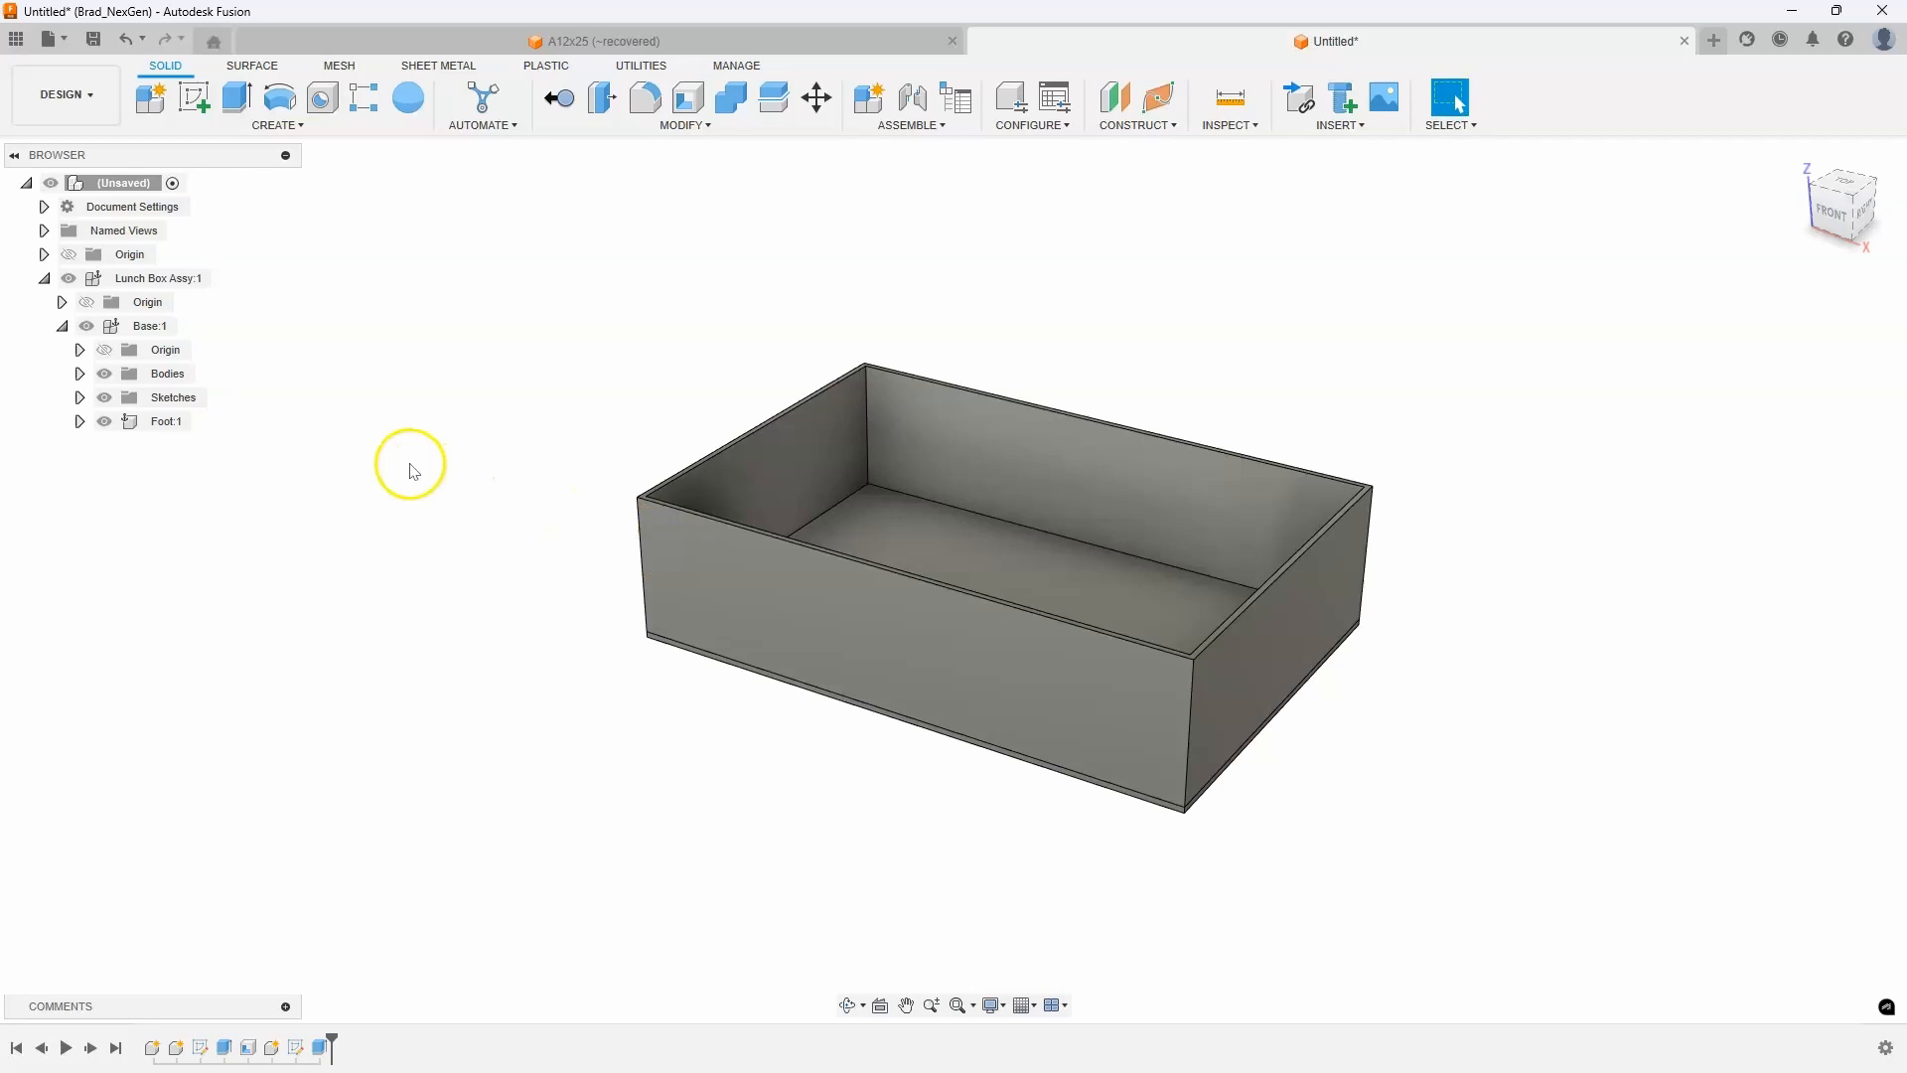
mouse_move(137, 326)
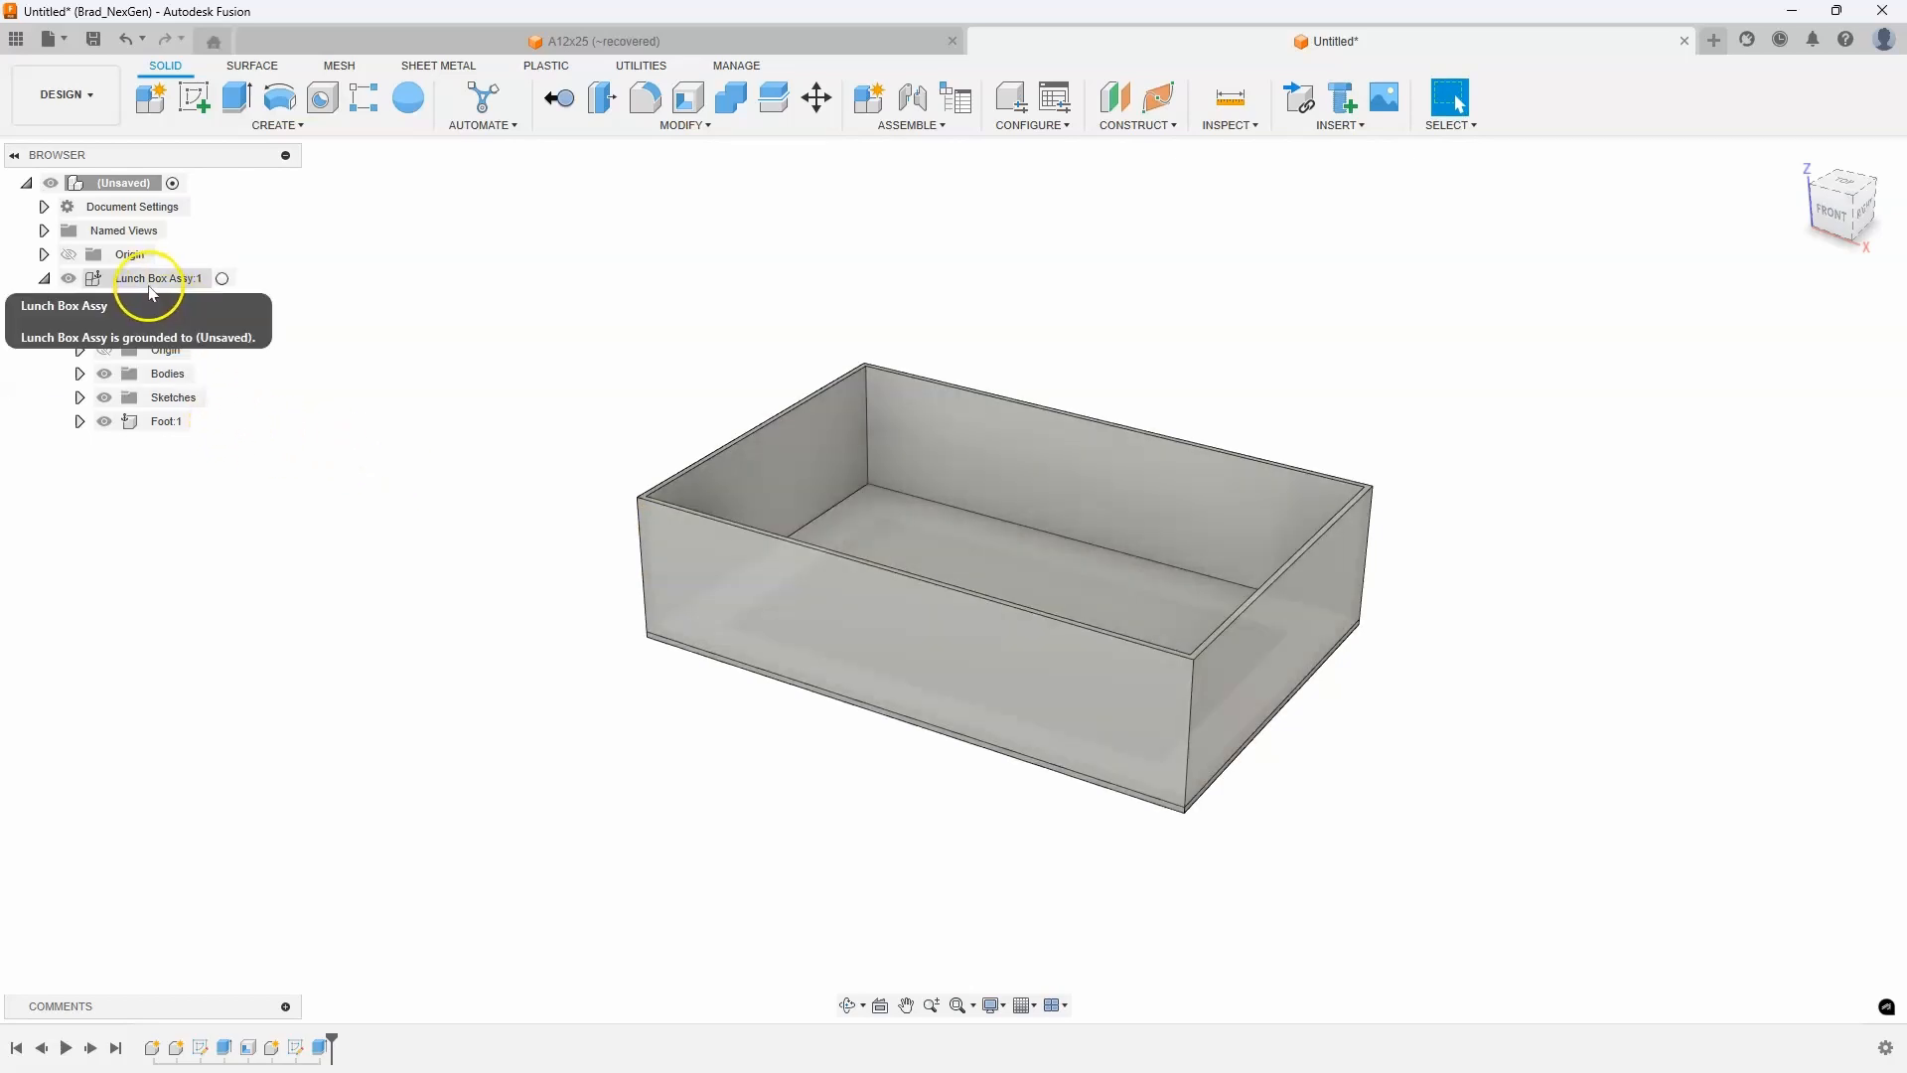
mouse_move(191, 285)
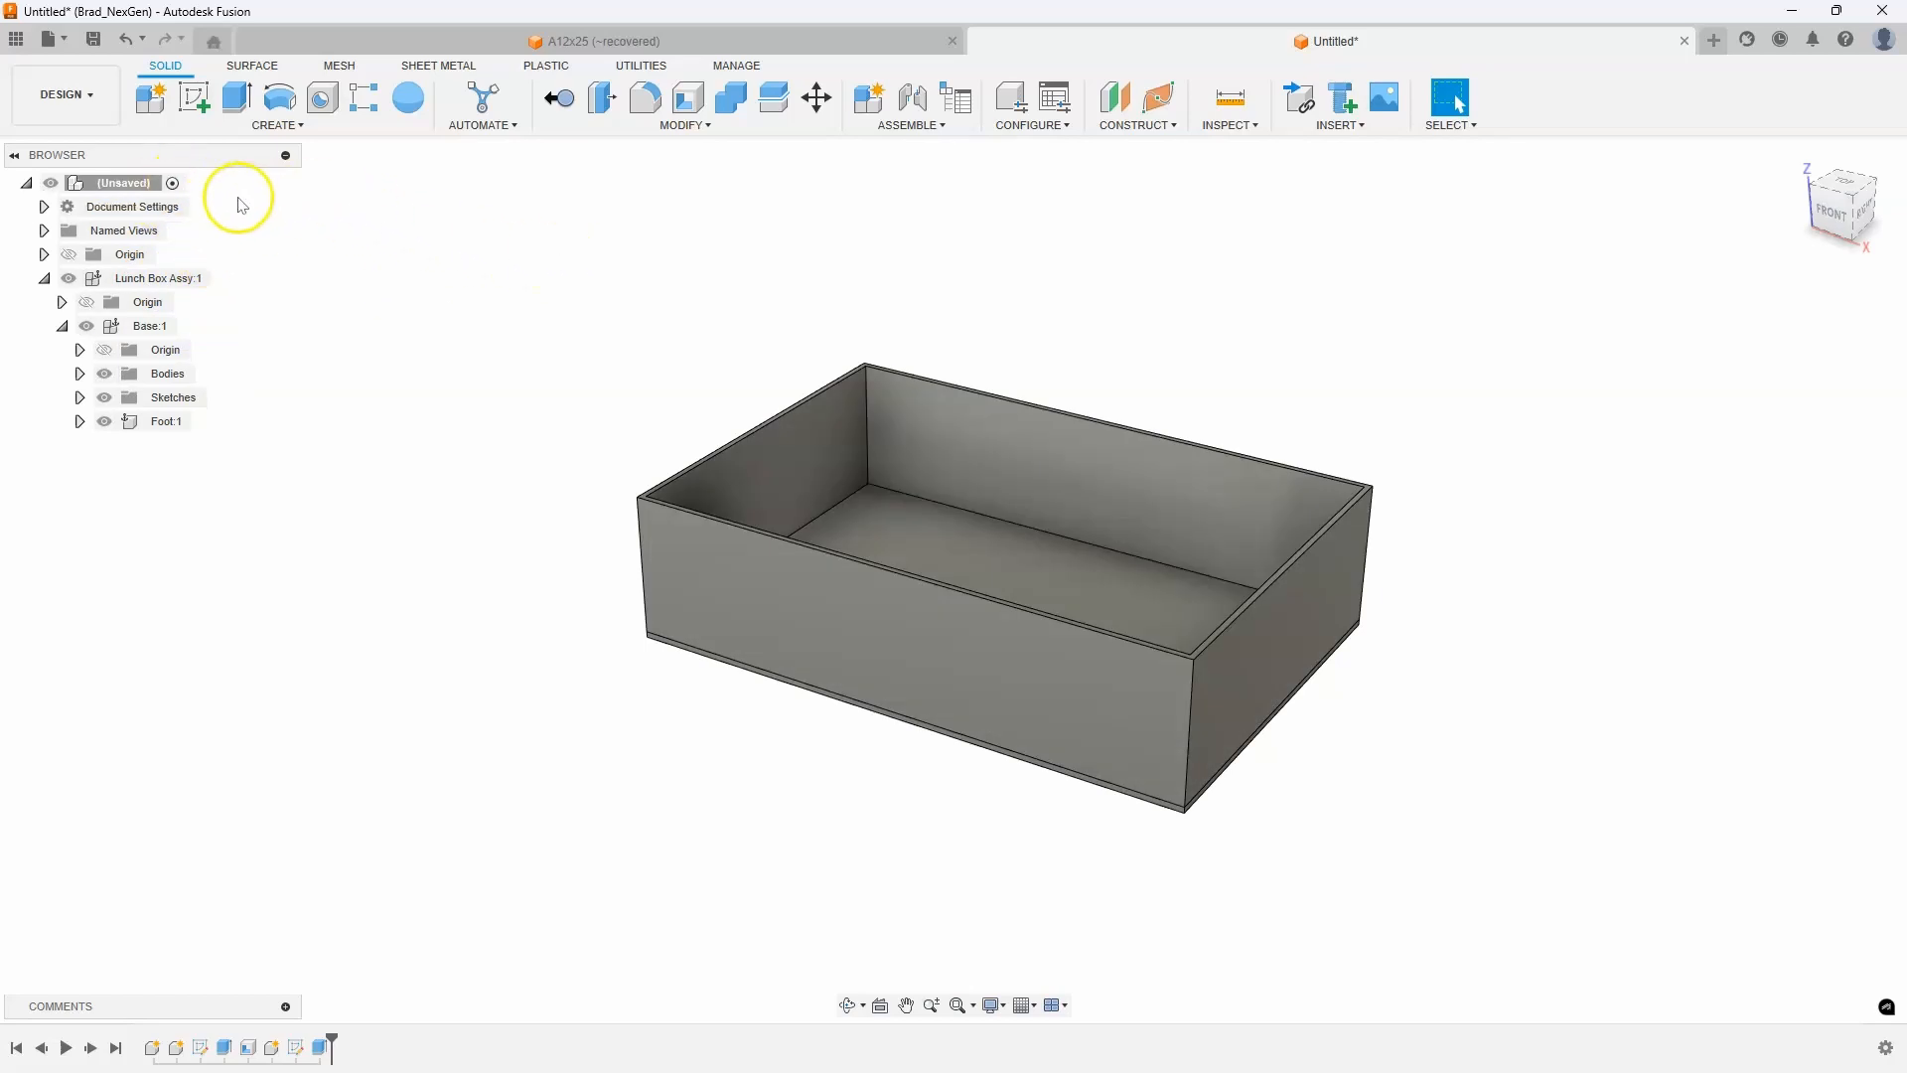
mouse_move(129, 255)
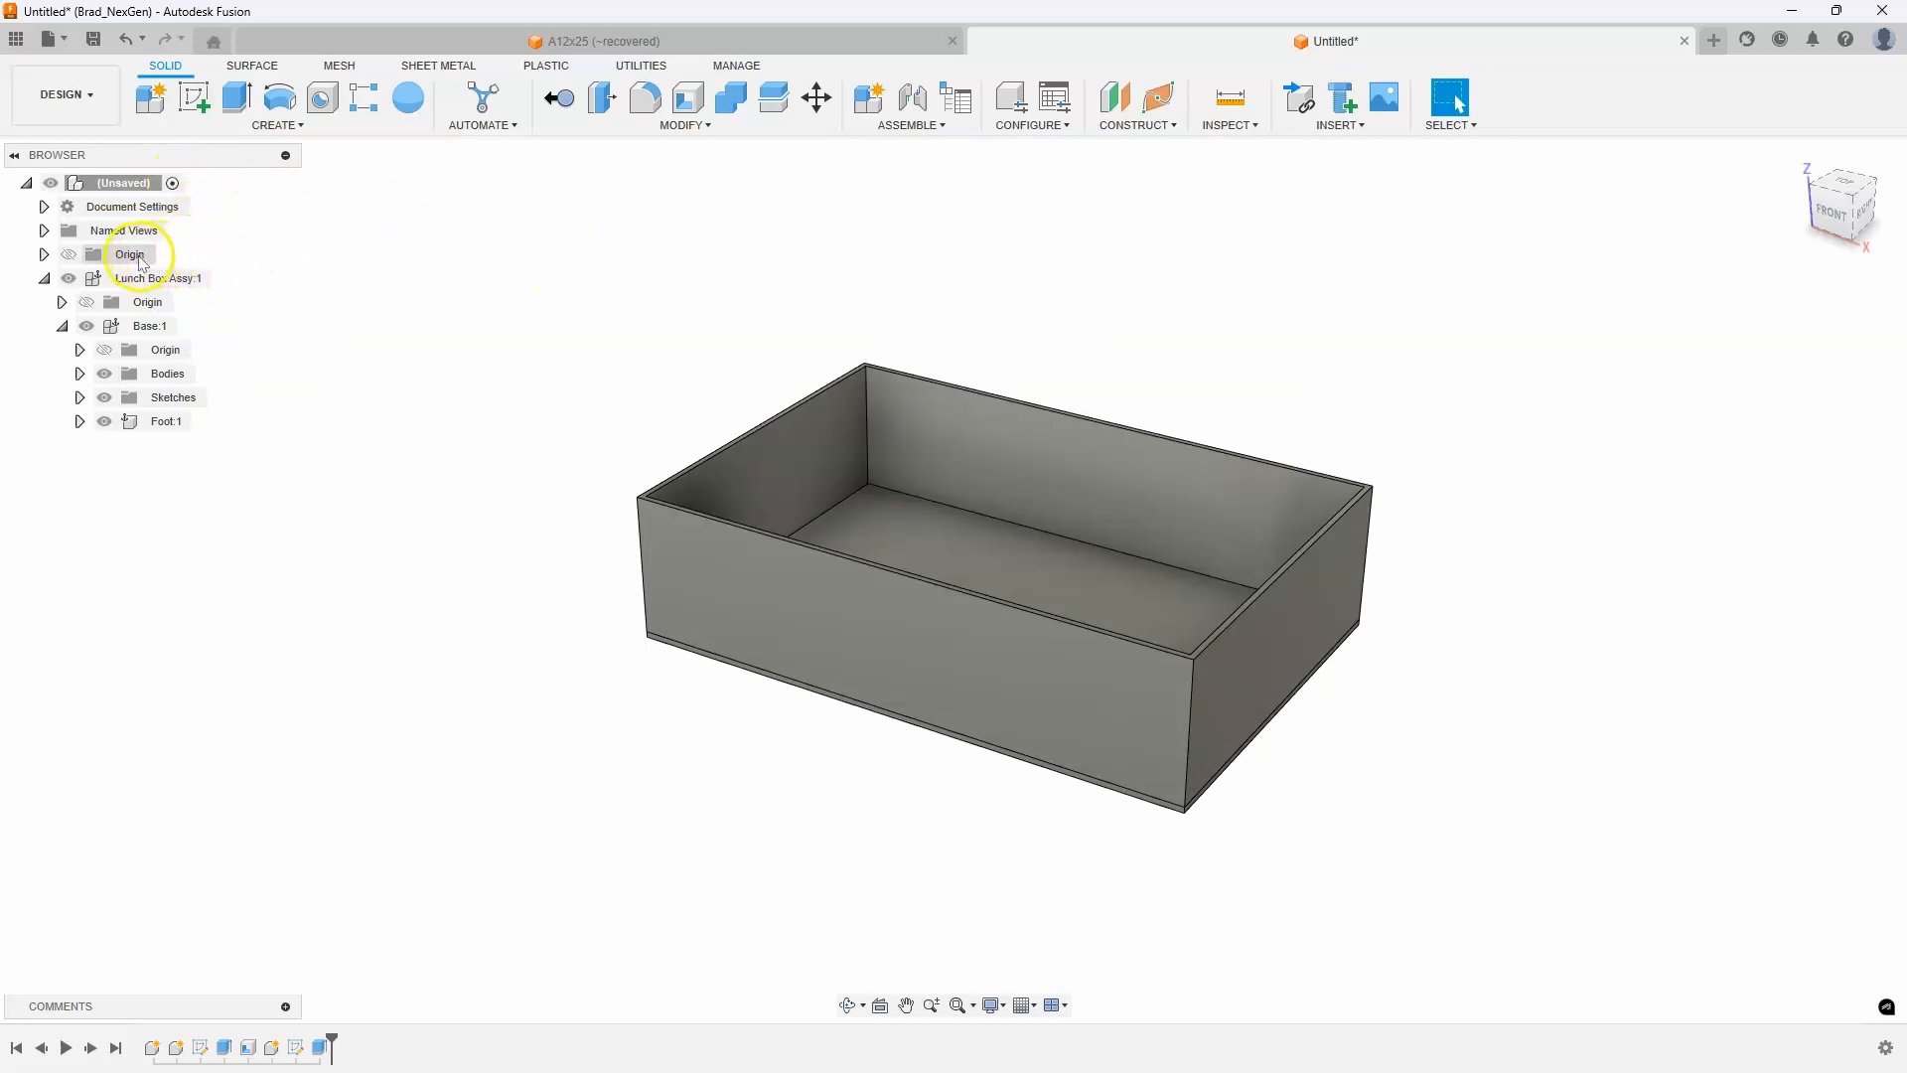
mouse_move(374, 373)
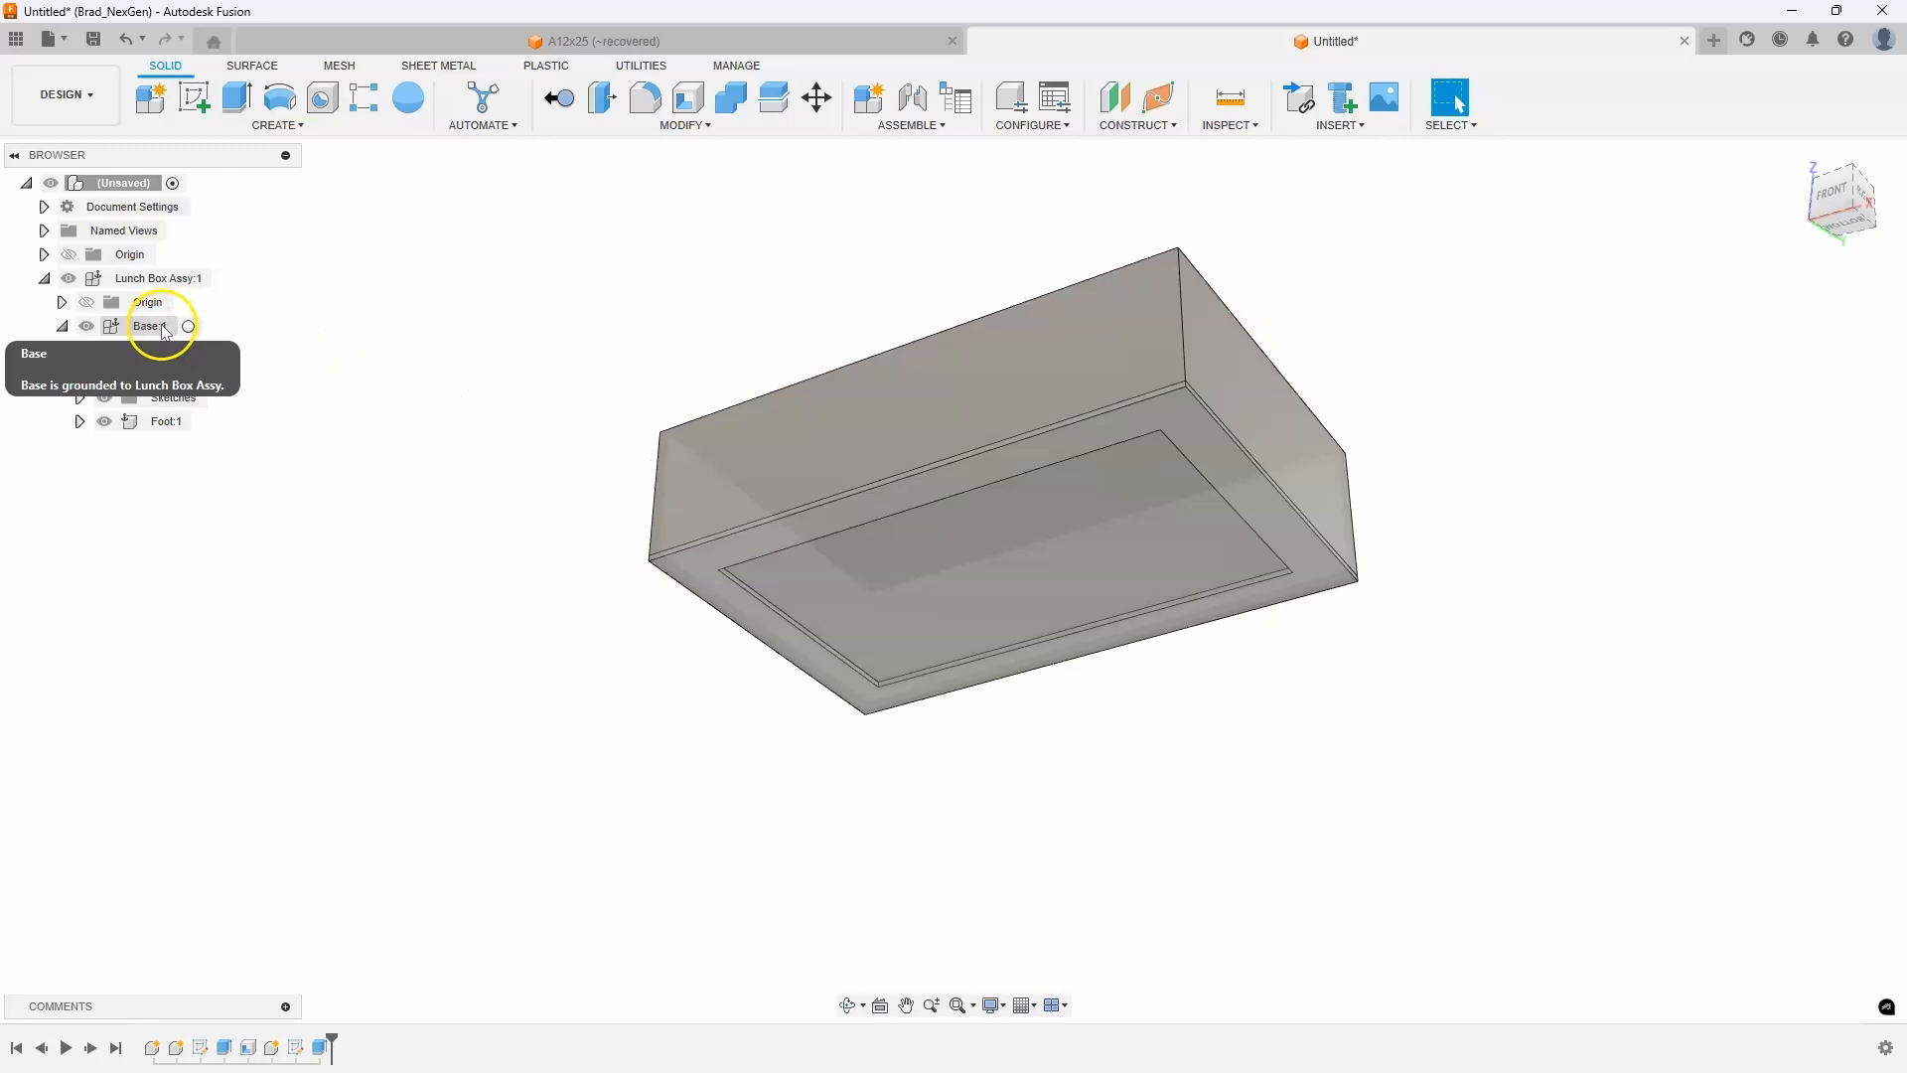
Unground Base:1 from its parent and drag the tray to confirm it moves freely
right_click(148, 326)
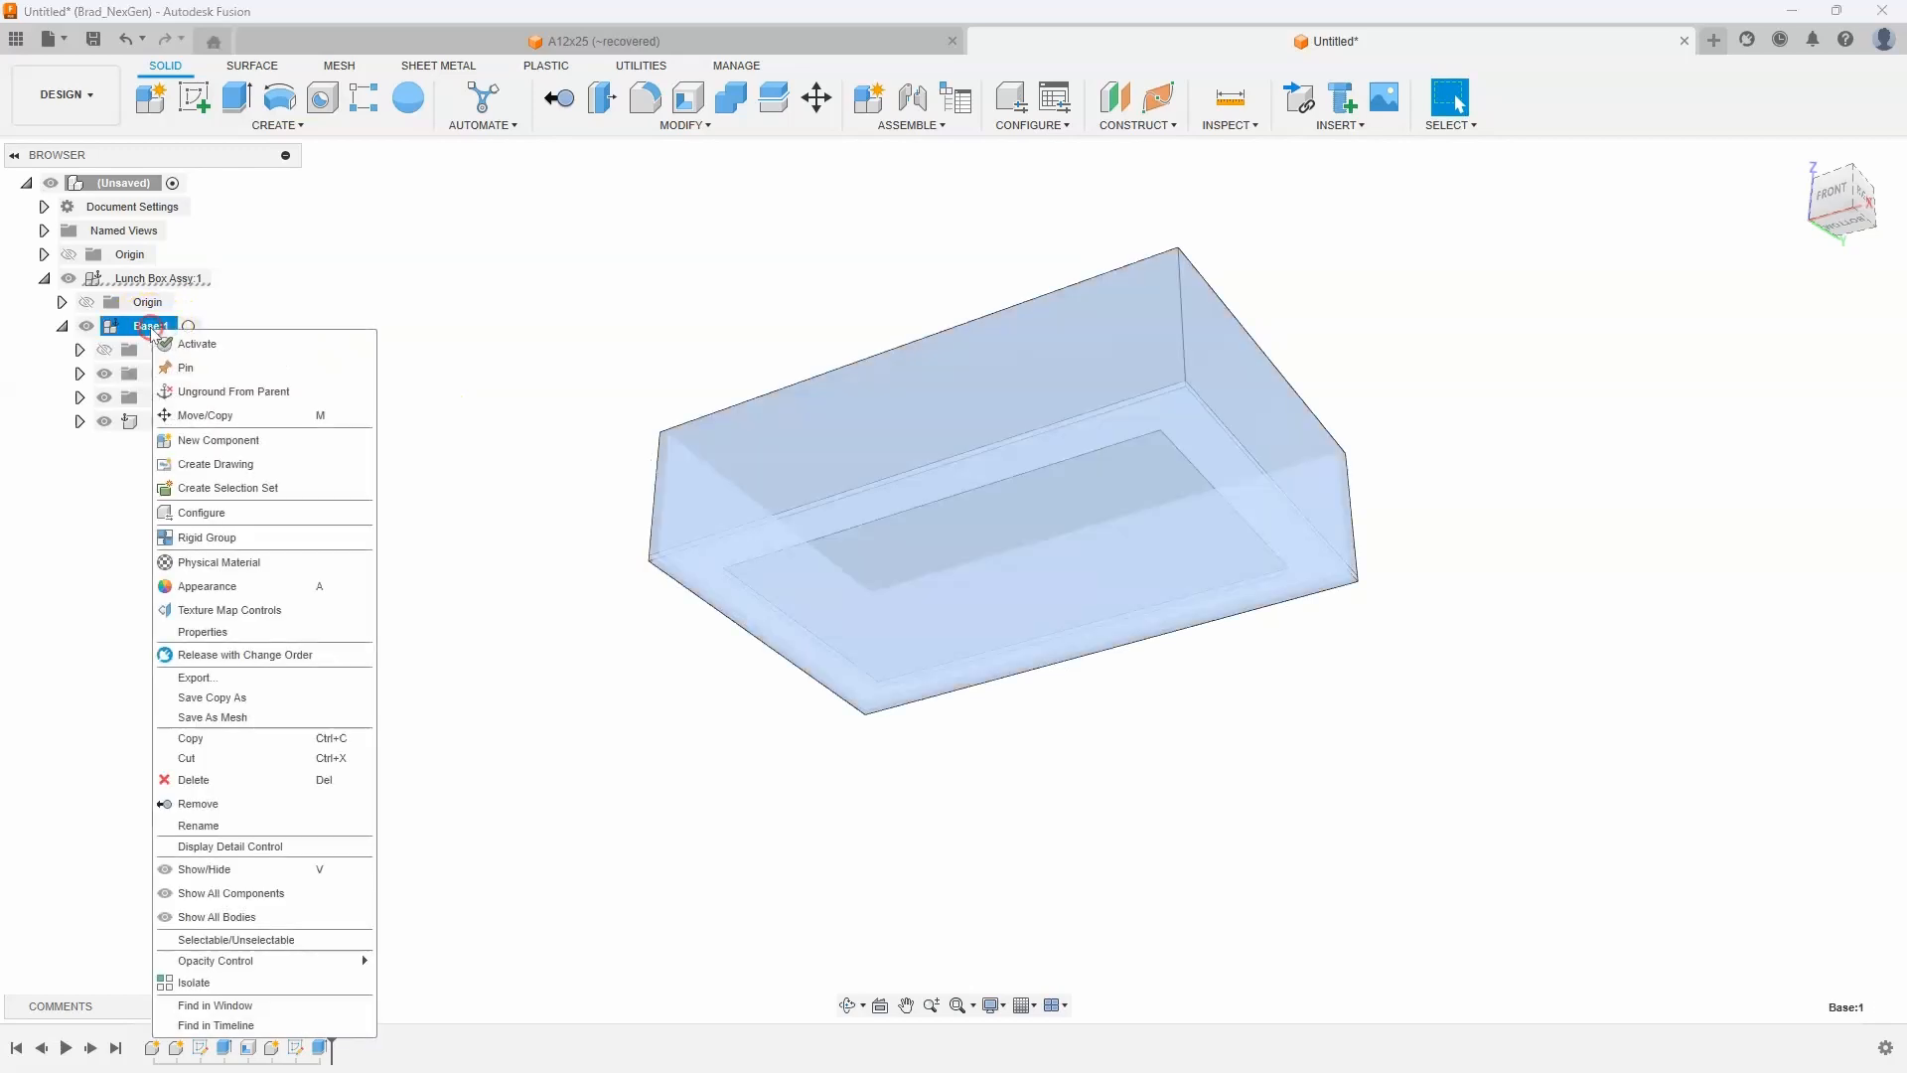
mouse_move(209, 402)
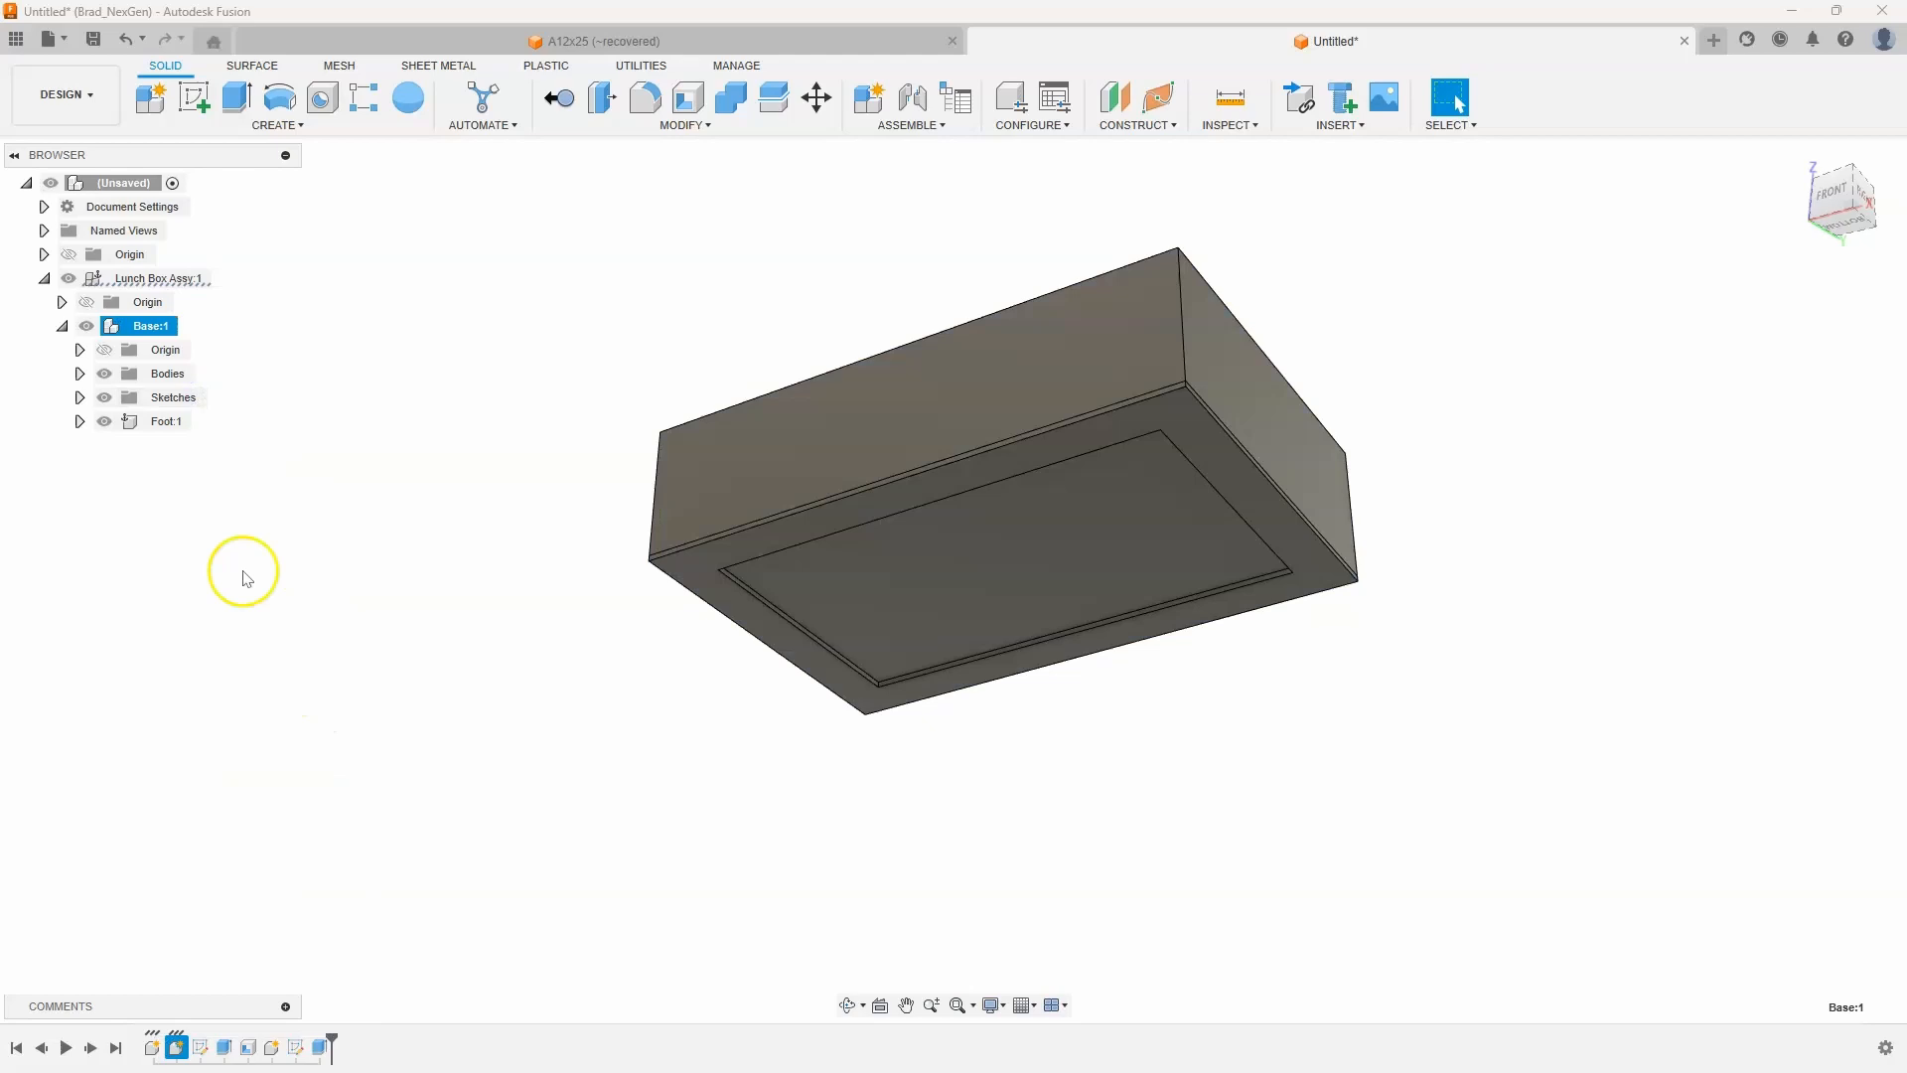
mouse_move(274, 369)
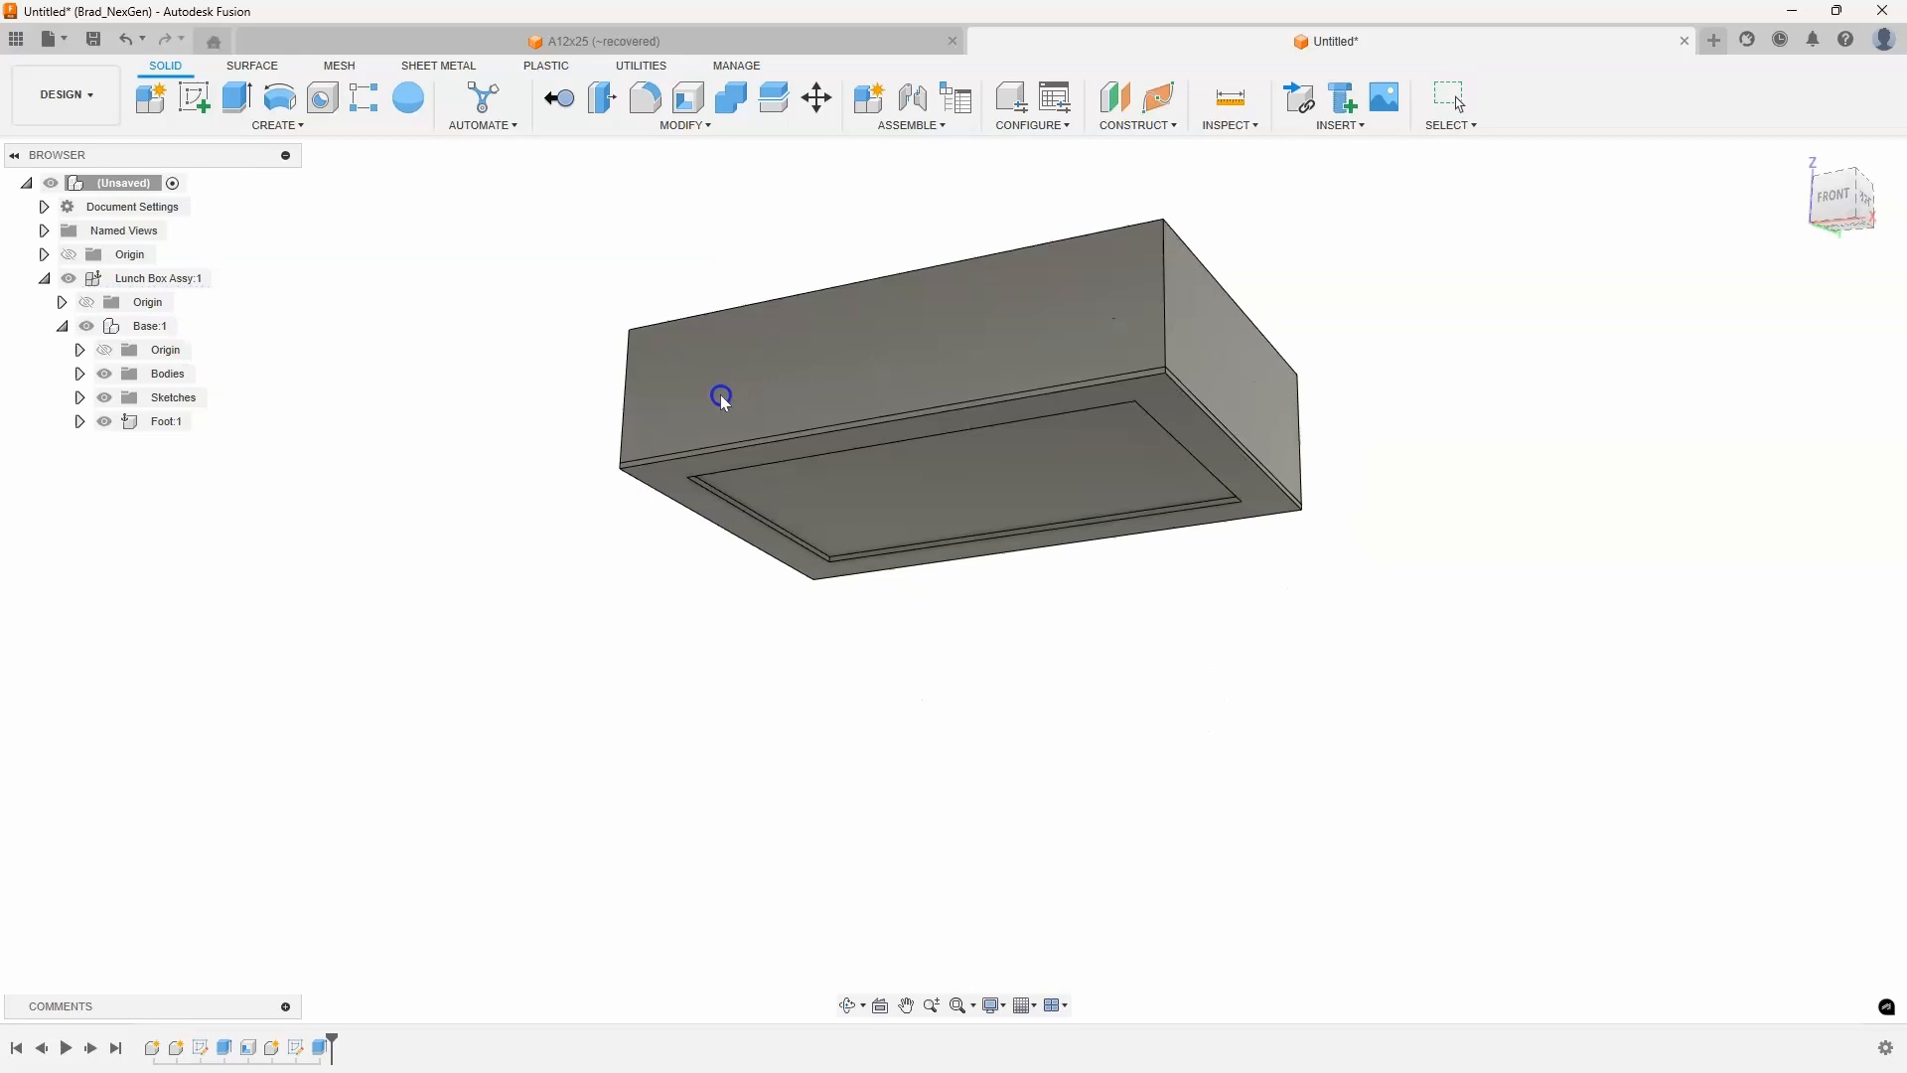
left_click_drag(721, 395, 651, 374)
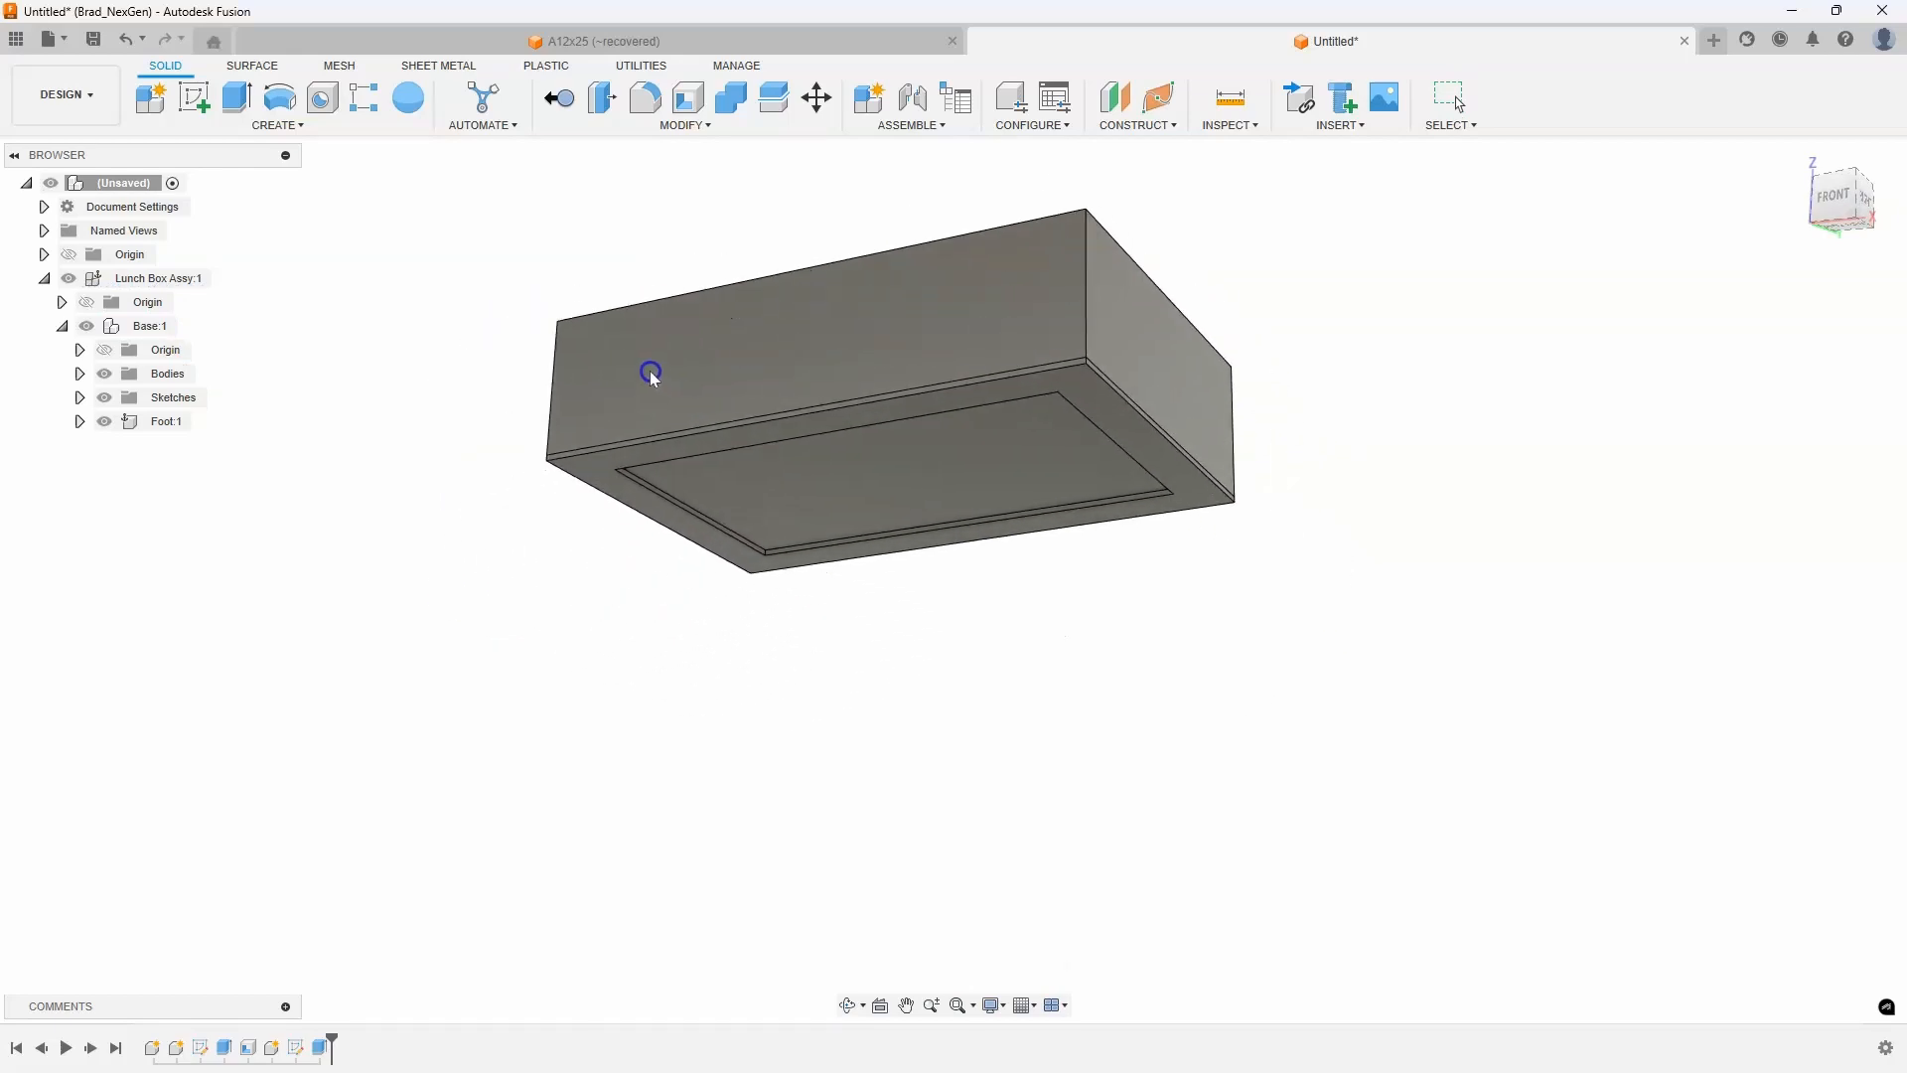
left_click(150, 325)
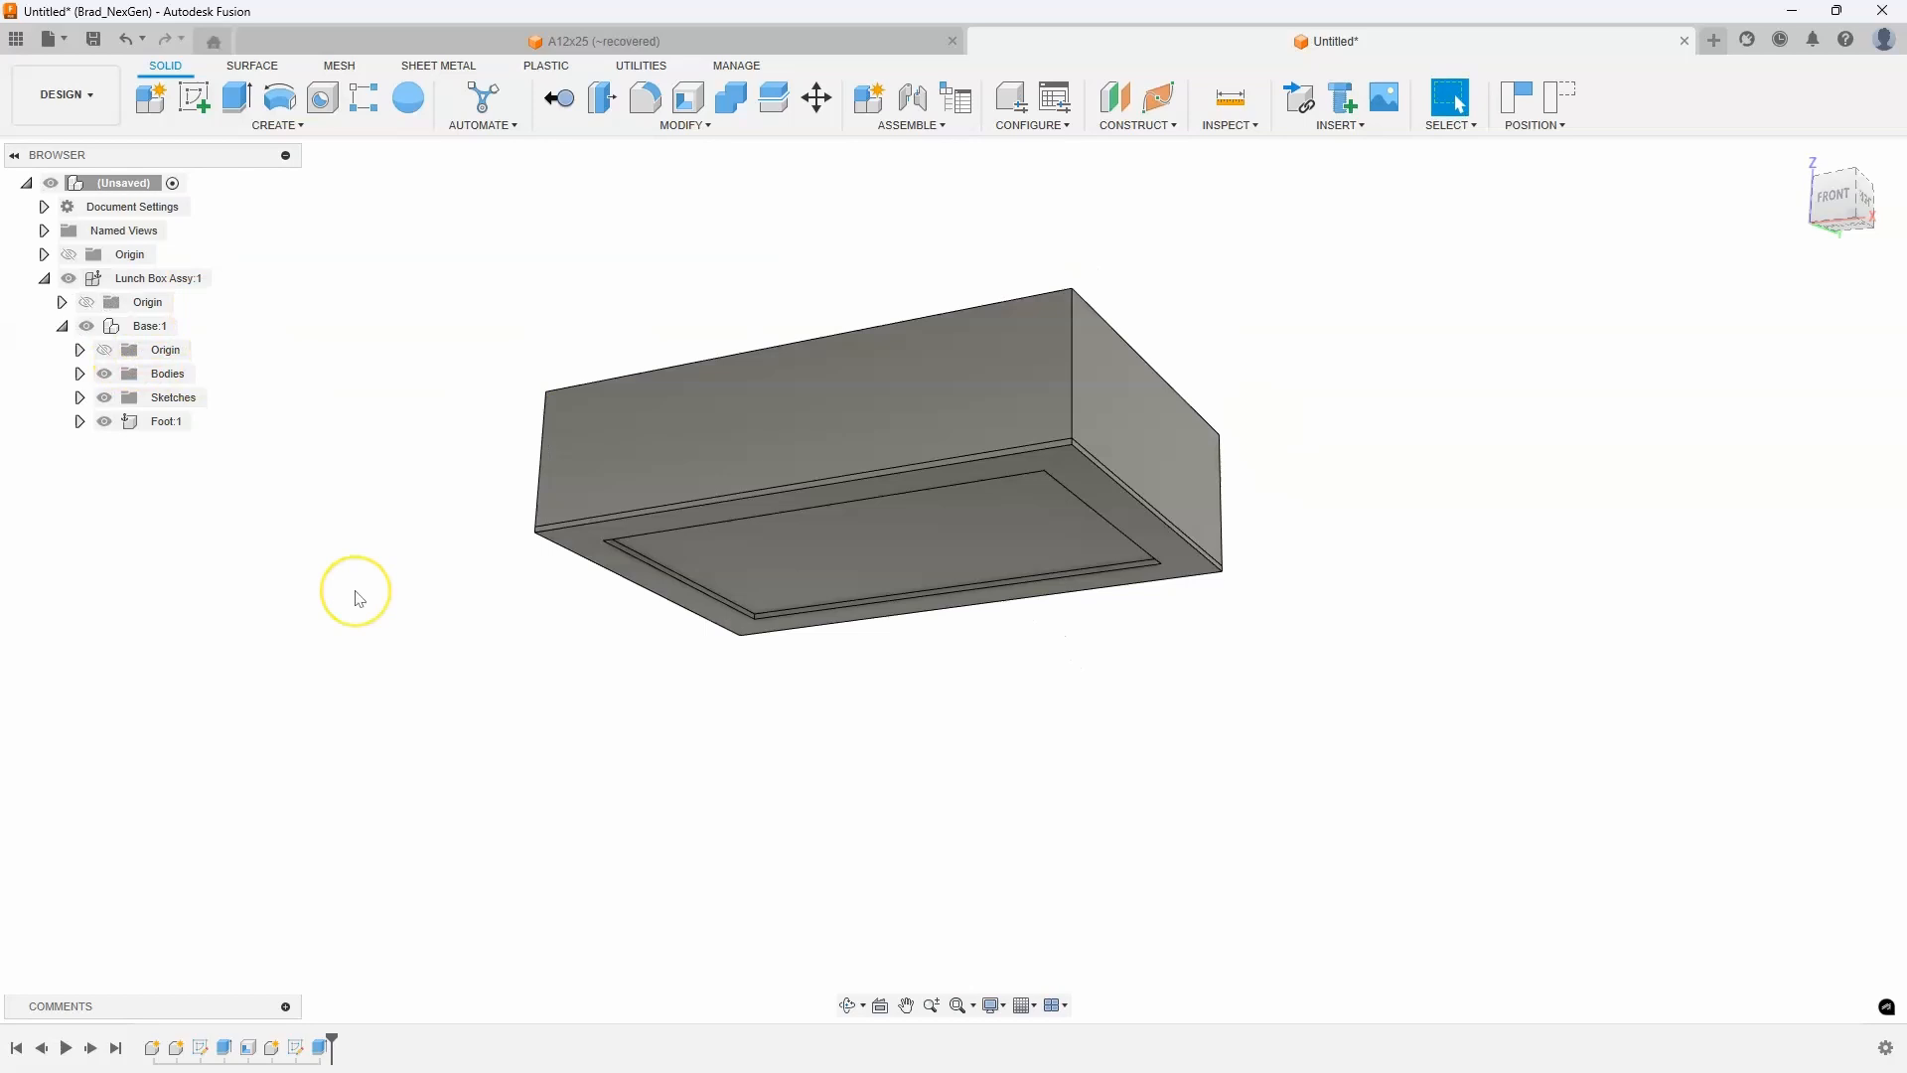
mouse_move(167, 421)
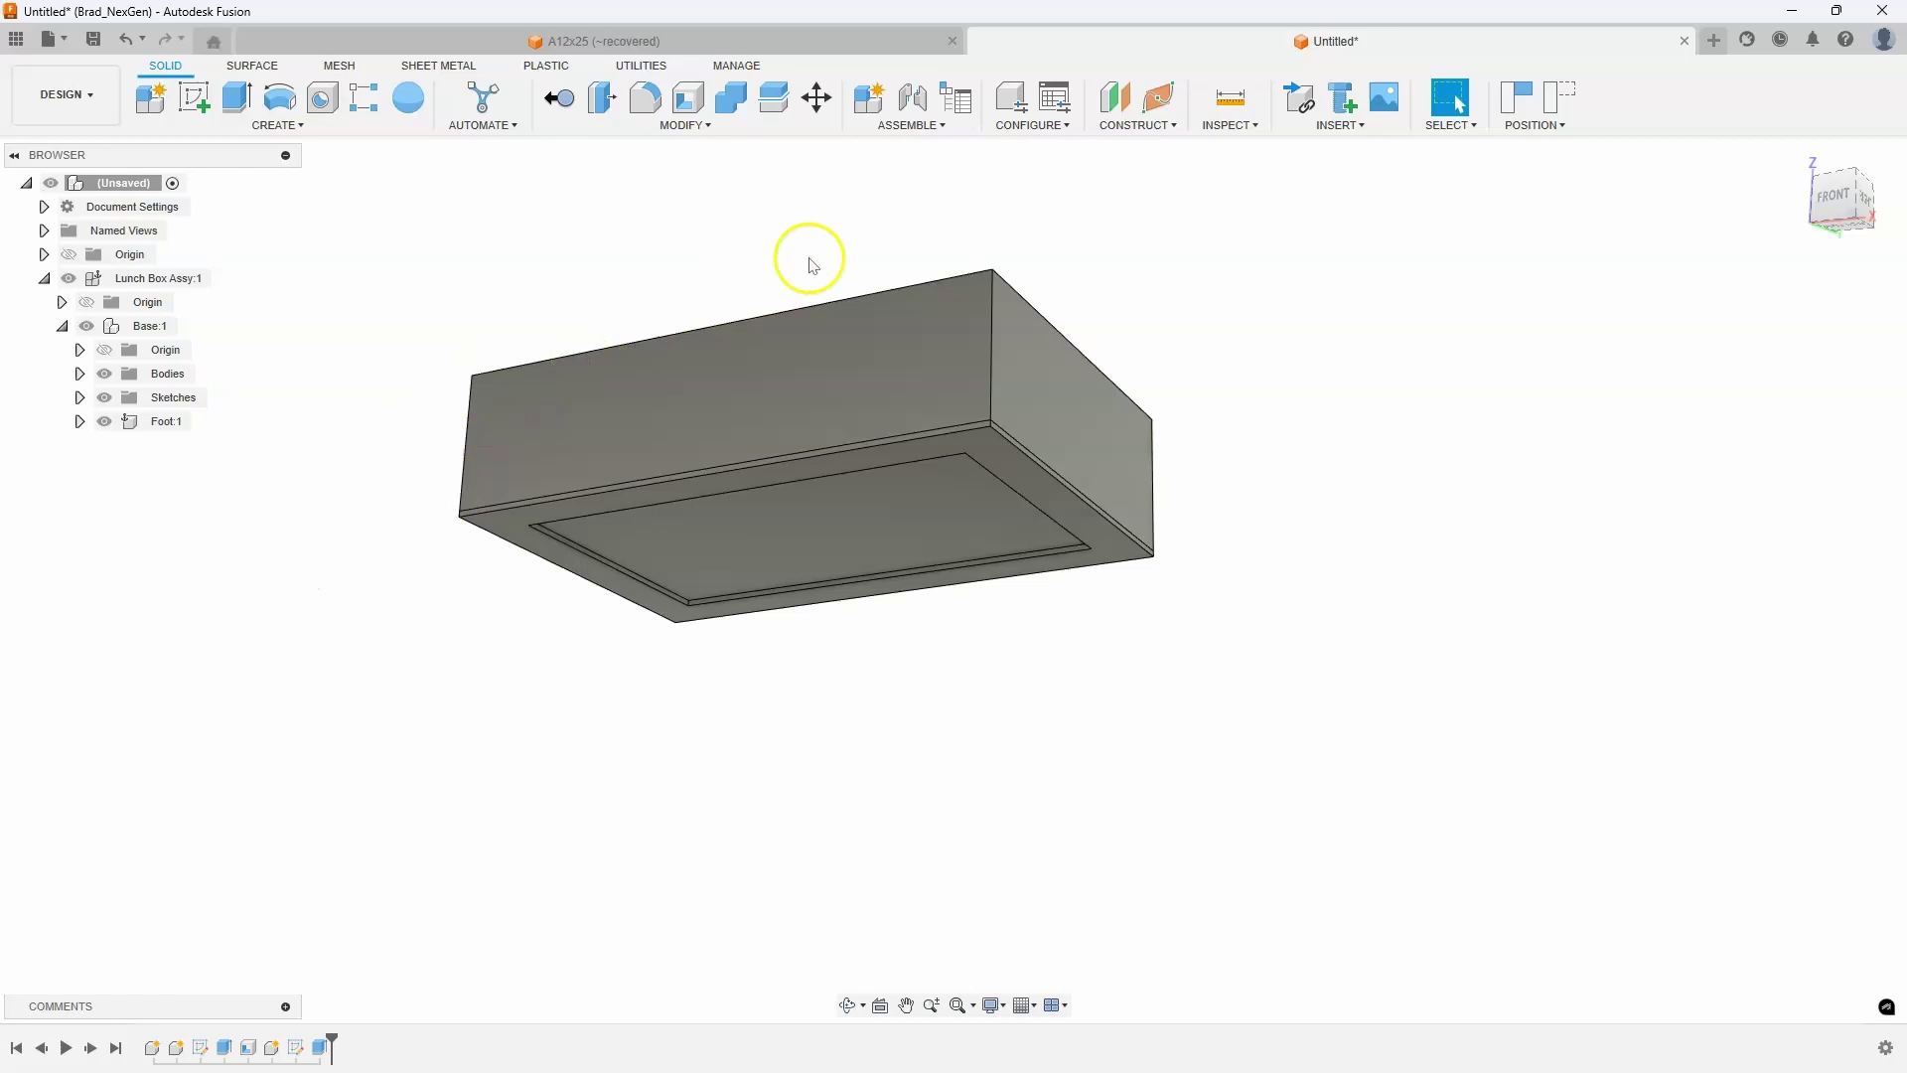
left_click(908, 106)
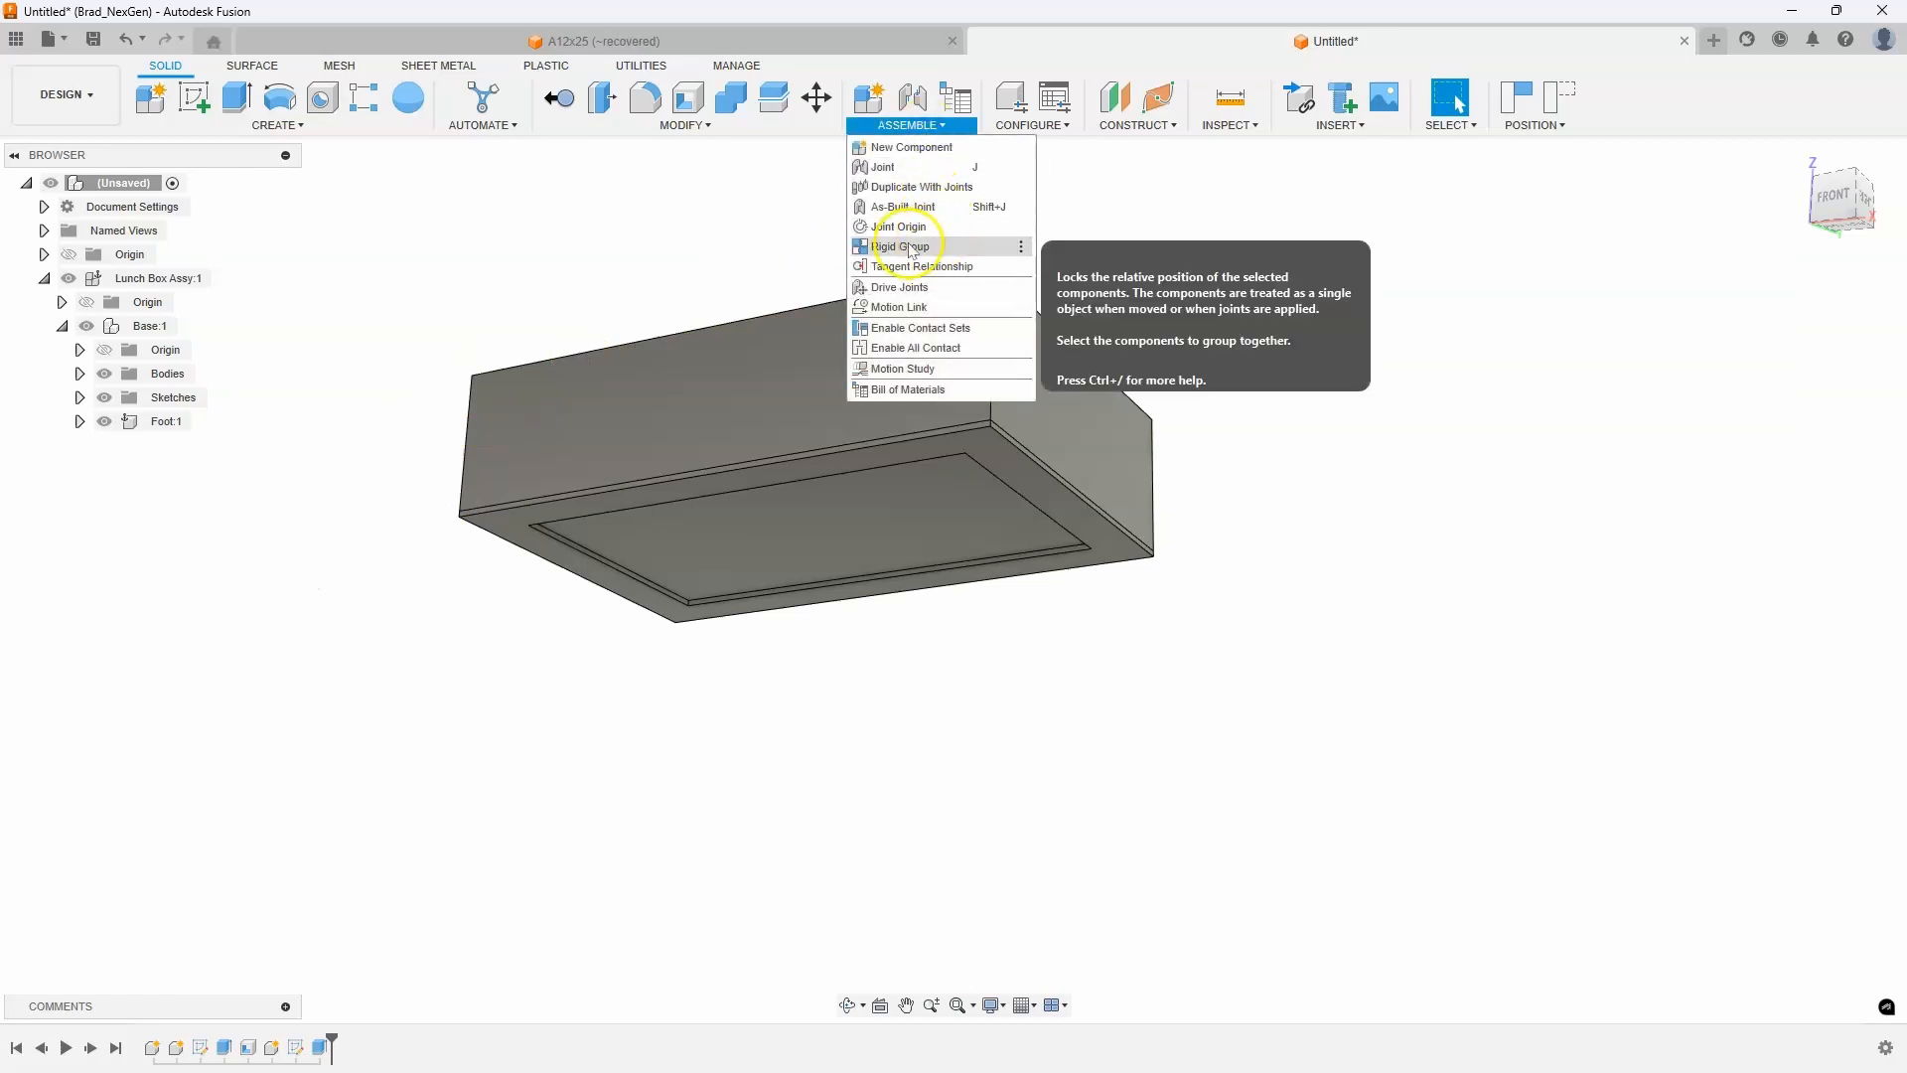
mouse_move(1106, 248)
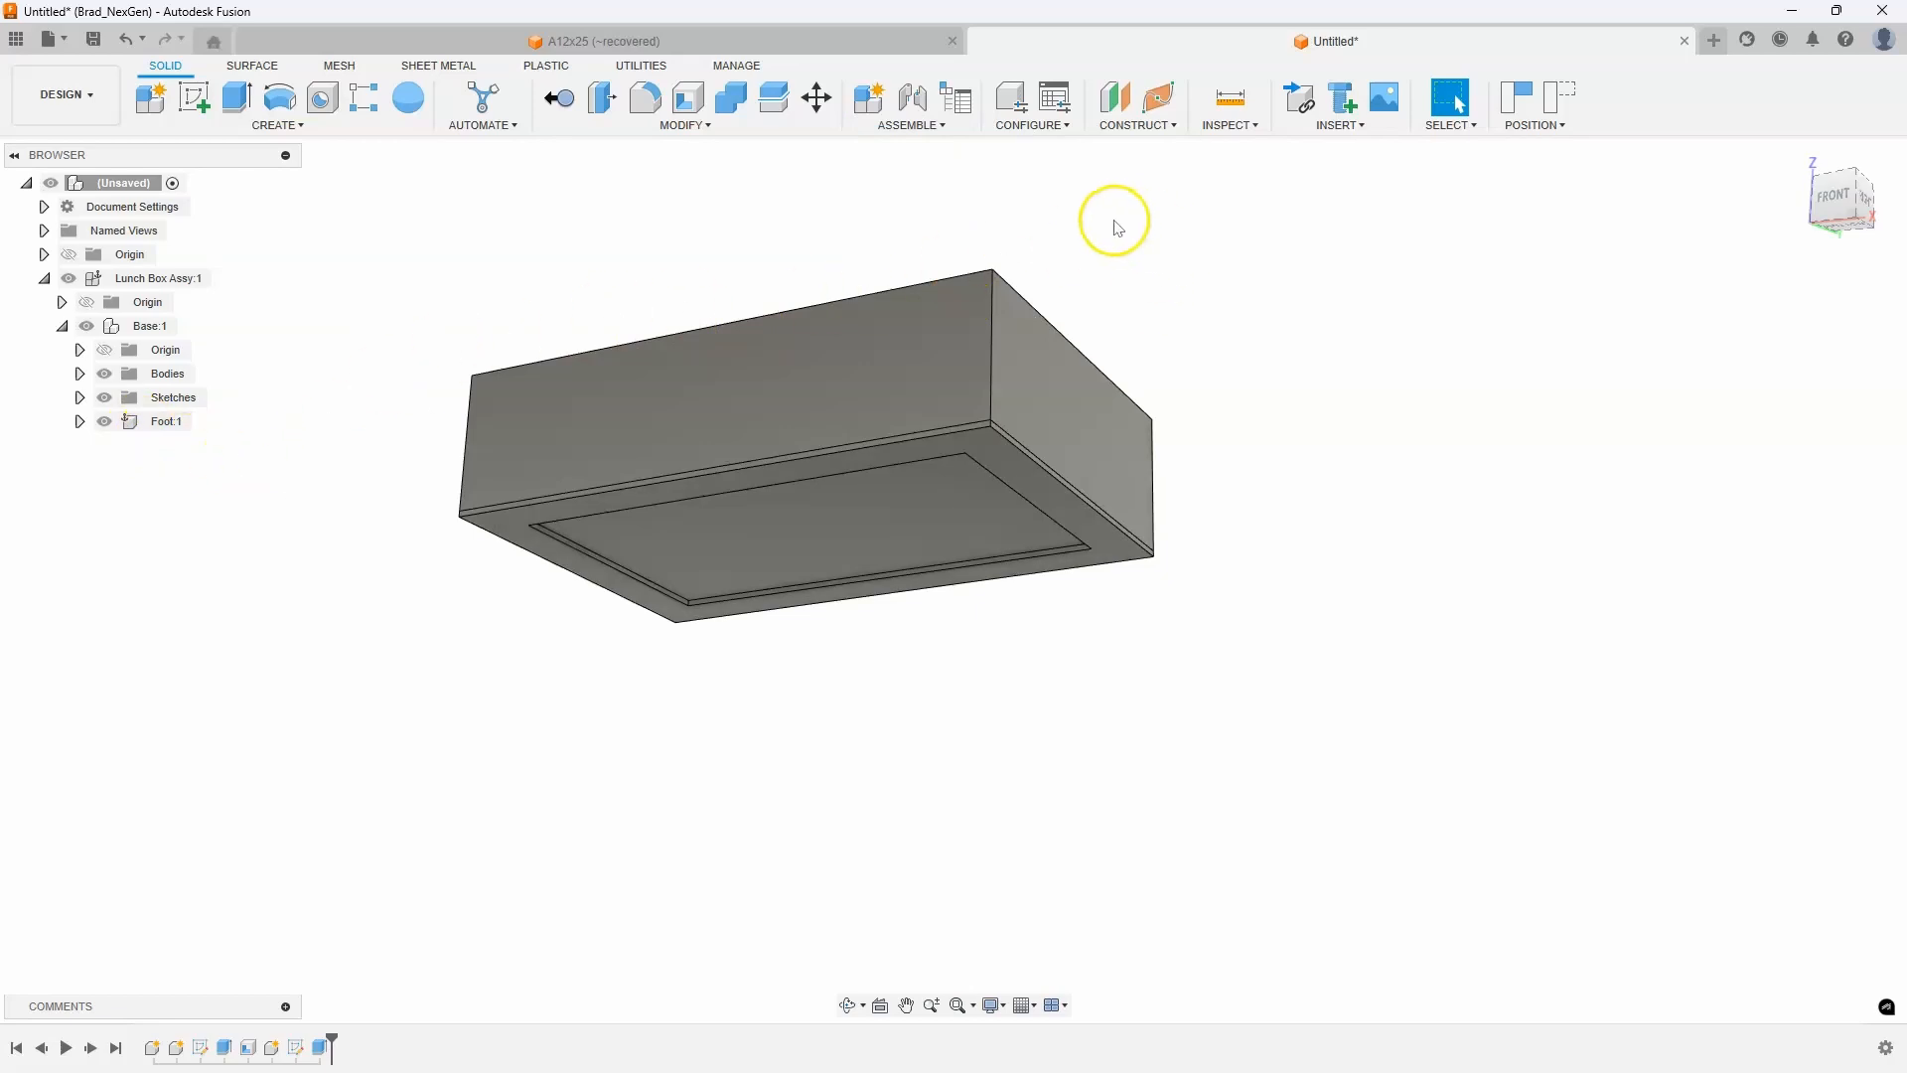
mouse_move(274, 430)
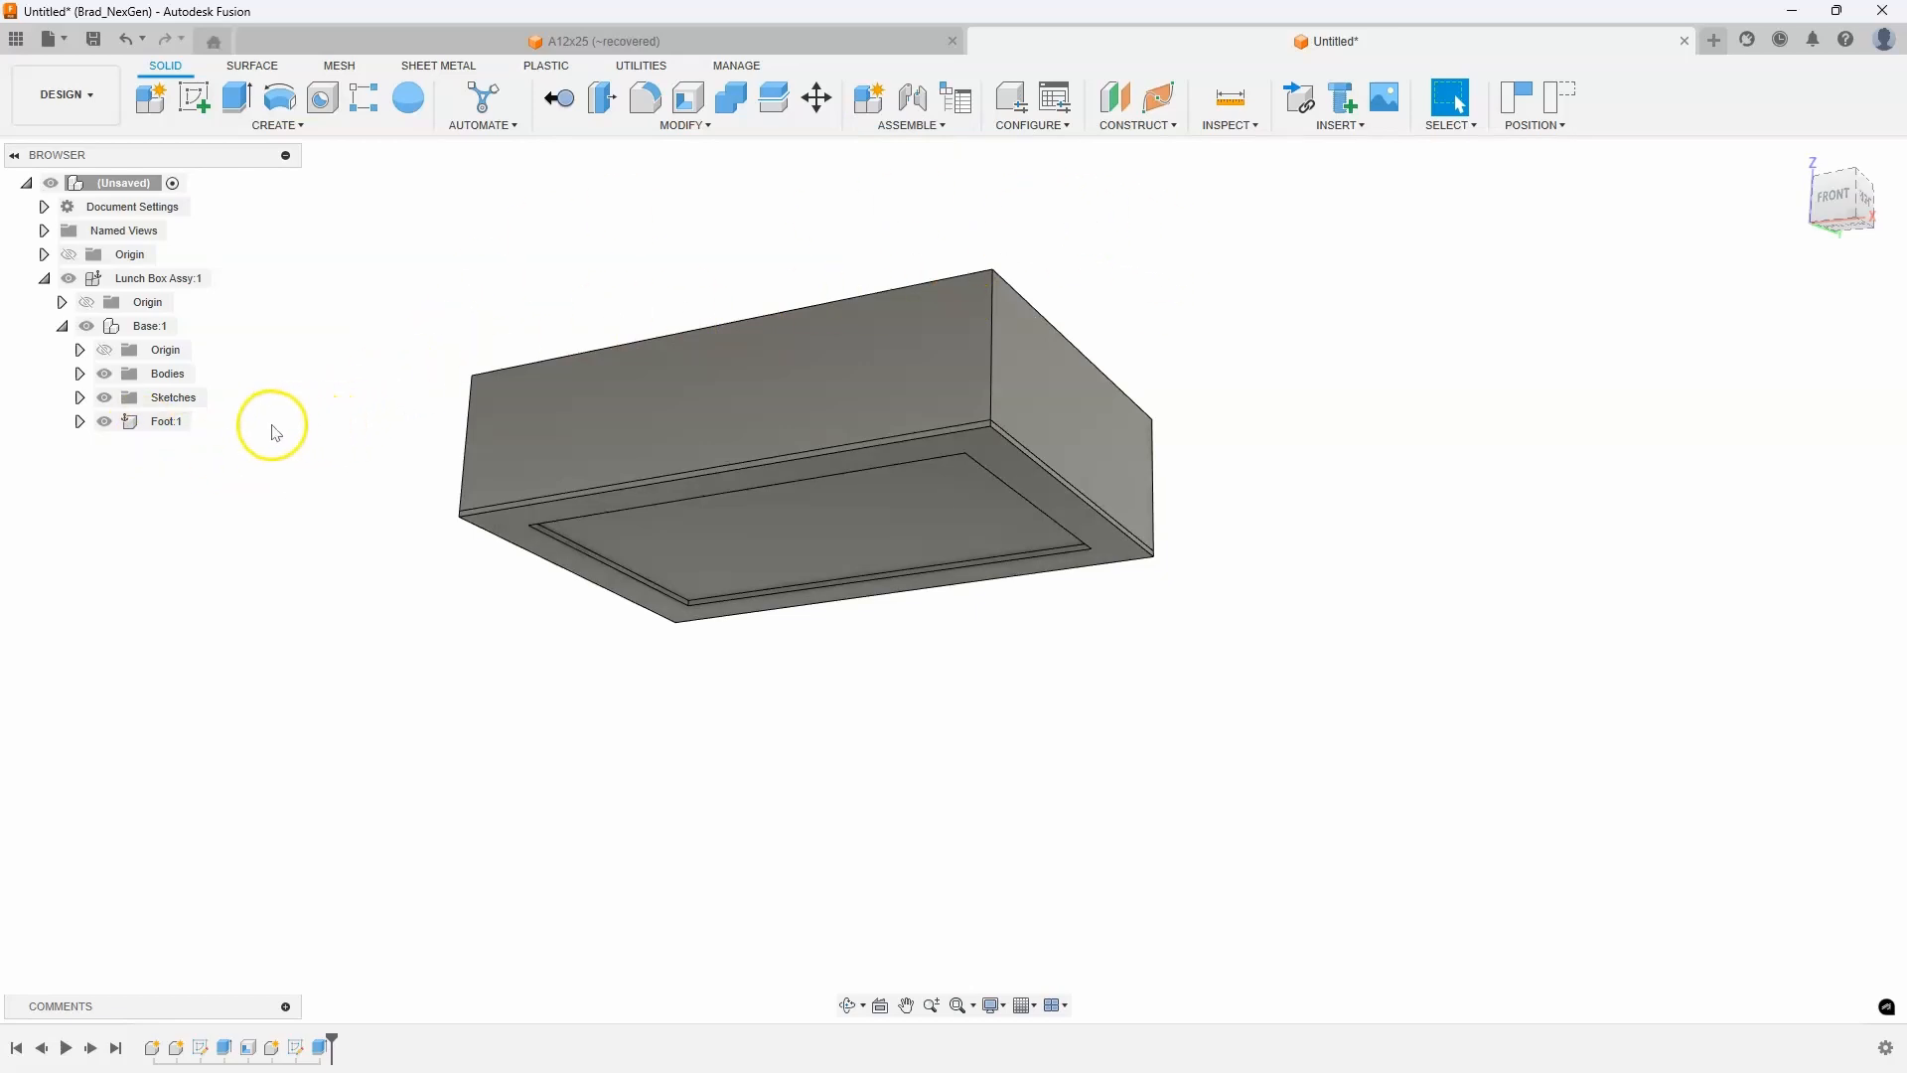
mouse_move(1580, 109)
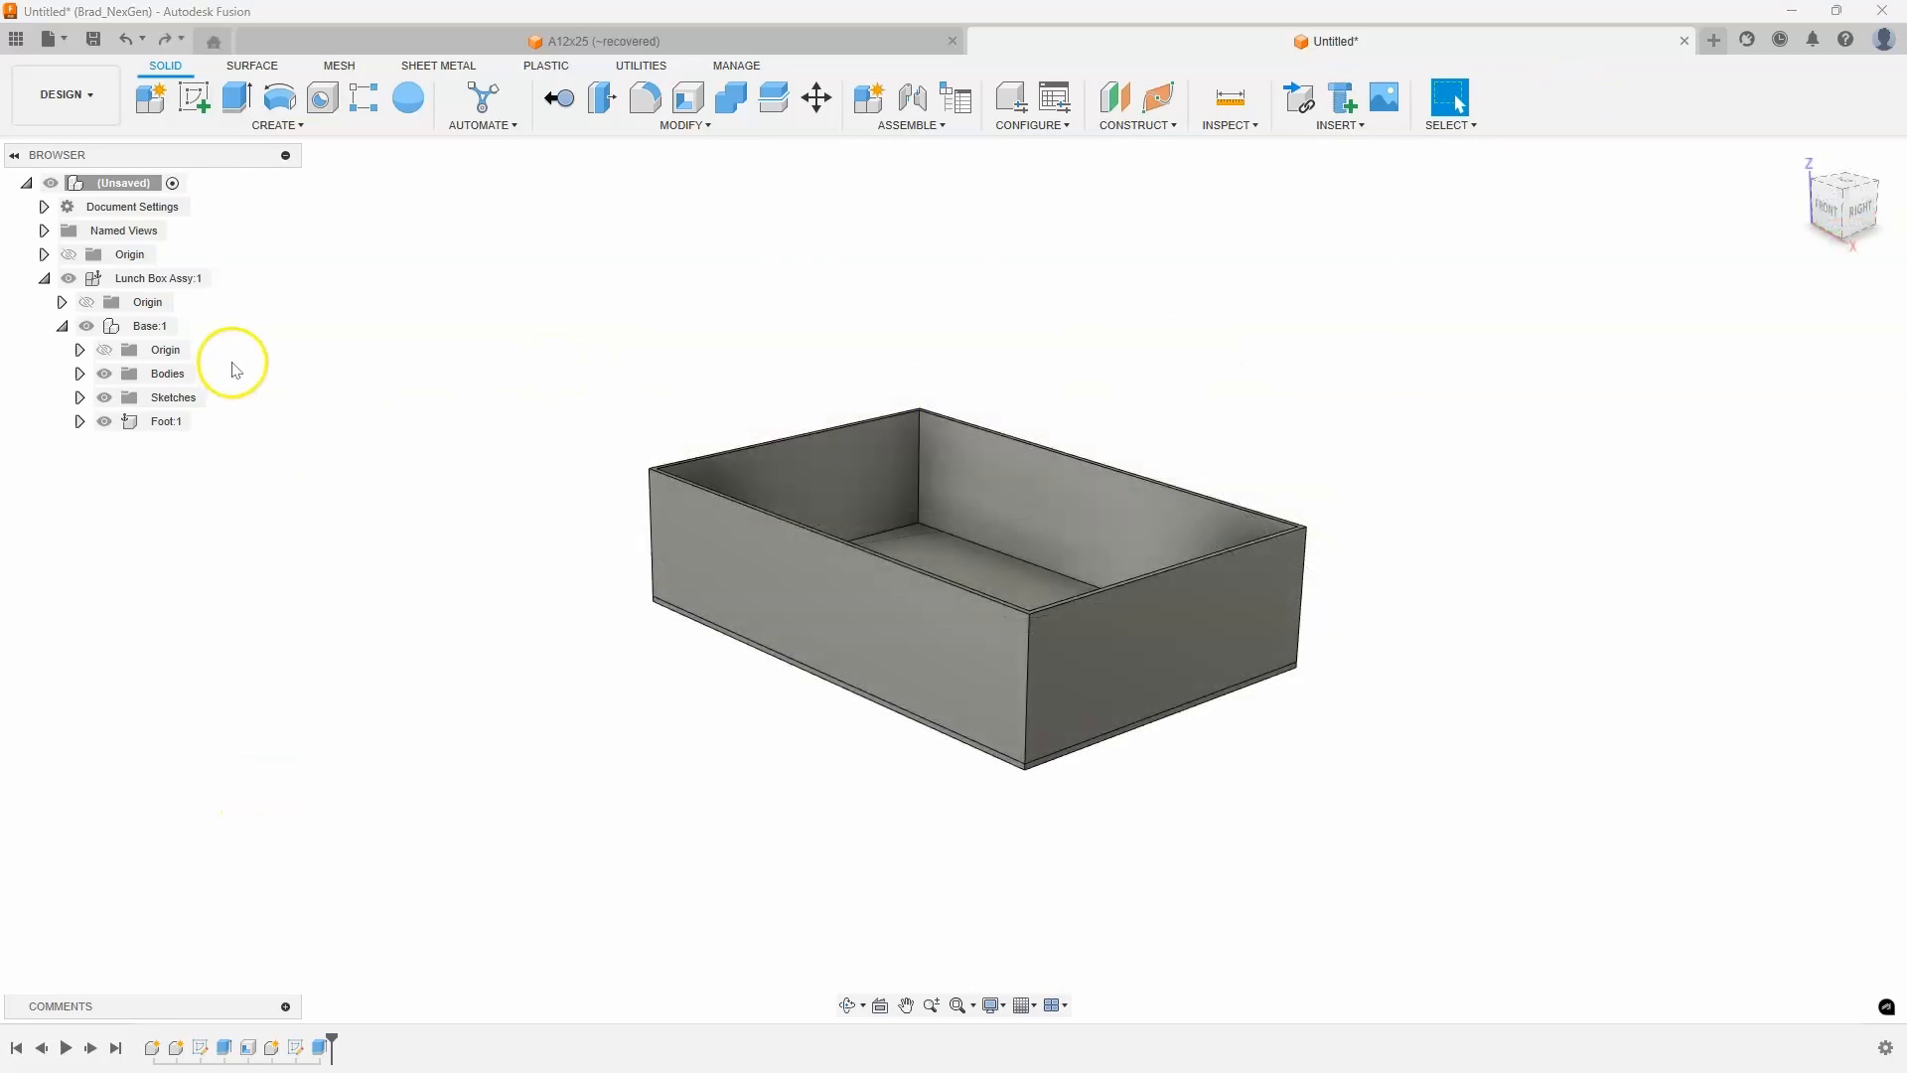
right_click(148, 325)
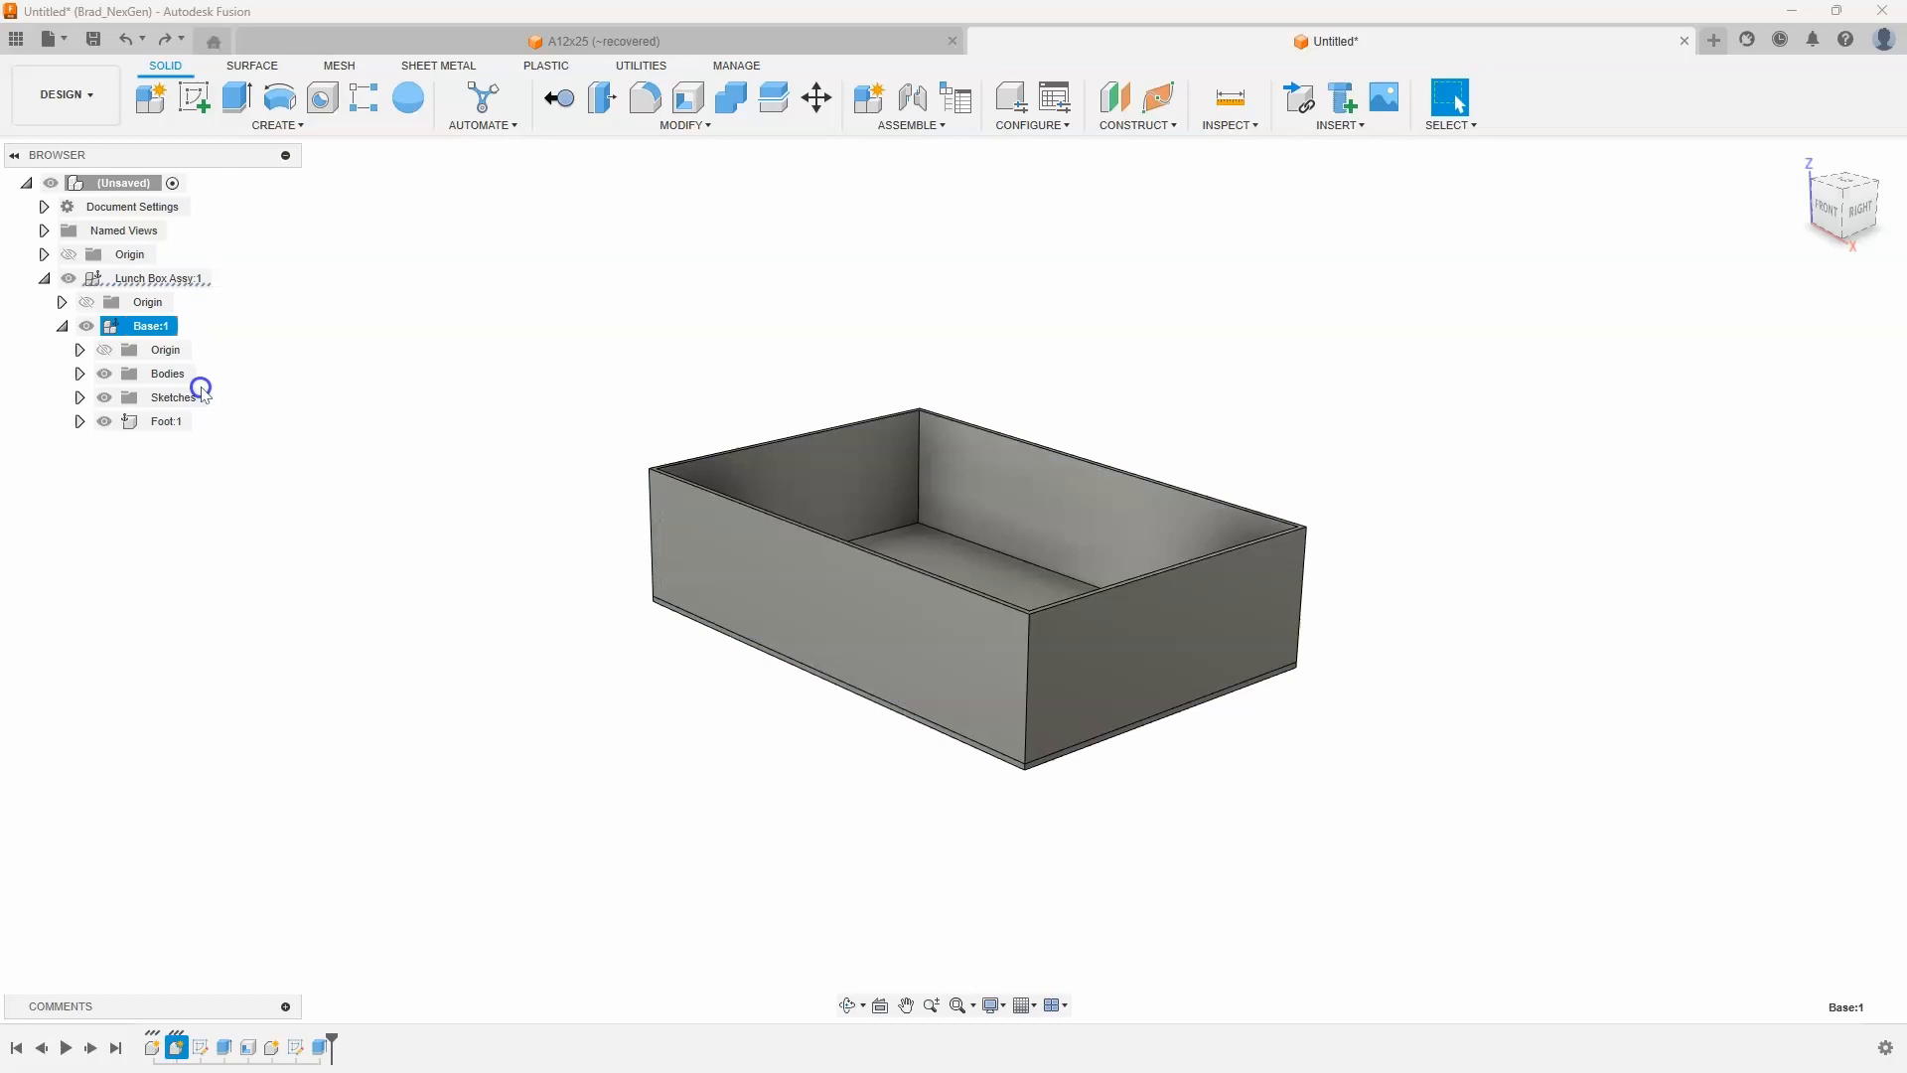
left_click(763, 568)
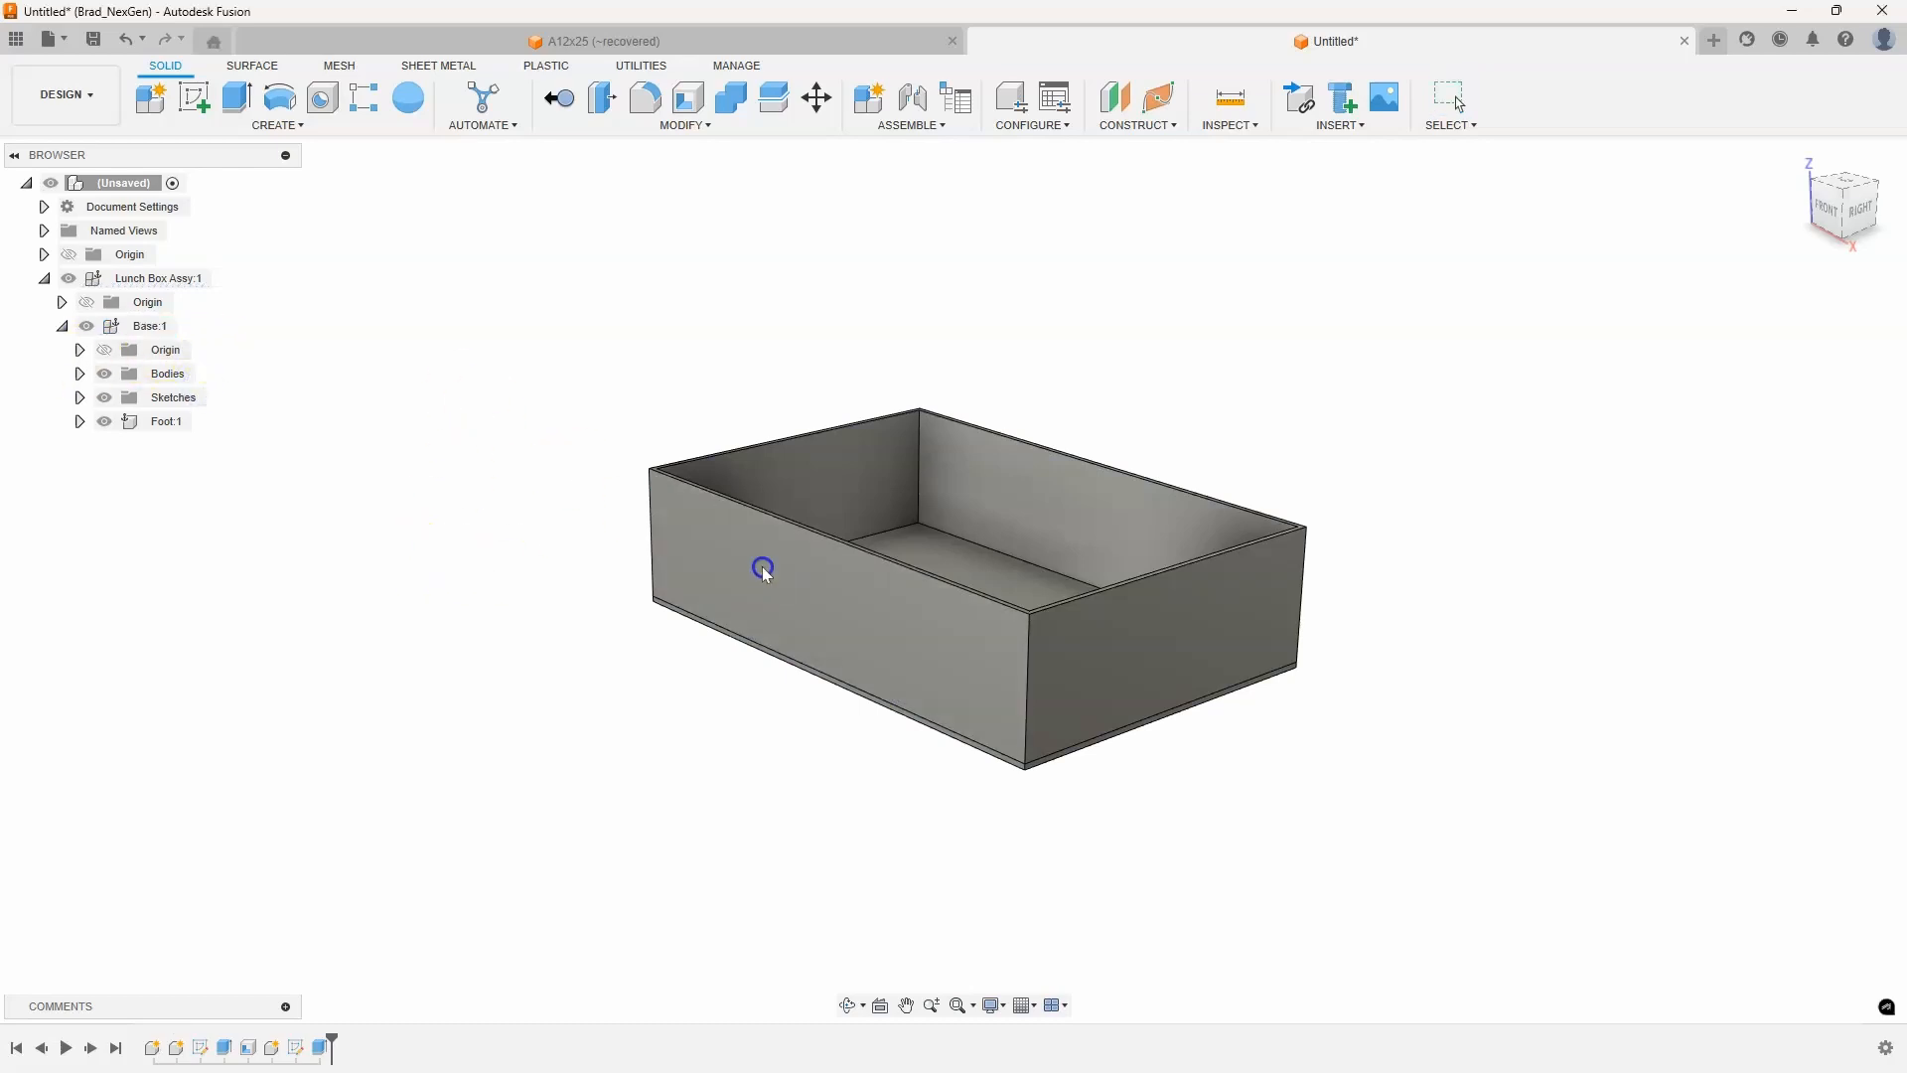
mouse_move(457, 641)
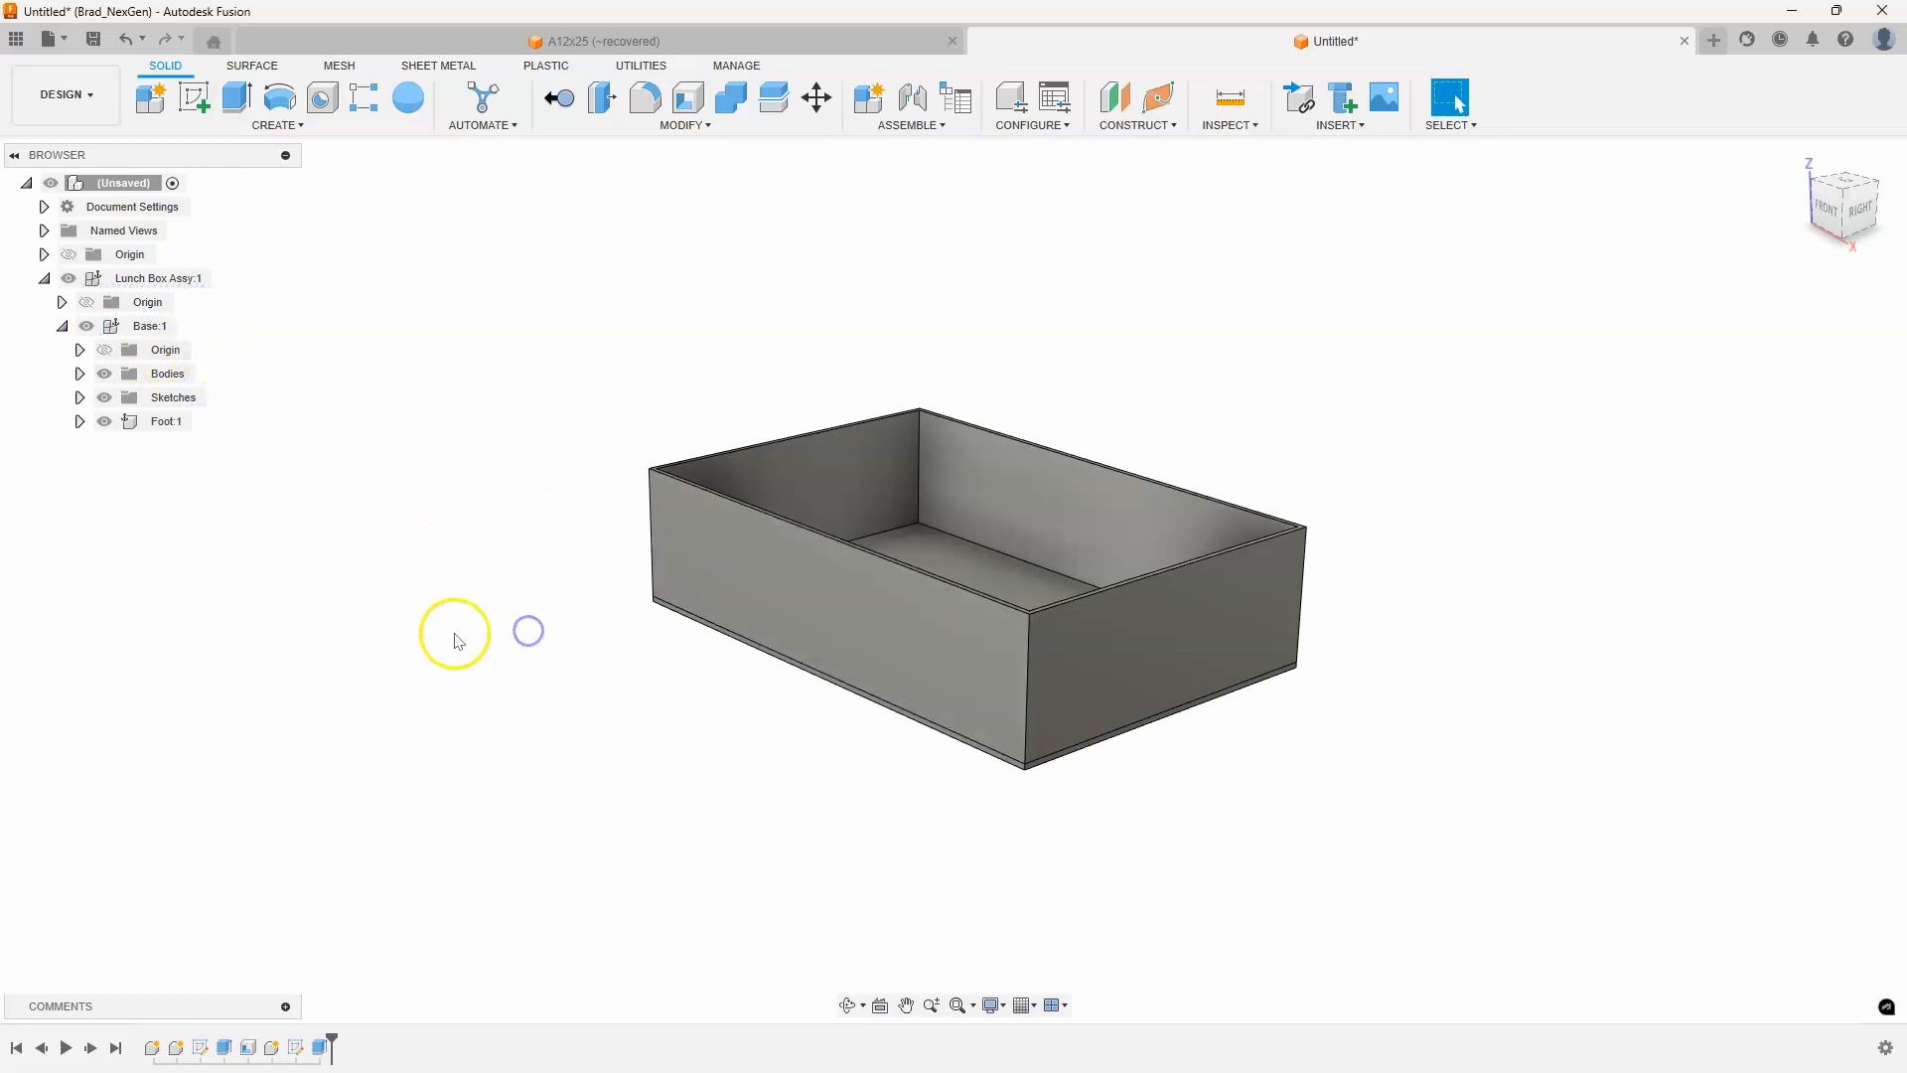
mouse_move(204, 296)
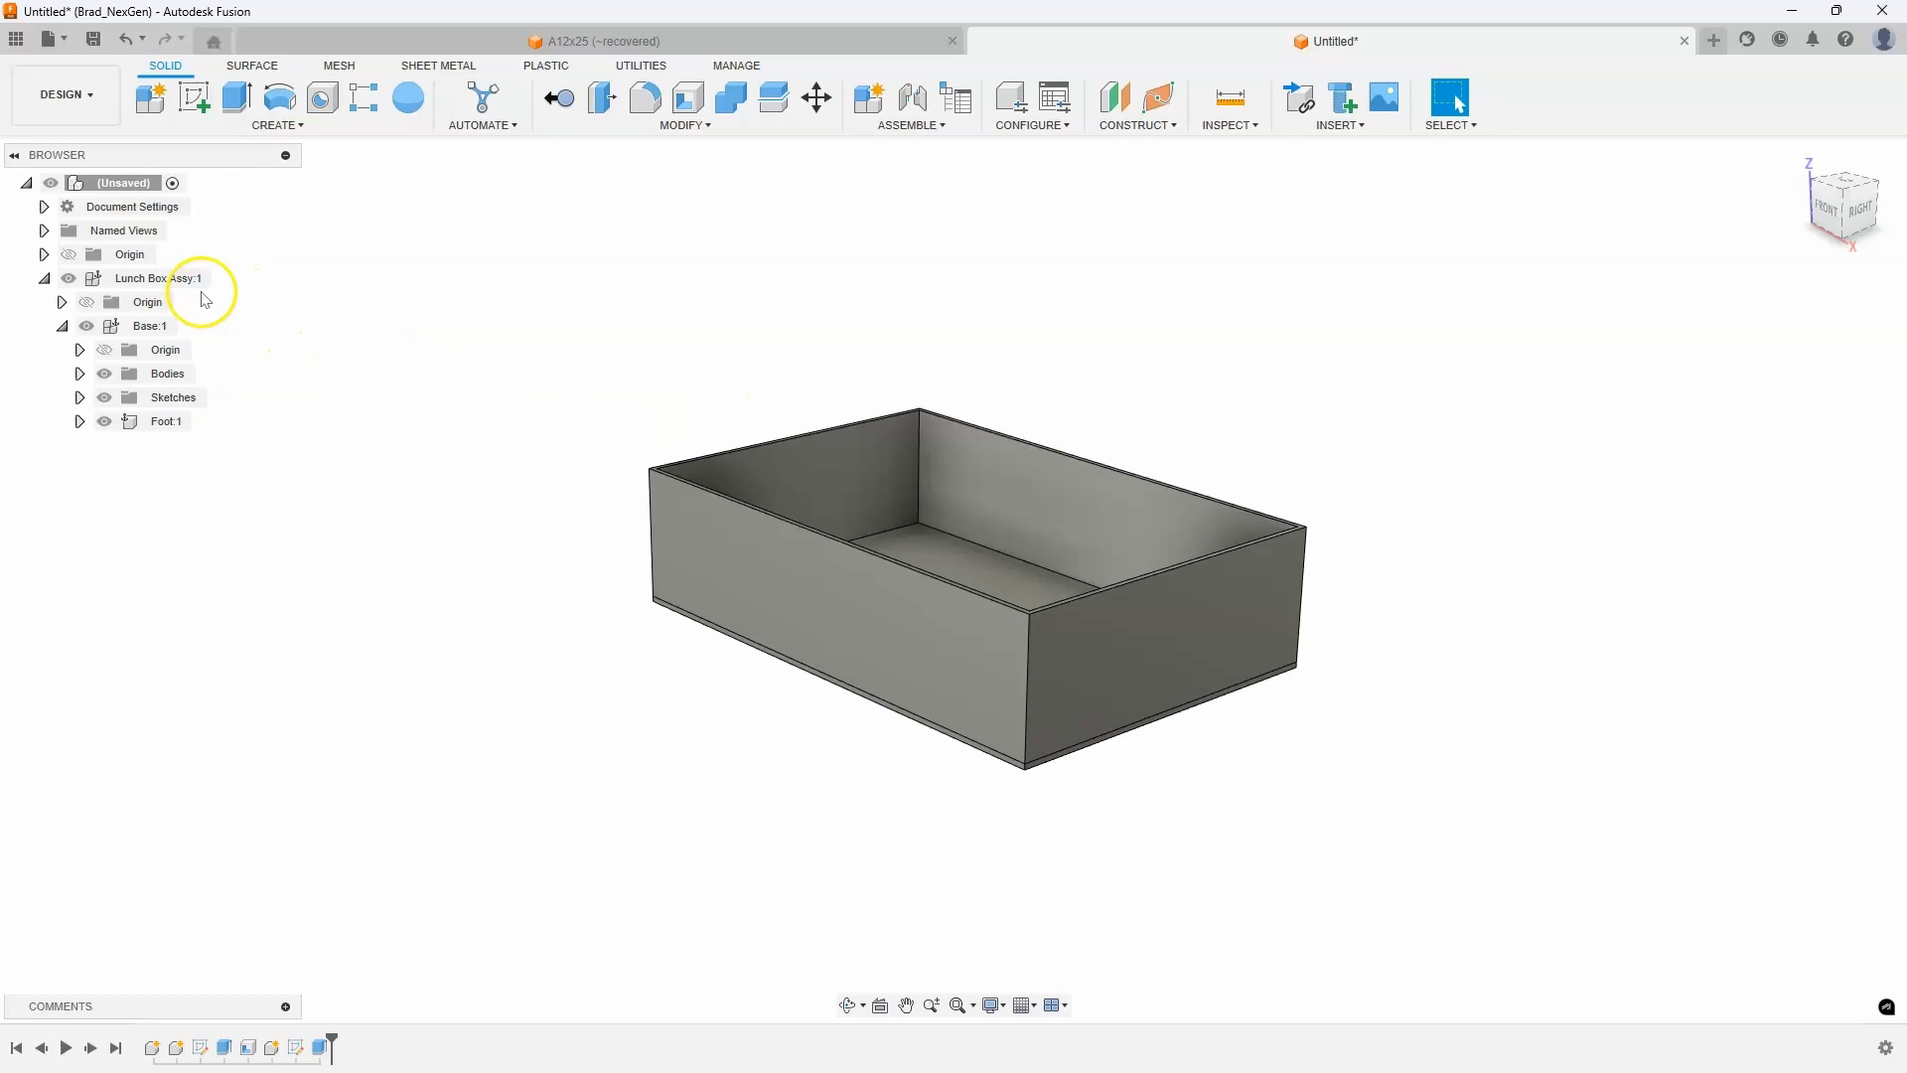
Create a Lid:1 component inside Lunch Box Assy:1
right_click(159, 277)
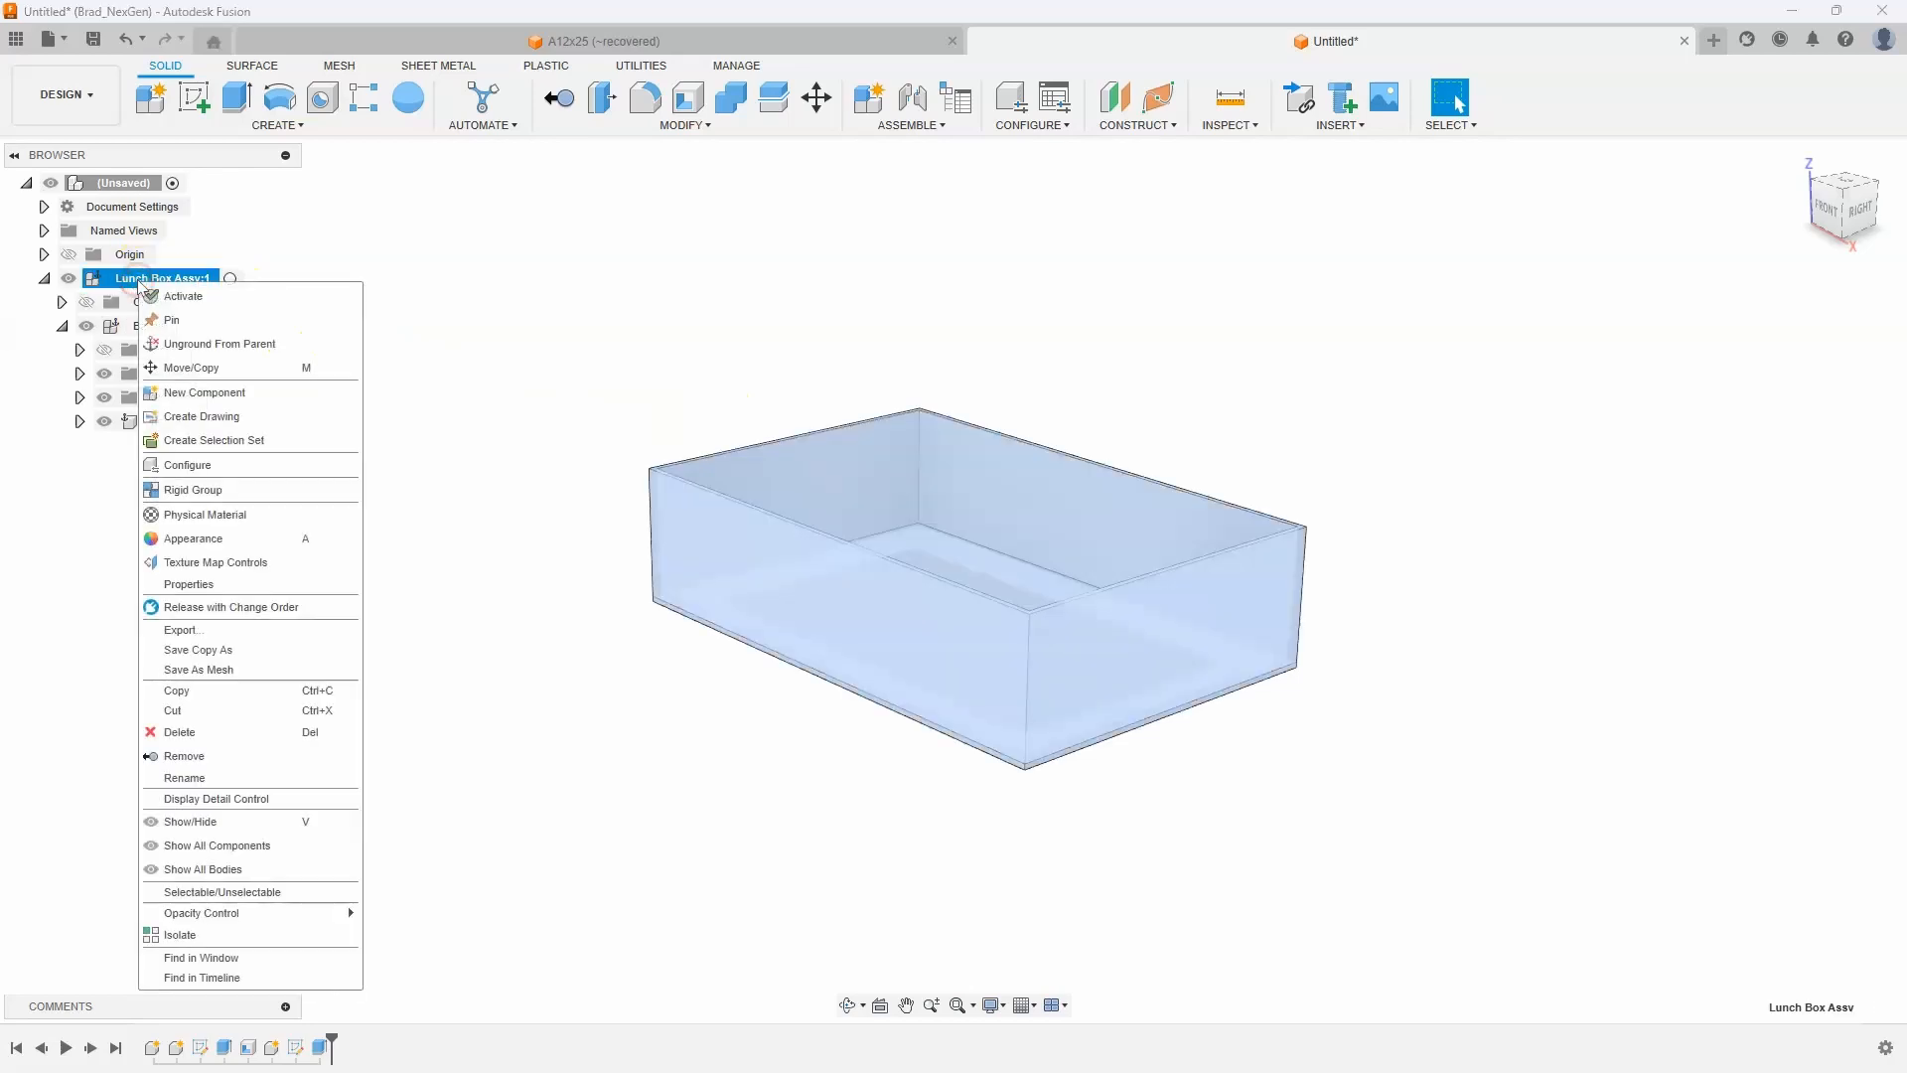
mouse_move(200, 367)
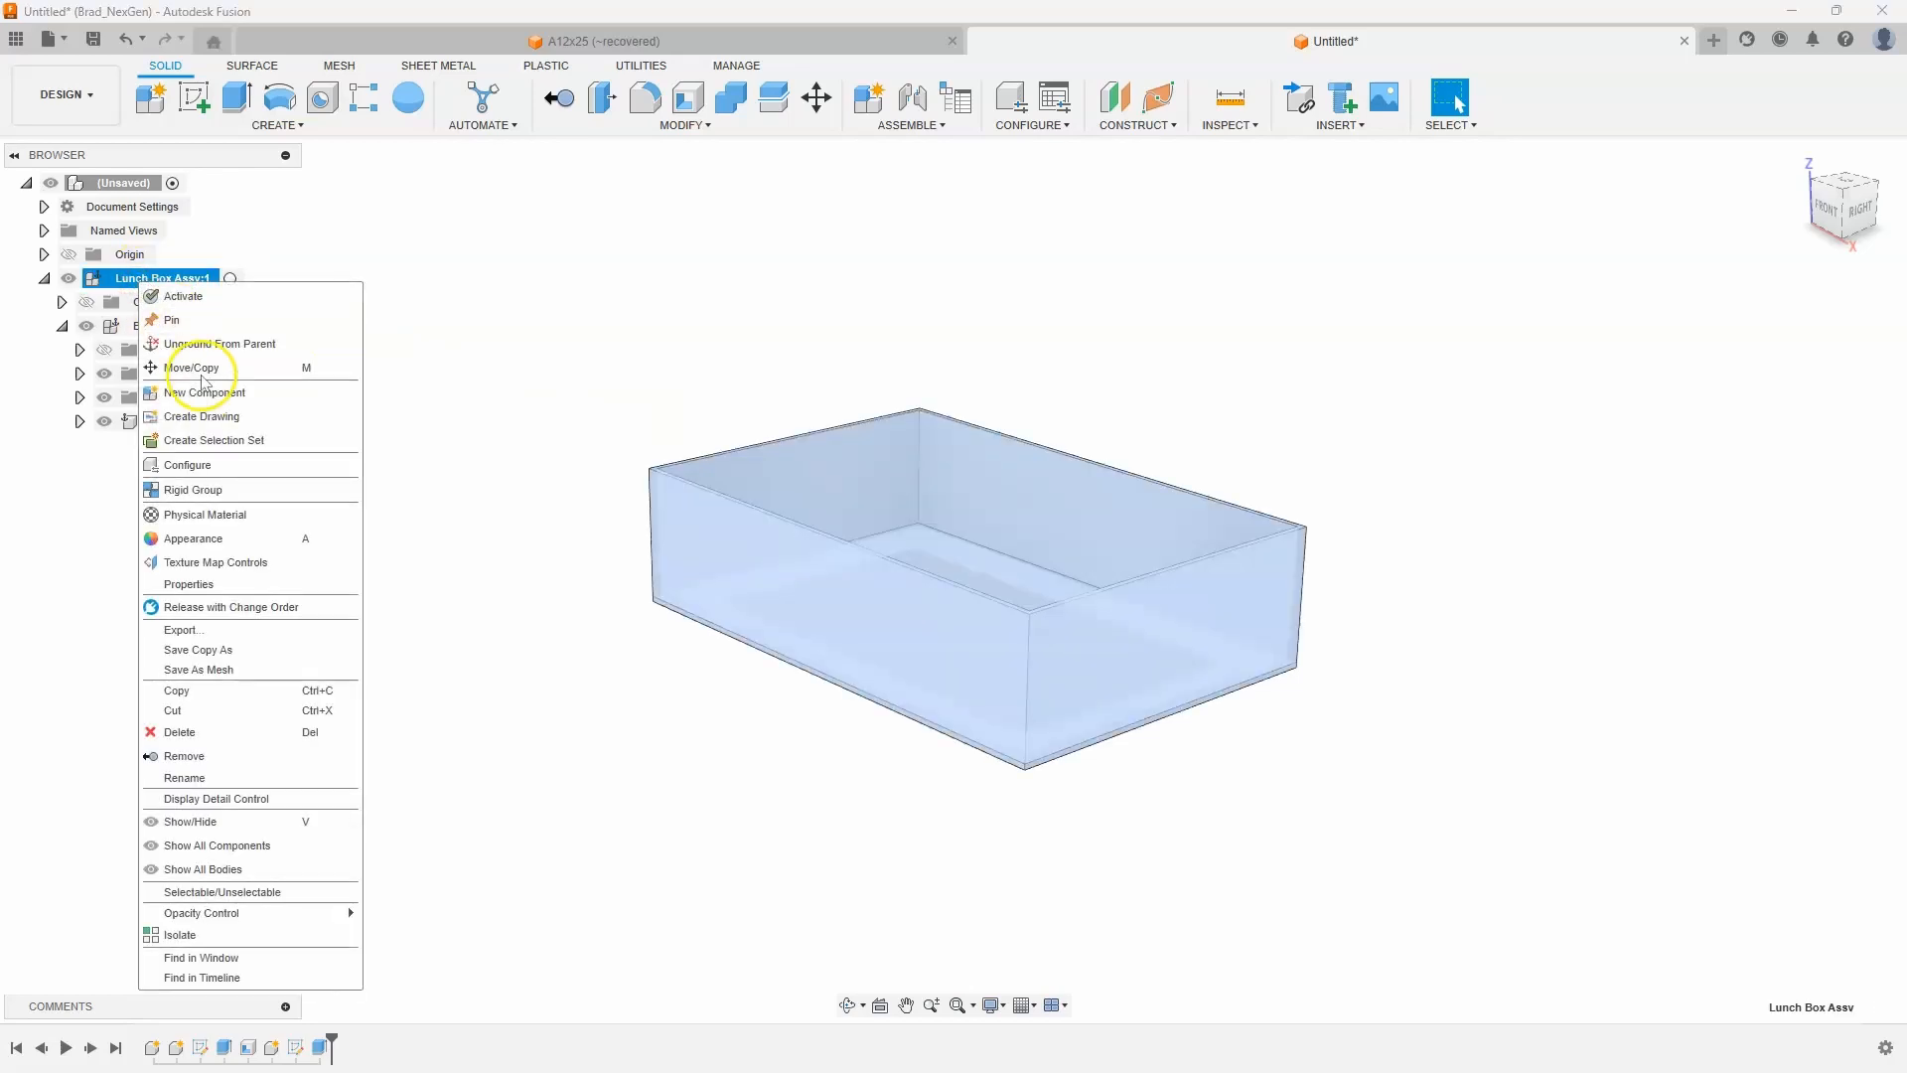
left_click(202, 391)
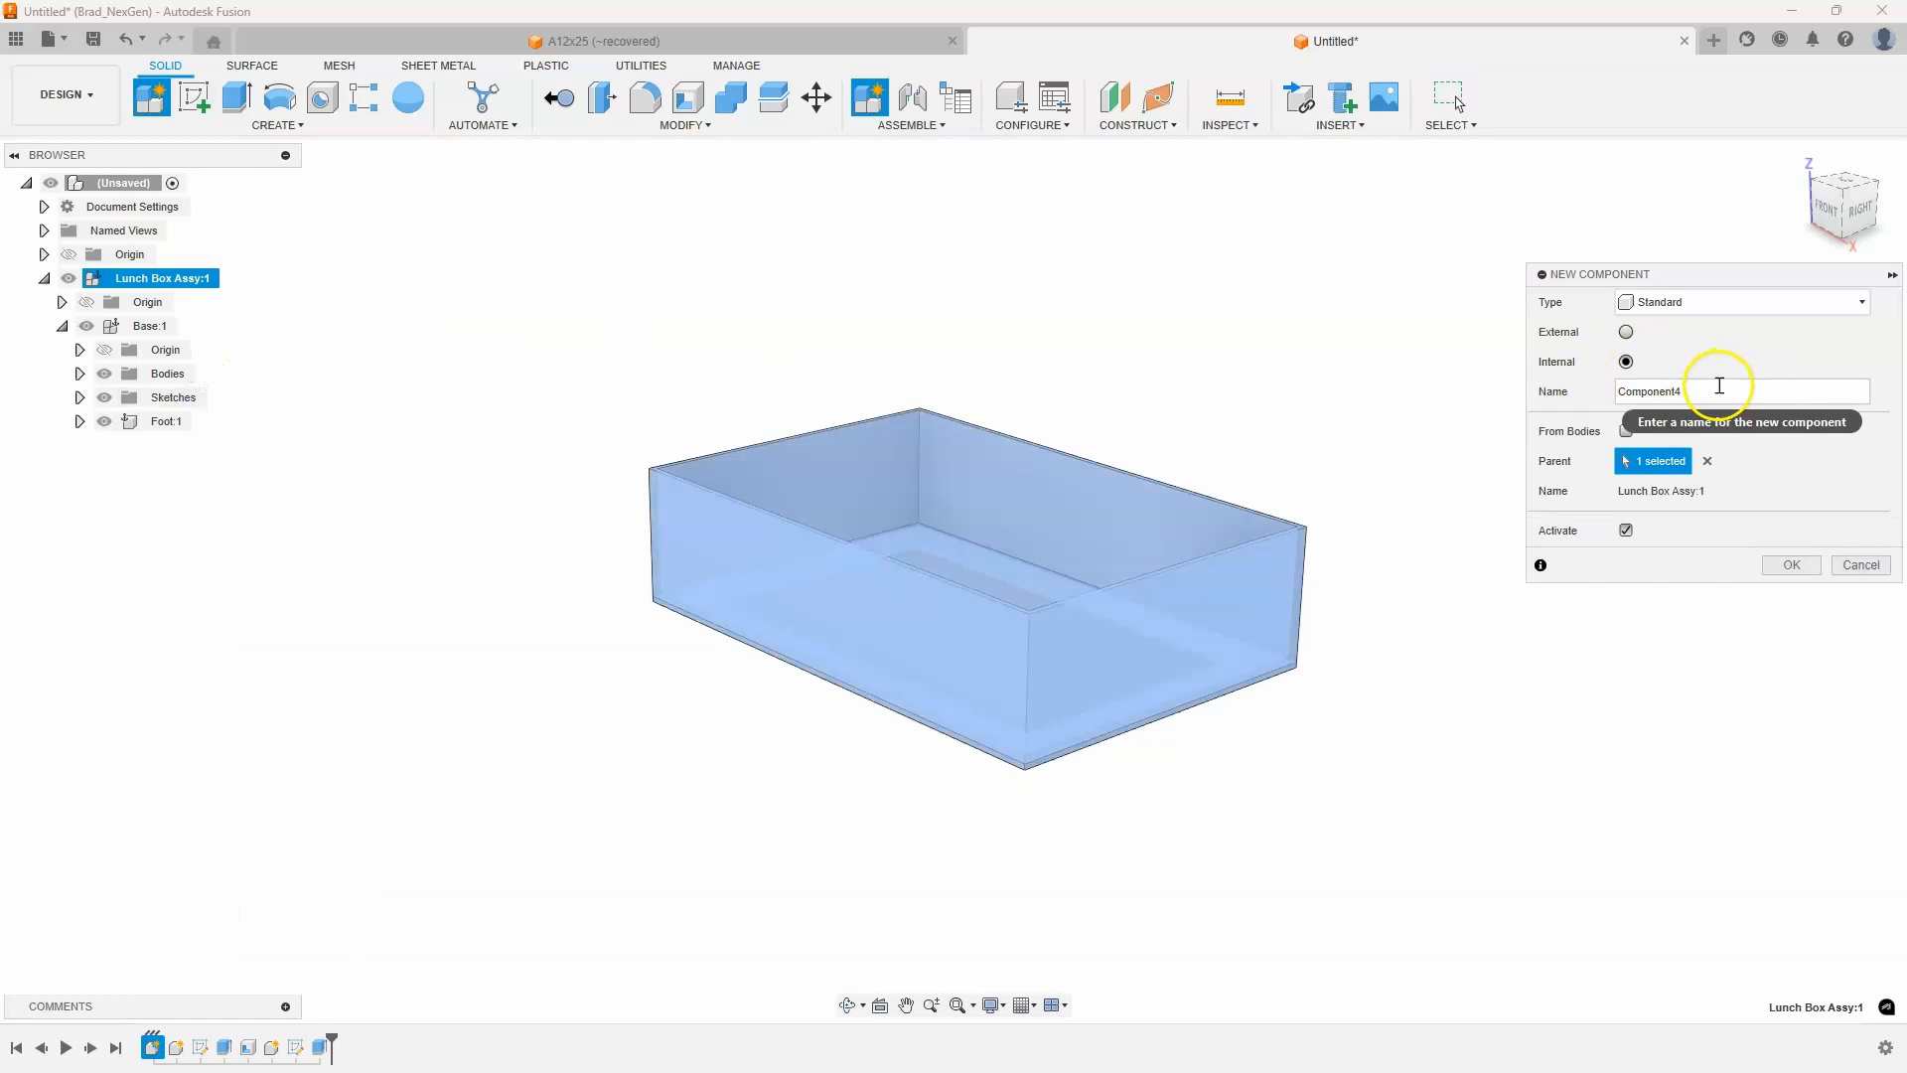
type("Lid")
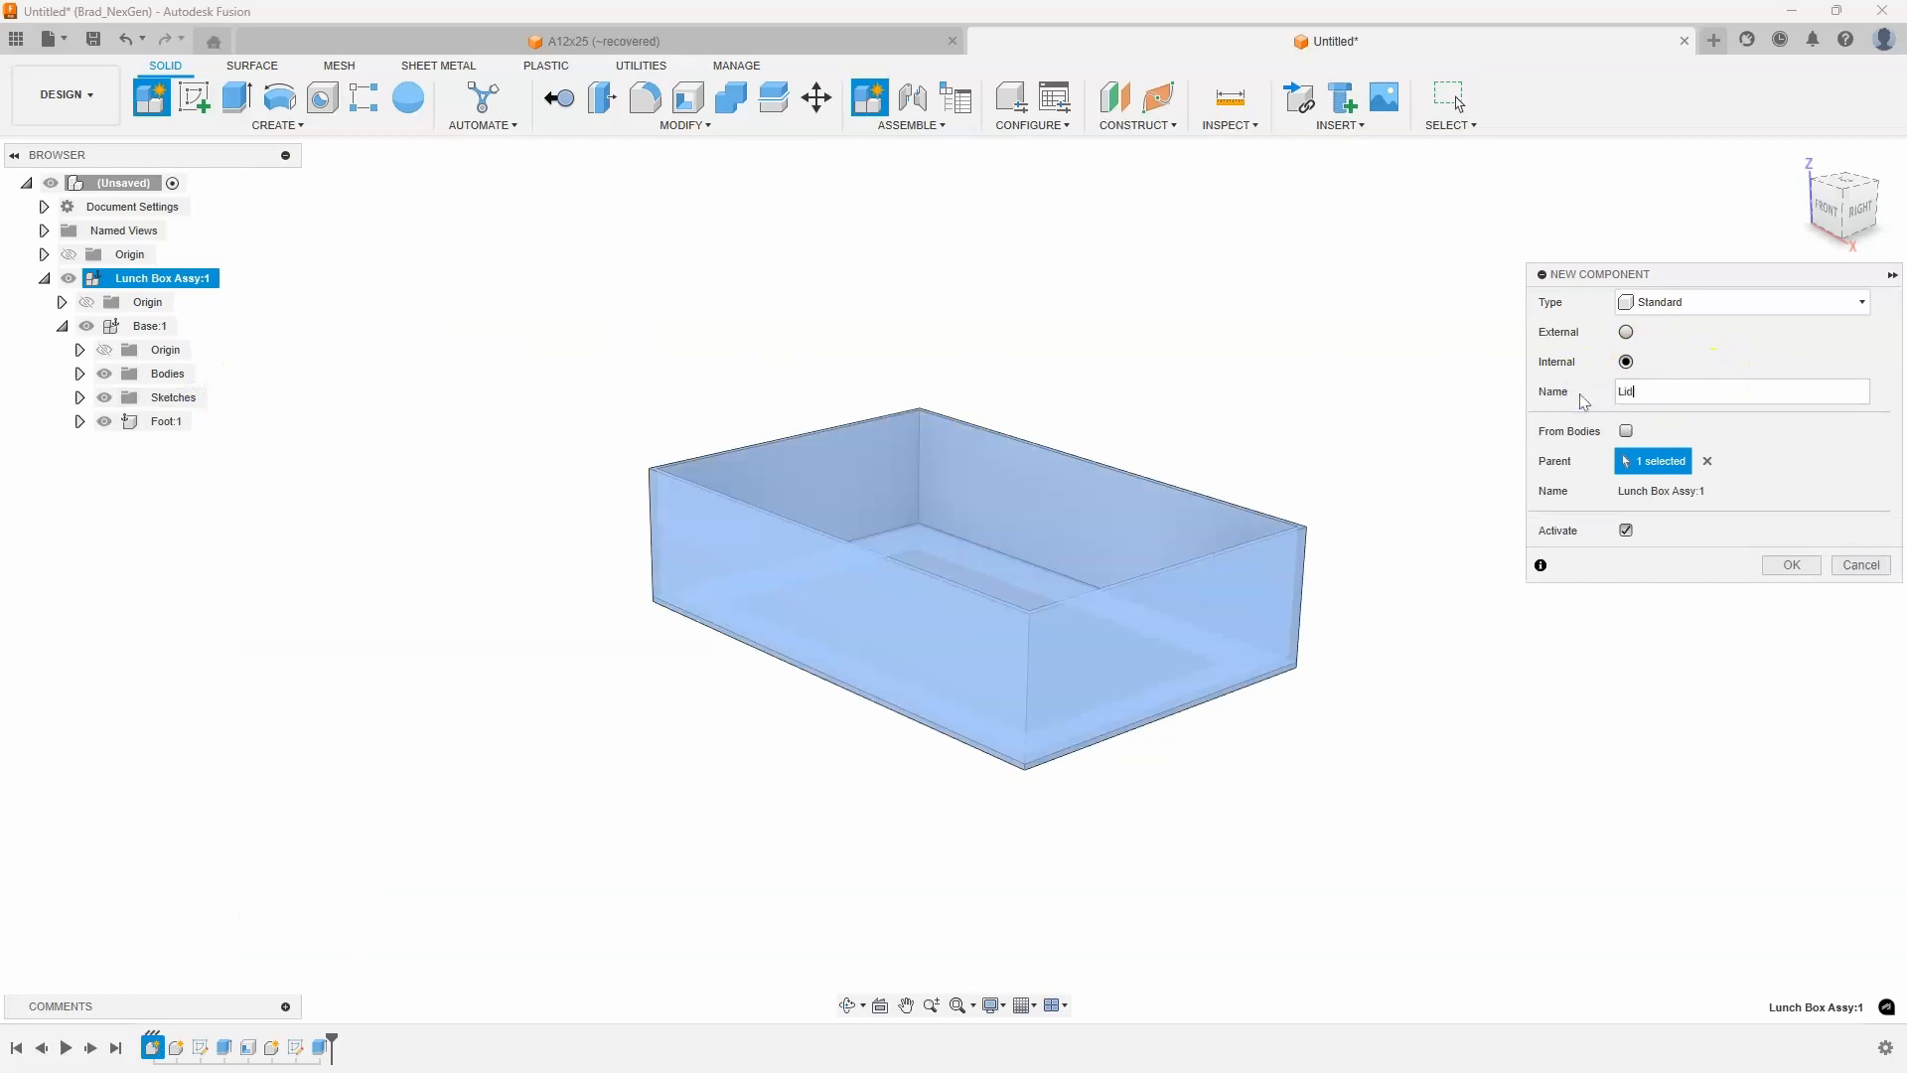
left_click(1789, 564)
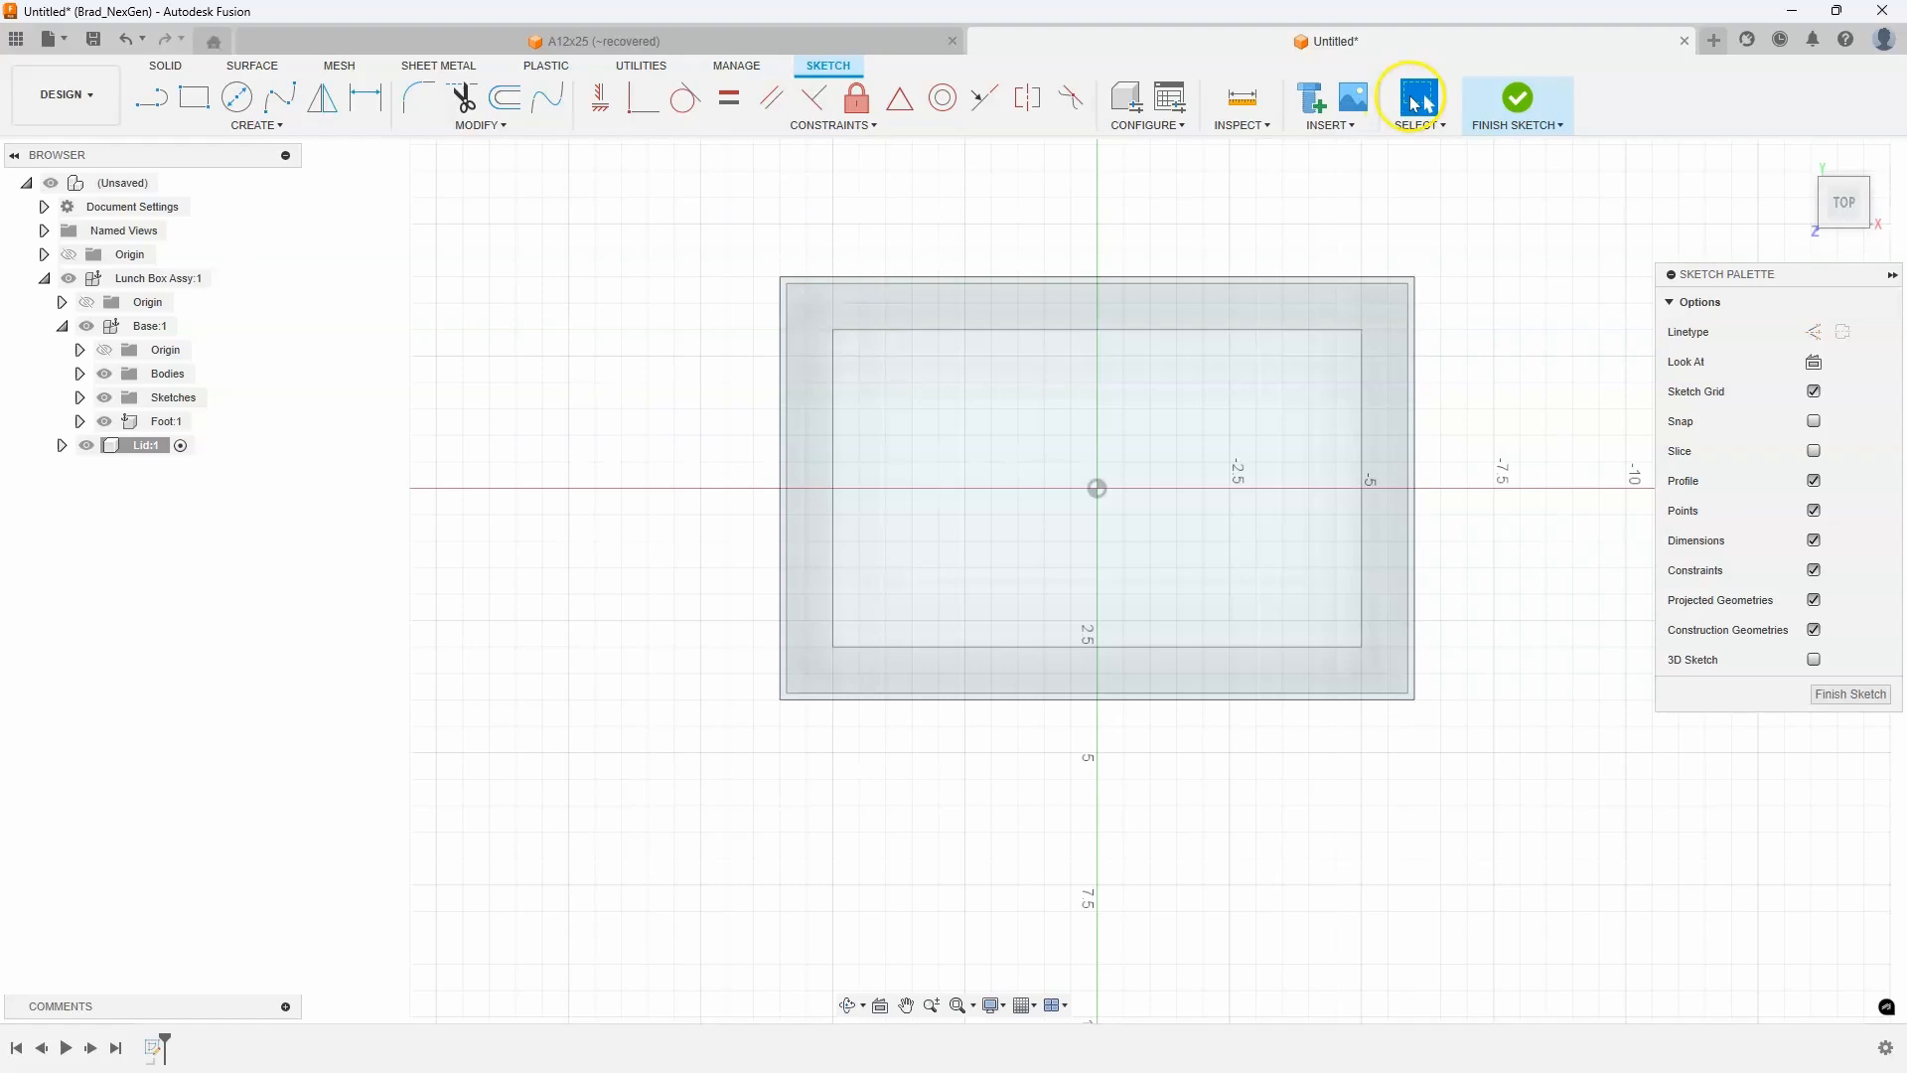
Finish the projected tray-outline sketch and extrude both profiles 1 in into a lid slab
left_click(1516, 97)
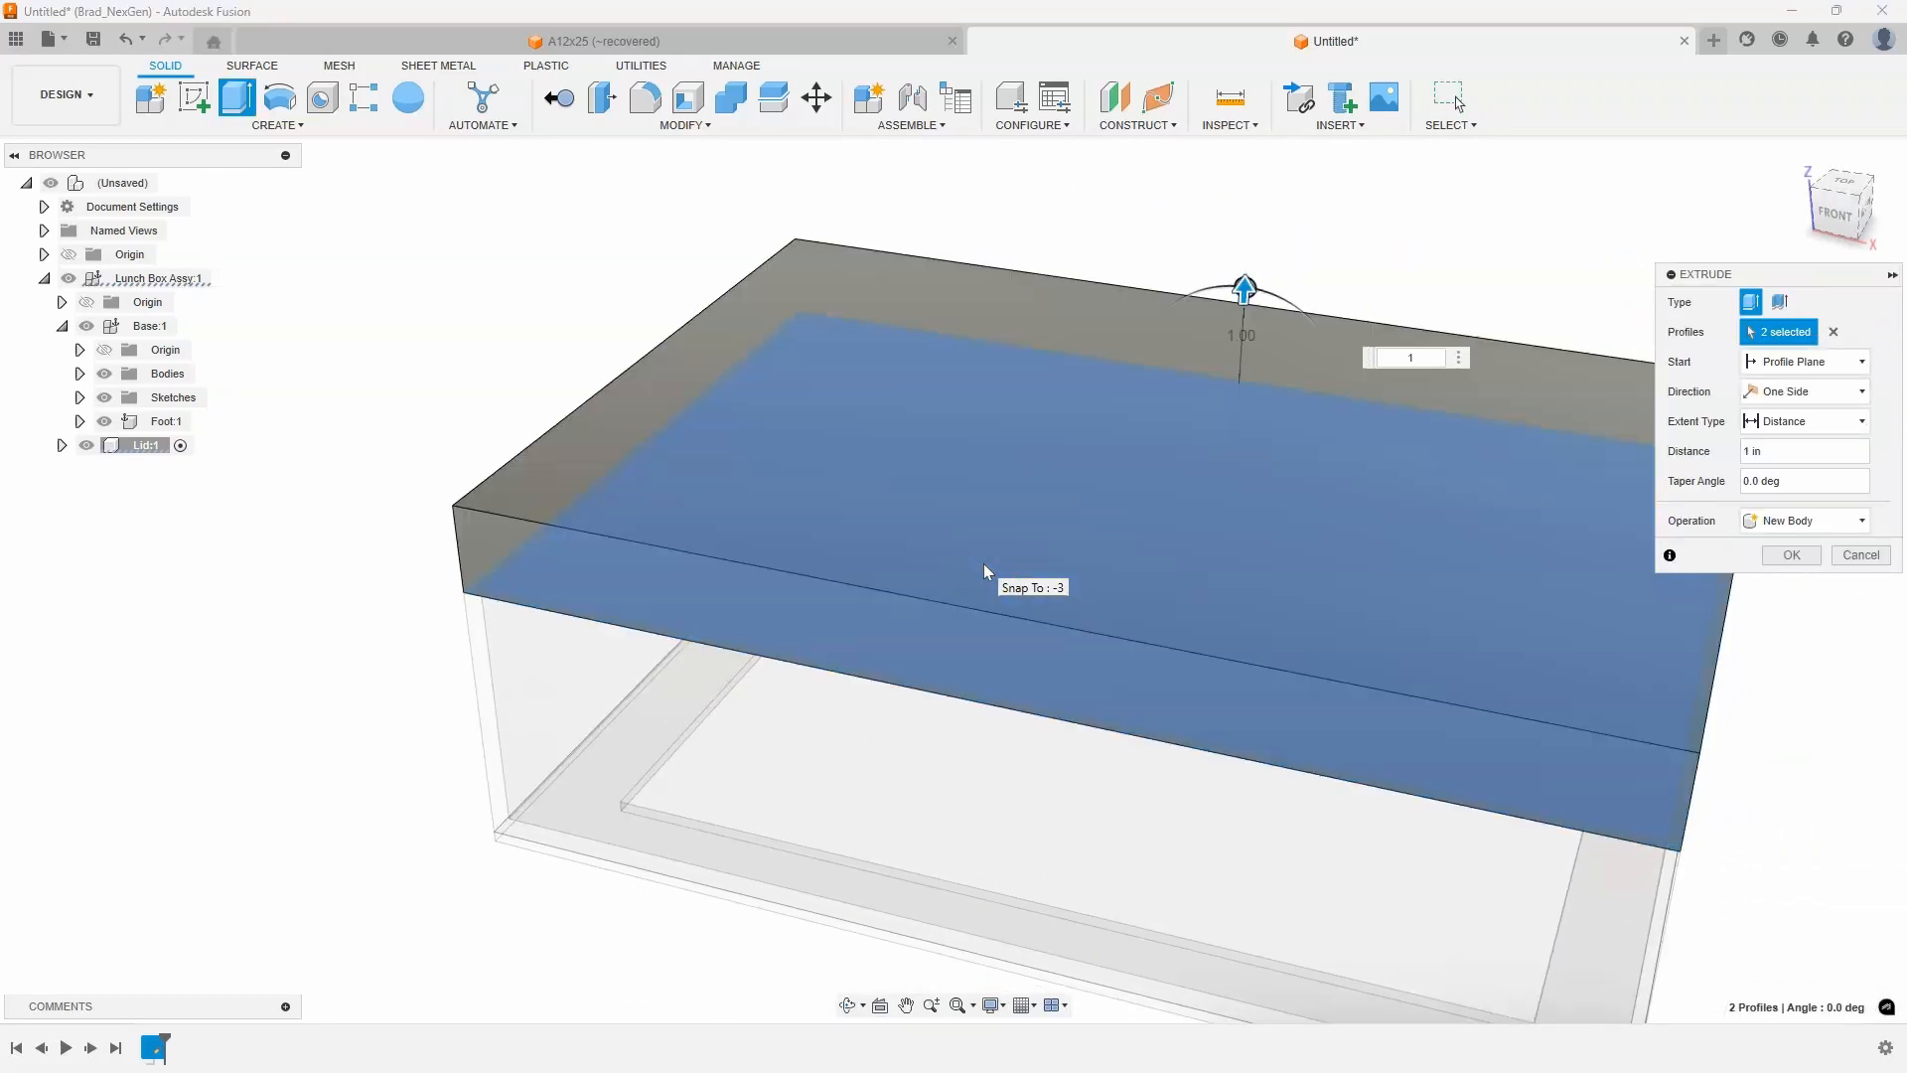
left_click(1788, 554)
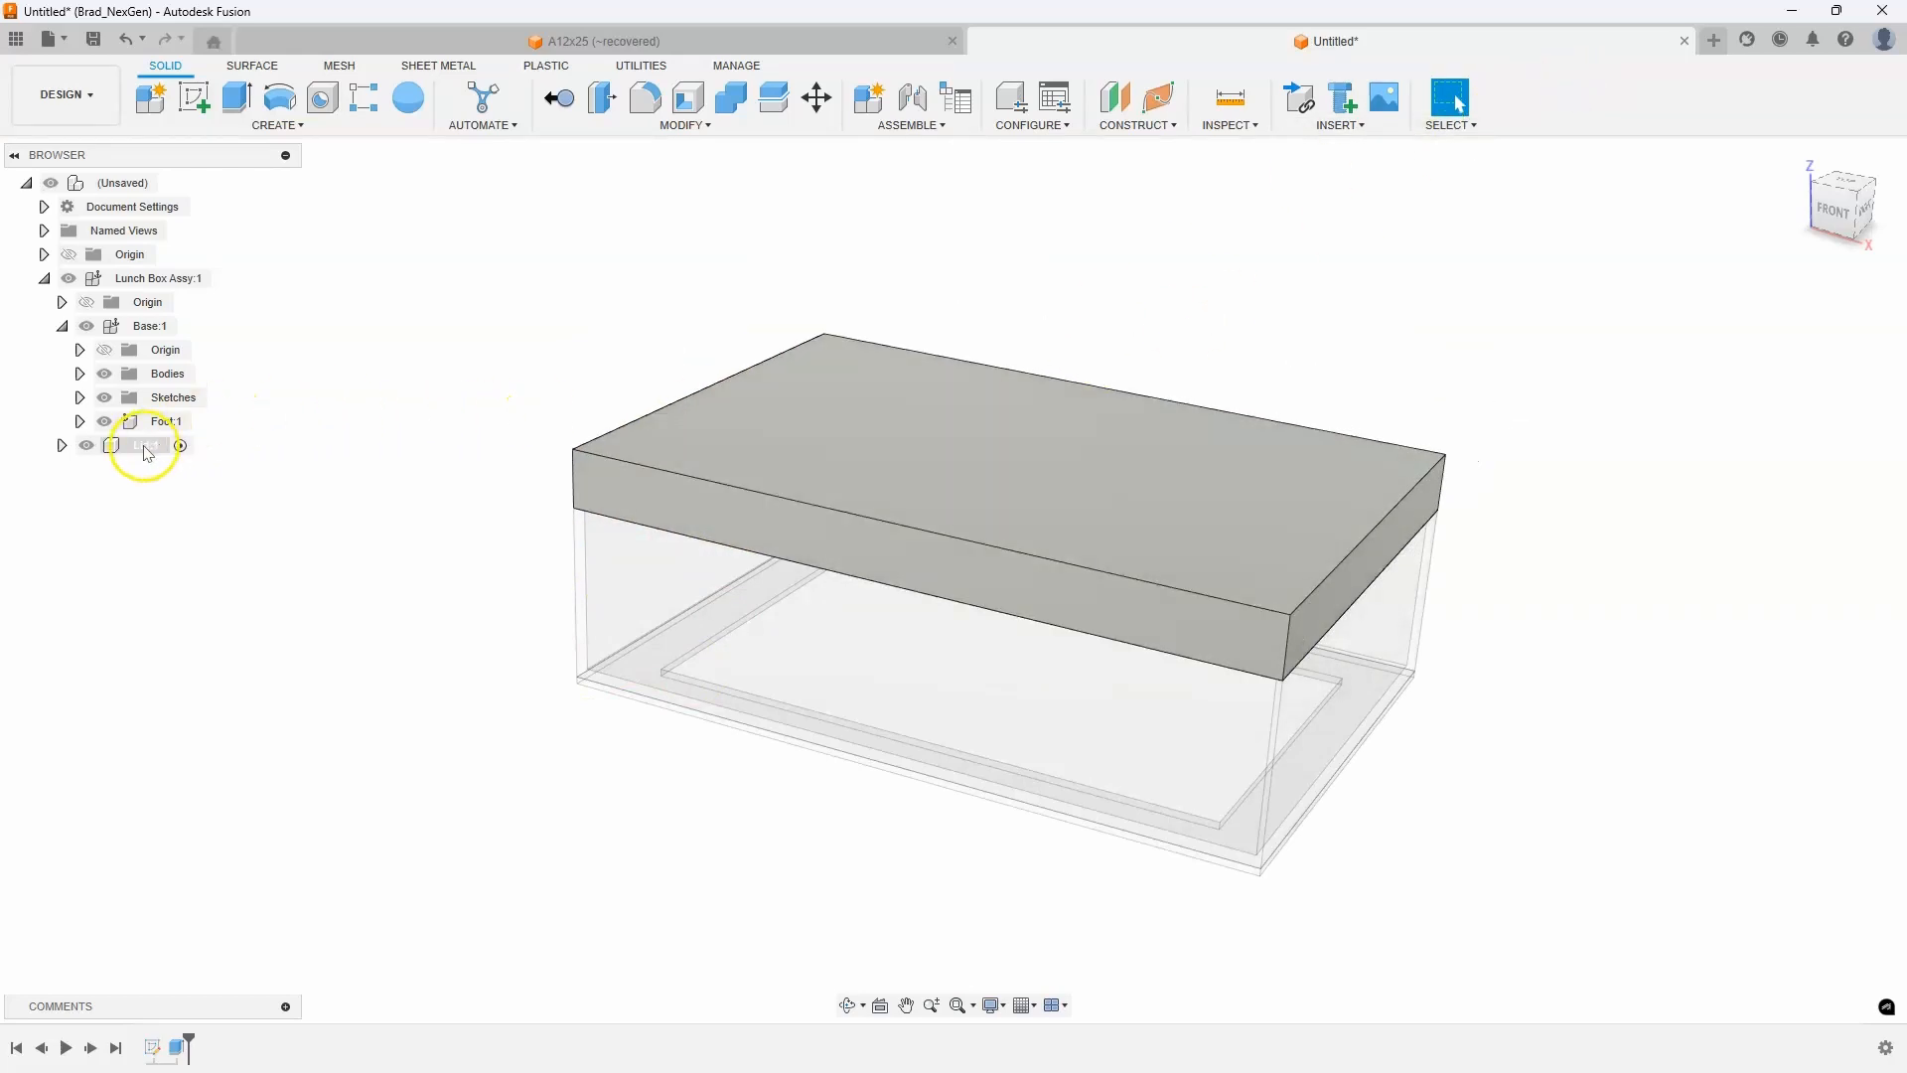
right_click(142, 445)
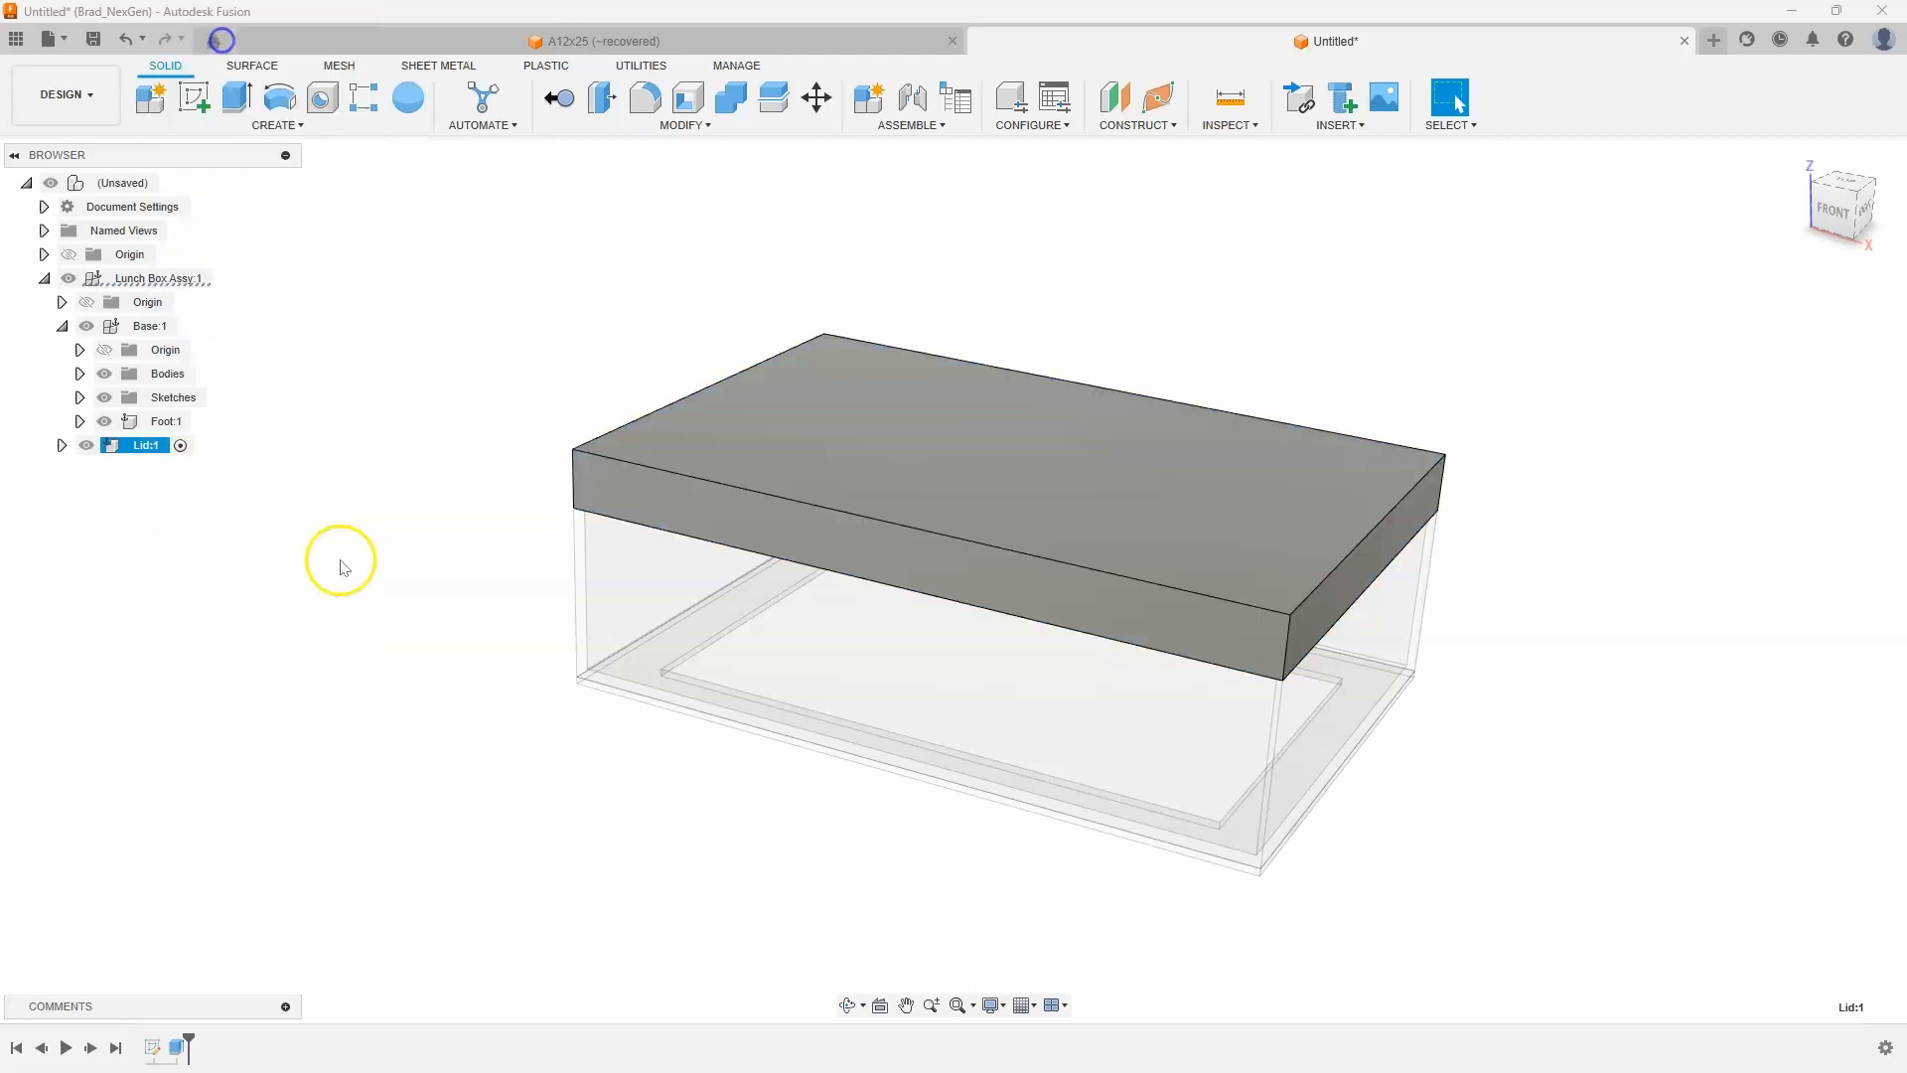
mouse_move(107, 482)
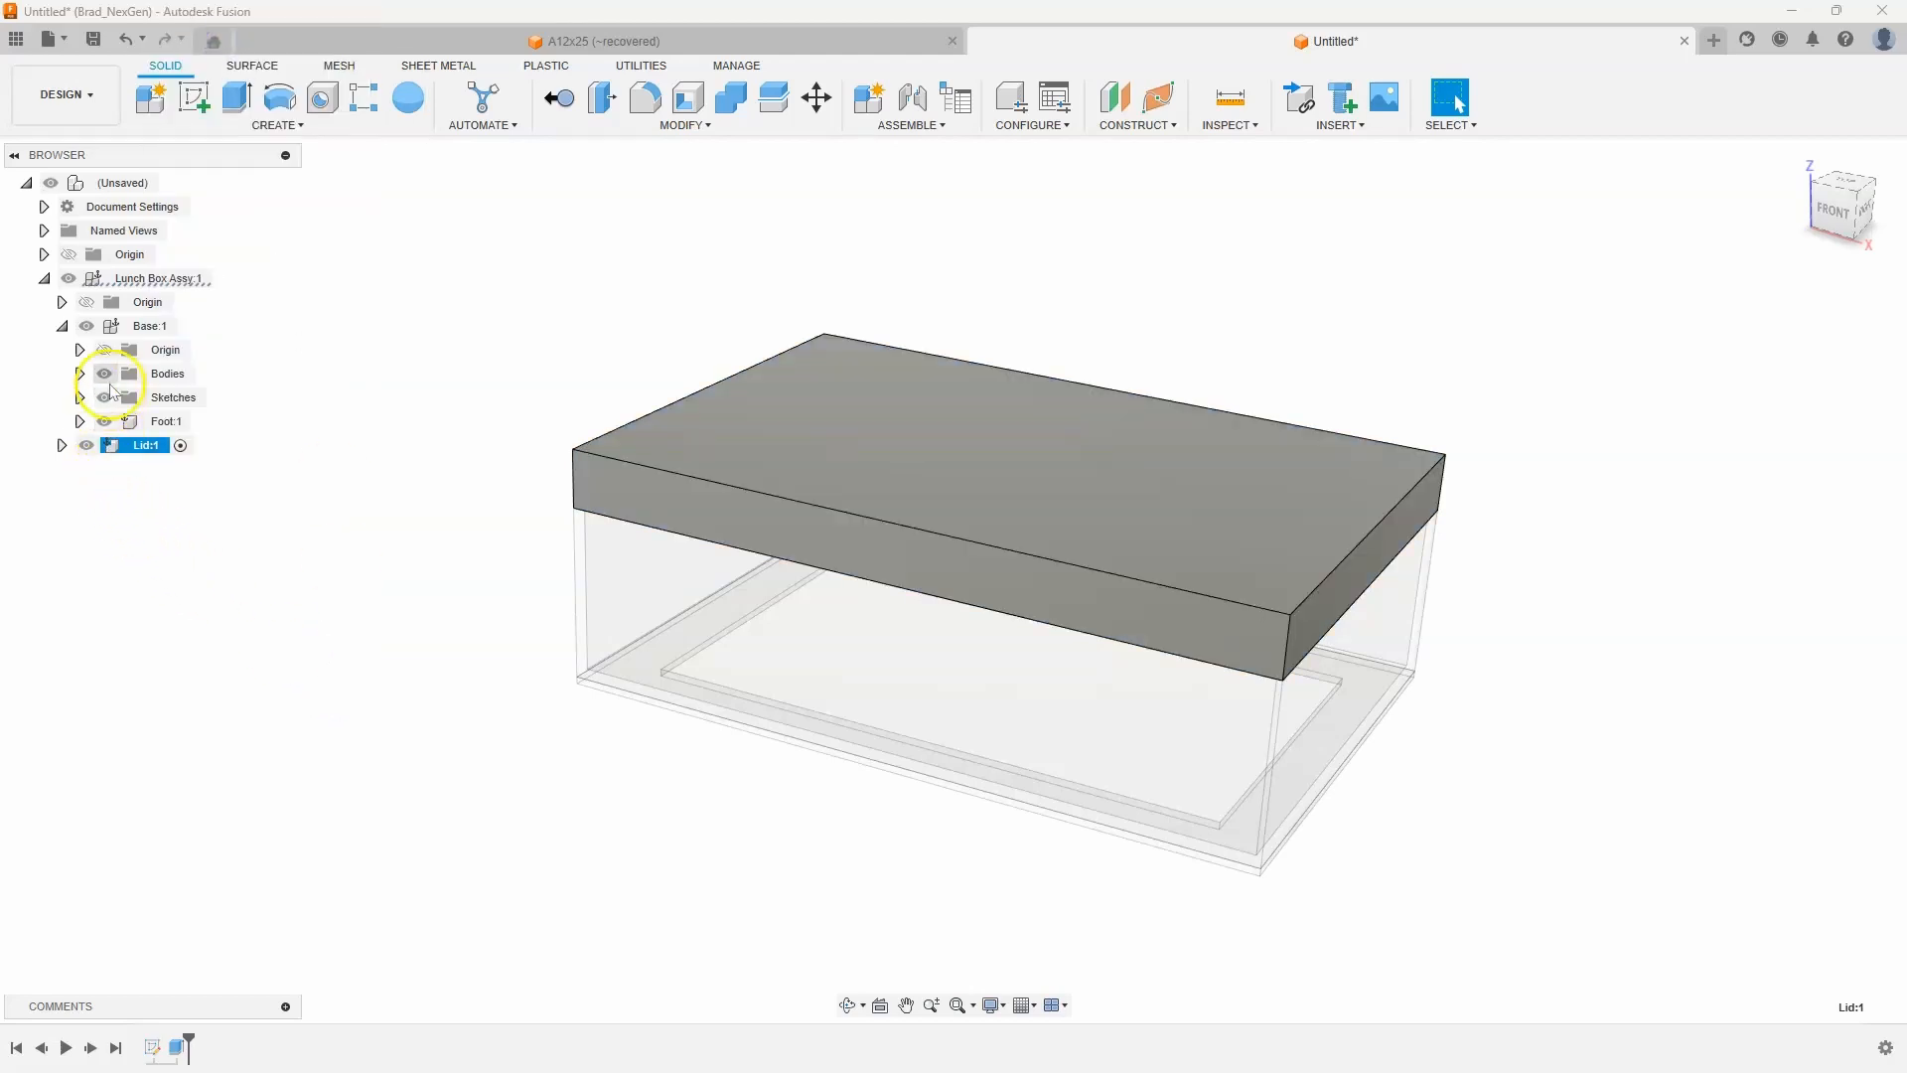
mouse_move(156, 277)
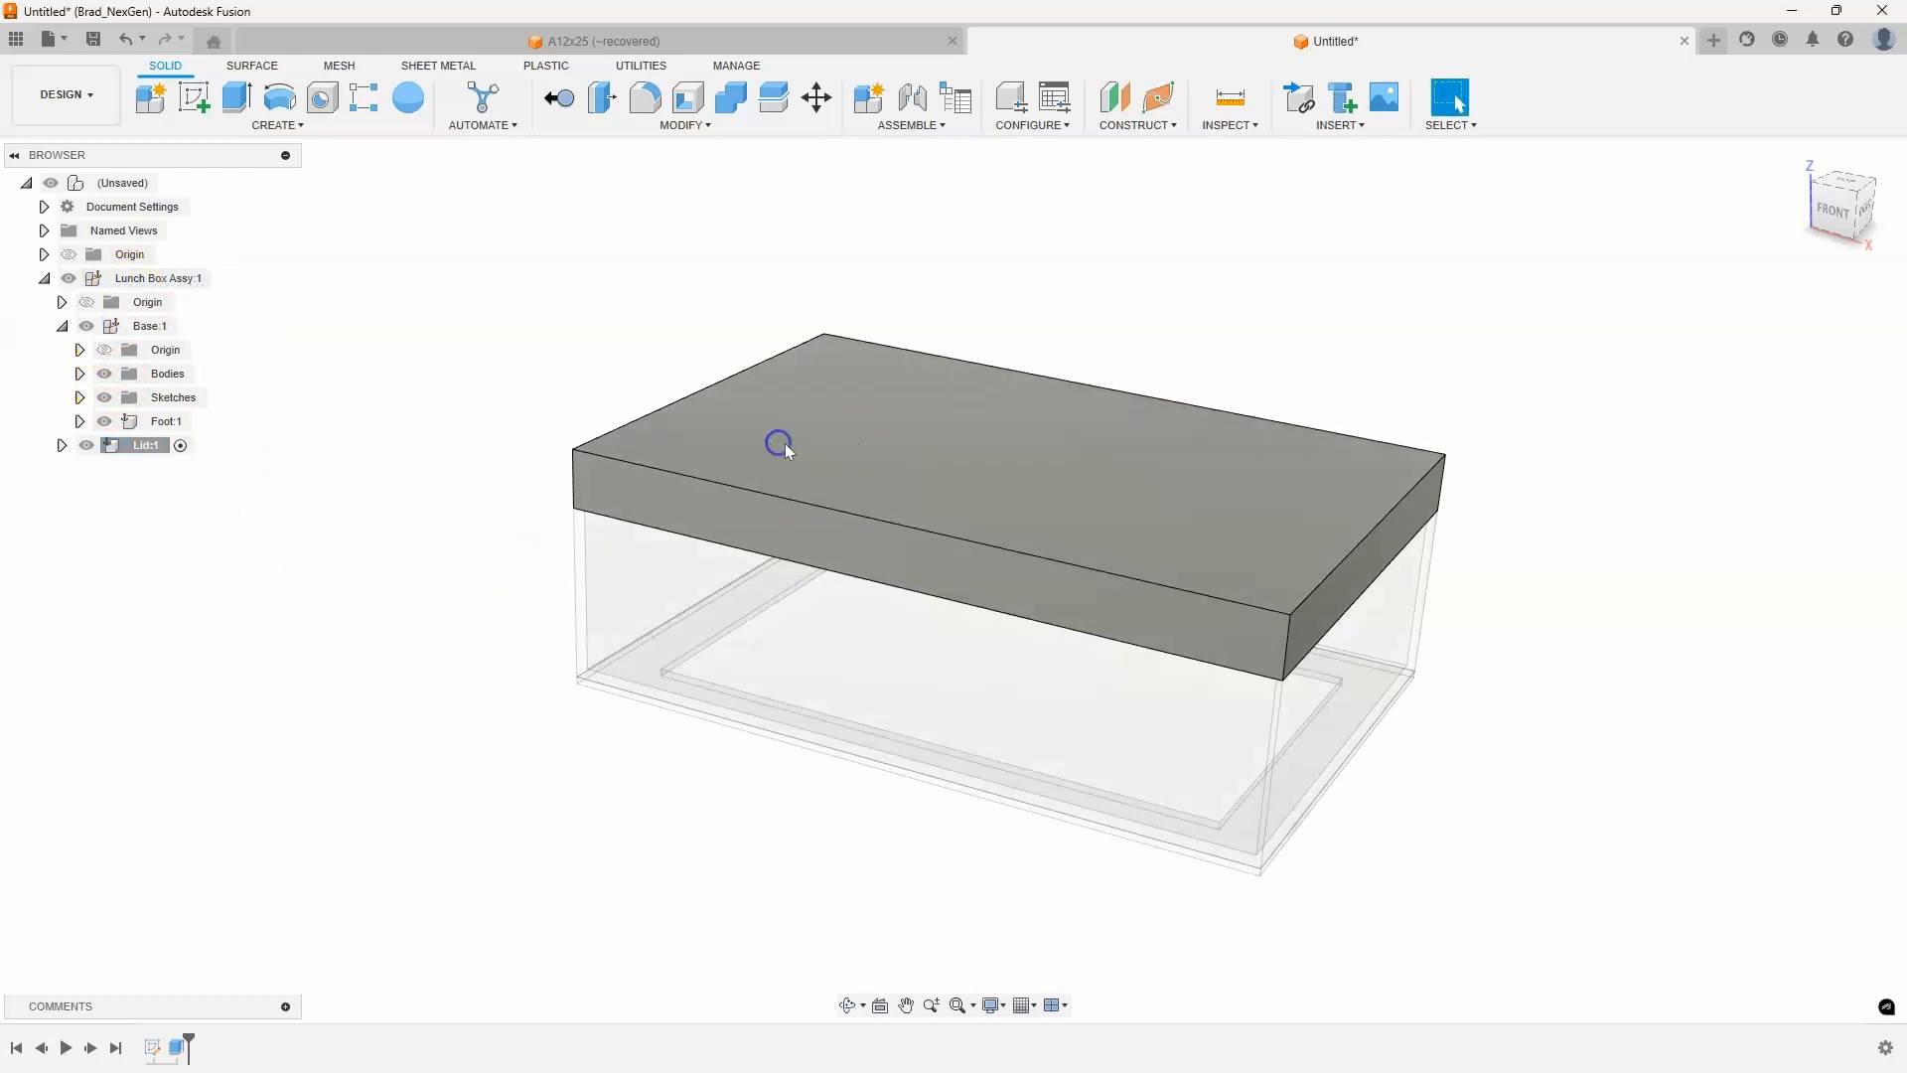
mouse_move(774, 478)
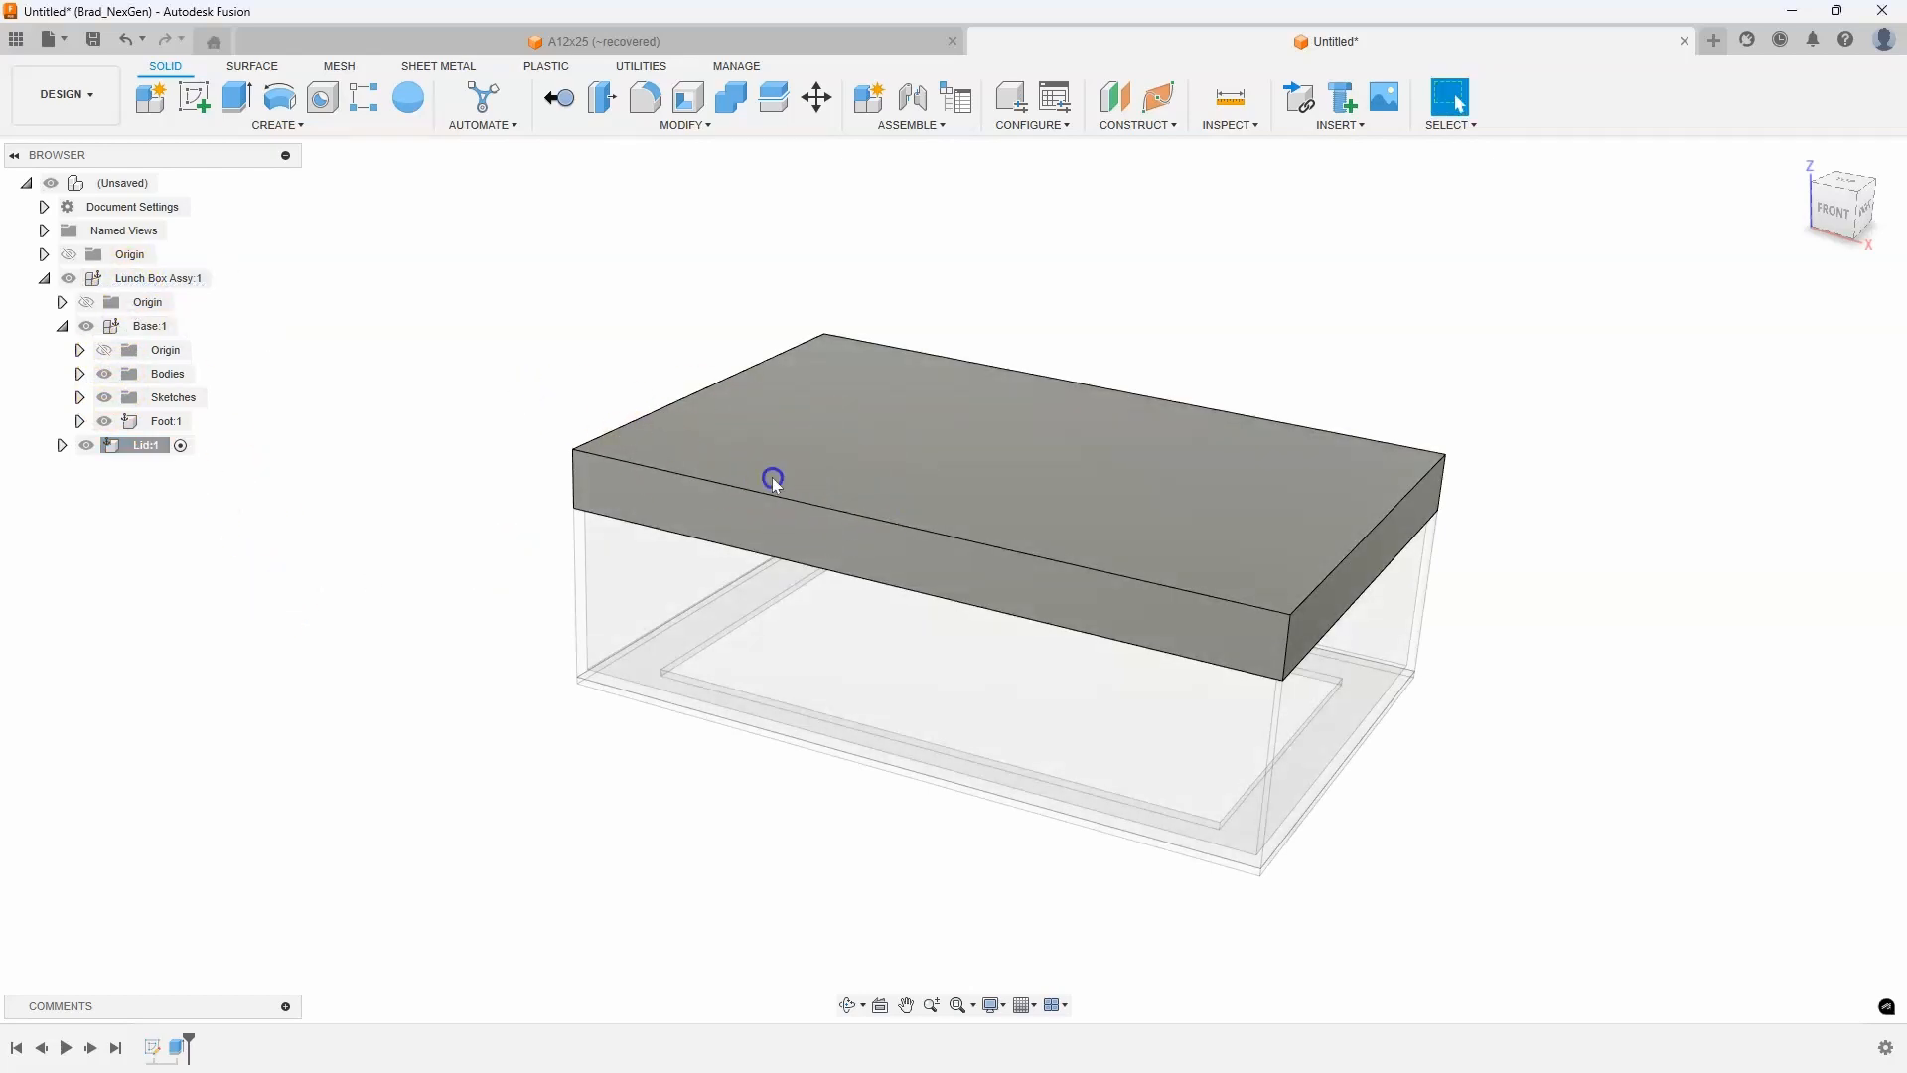
mouse_move(475, 644)
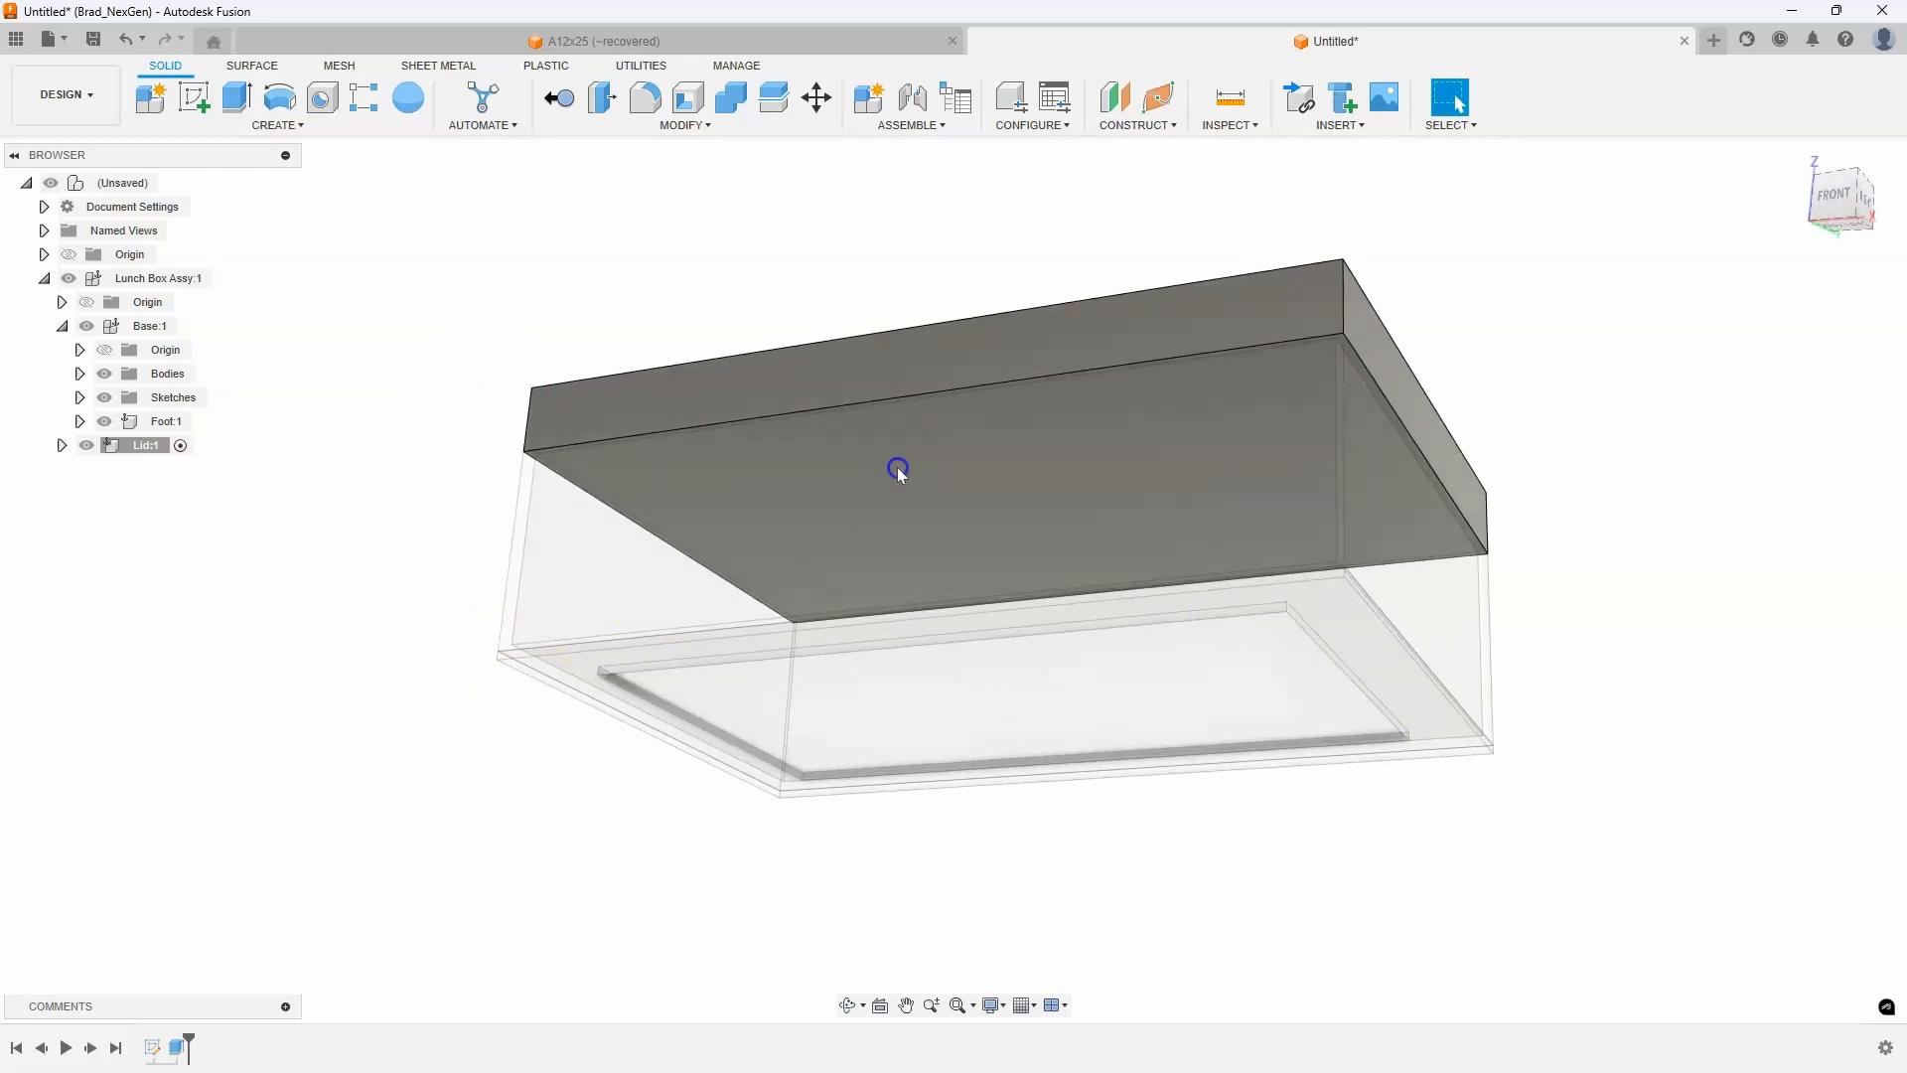
Select the lid's bottom face and start a new sketch on it
left_click(898, 467)
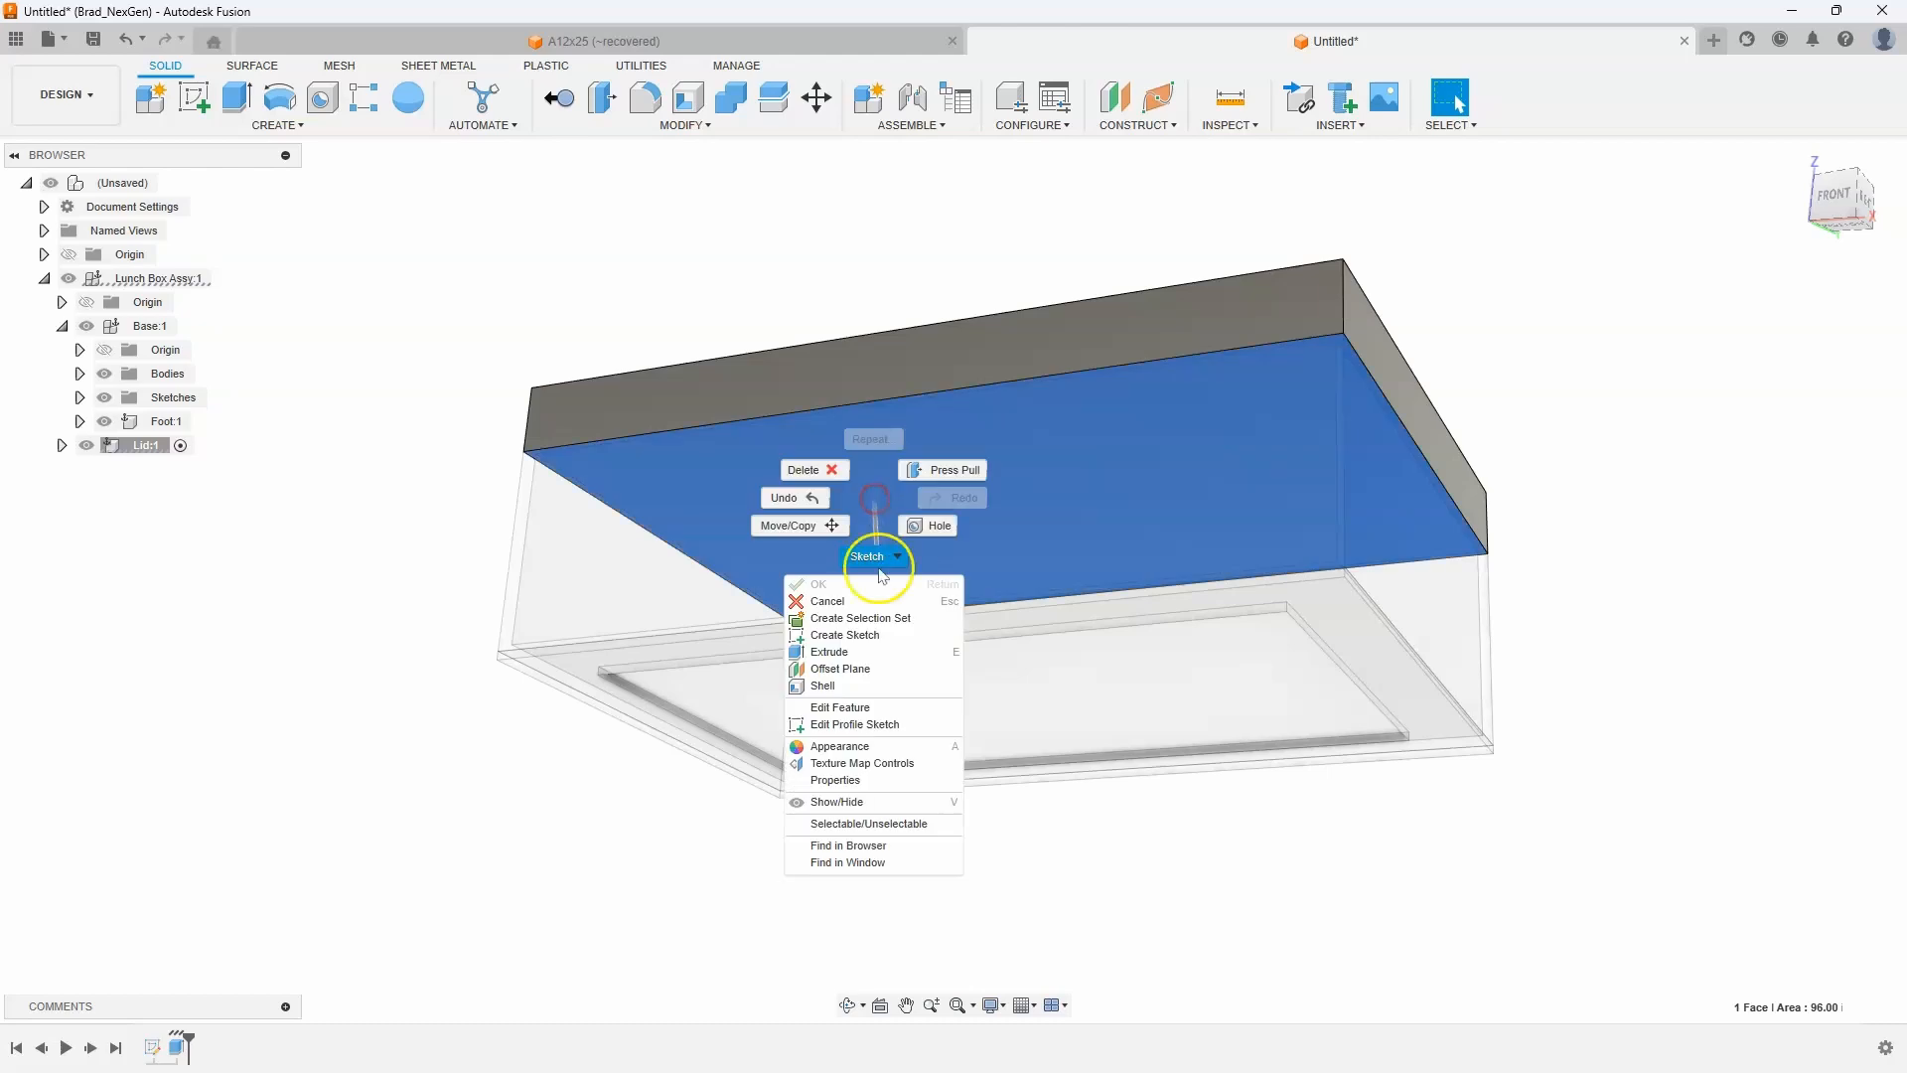
left_click(823, 684)
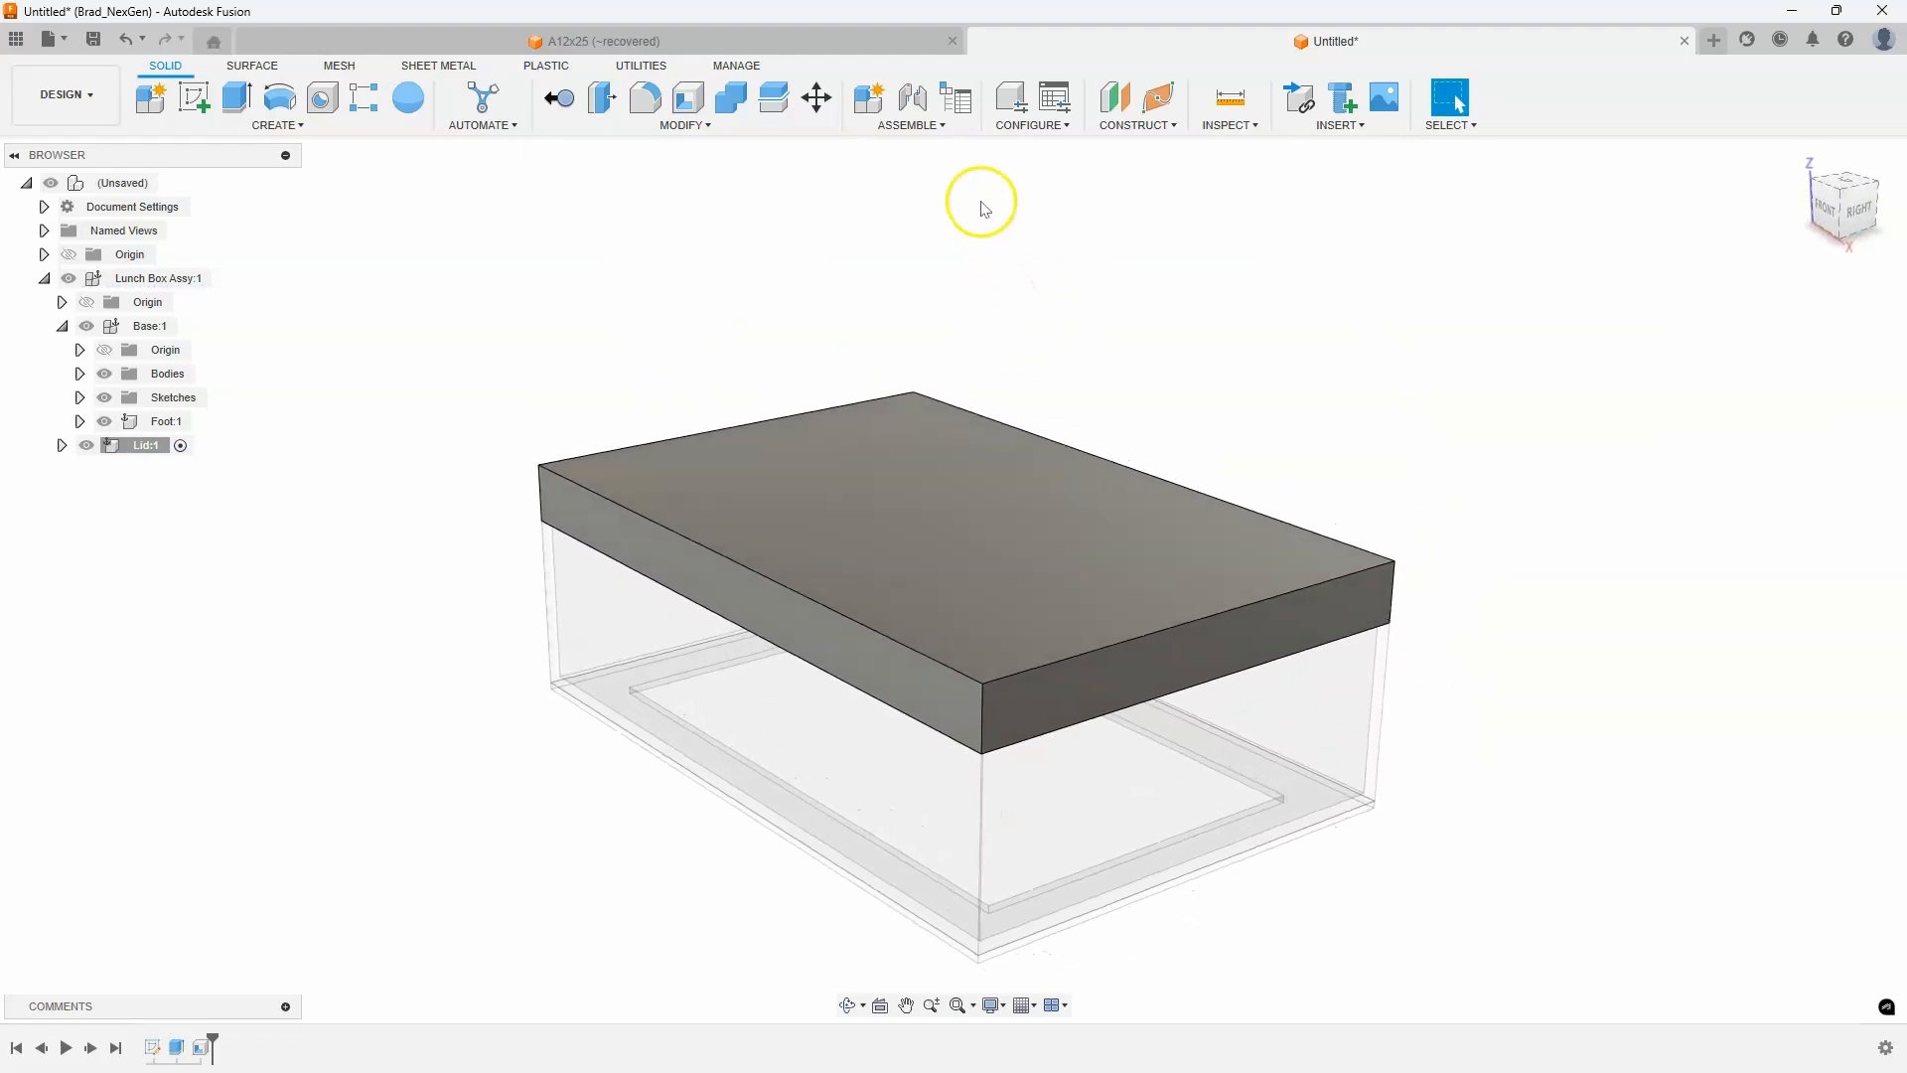
Join Lid and Base with an as-built revolute joint on the lid's edge
left_click(907, 106)
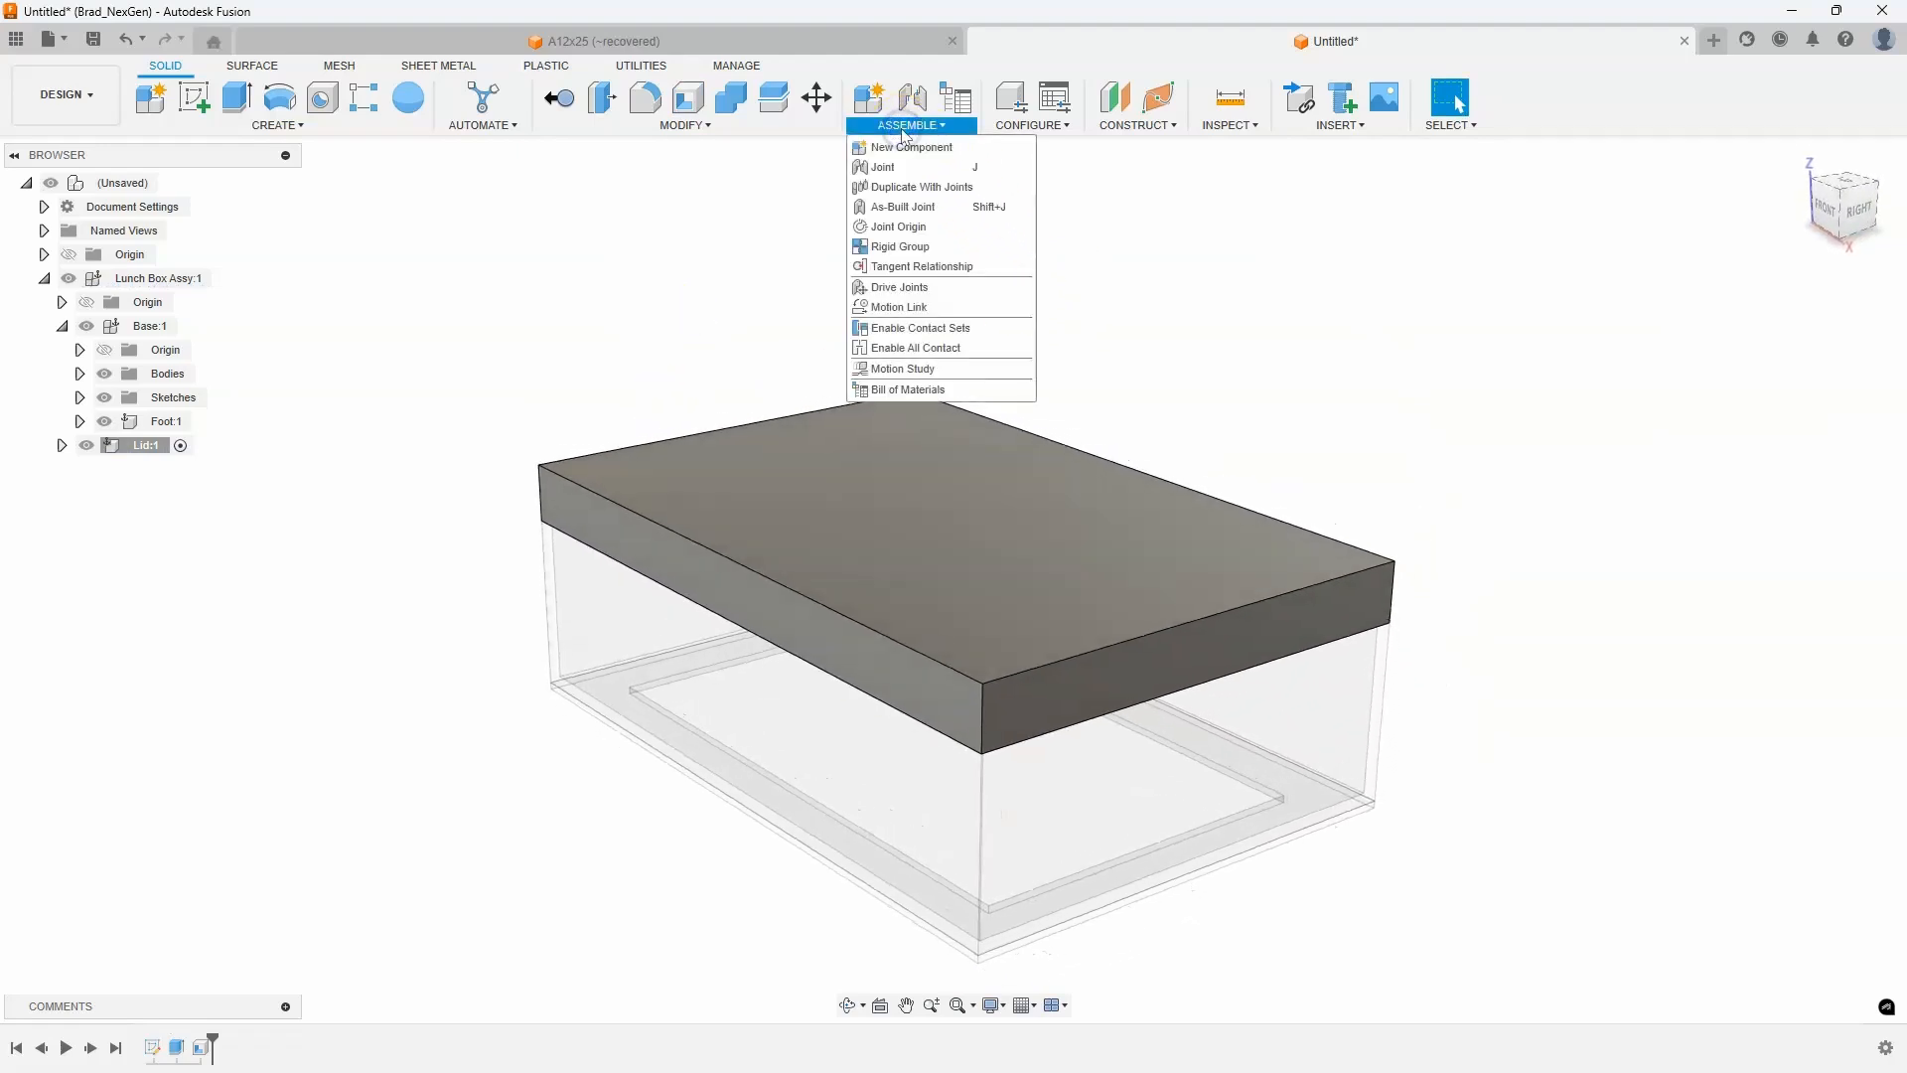
mouse_move(942, 205)
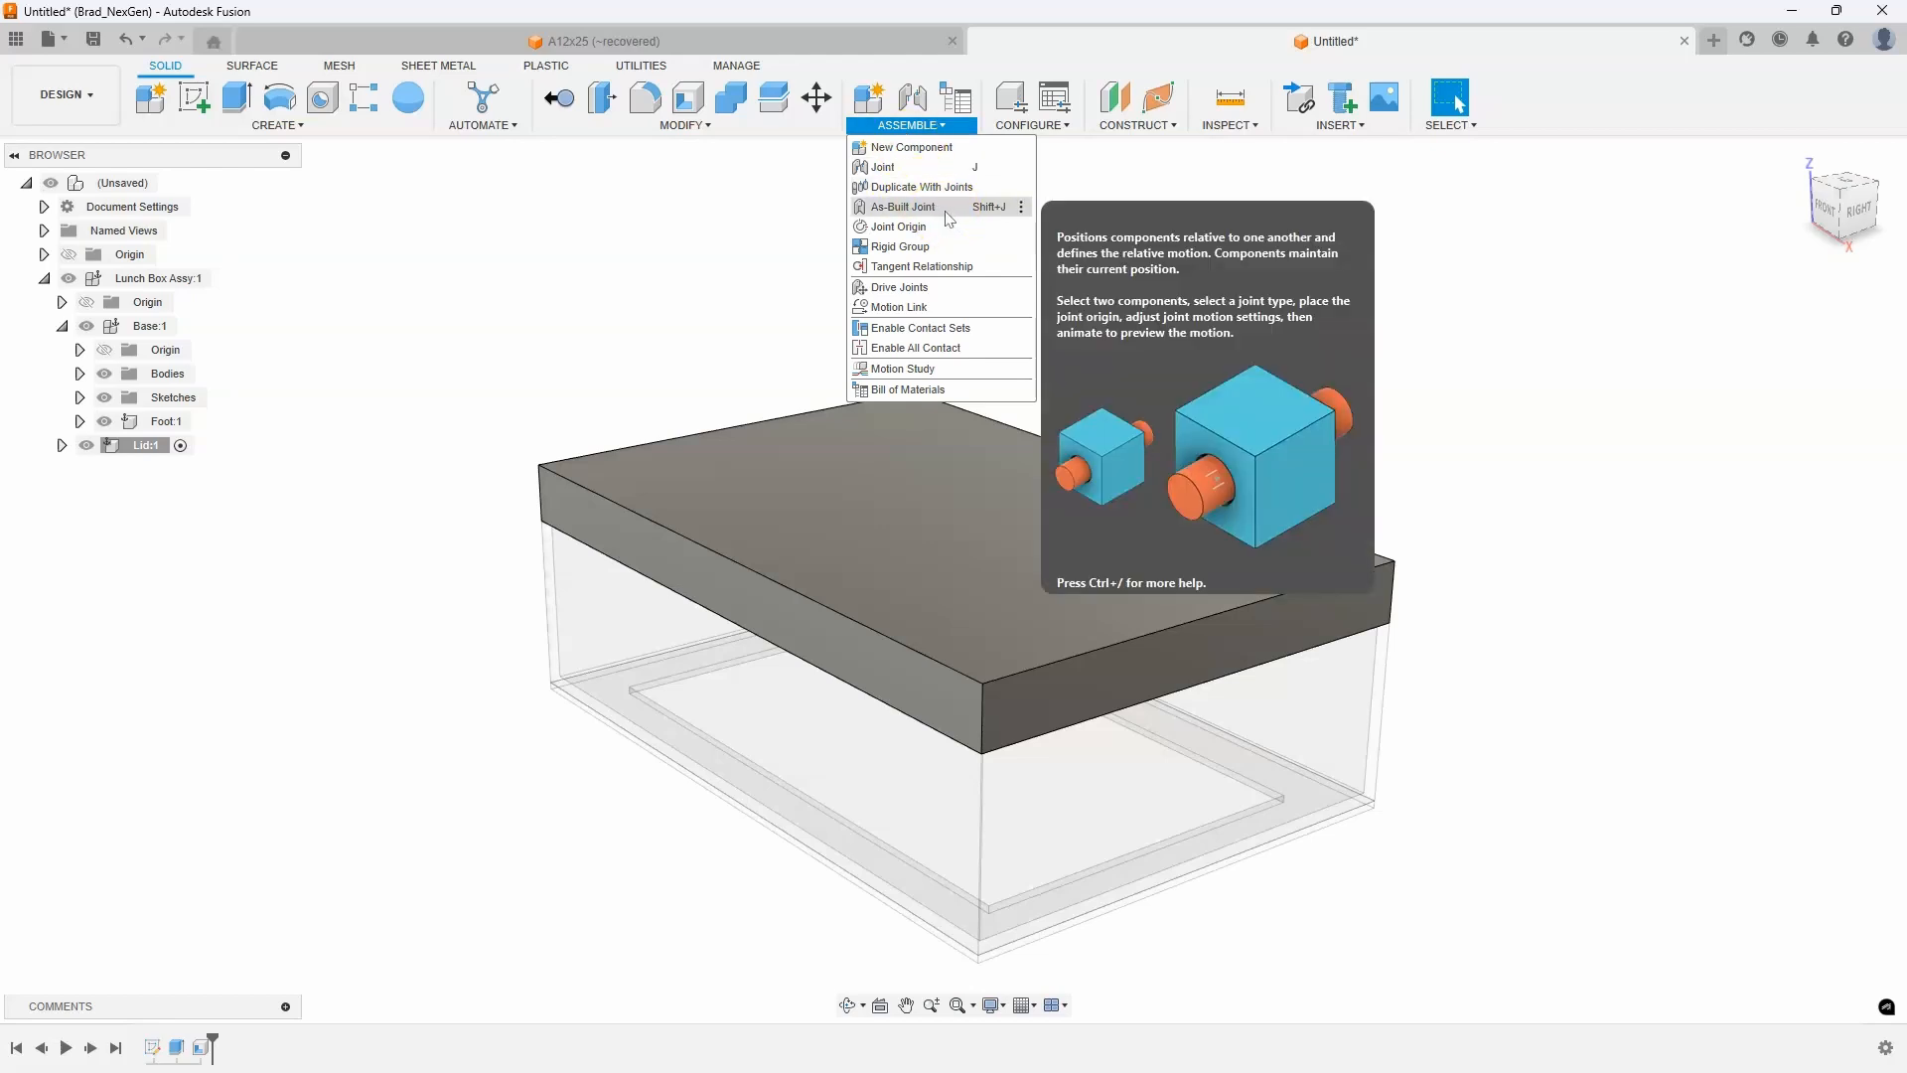
left_click(903, 205)
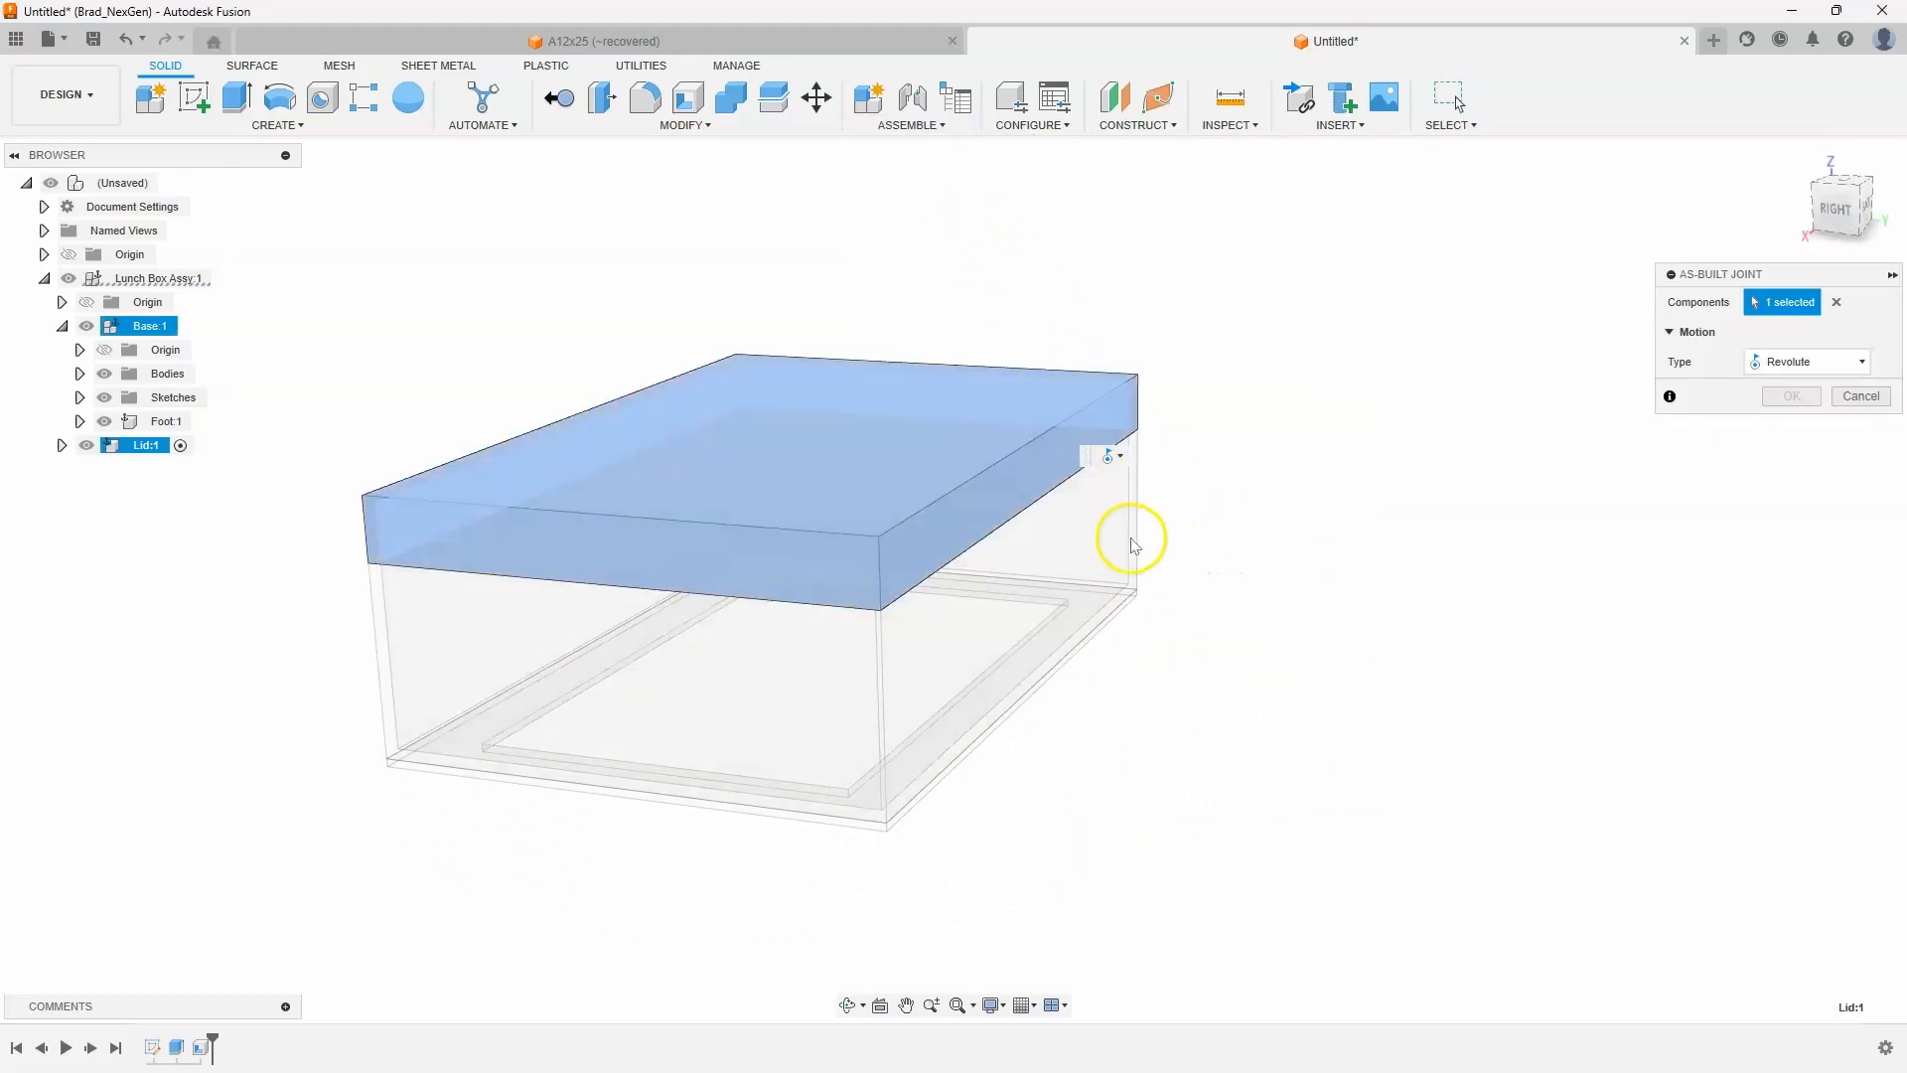
left_click(1789, 396)
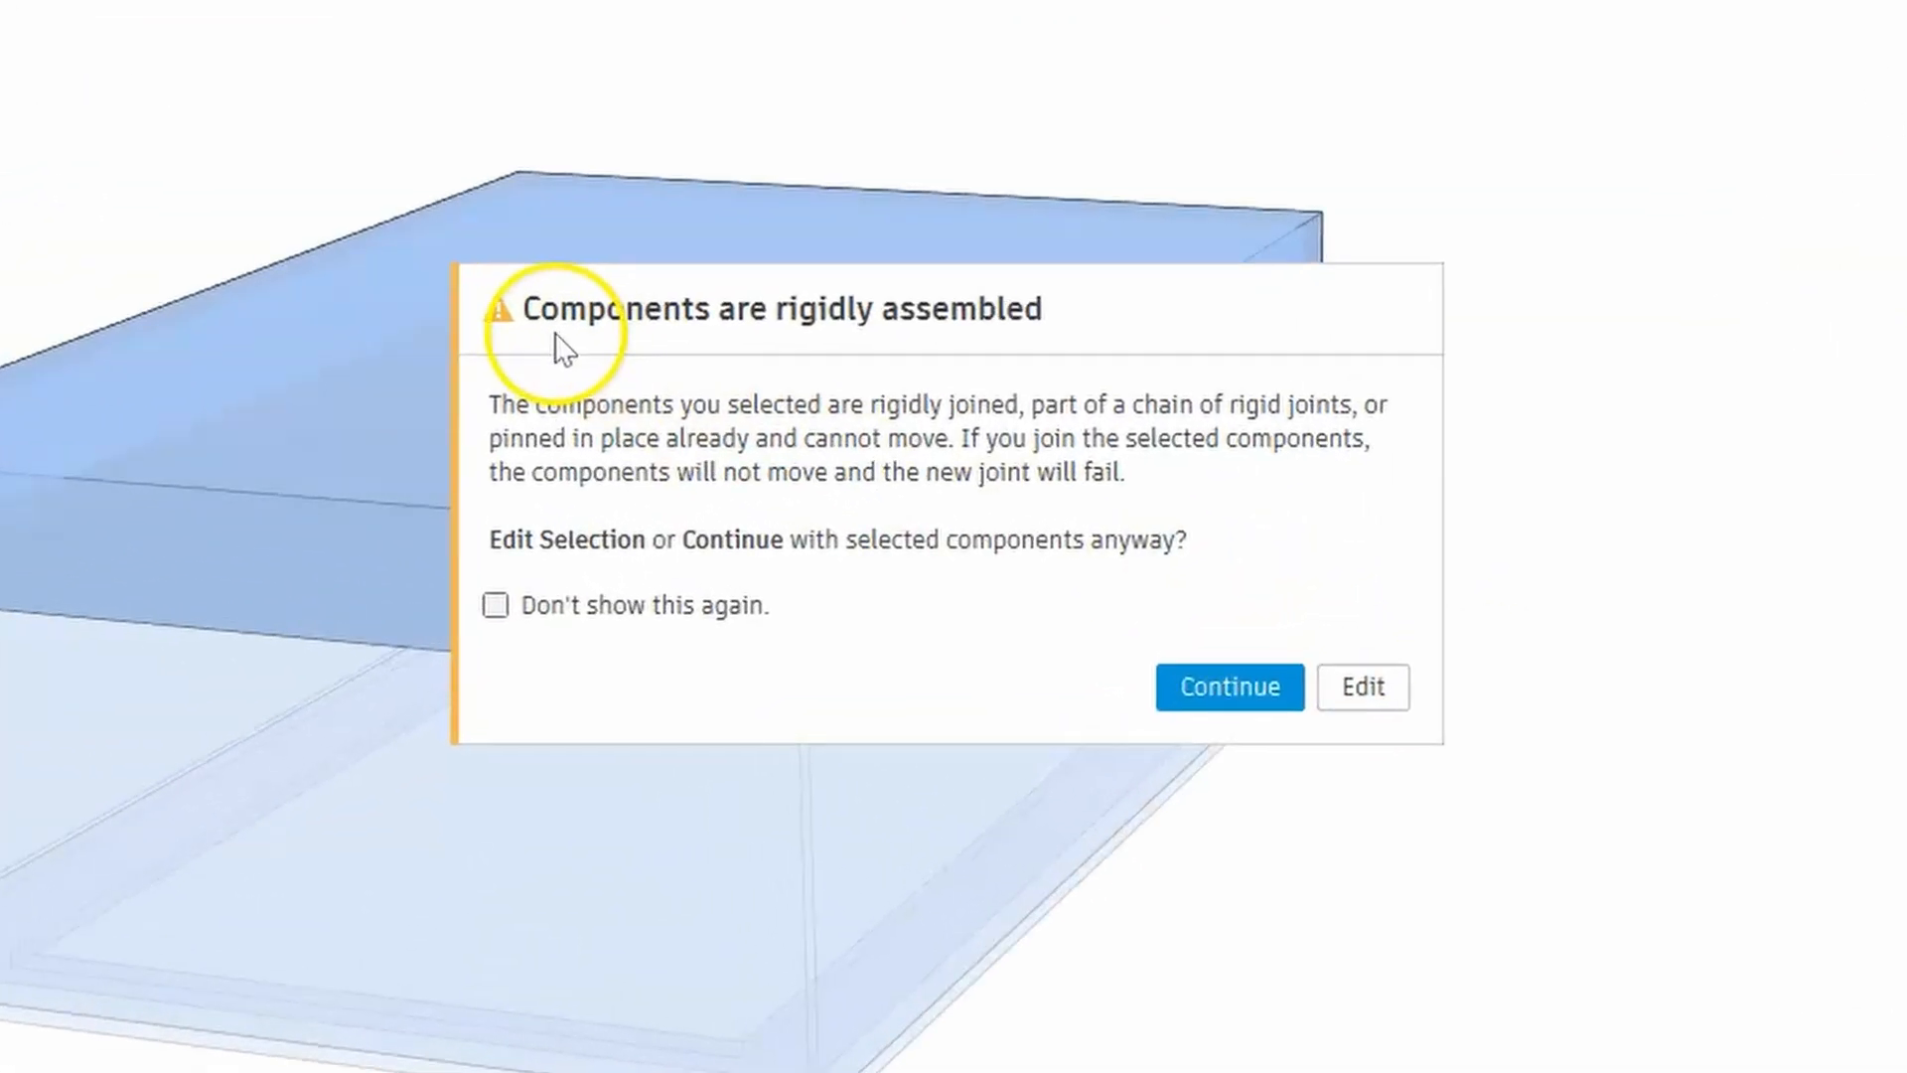
mouse_move(666, 426)
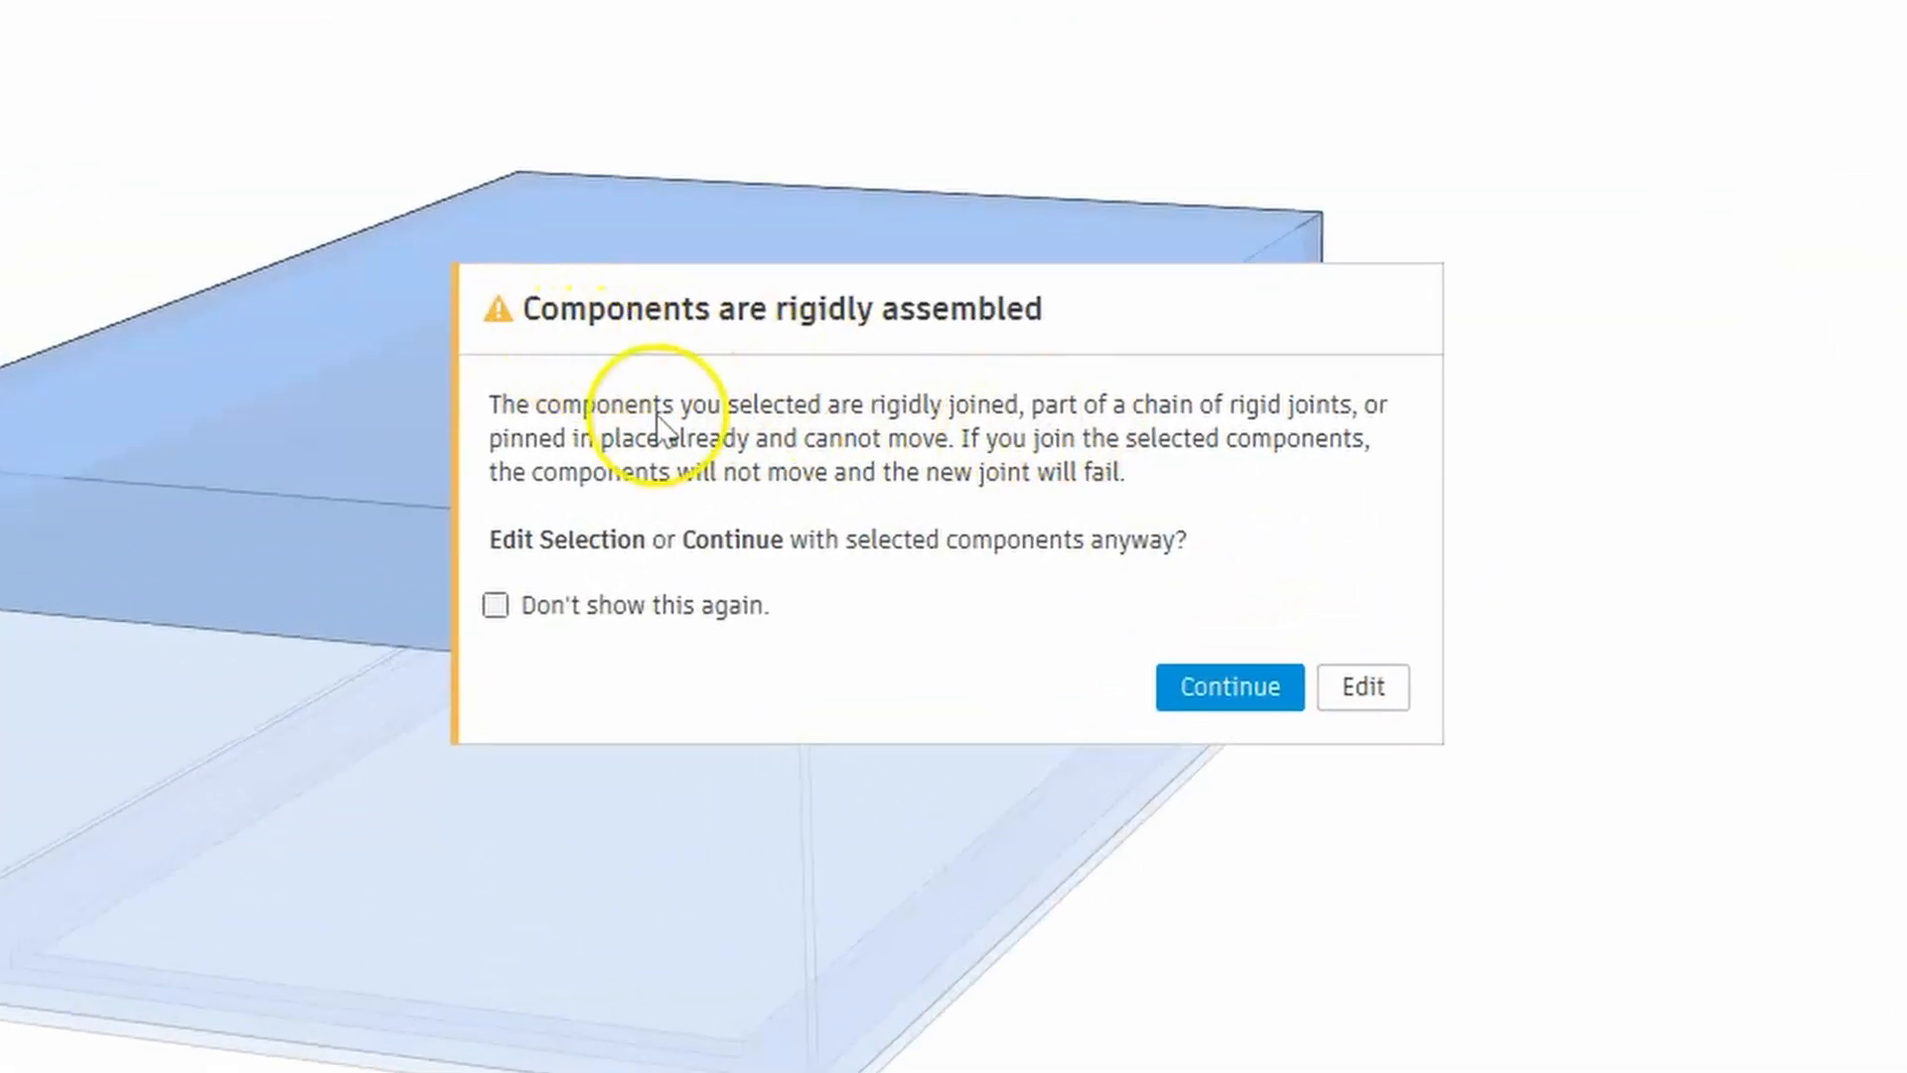
mouse_move(1052, 419)
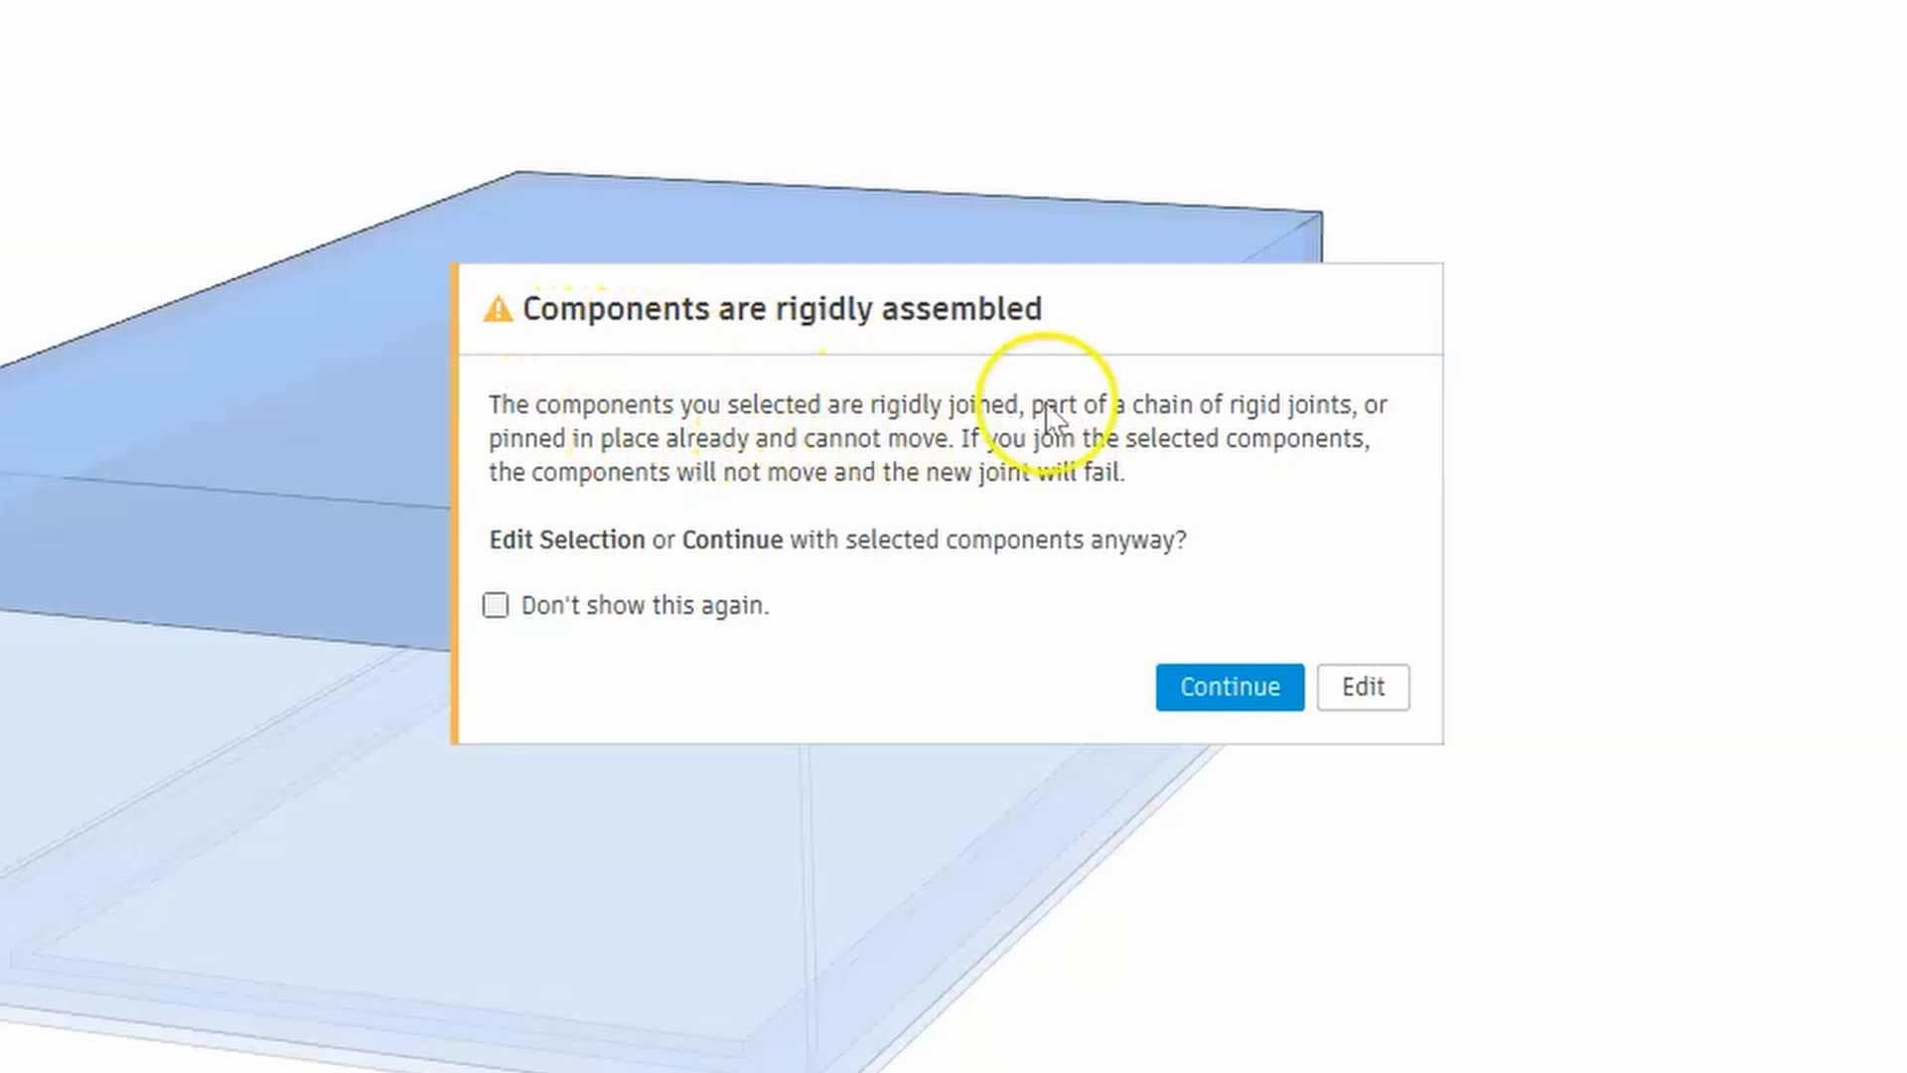
mouse_move(687, 450)
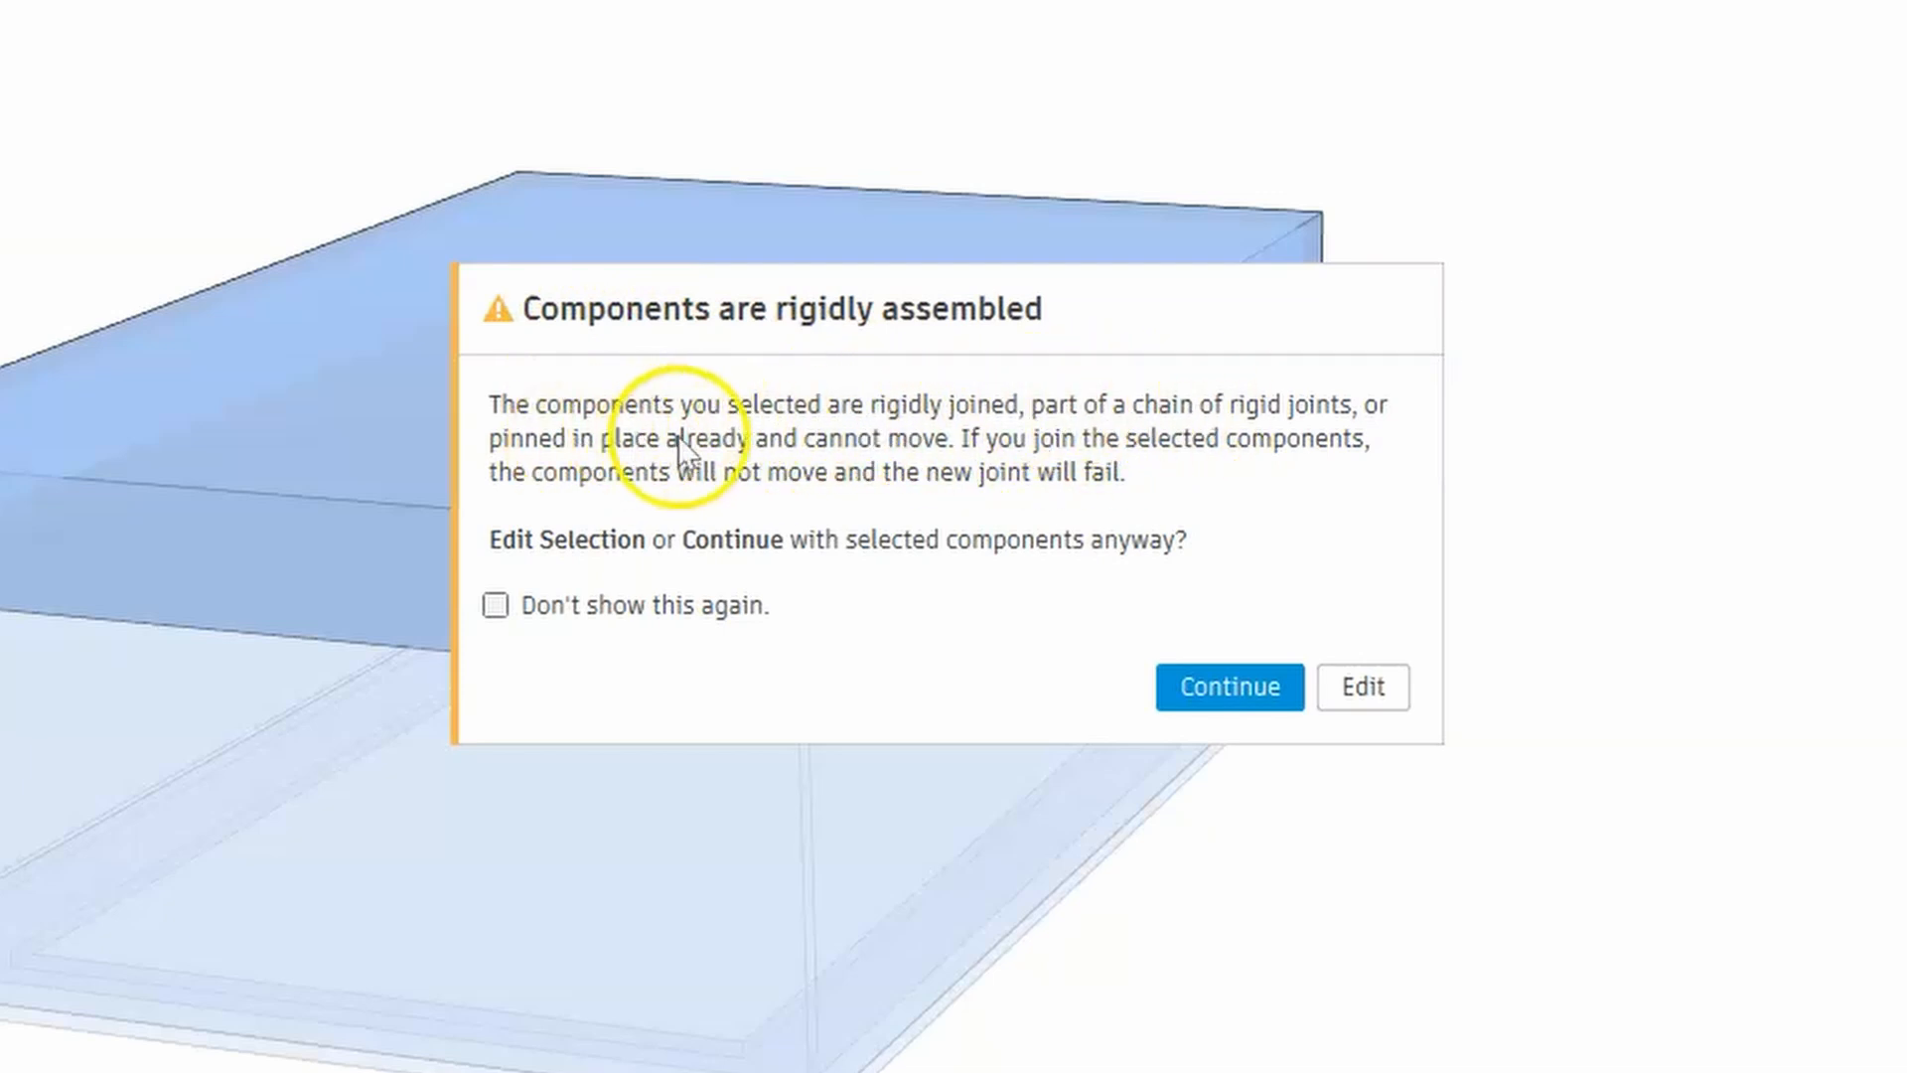
mouse_move(1019, 459)
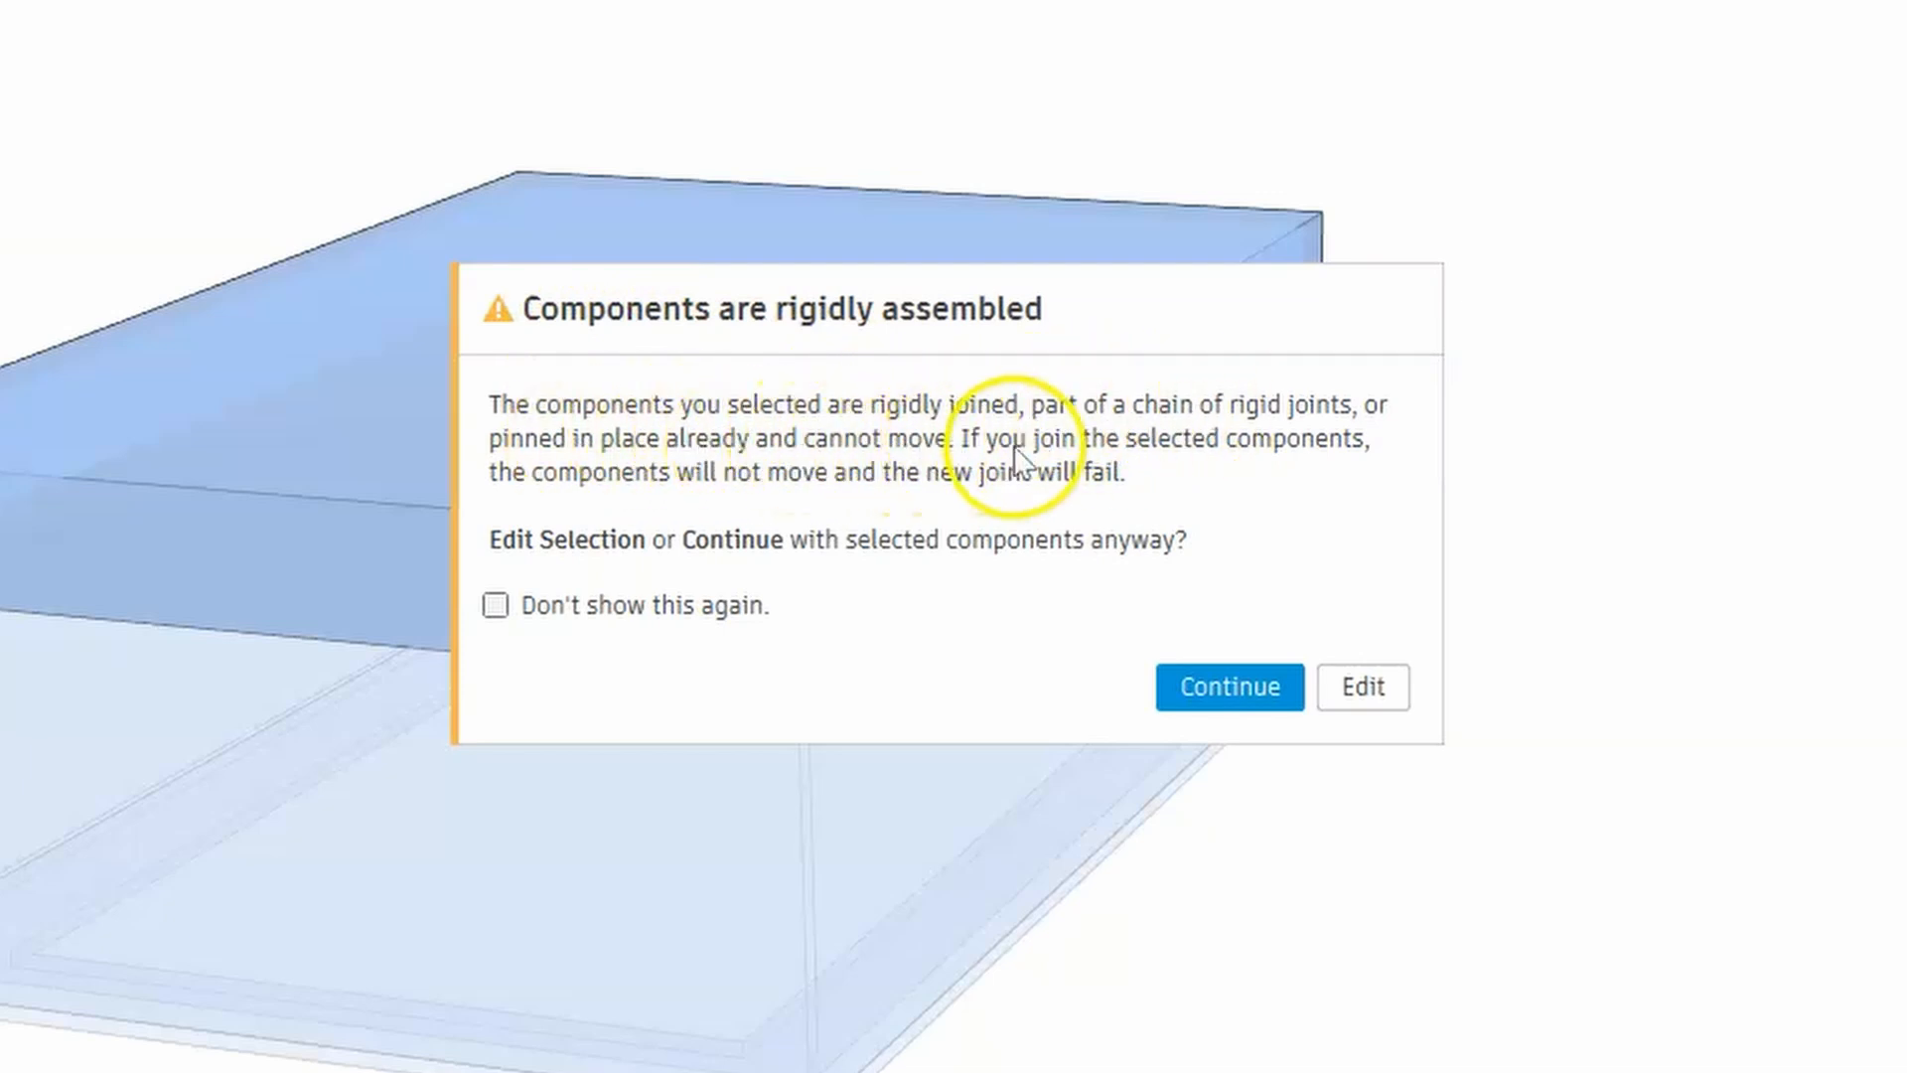
mouse_move(1239, 472)
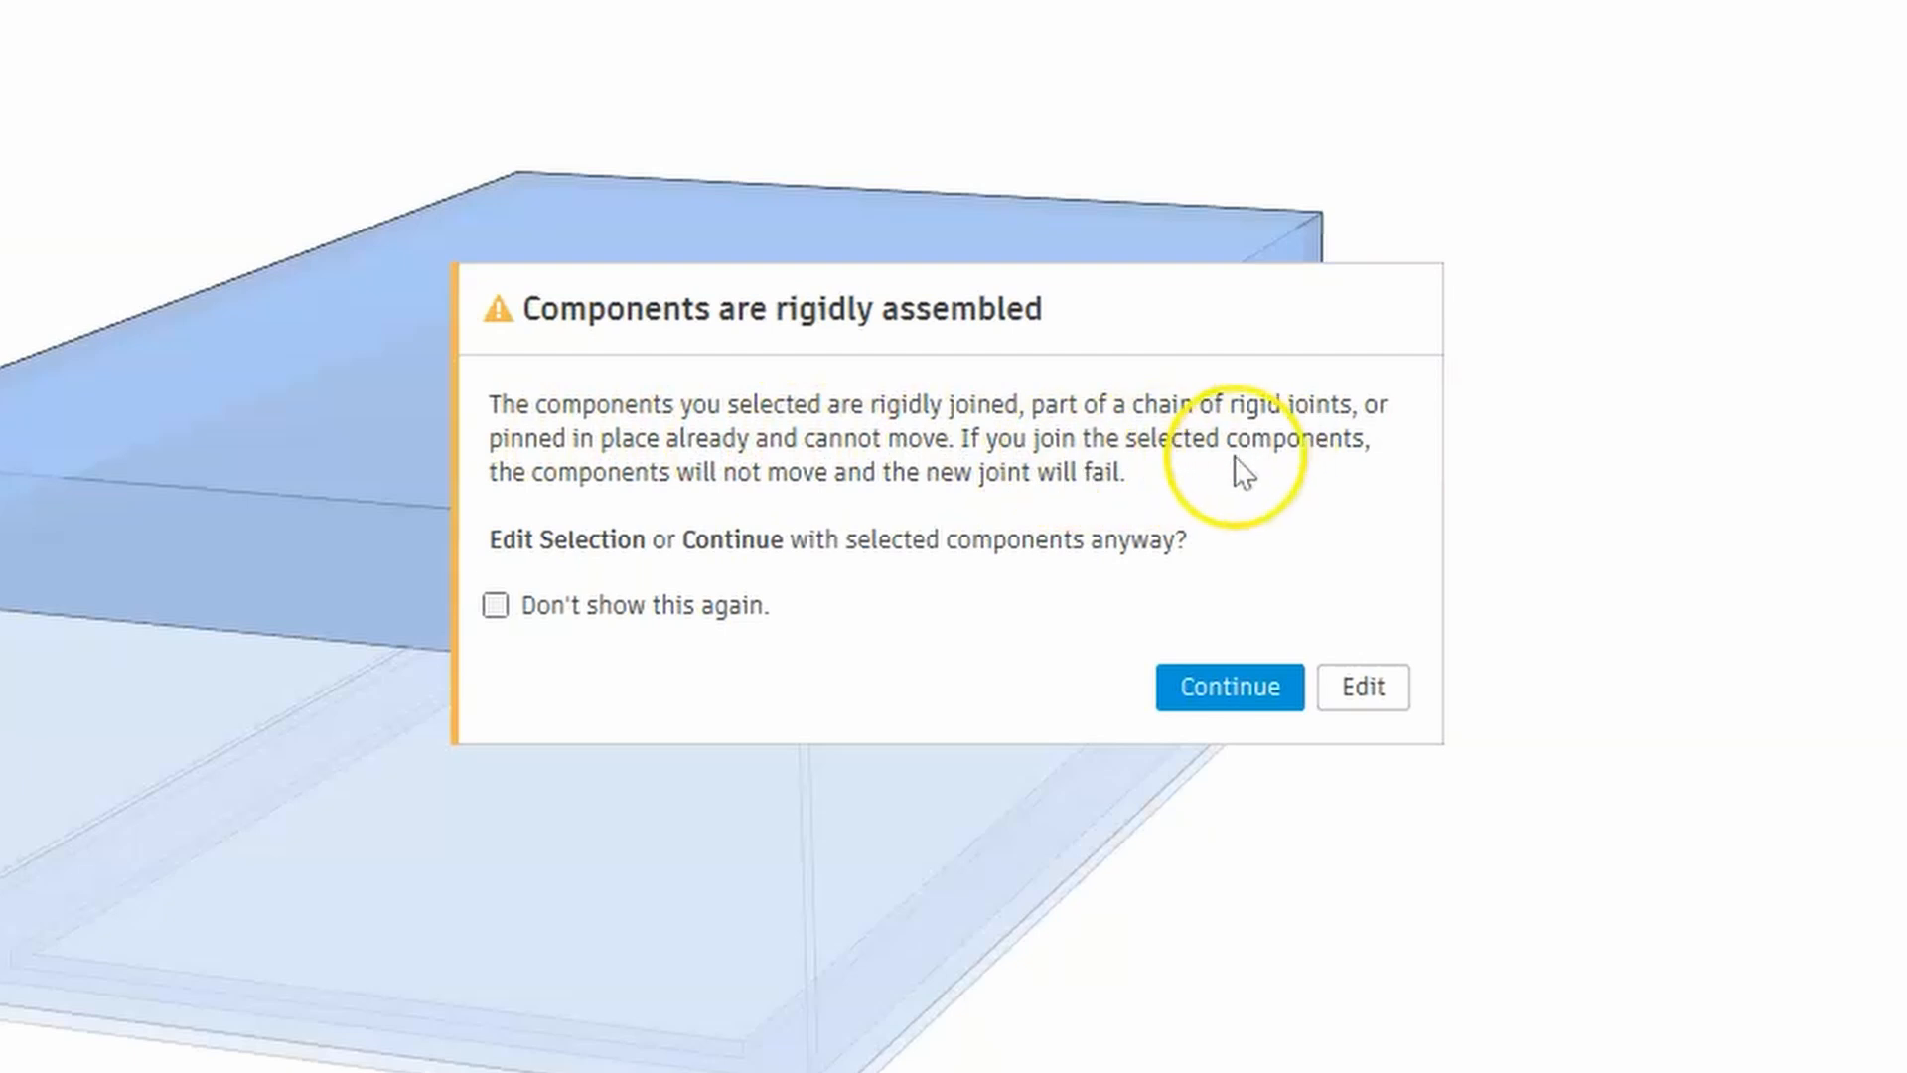
mouse_move(991, 511)
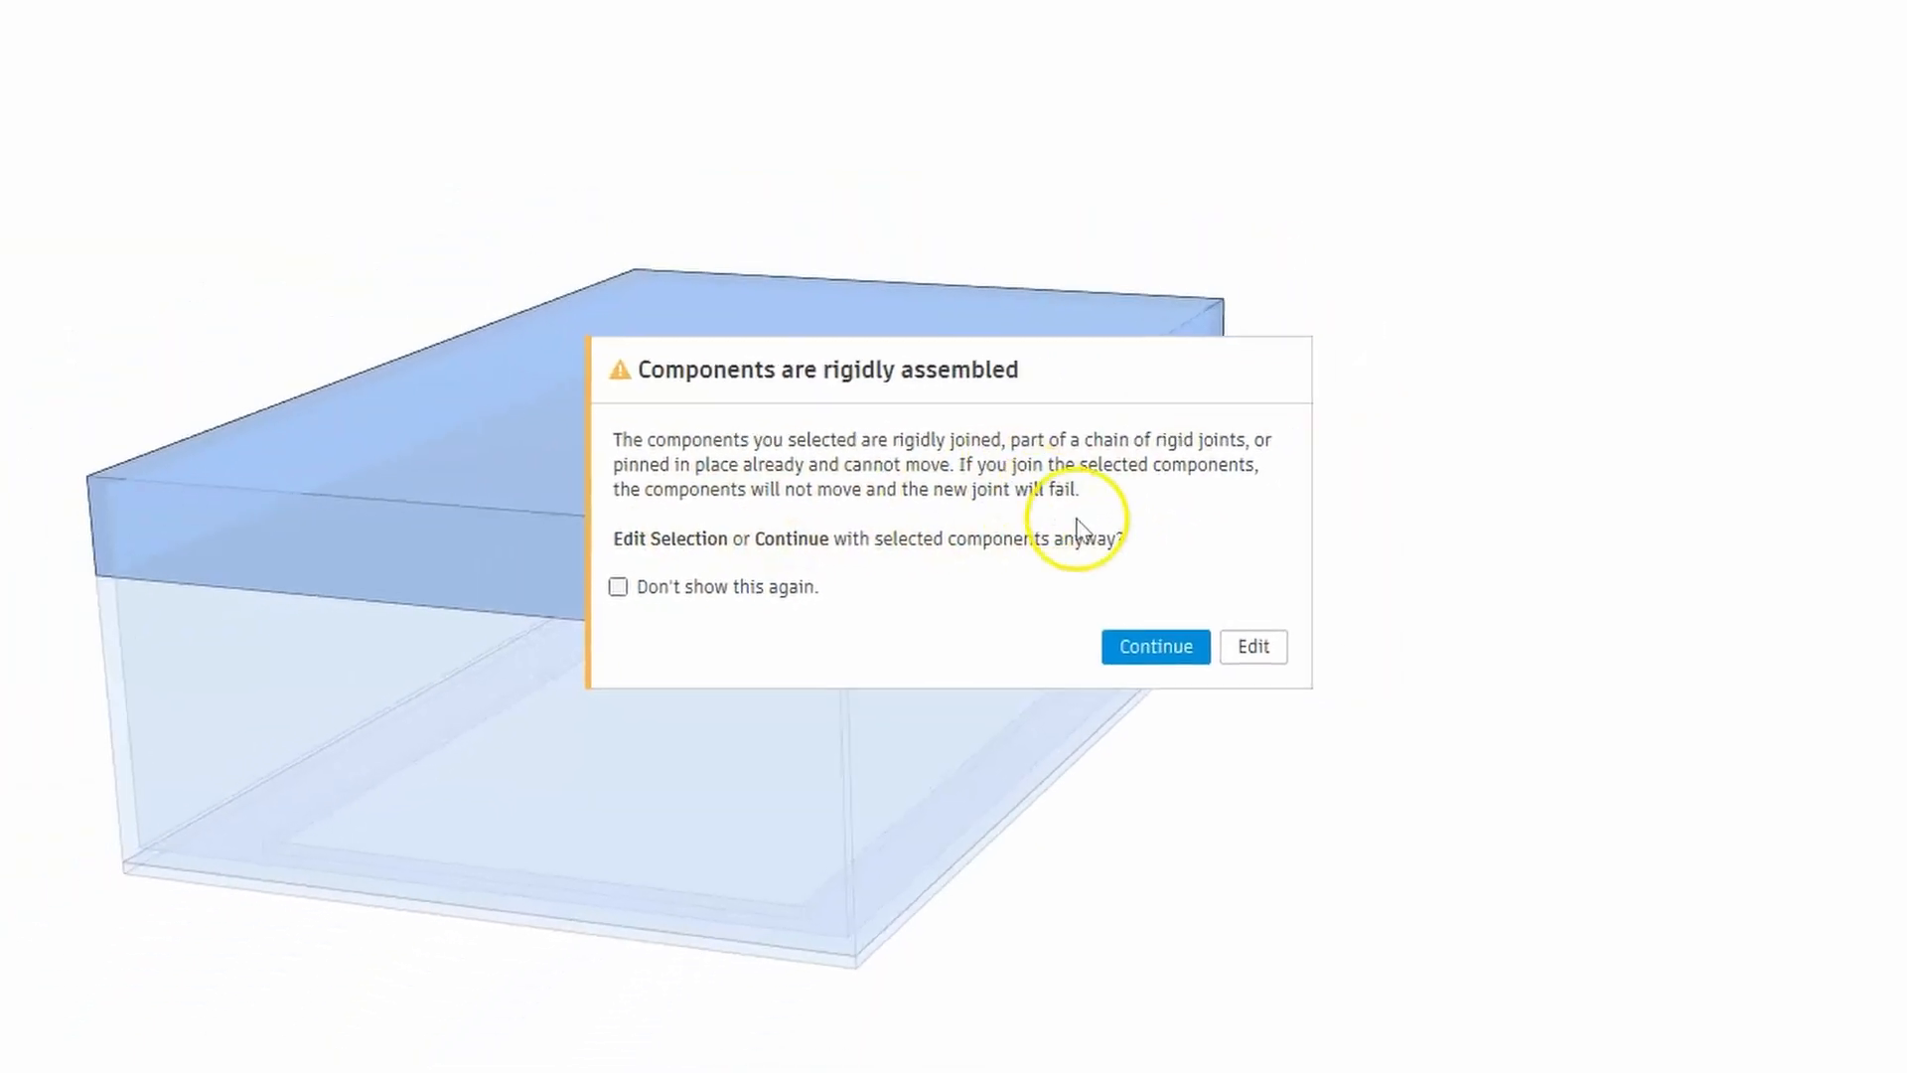
left_click(1153, 646)
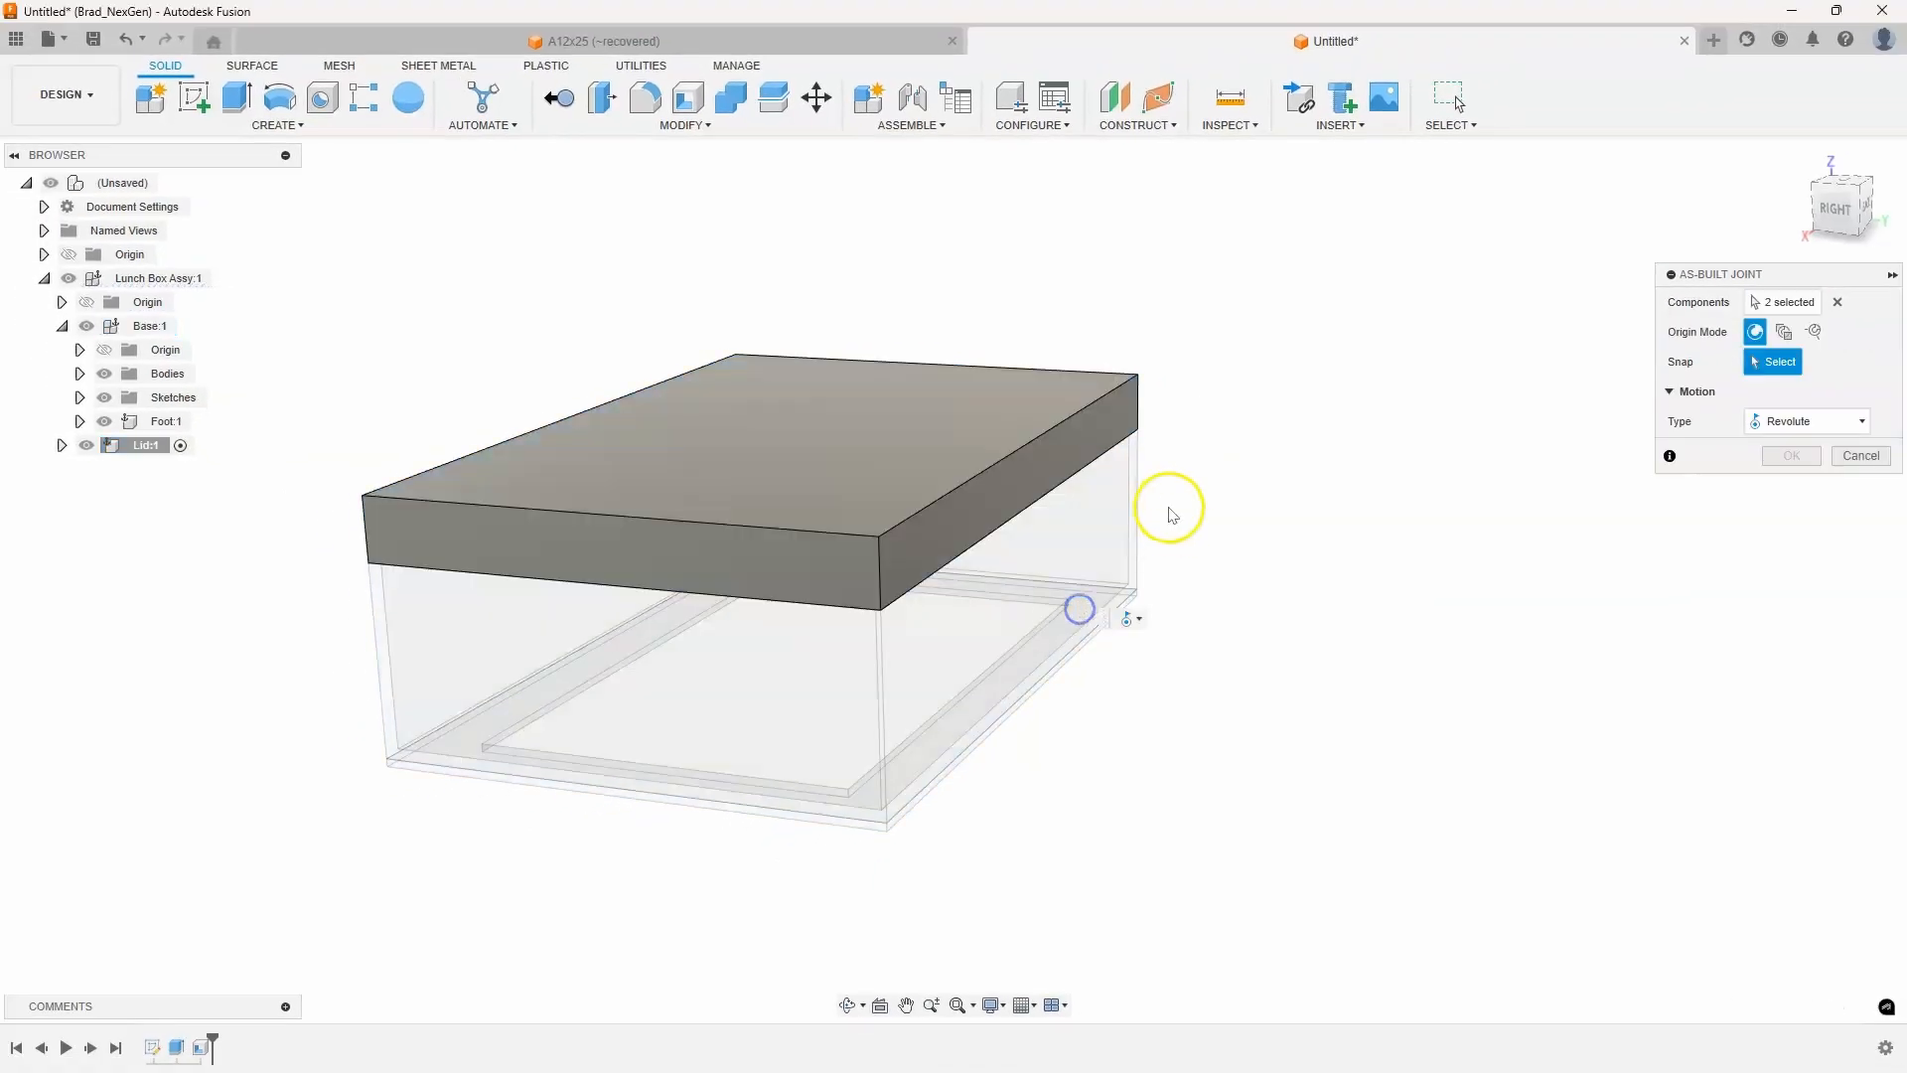
mouse_move(1757, 405)
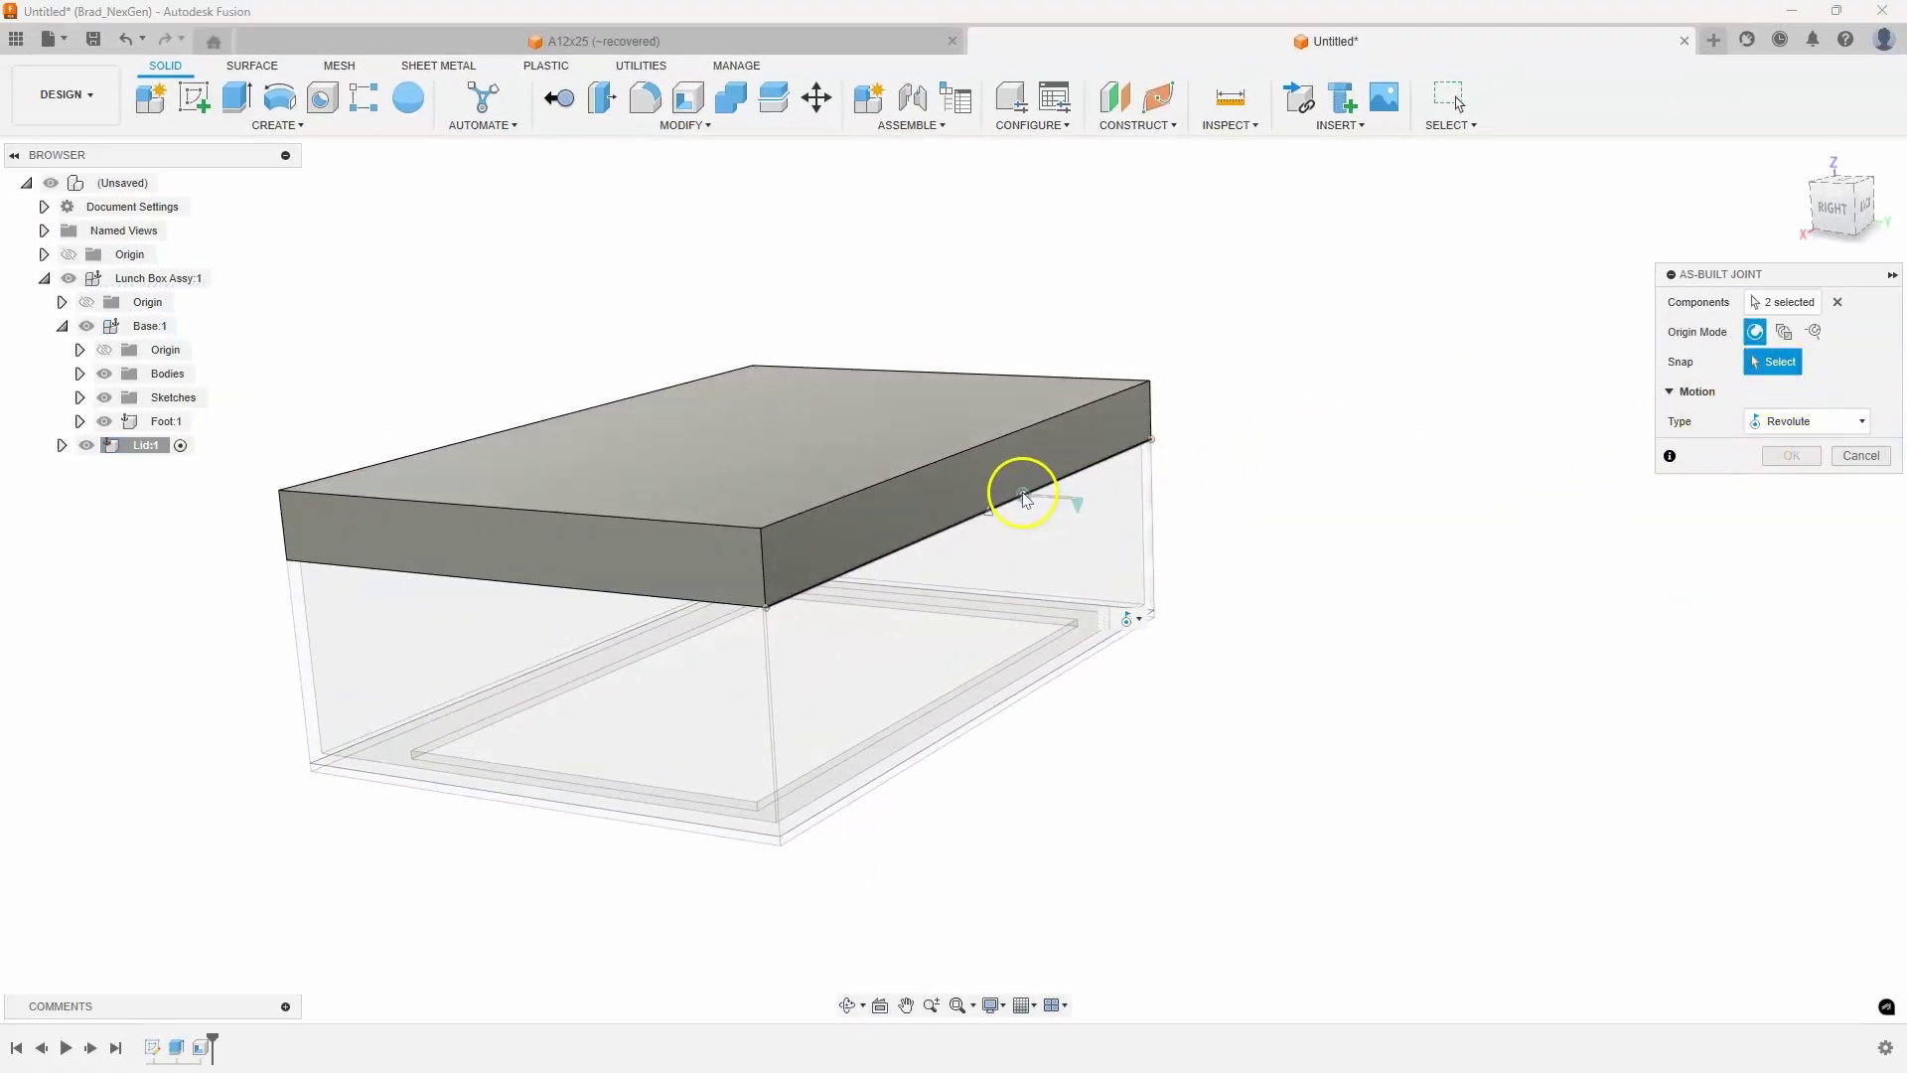
left_click(1022, 497)
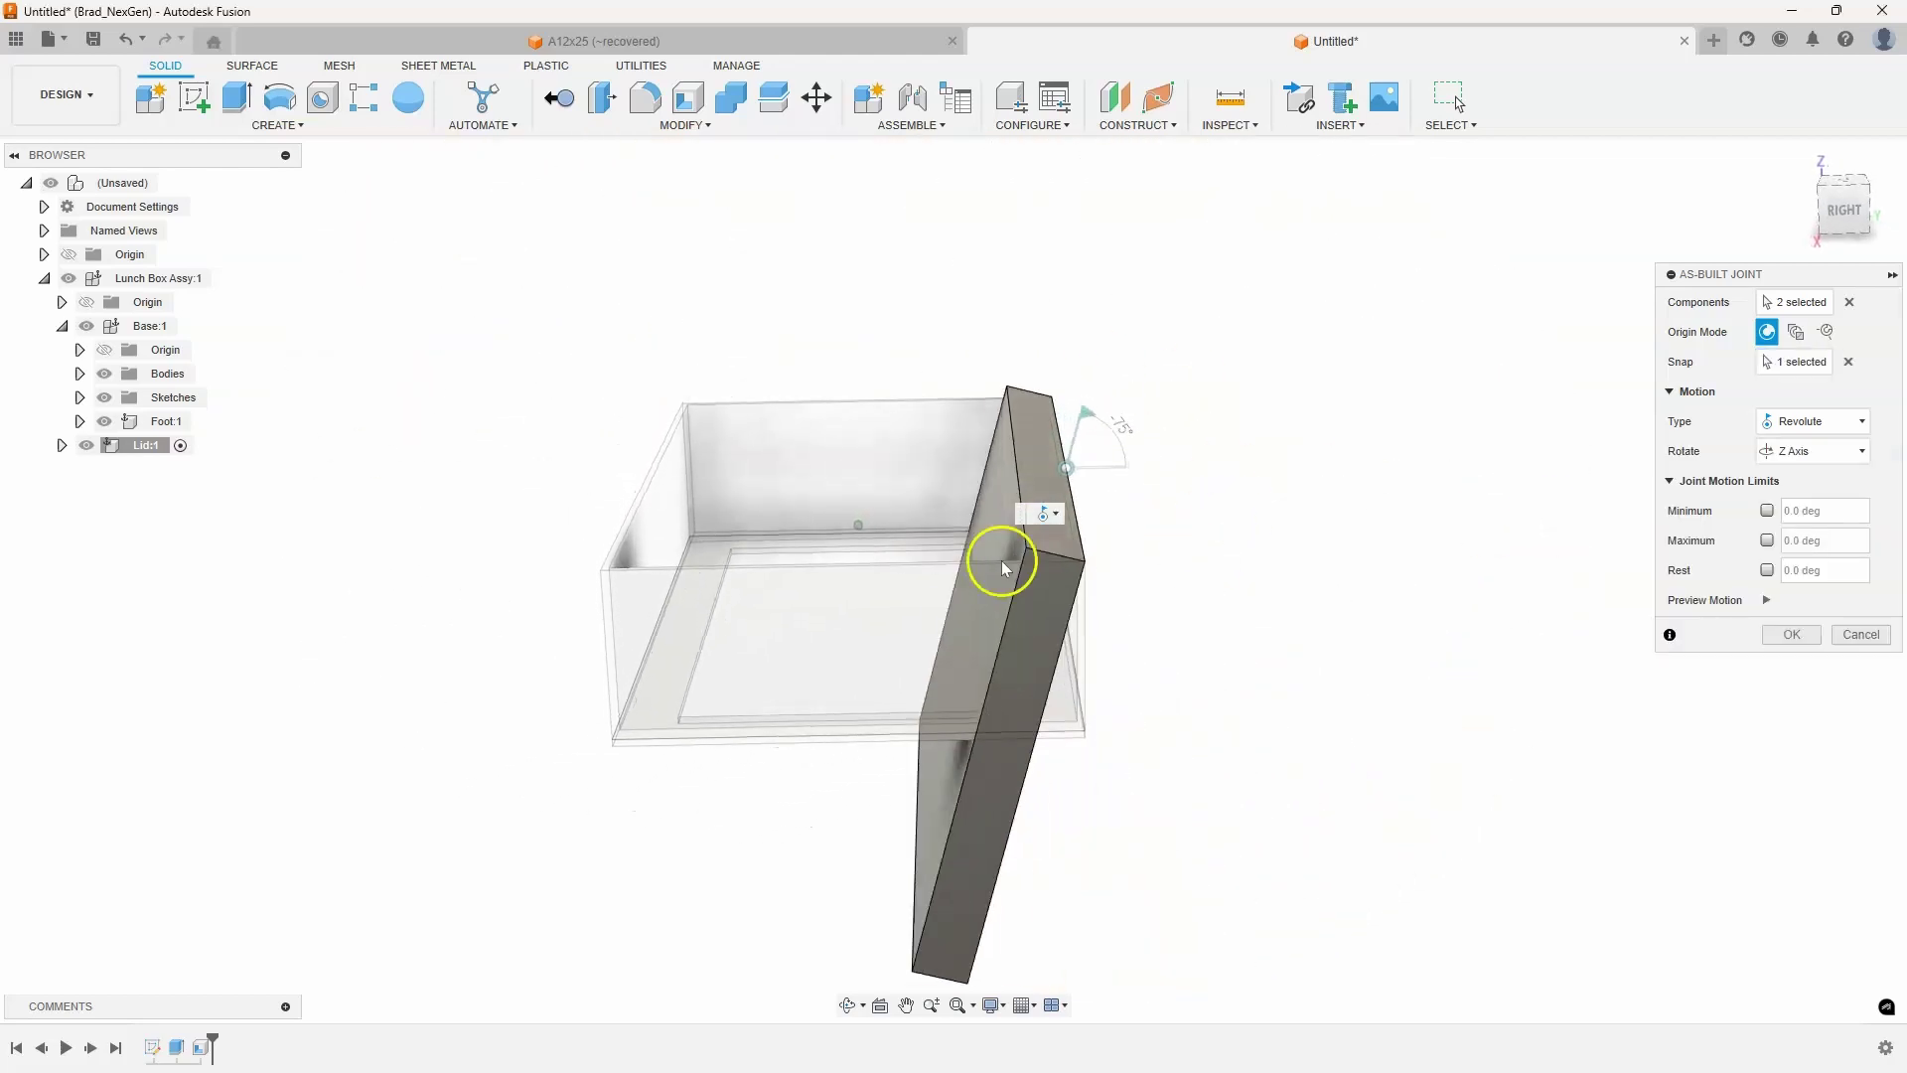
left_click(1790, 633)
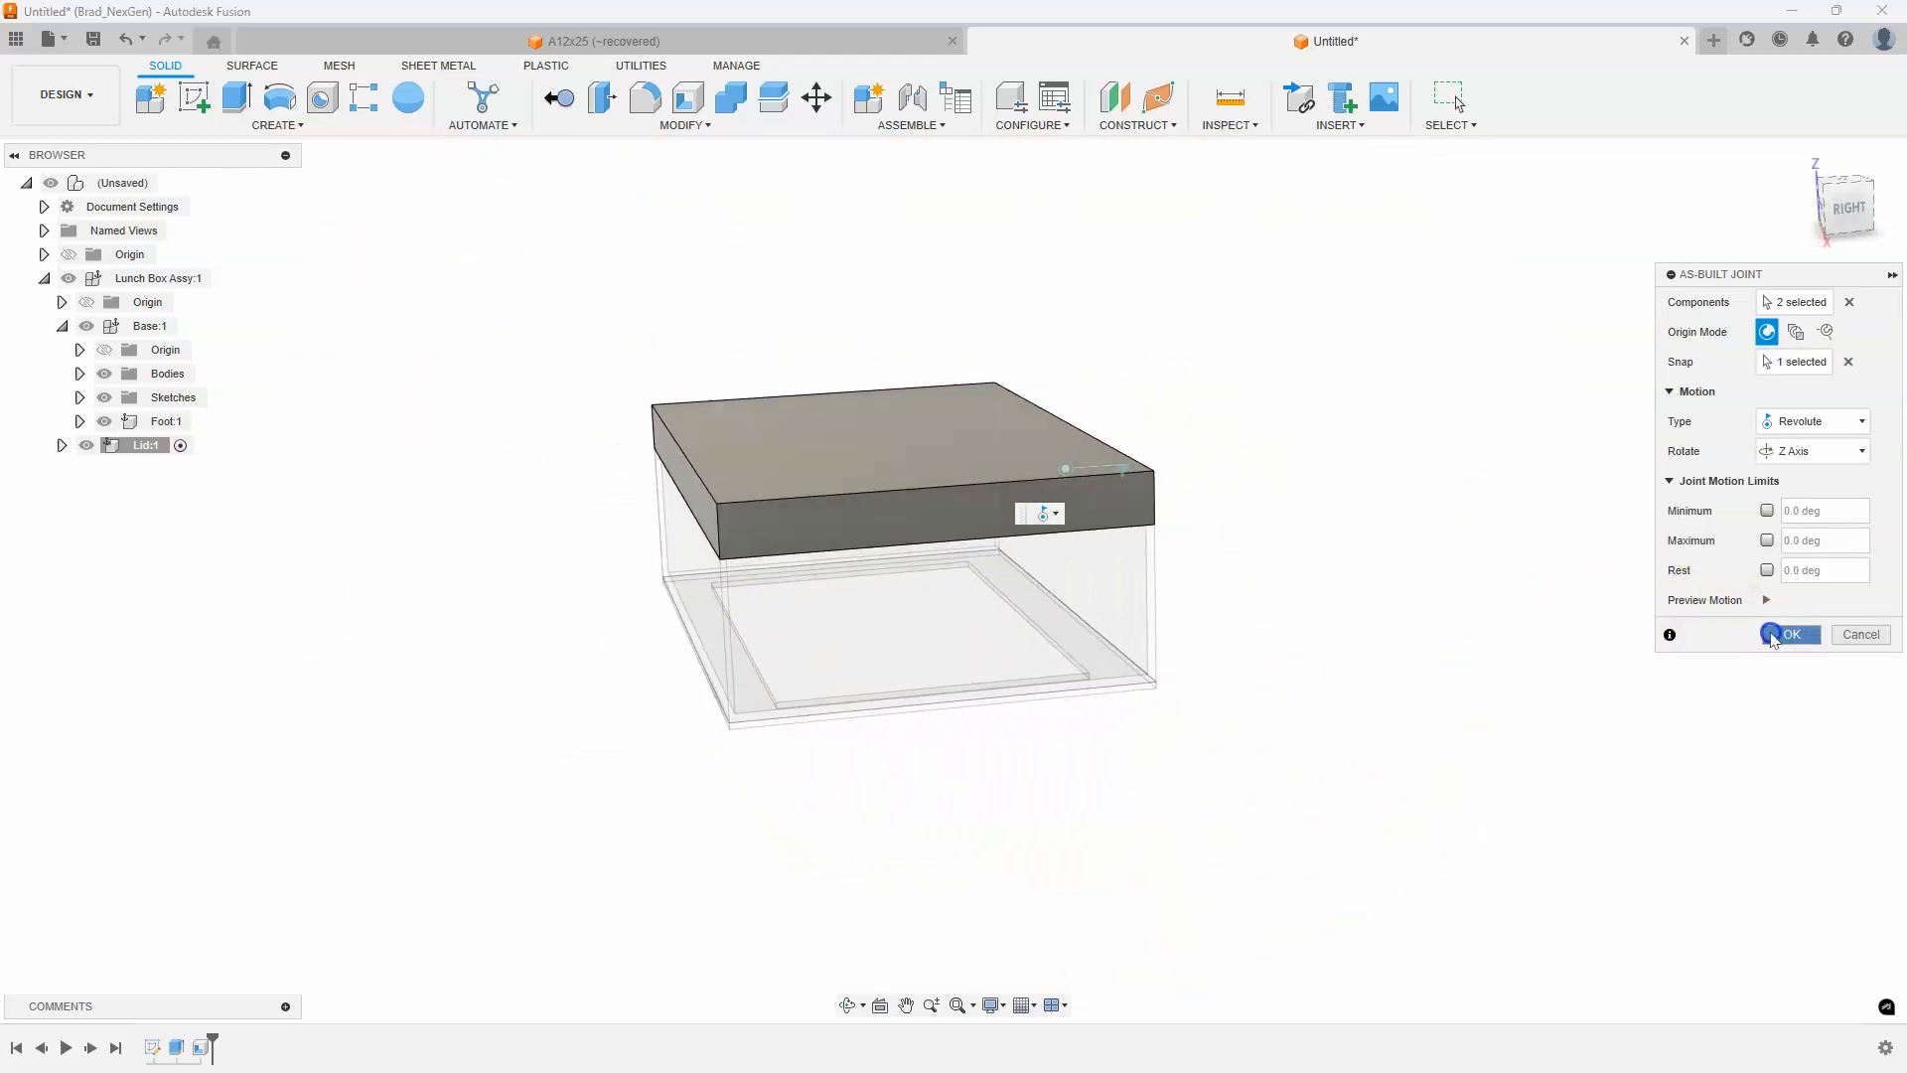
left_click(1789, 633)
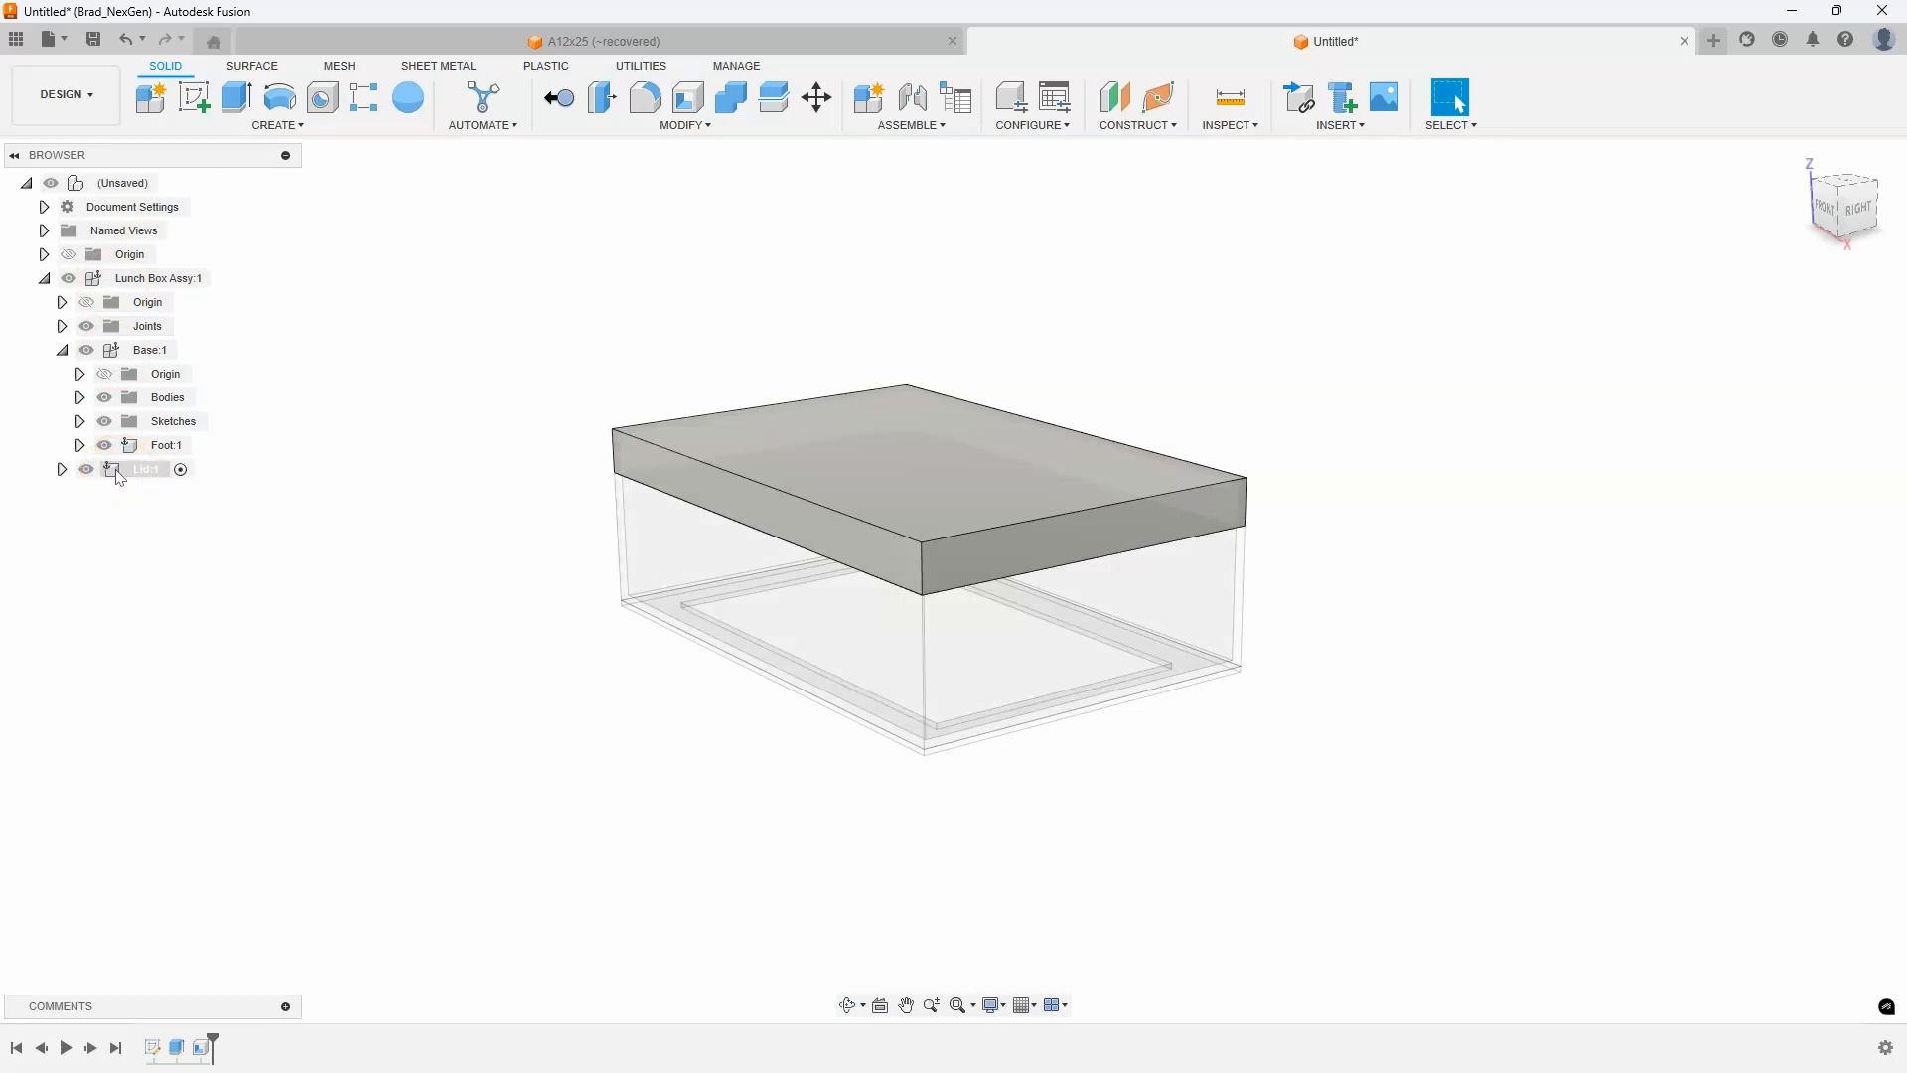
Rotate Lid:1 open with Move/Copy to test the hinge joint
right_click(143, 470)
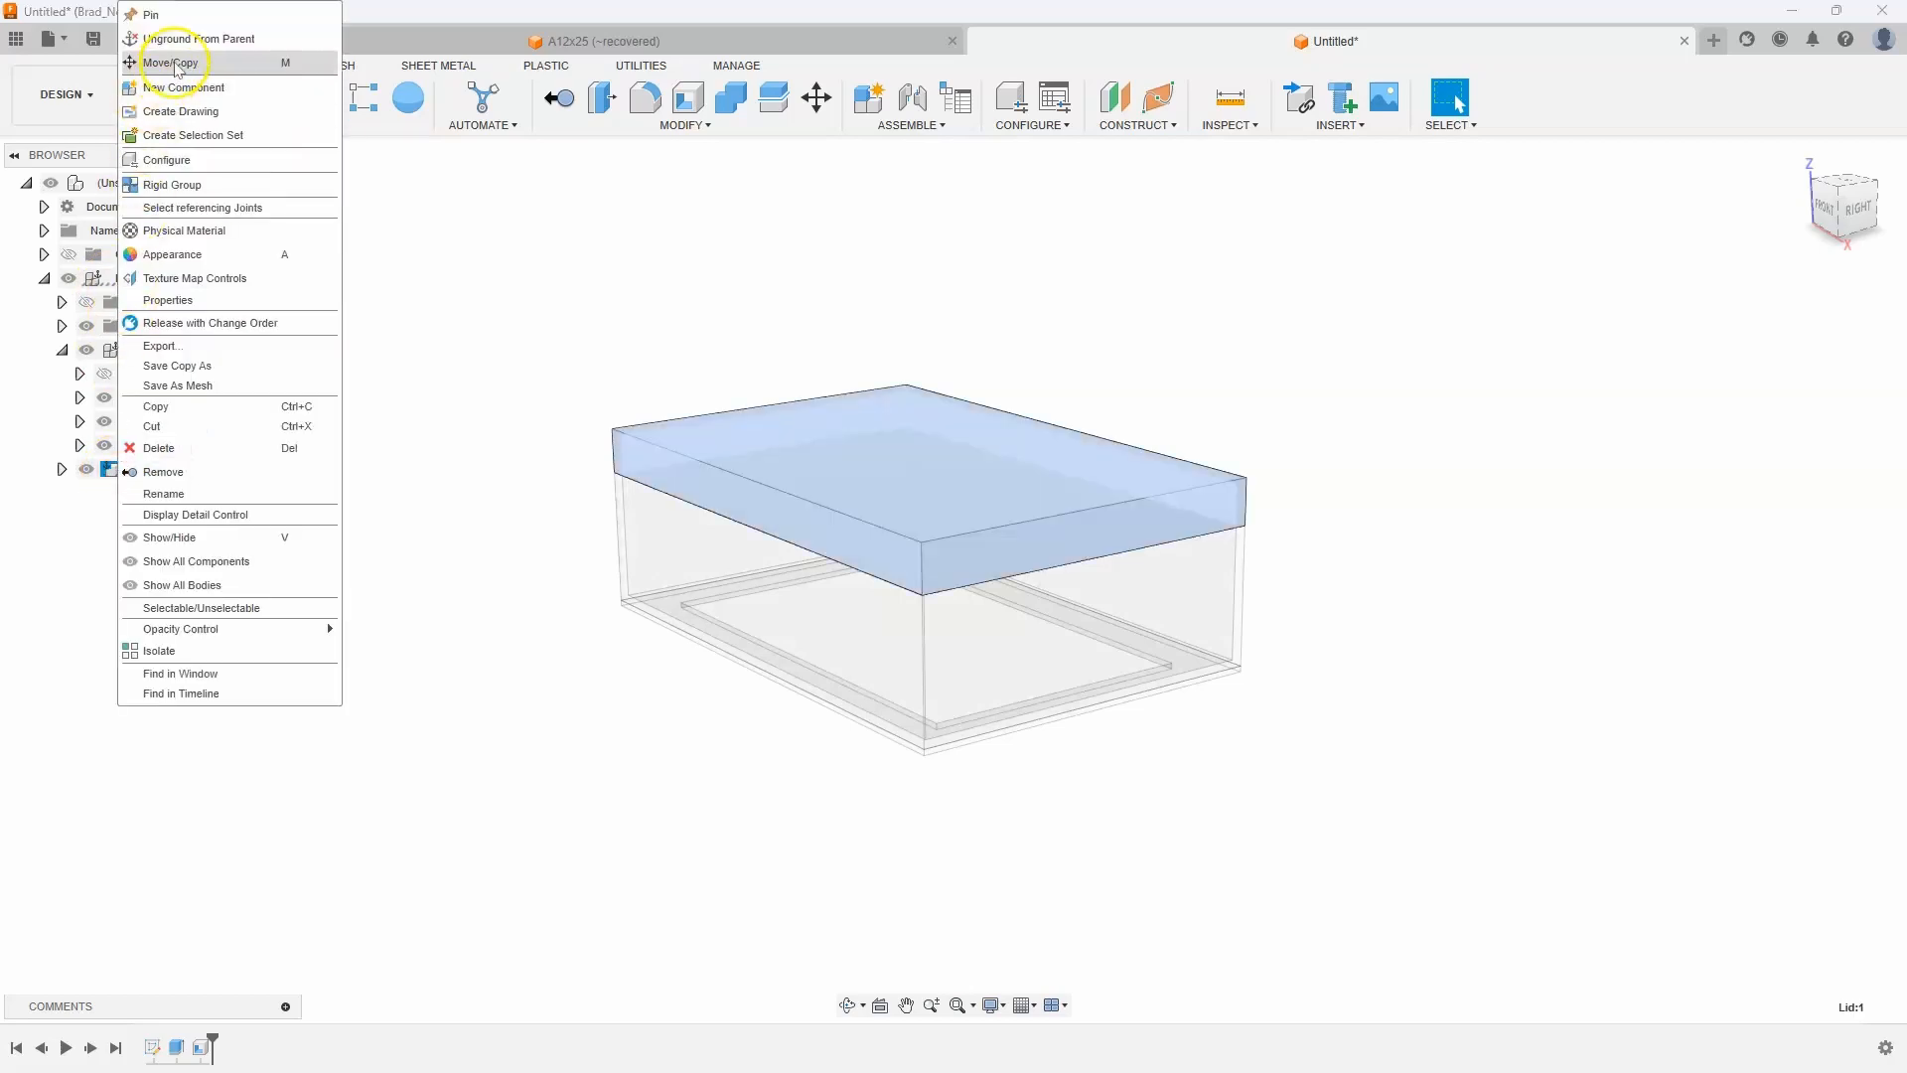
left_click(247, 614)
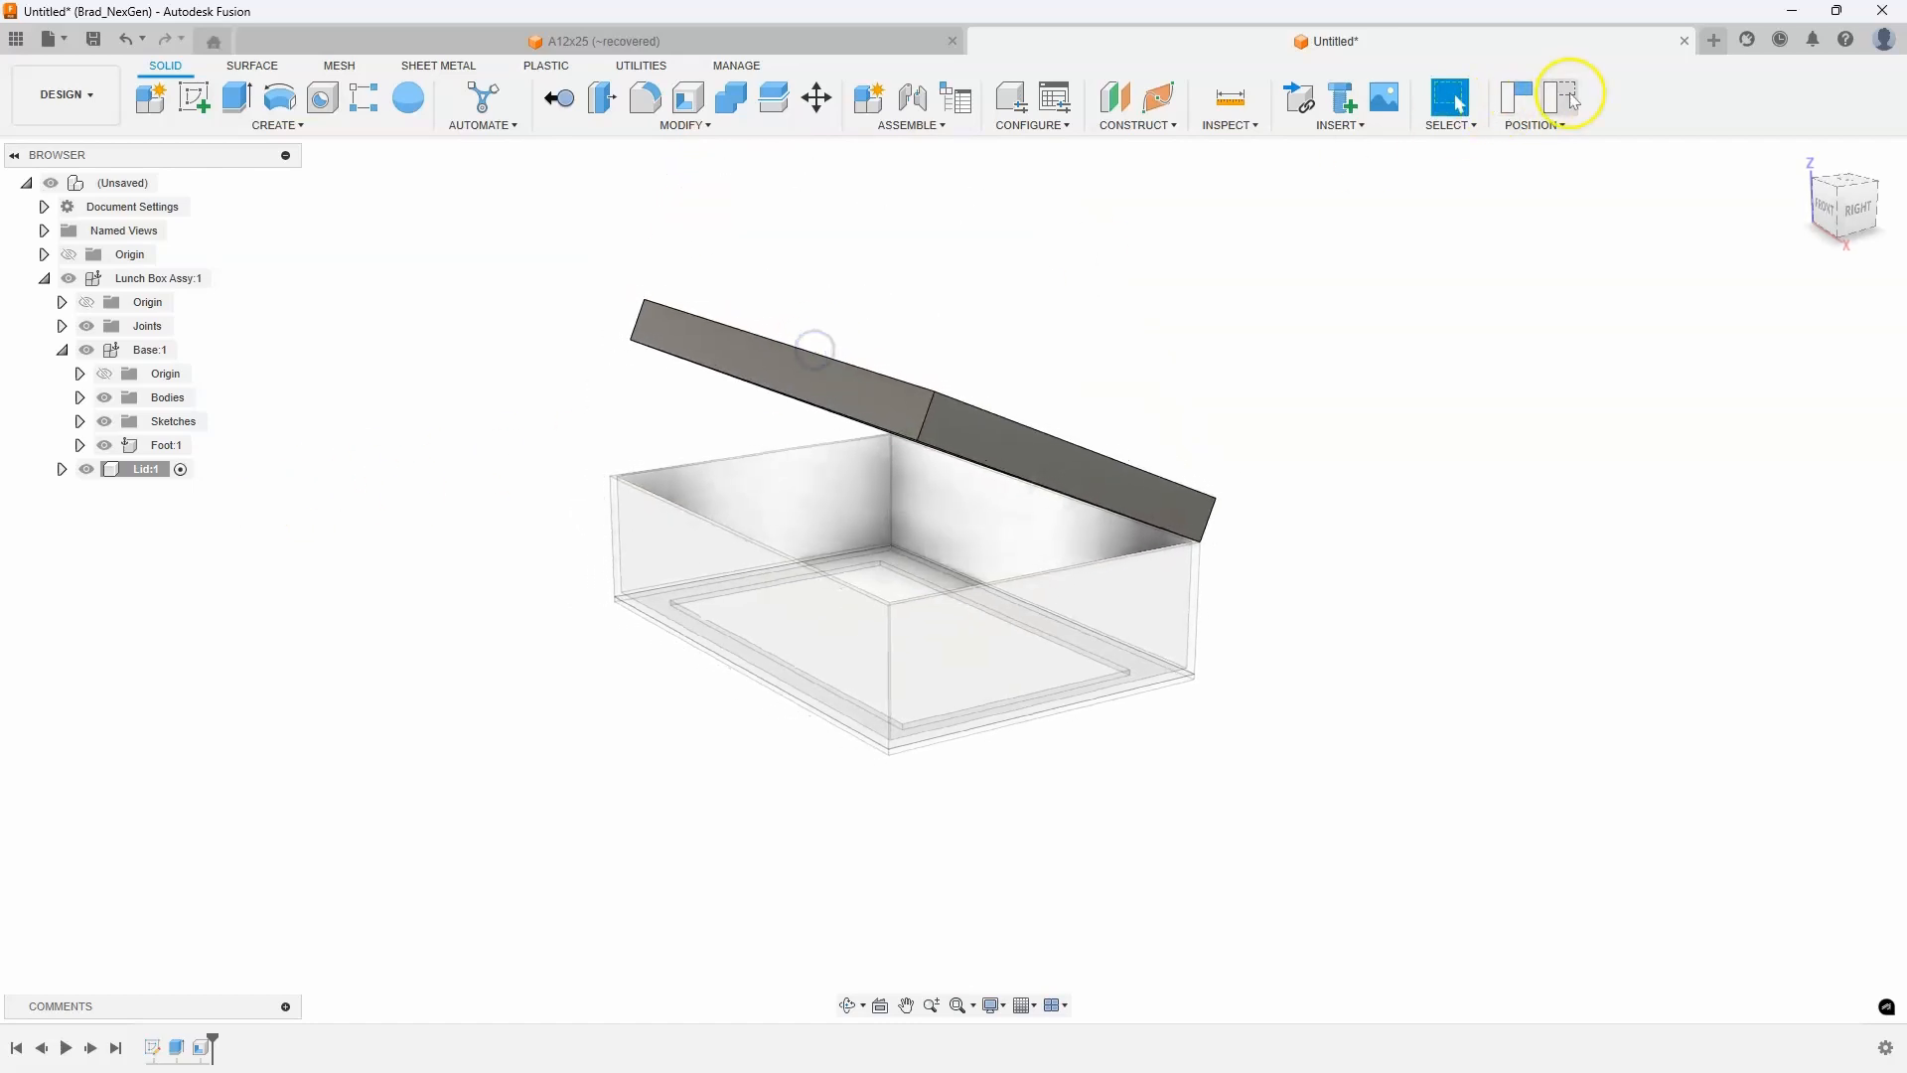
left_click(1565, 97)
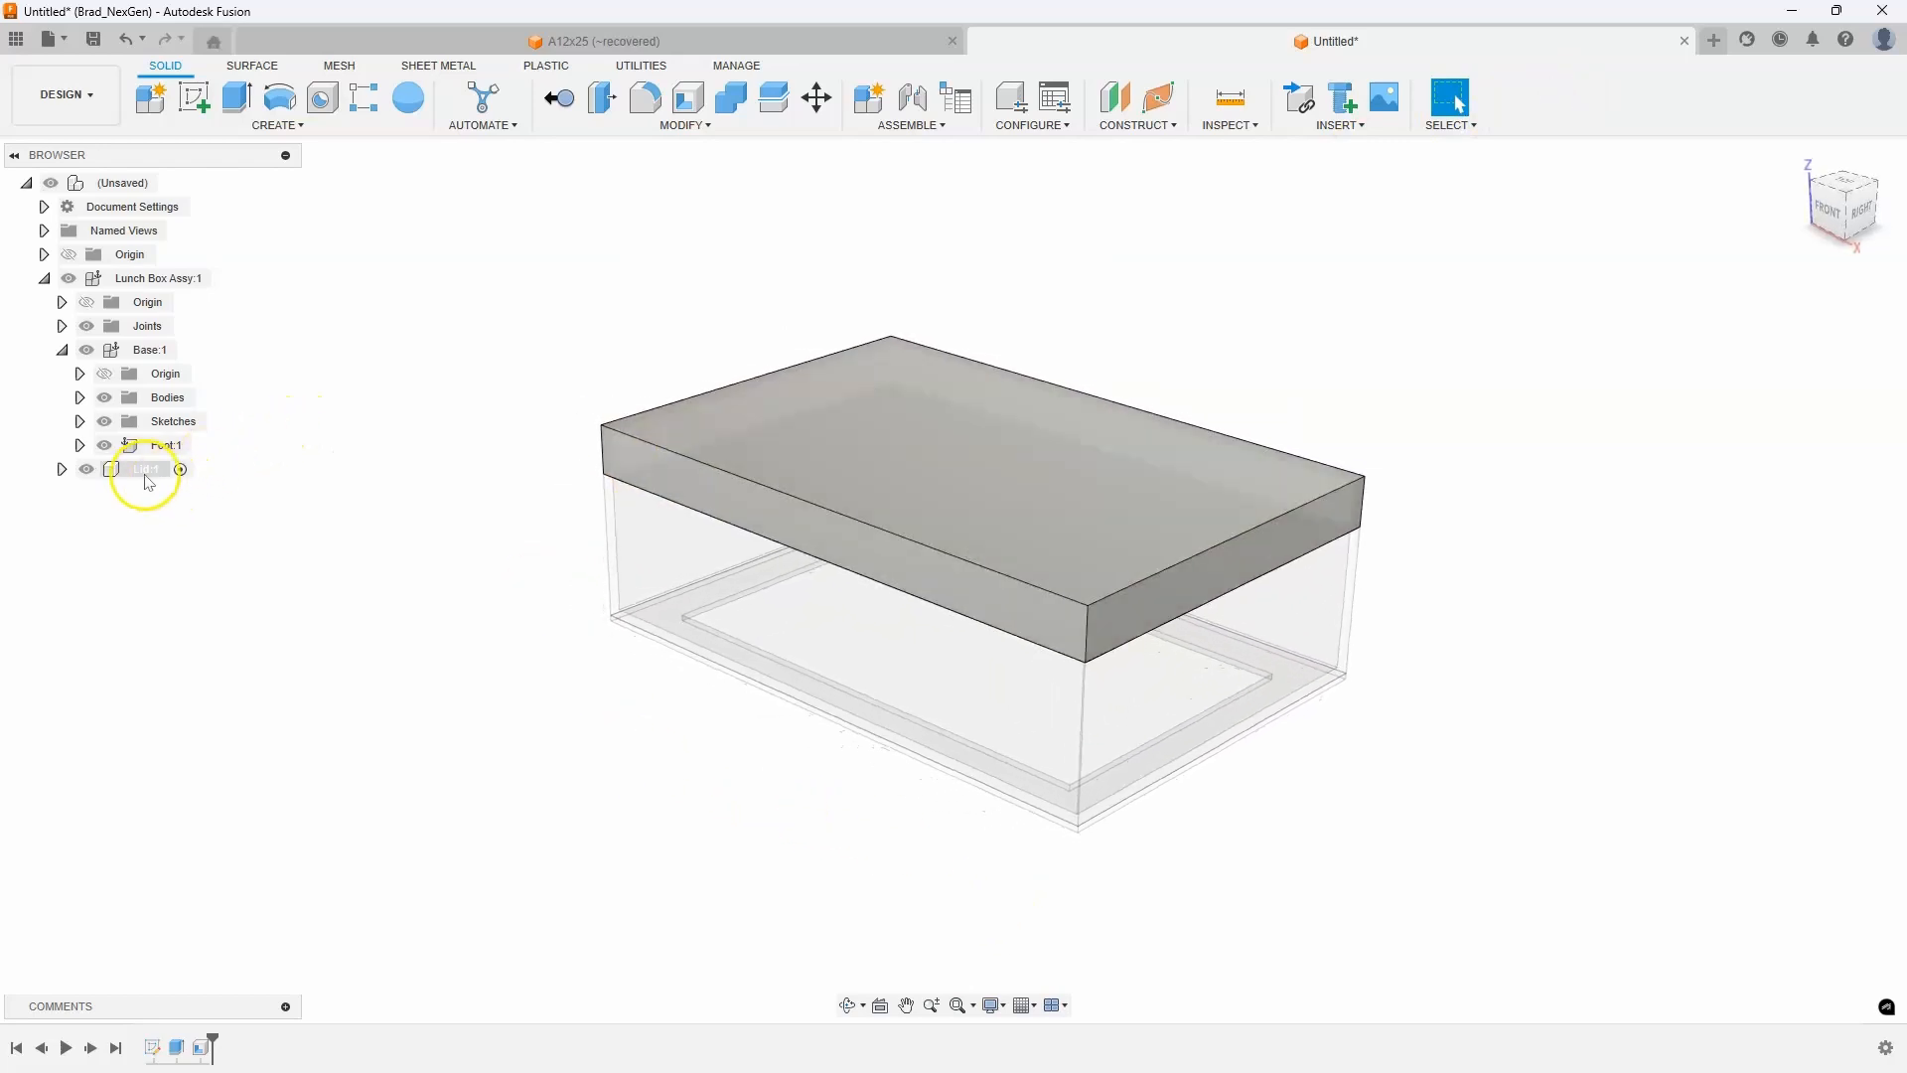
Create a new component named Handle nested inside Lid:1
right_click(140, 468)
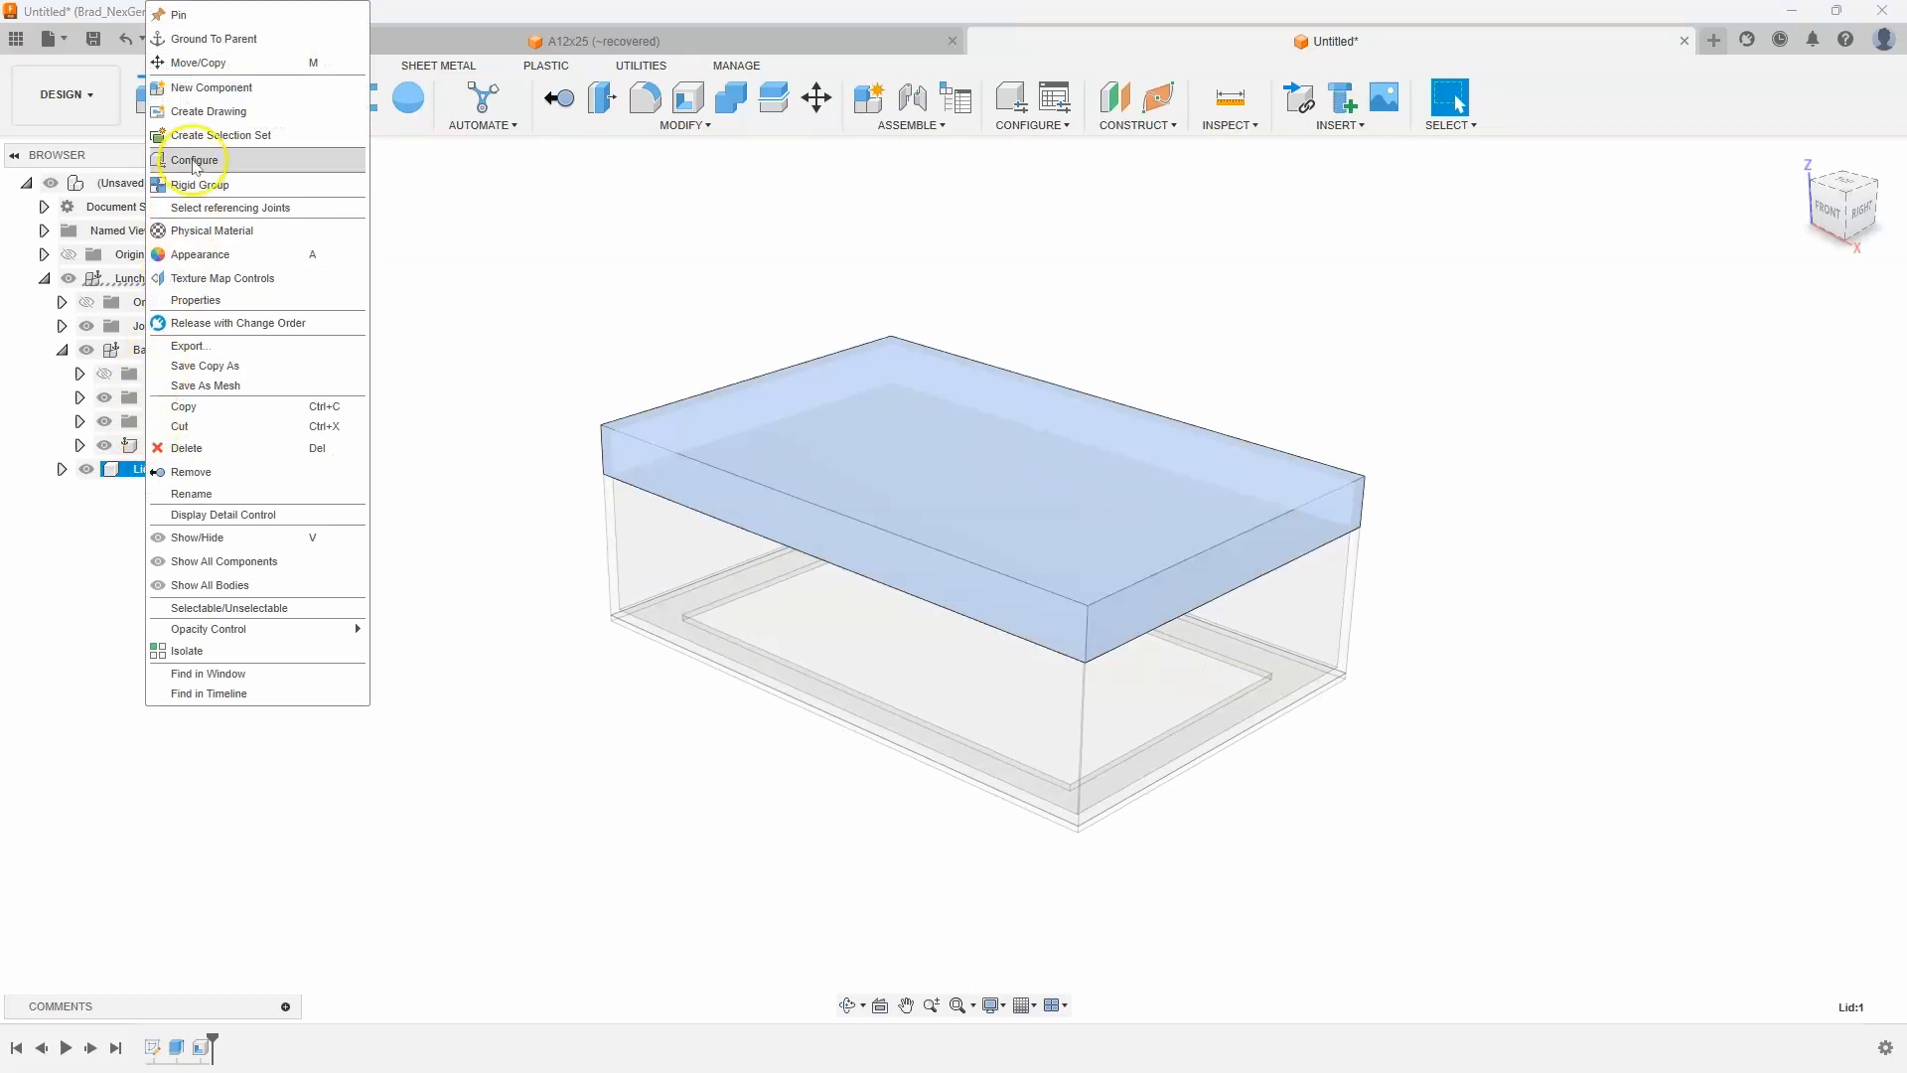
left_click(210, 87)
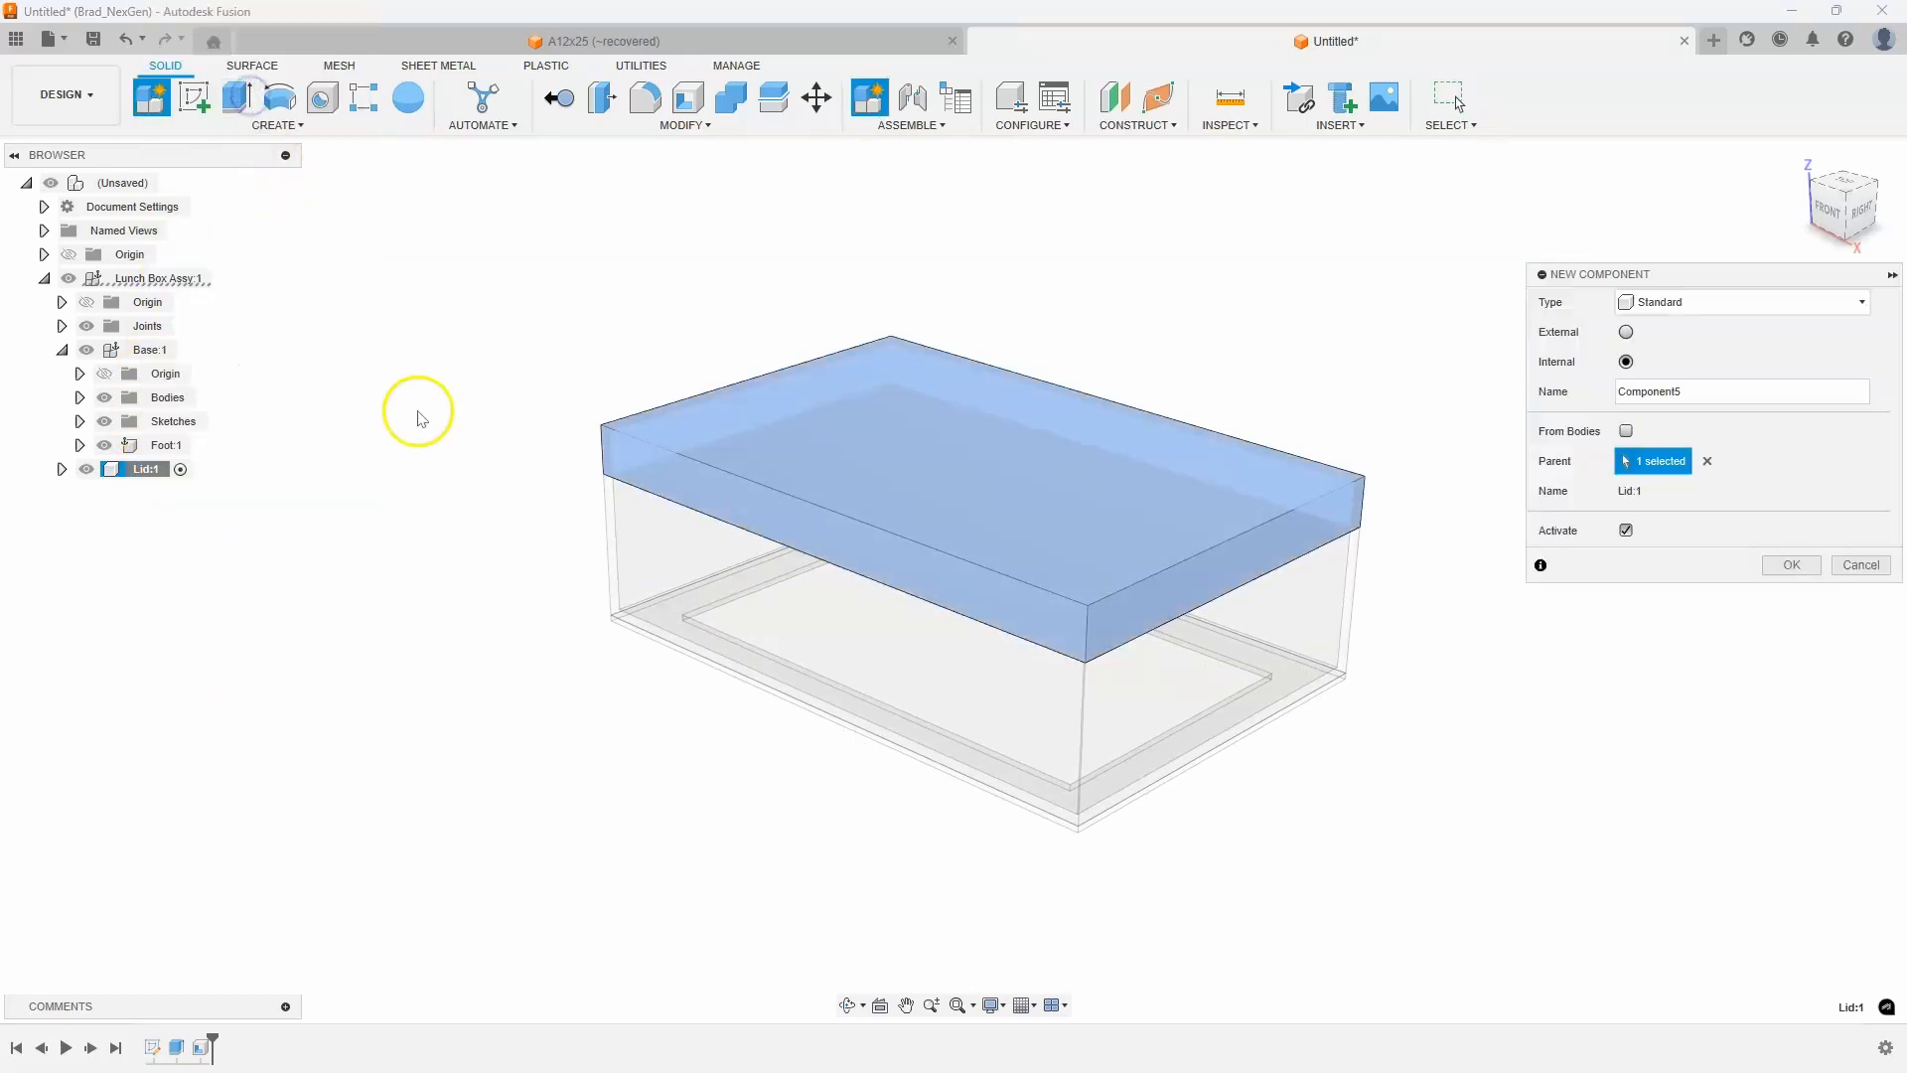
triple_click(1741, 390)
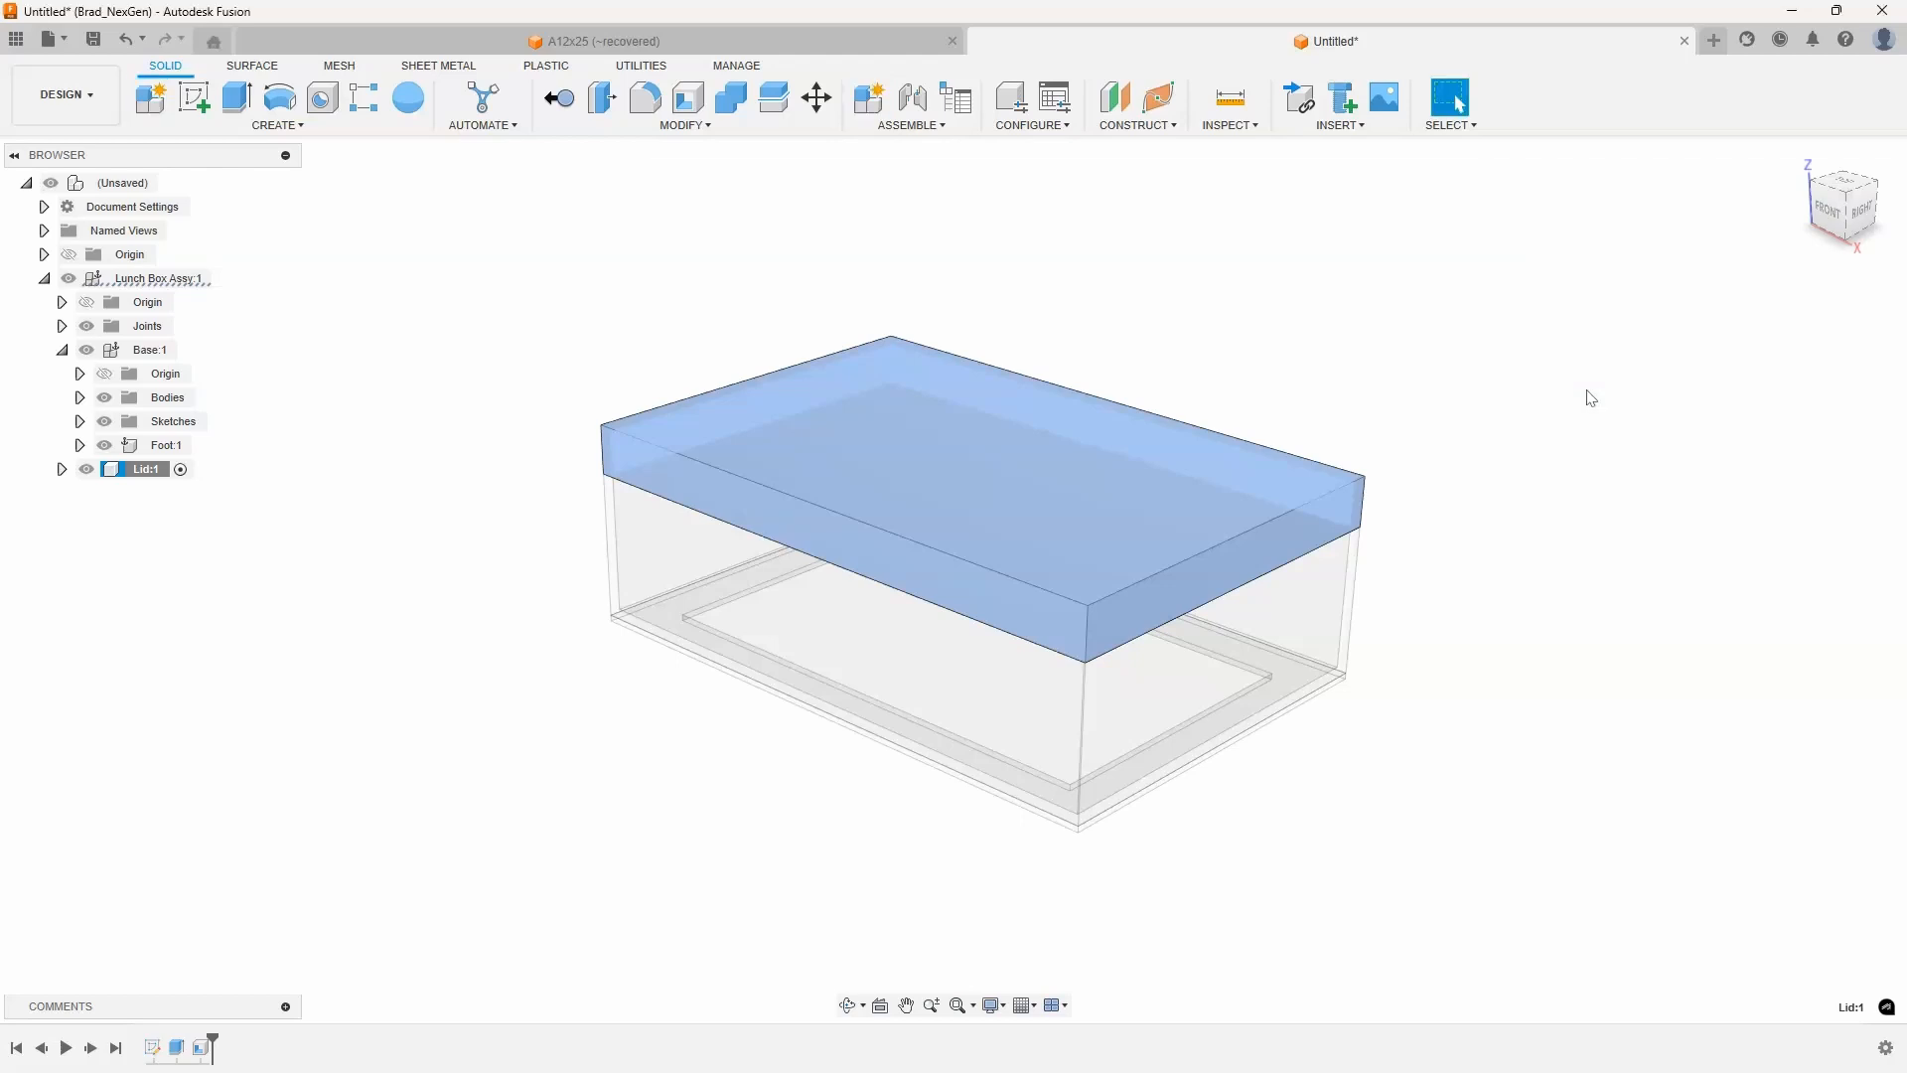
left_click(60, 467)
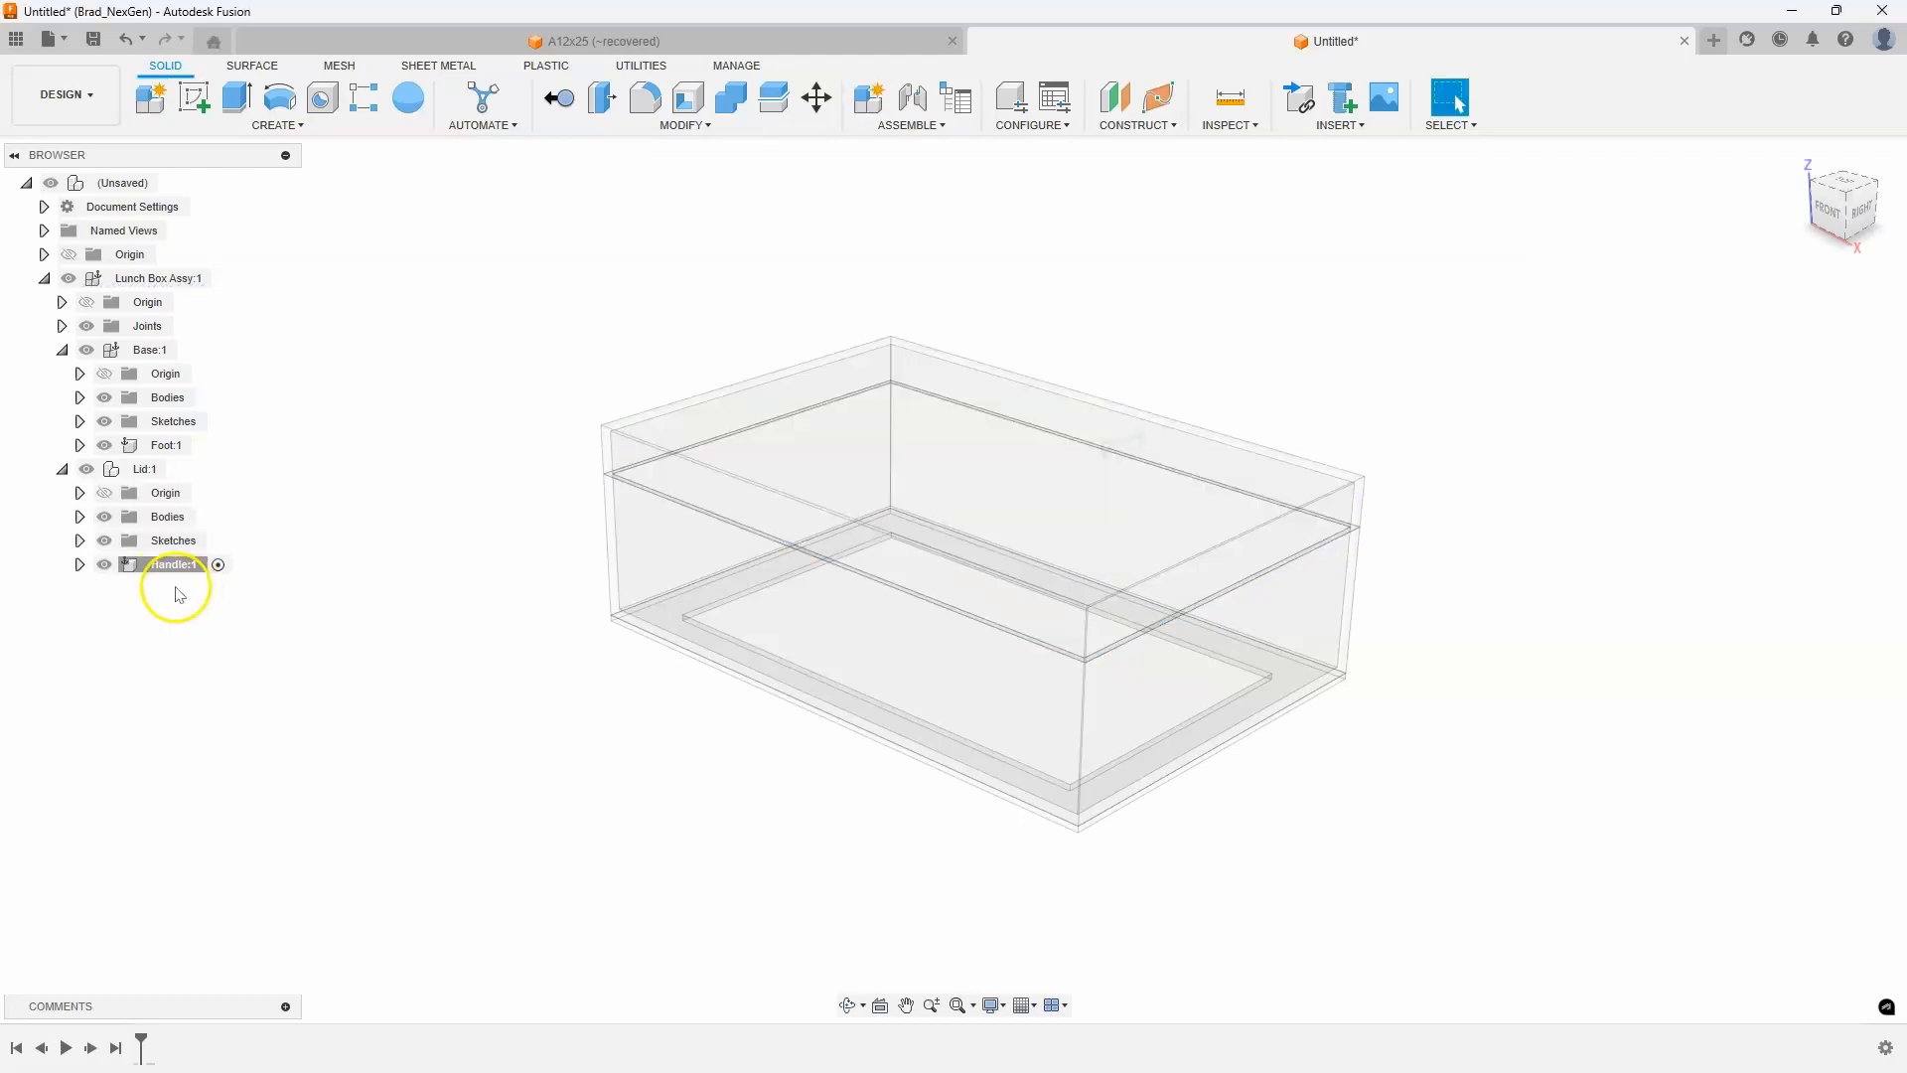
mouse_move(147, 583)
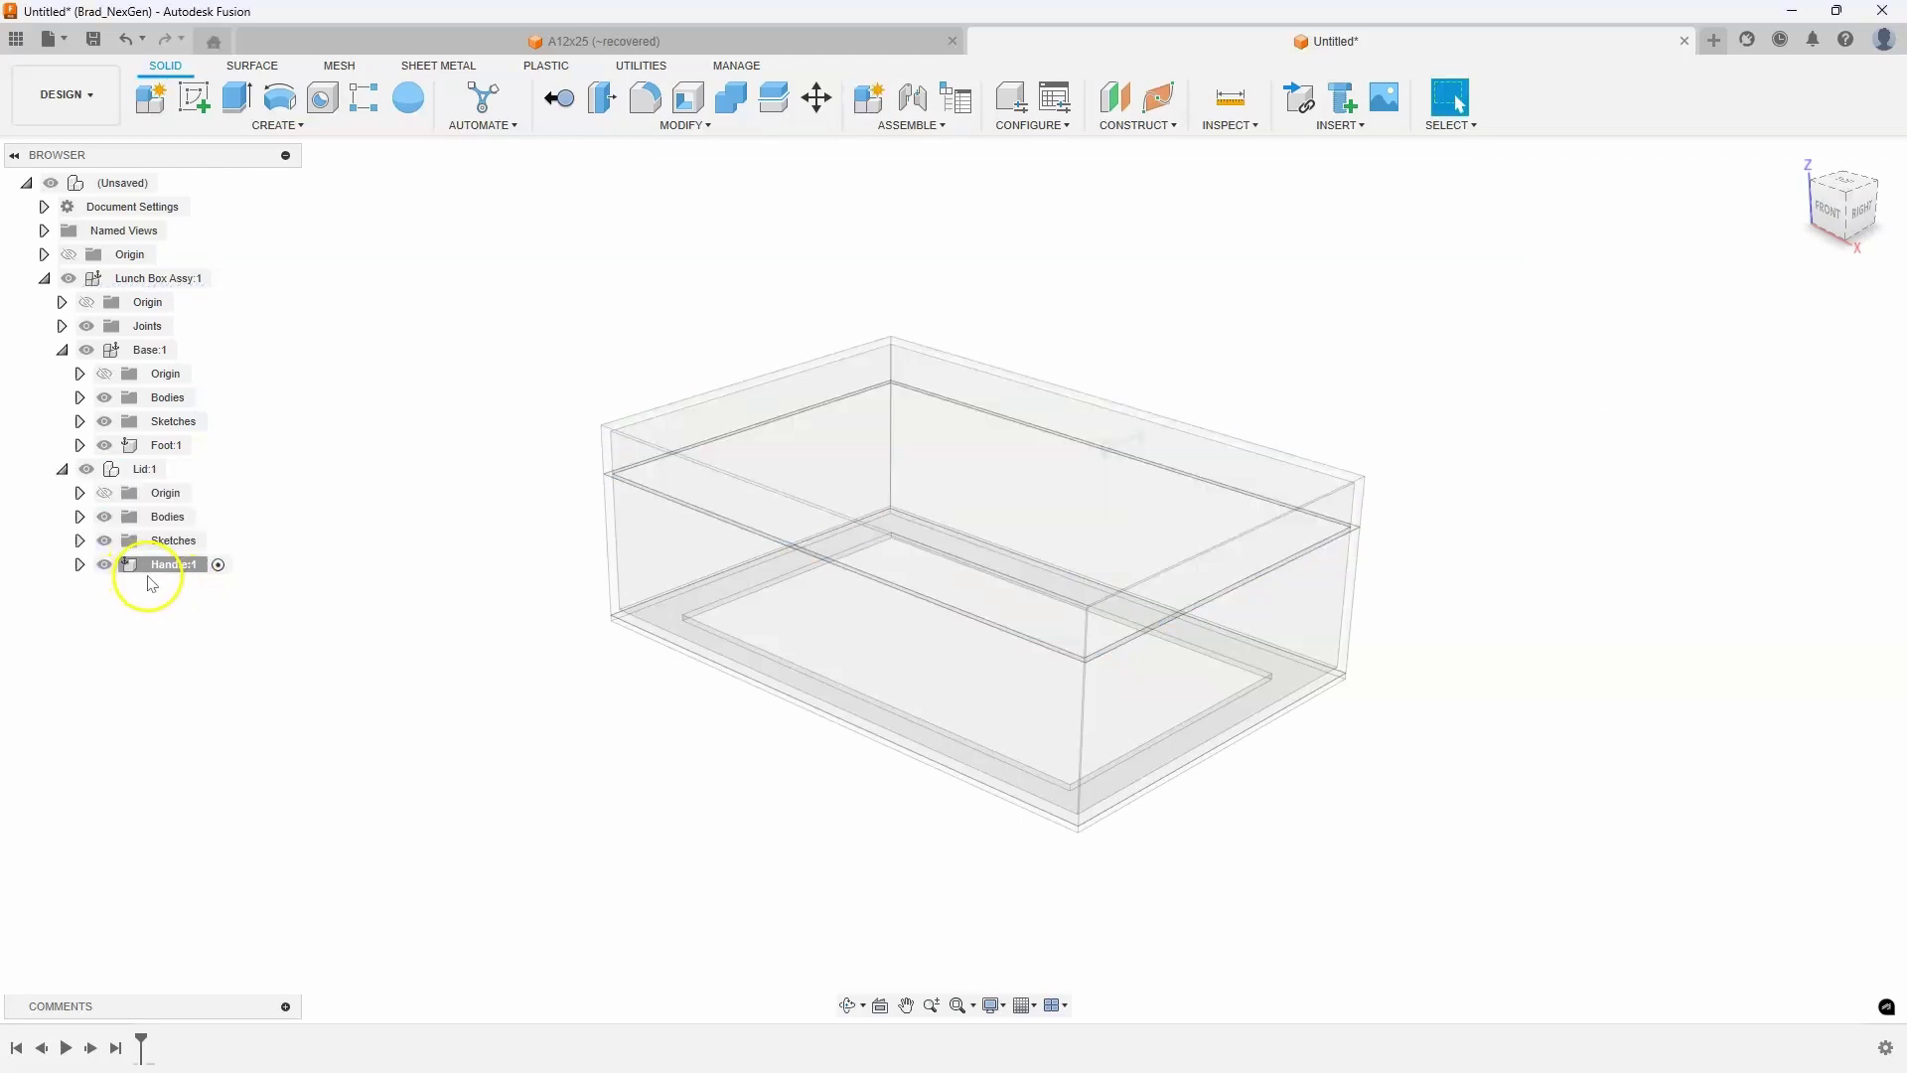
mouse_move(438, 313)
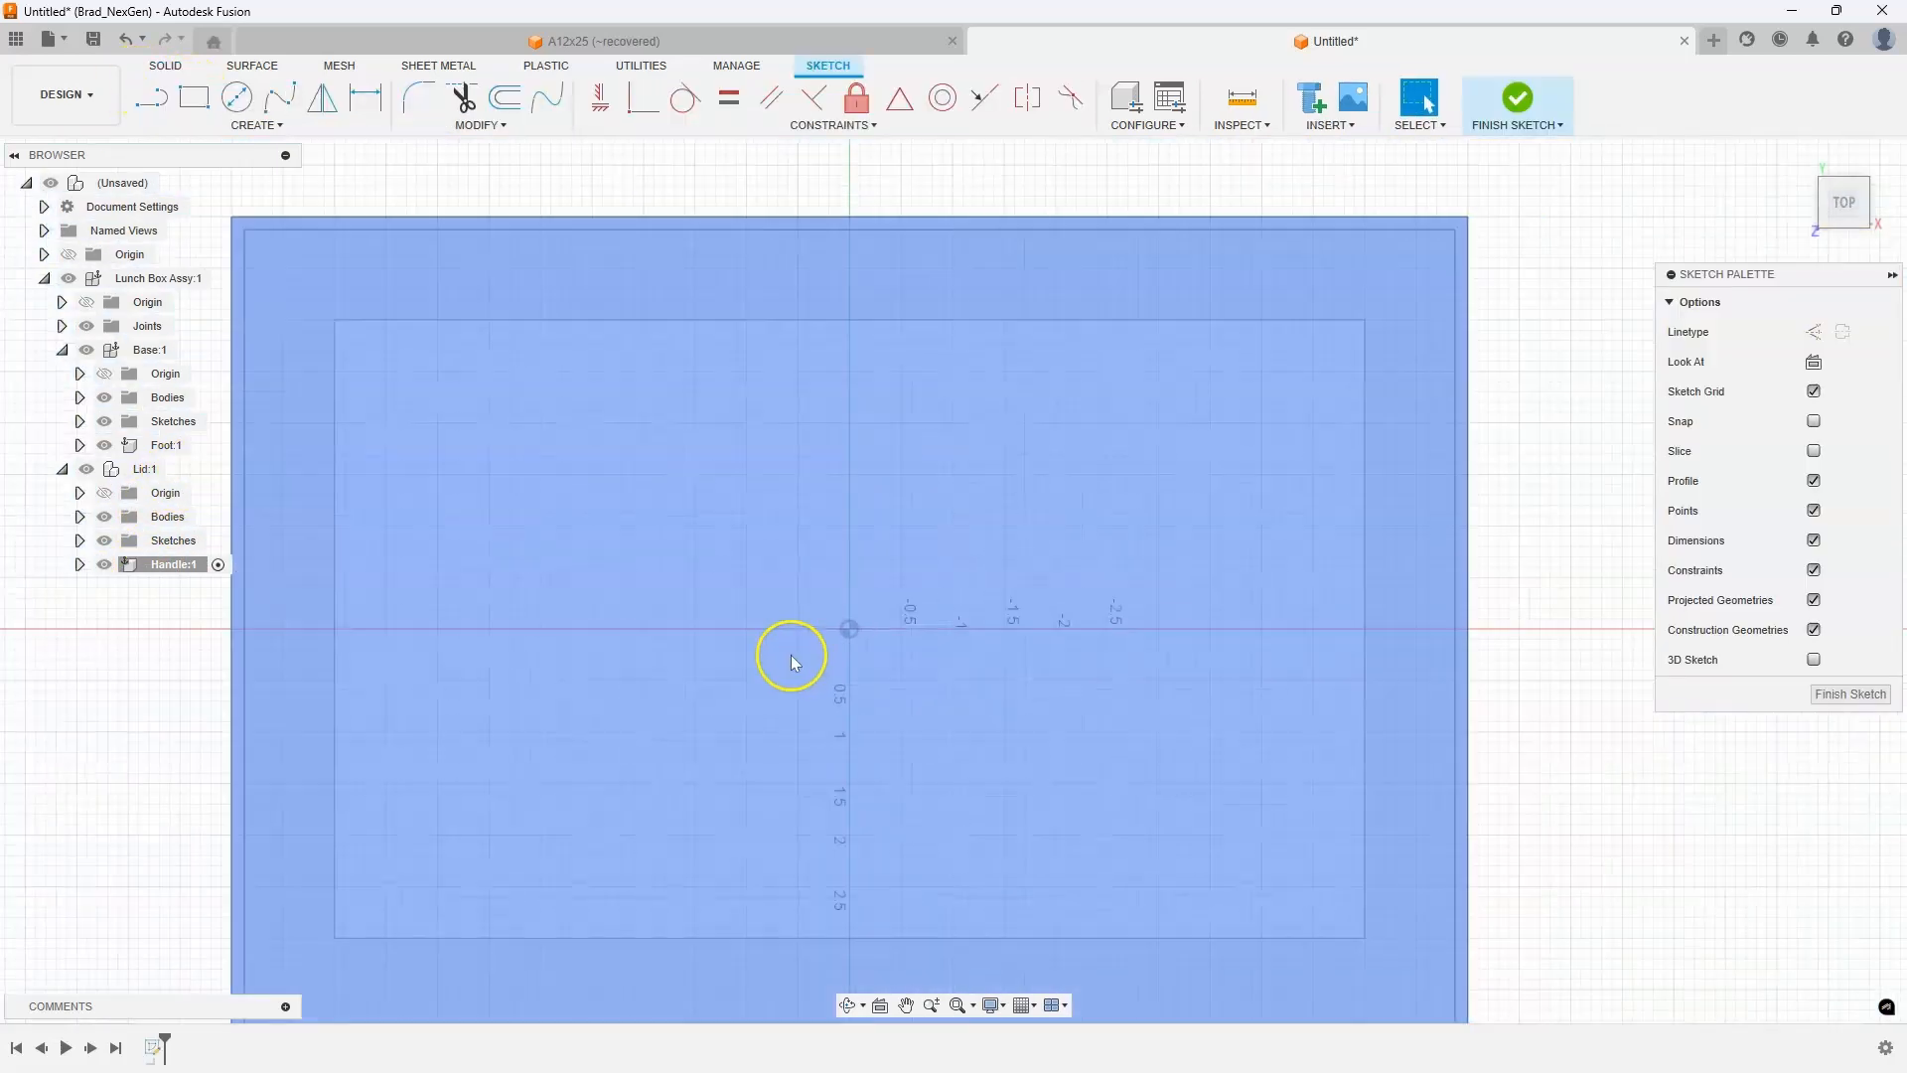
Draw a 6 in by 1 center rectangle at the origin and finish the sketch
left_click(192, 97)
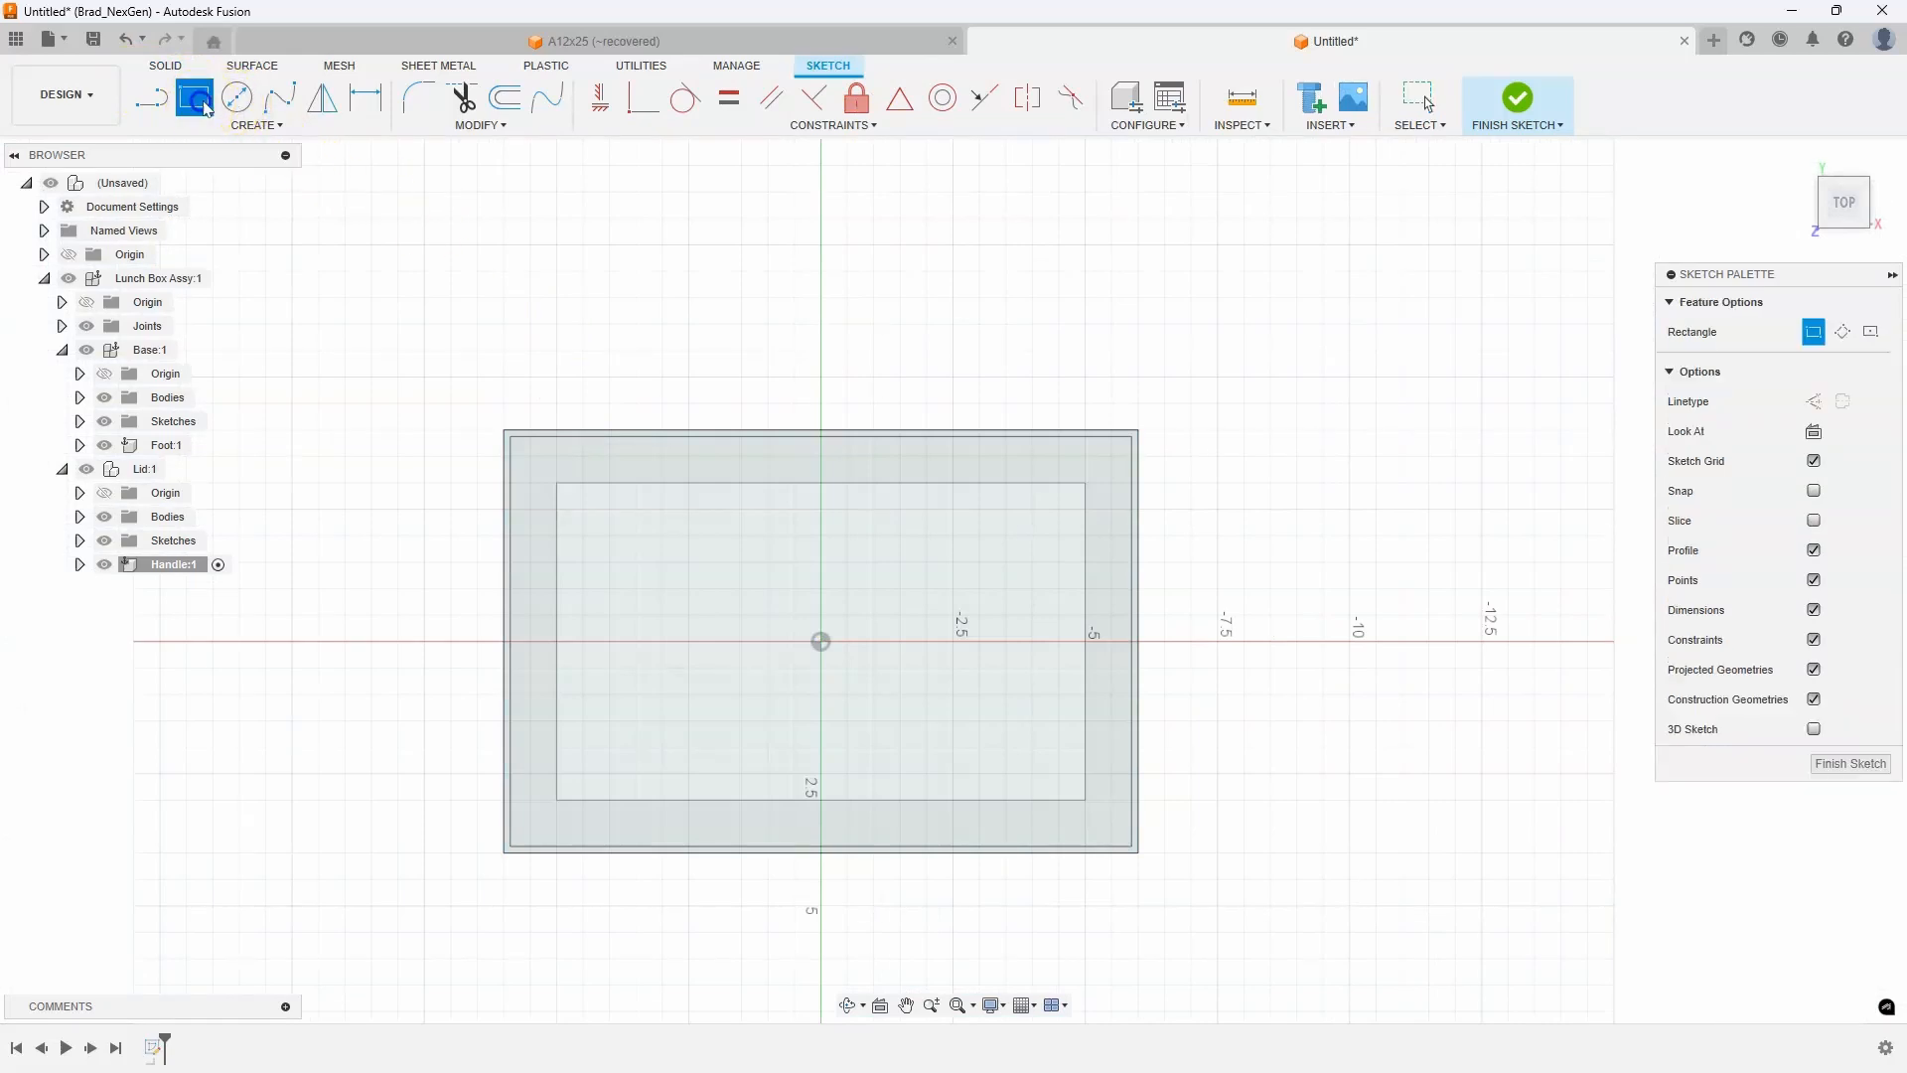
left_click(1870, 331)
type("1")
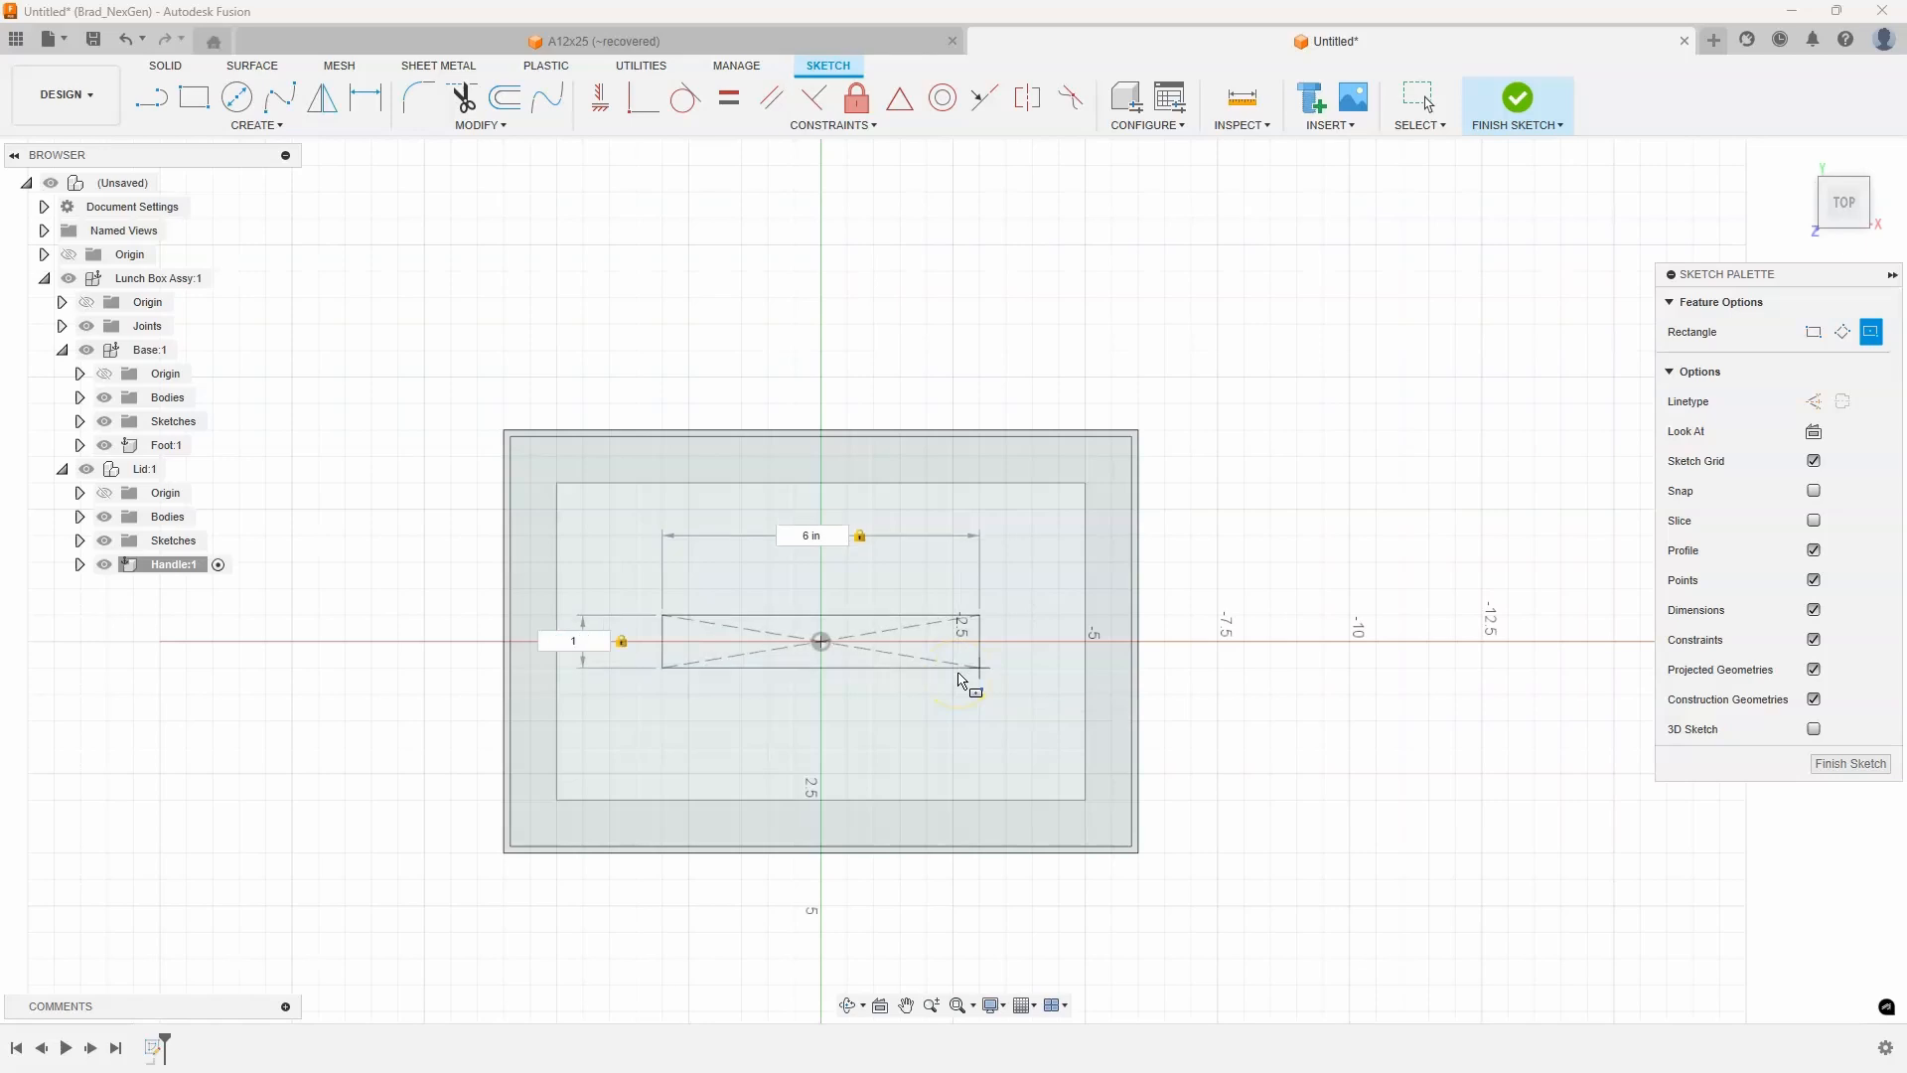
left_click(1516, 97)
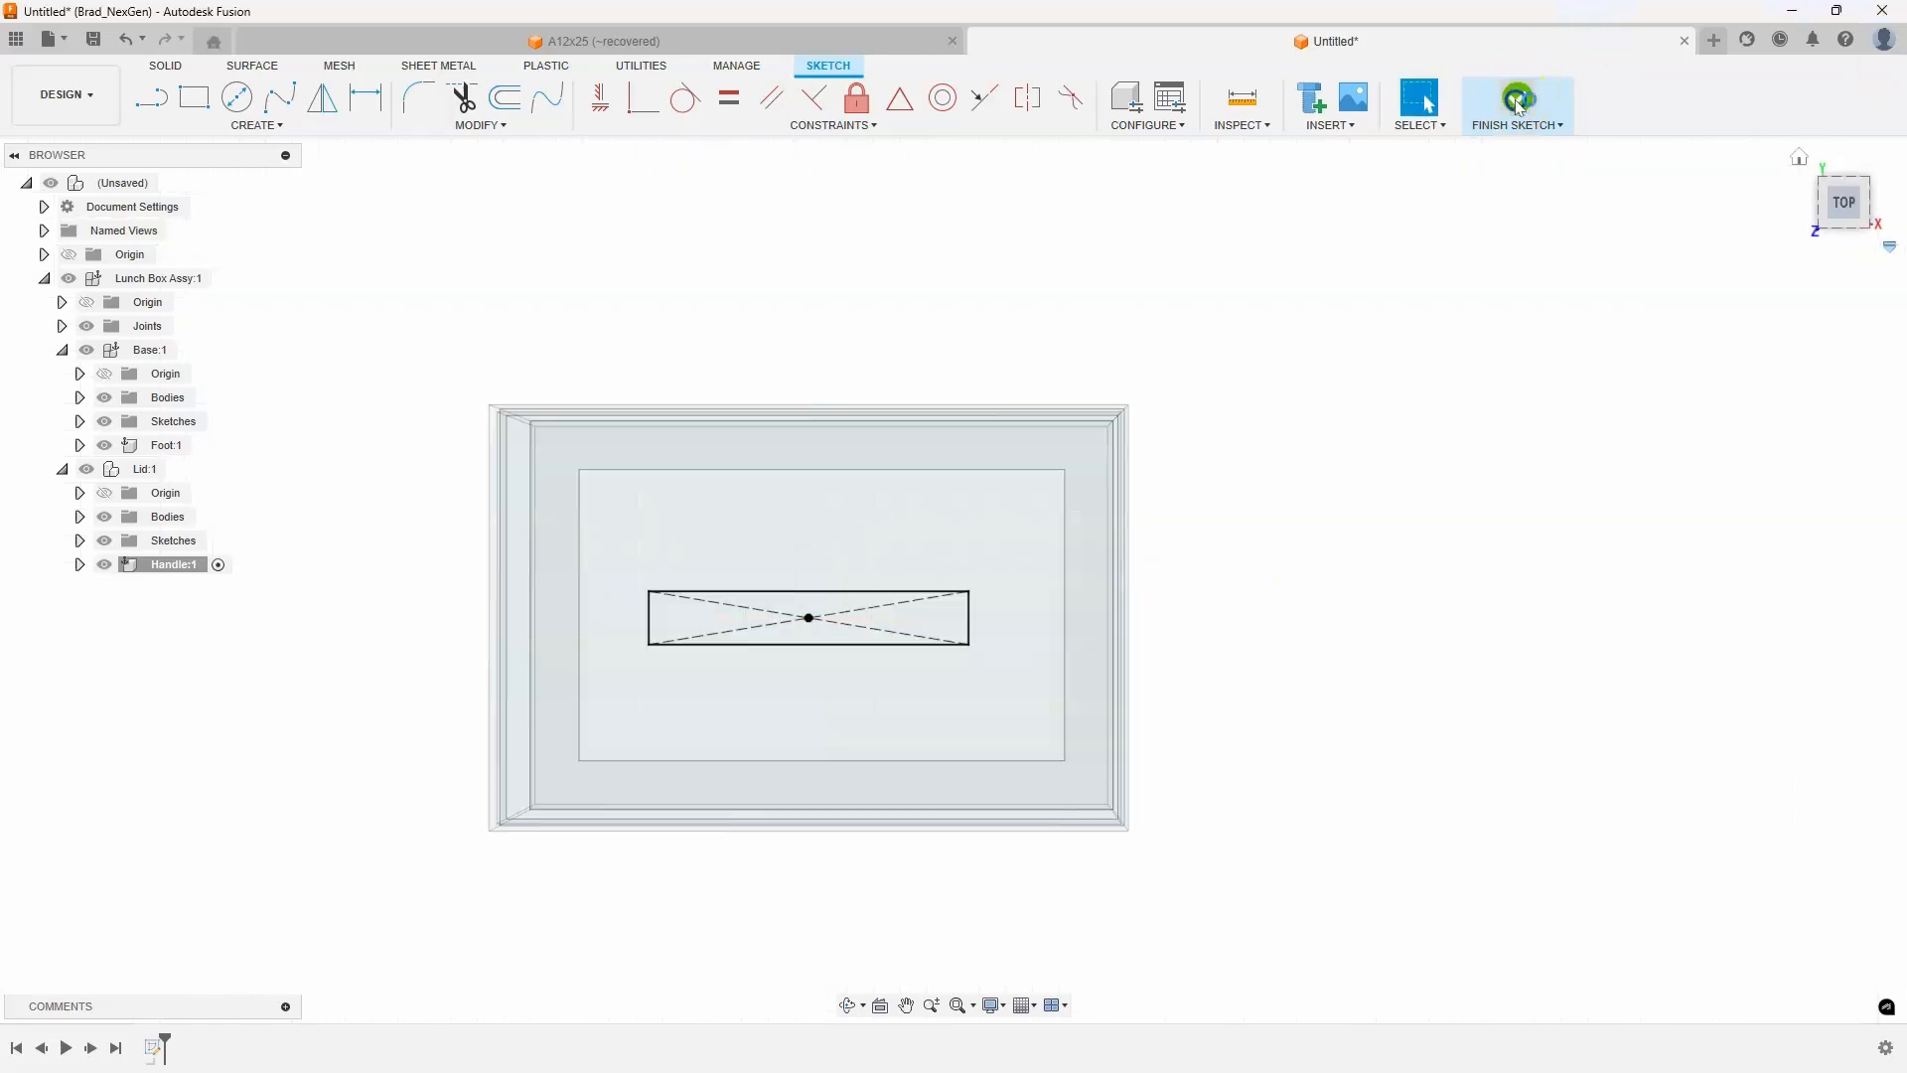
left_click(1515, 105)
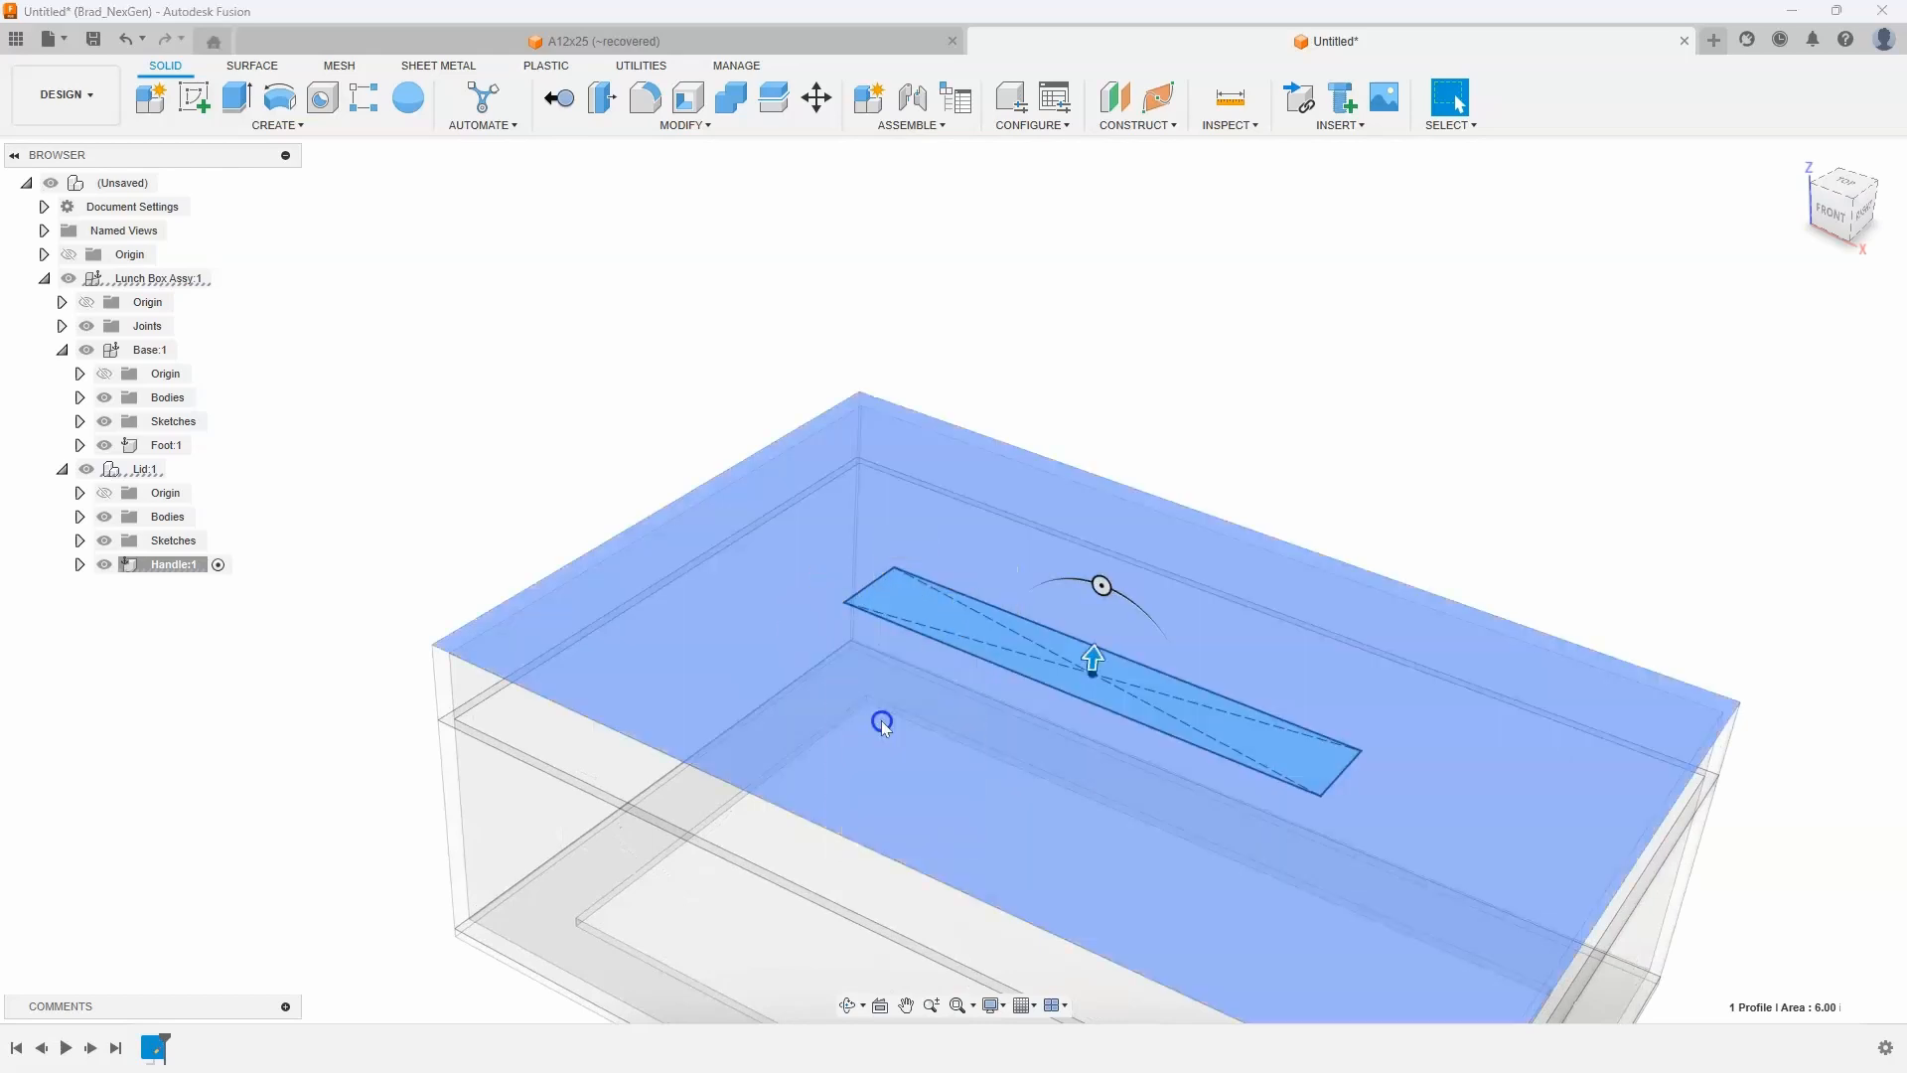
Extrude the handle rectangle 1 in as a new body
left_click(235, 97)
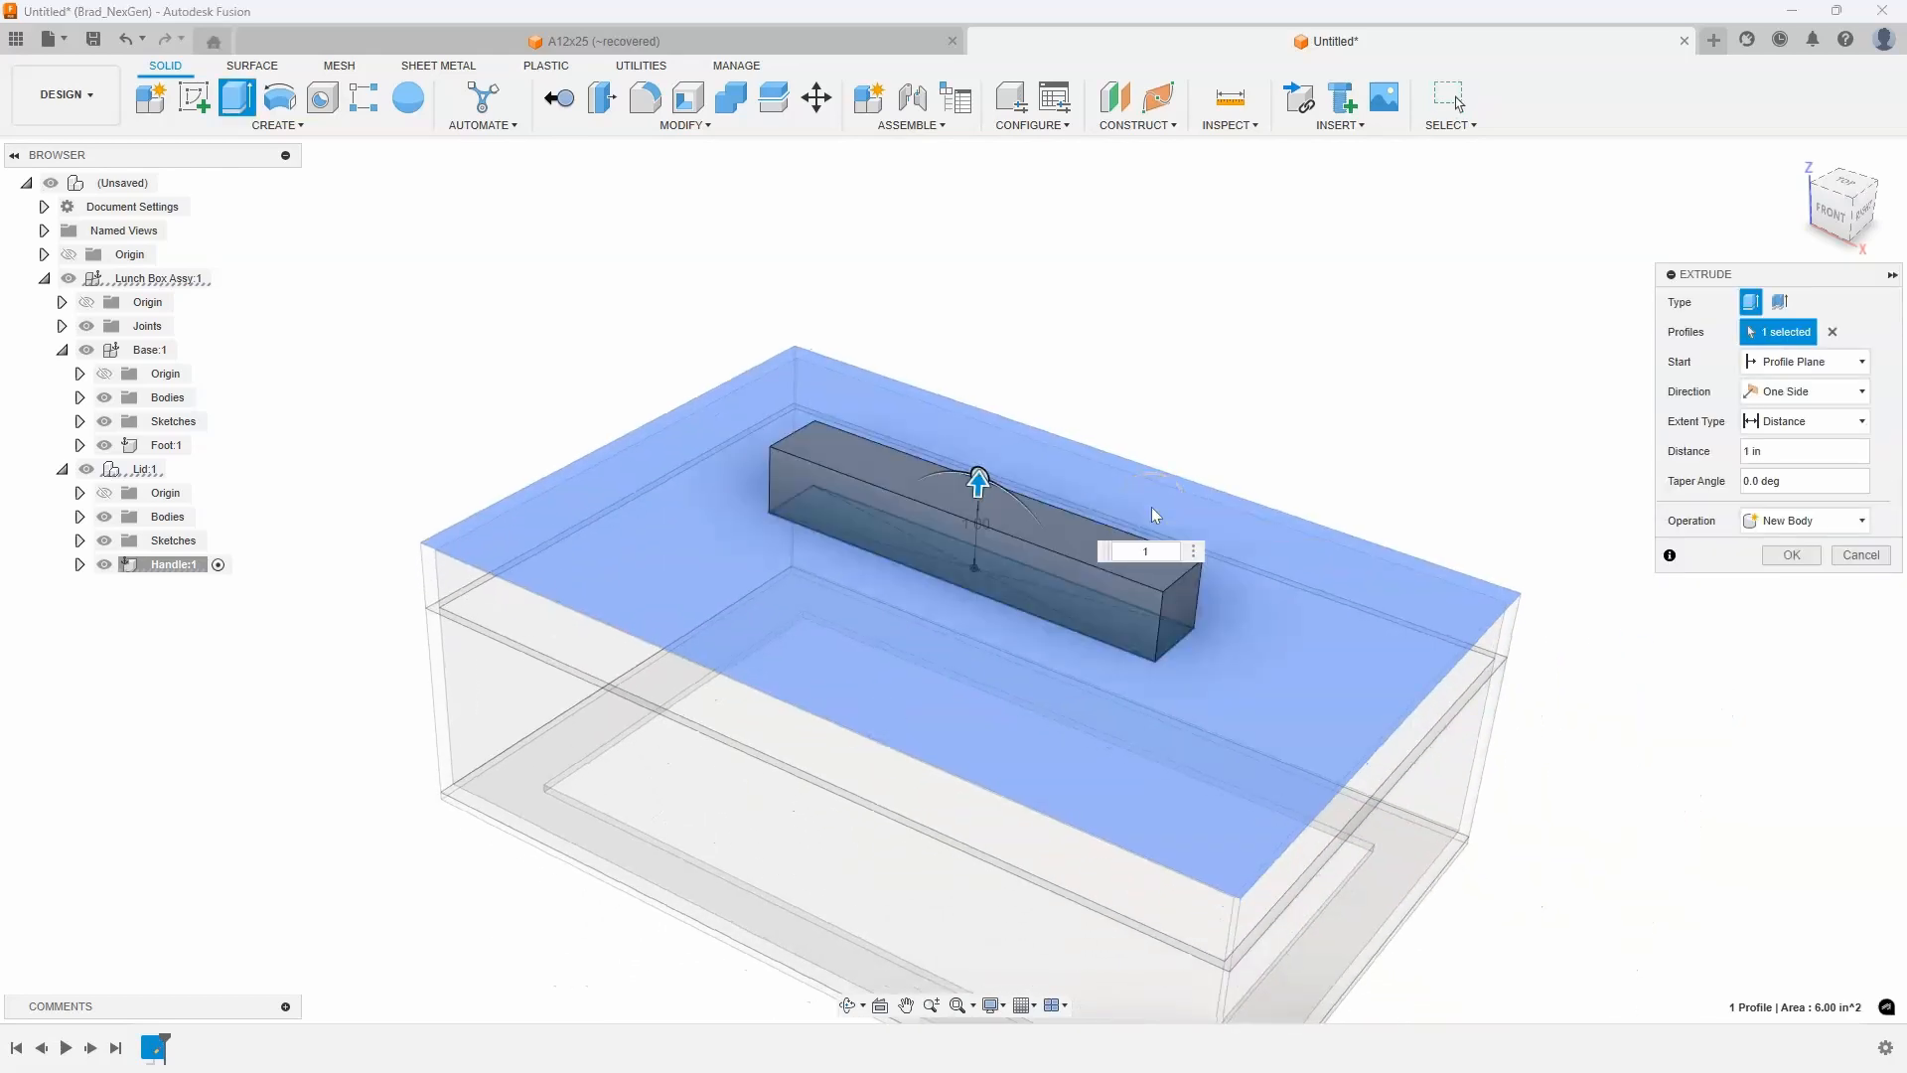
left_click(1789, 554)
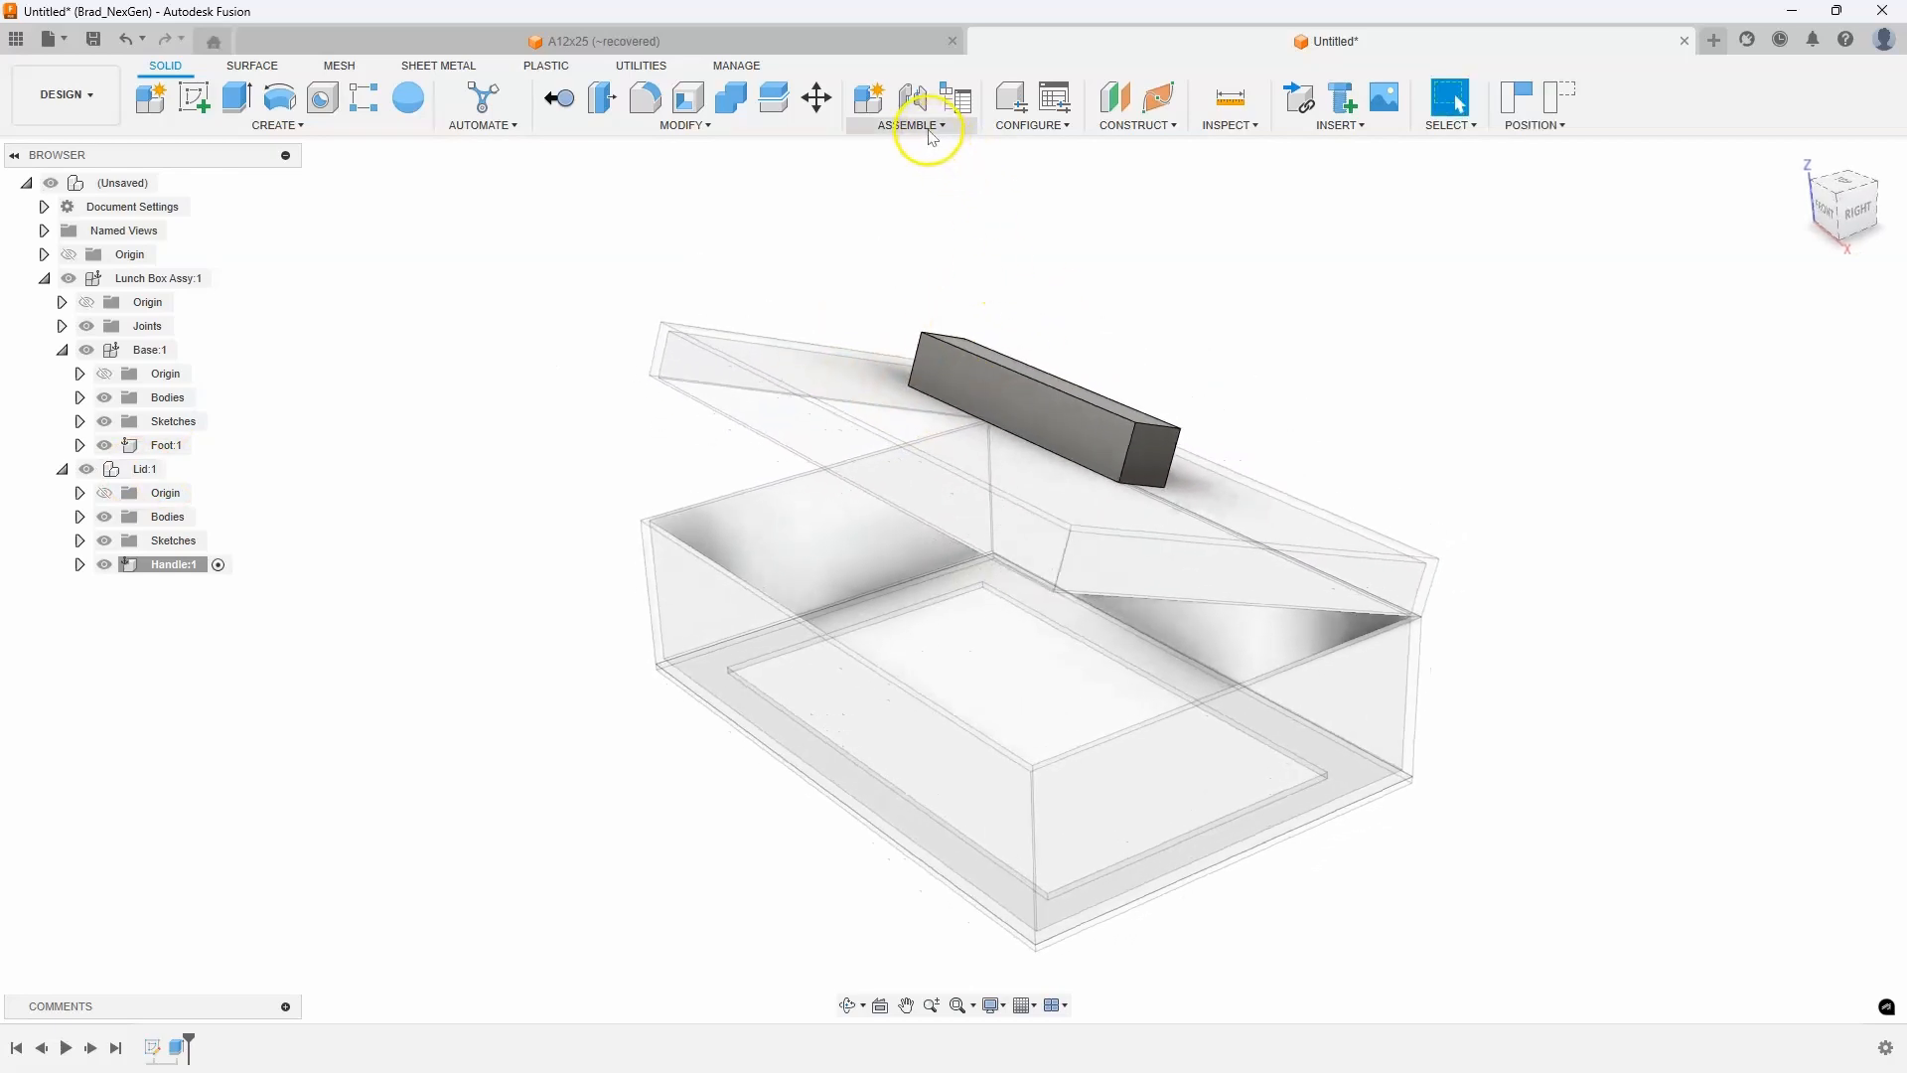
left_click(911, 125)
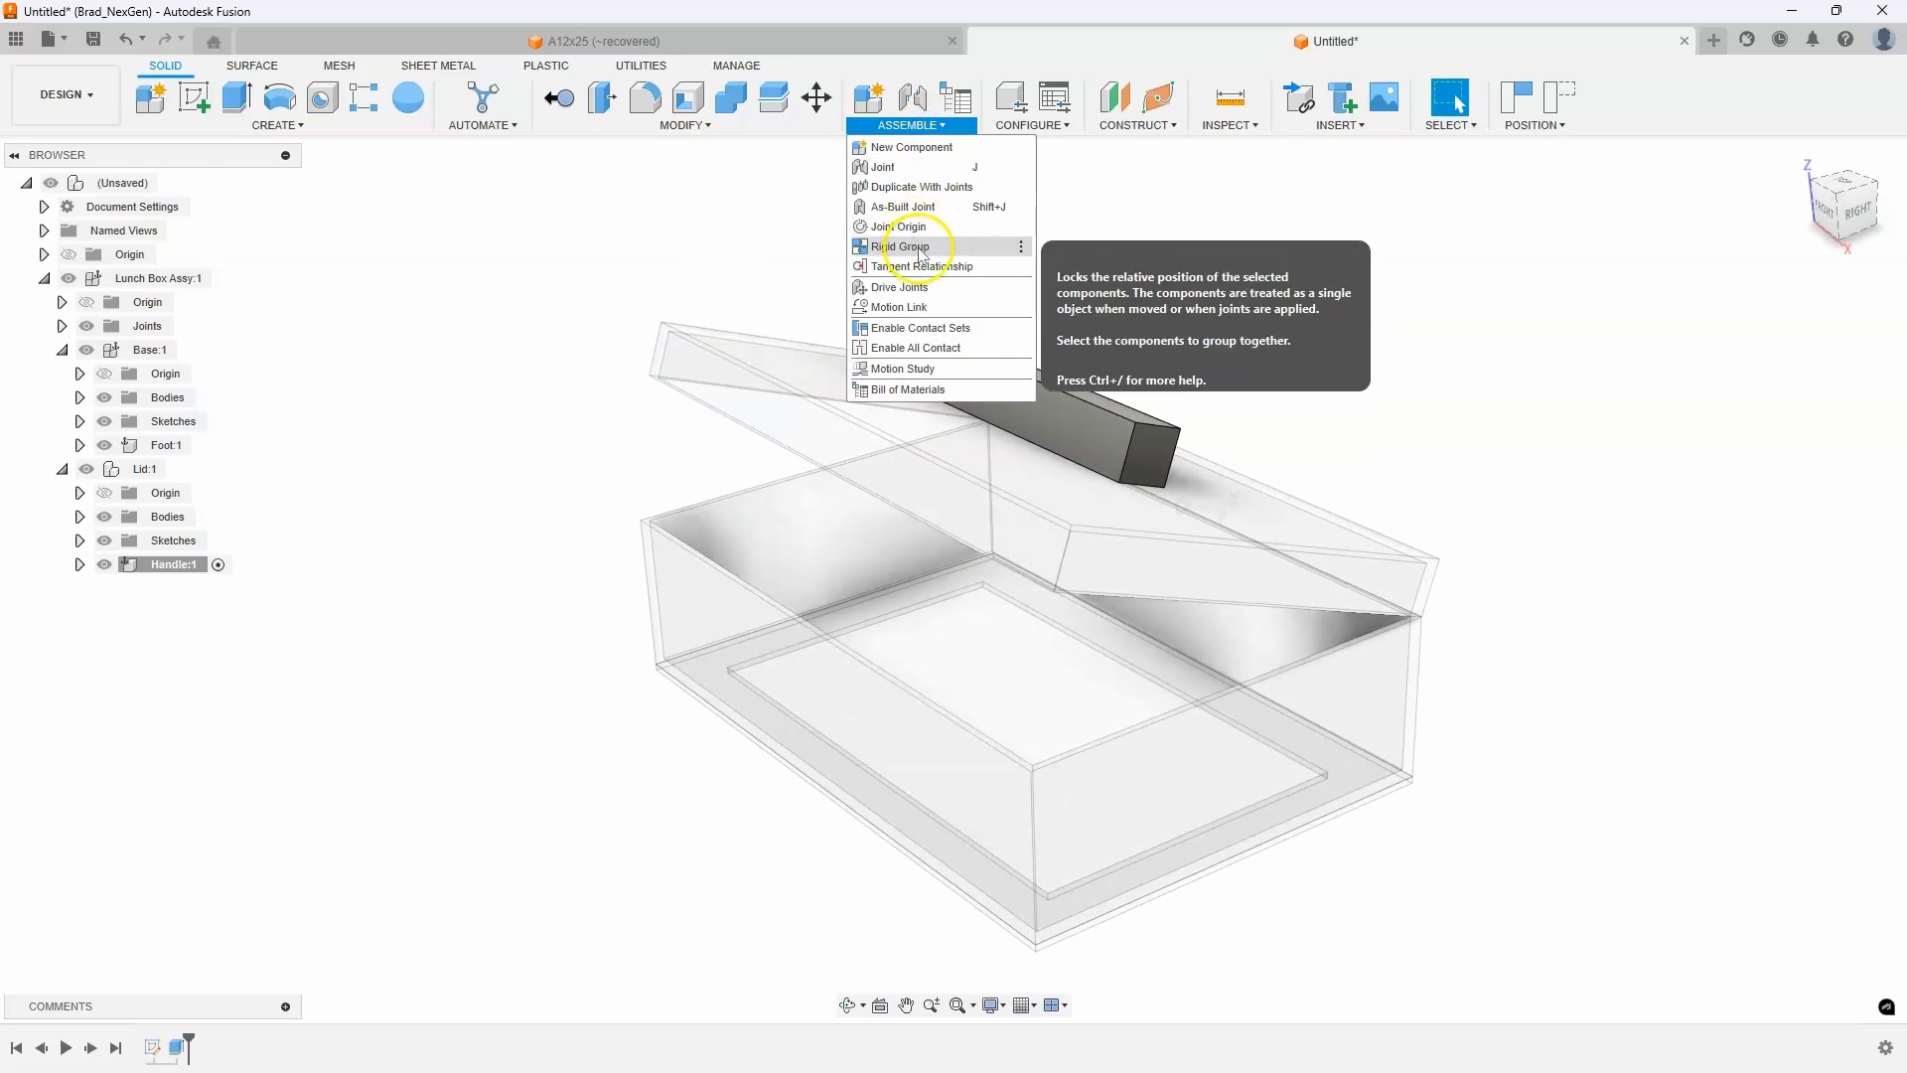
mouse_move(1229, 255)
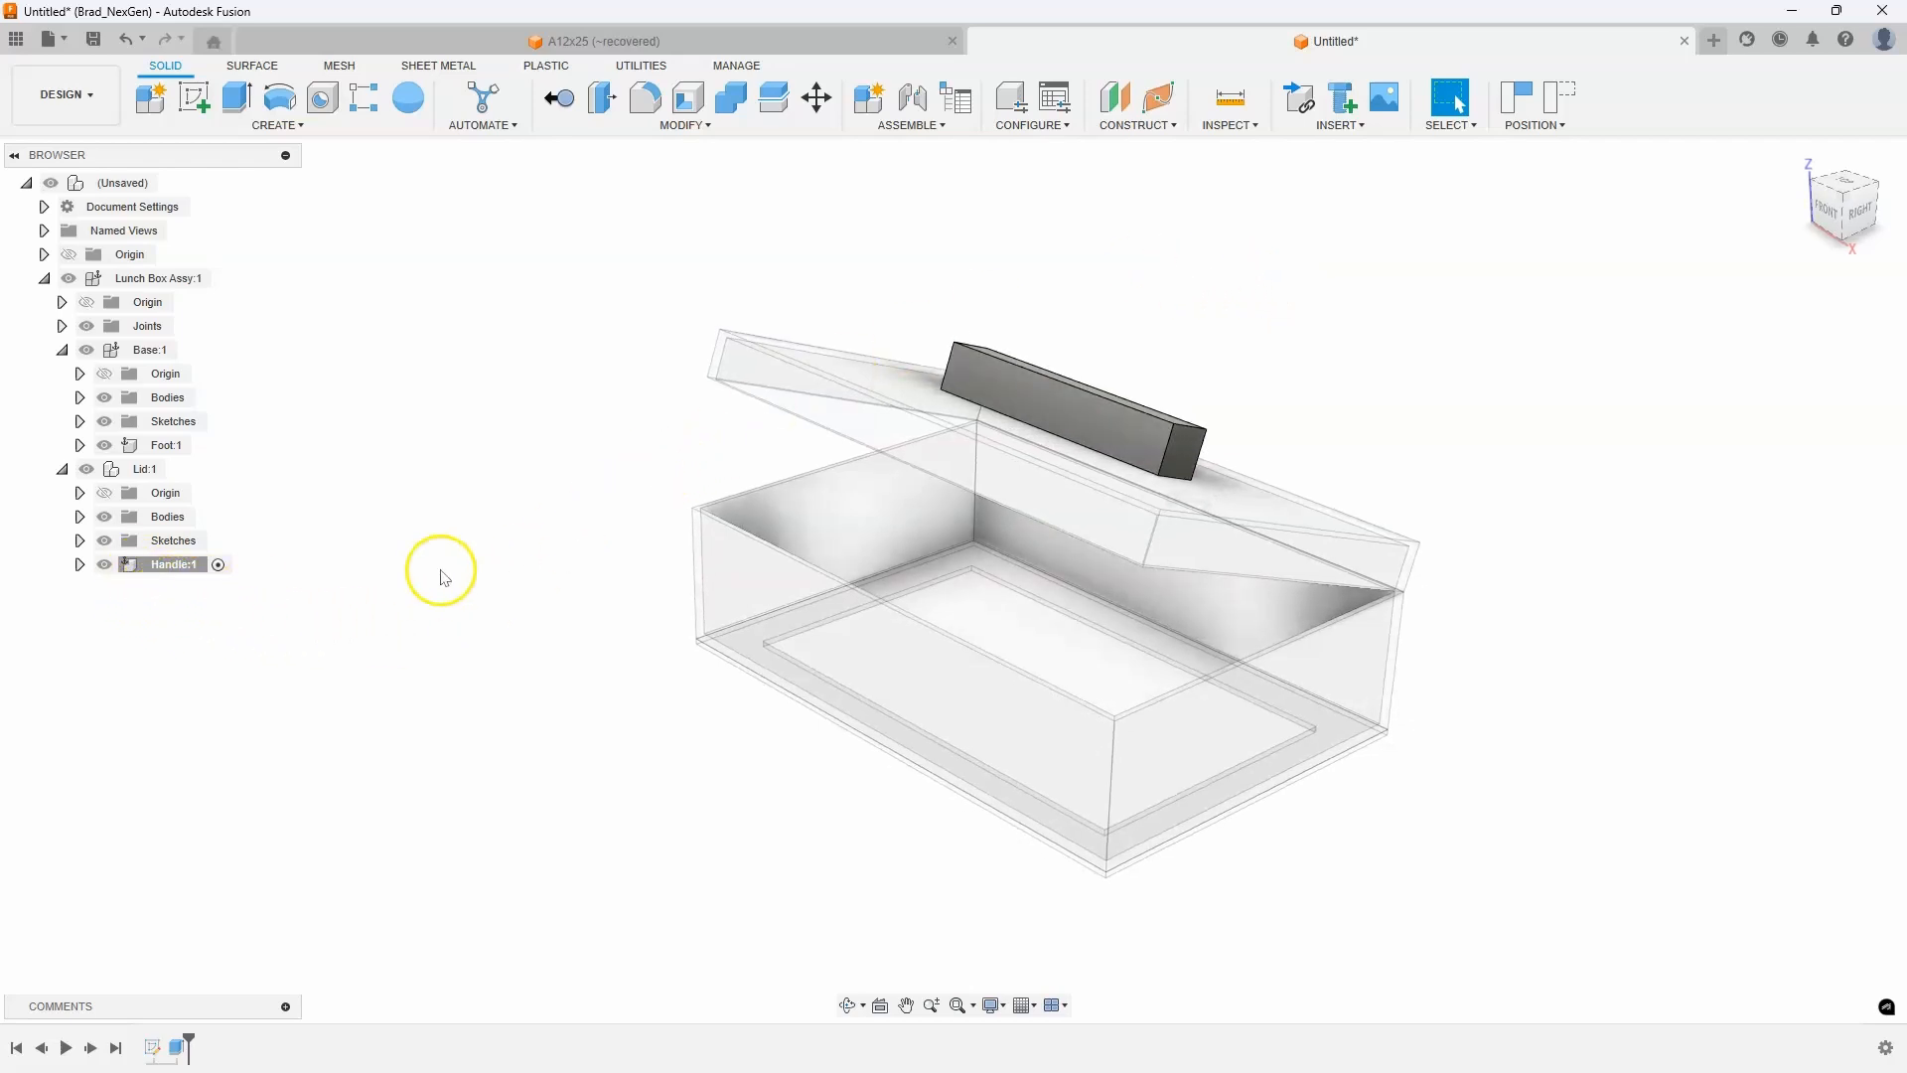
mouse_move(401, 504)
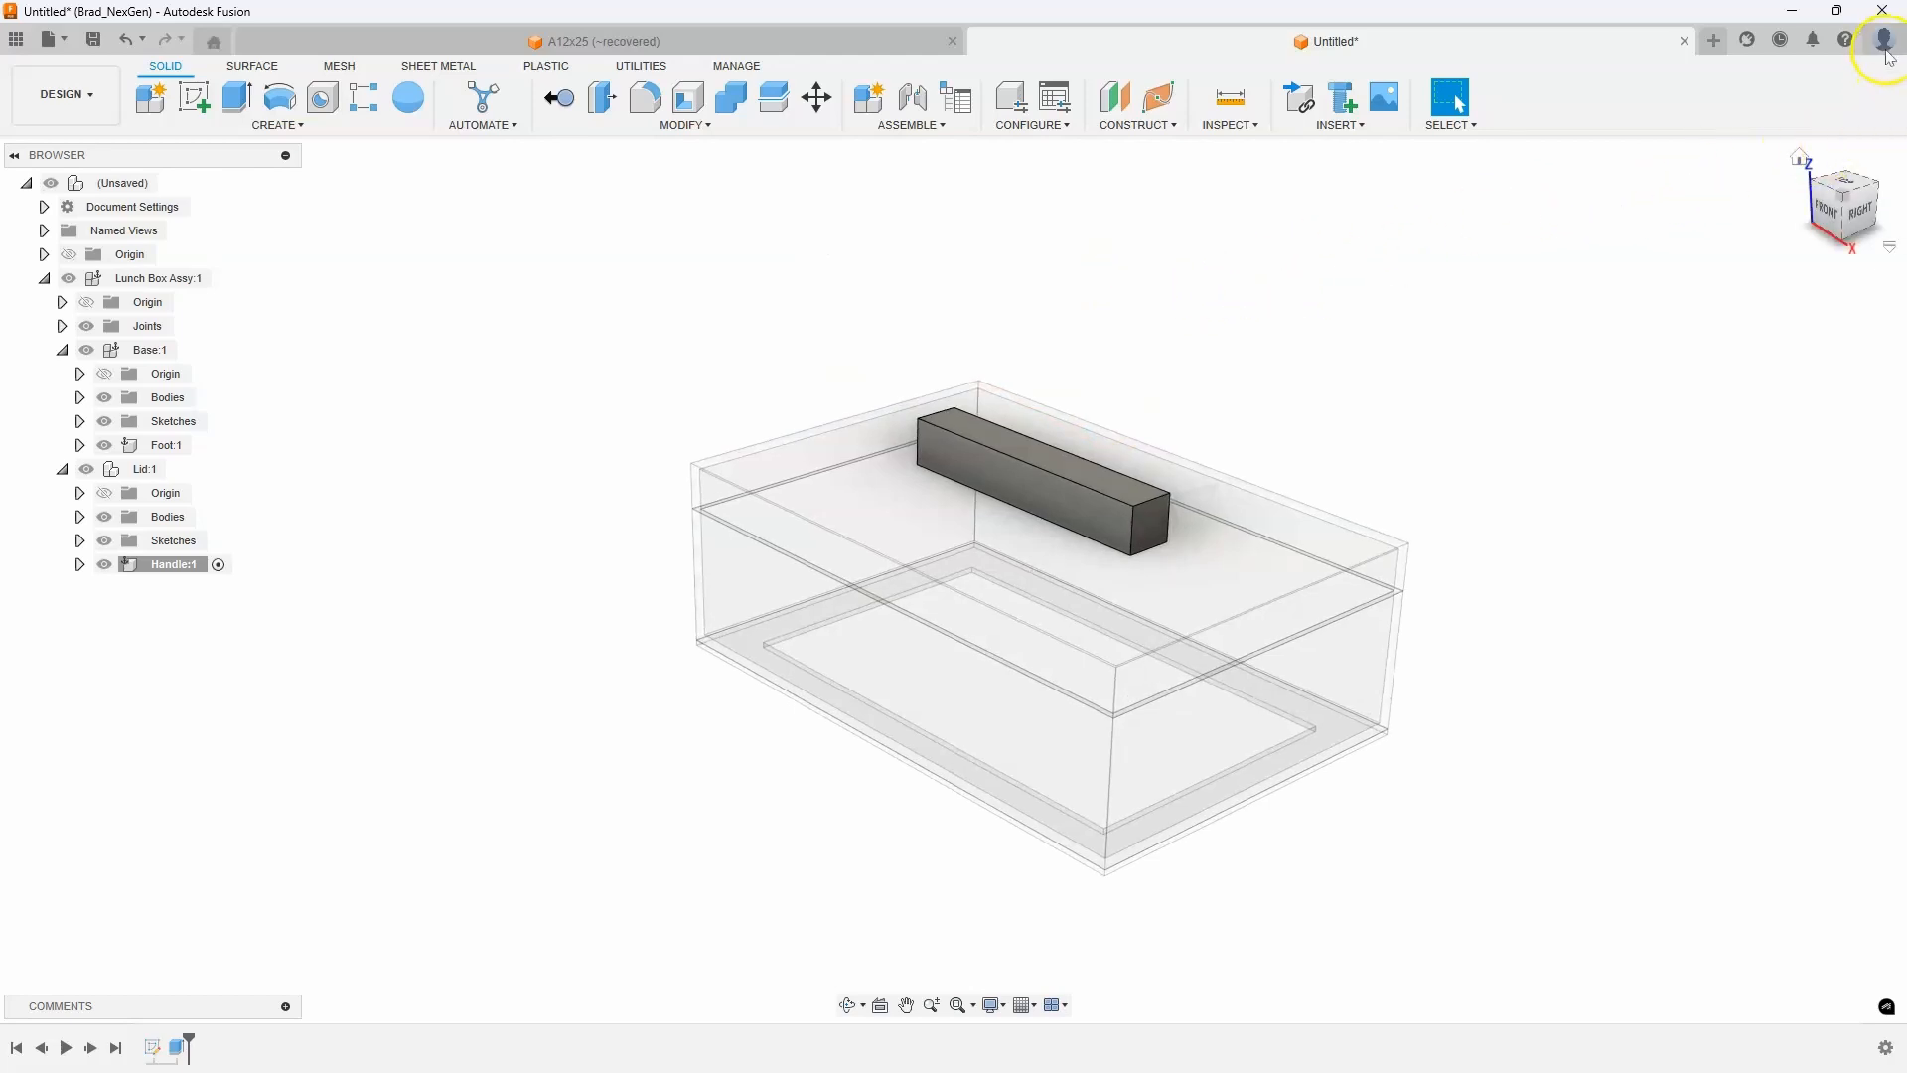
left_click(1886, 40)
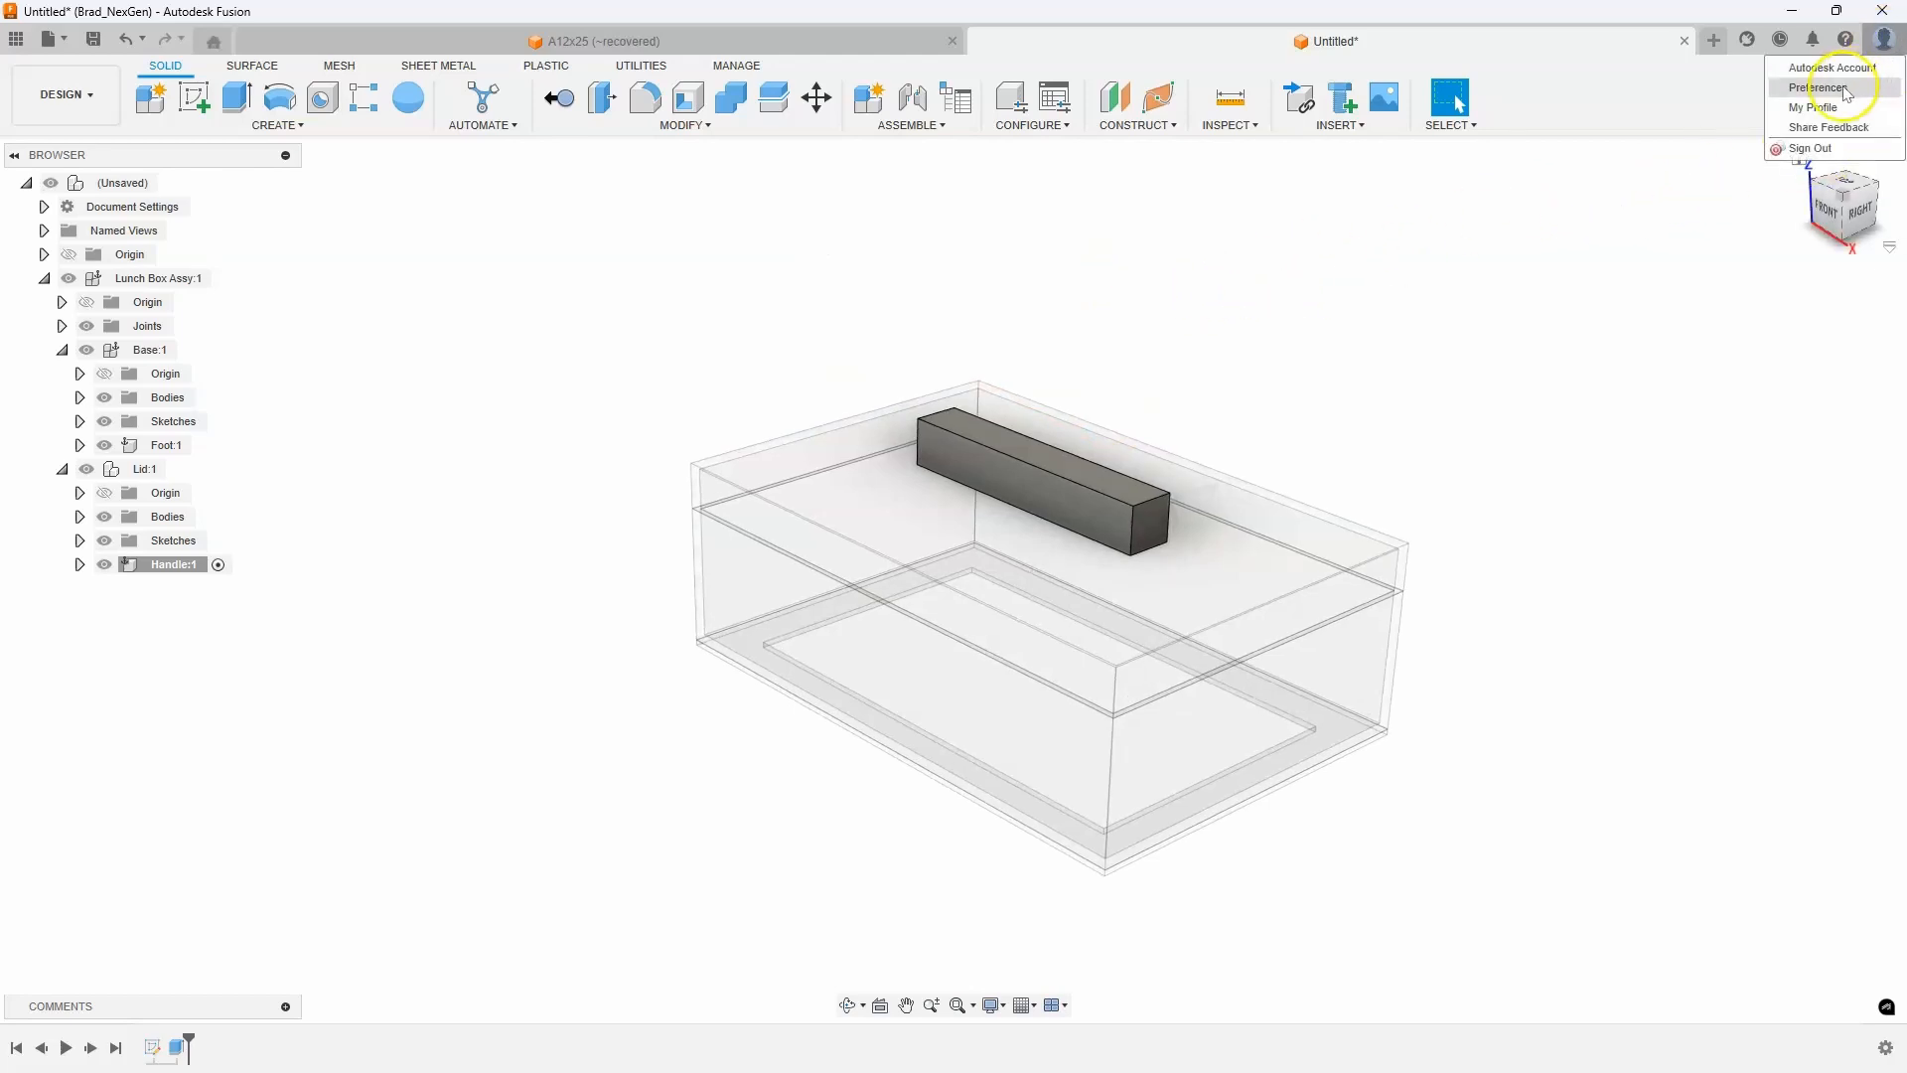
left_click(1820, 87)
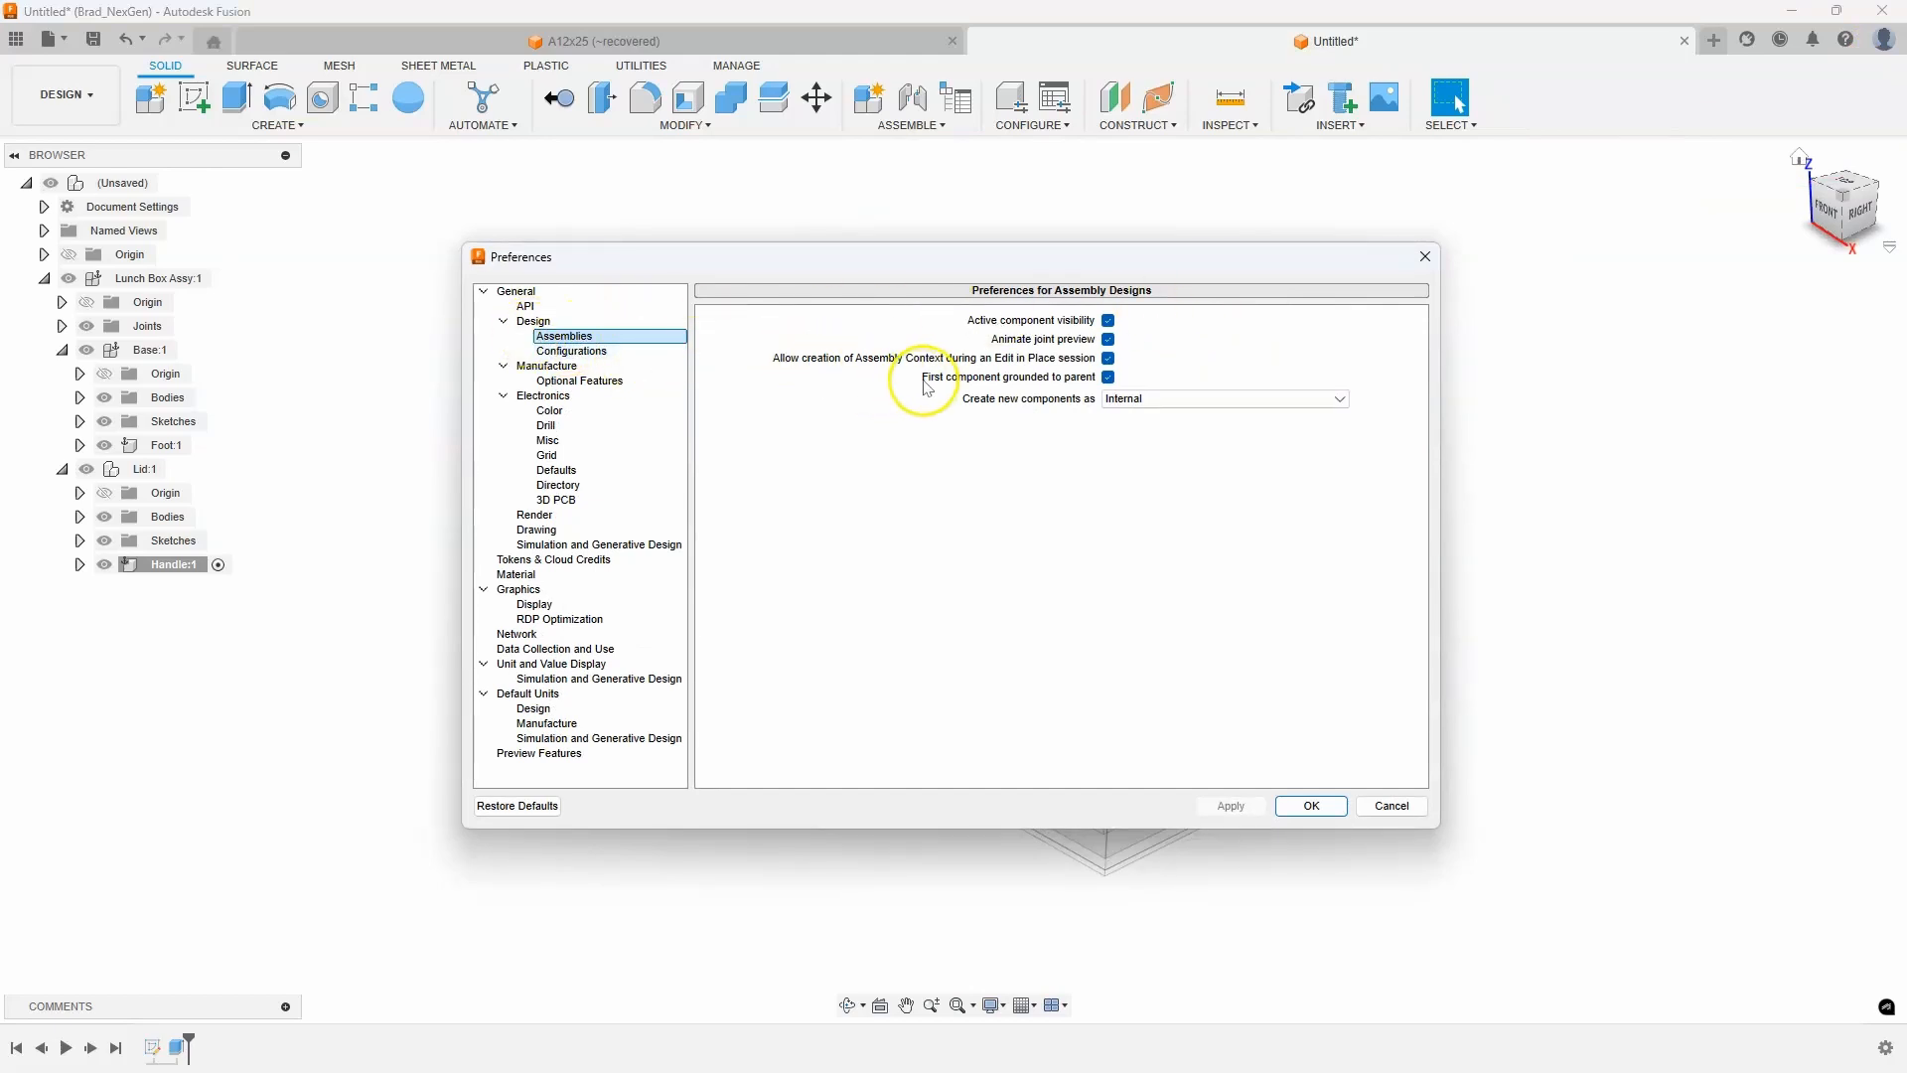
mouse_move(1009, 386)
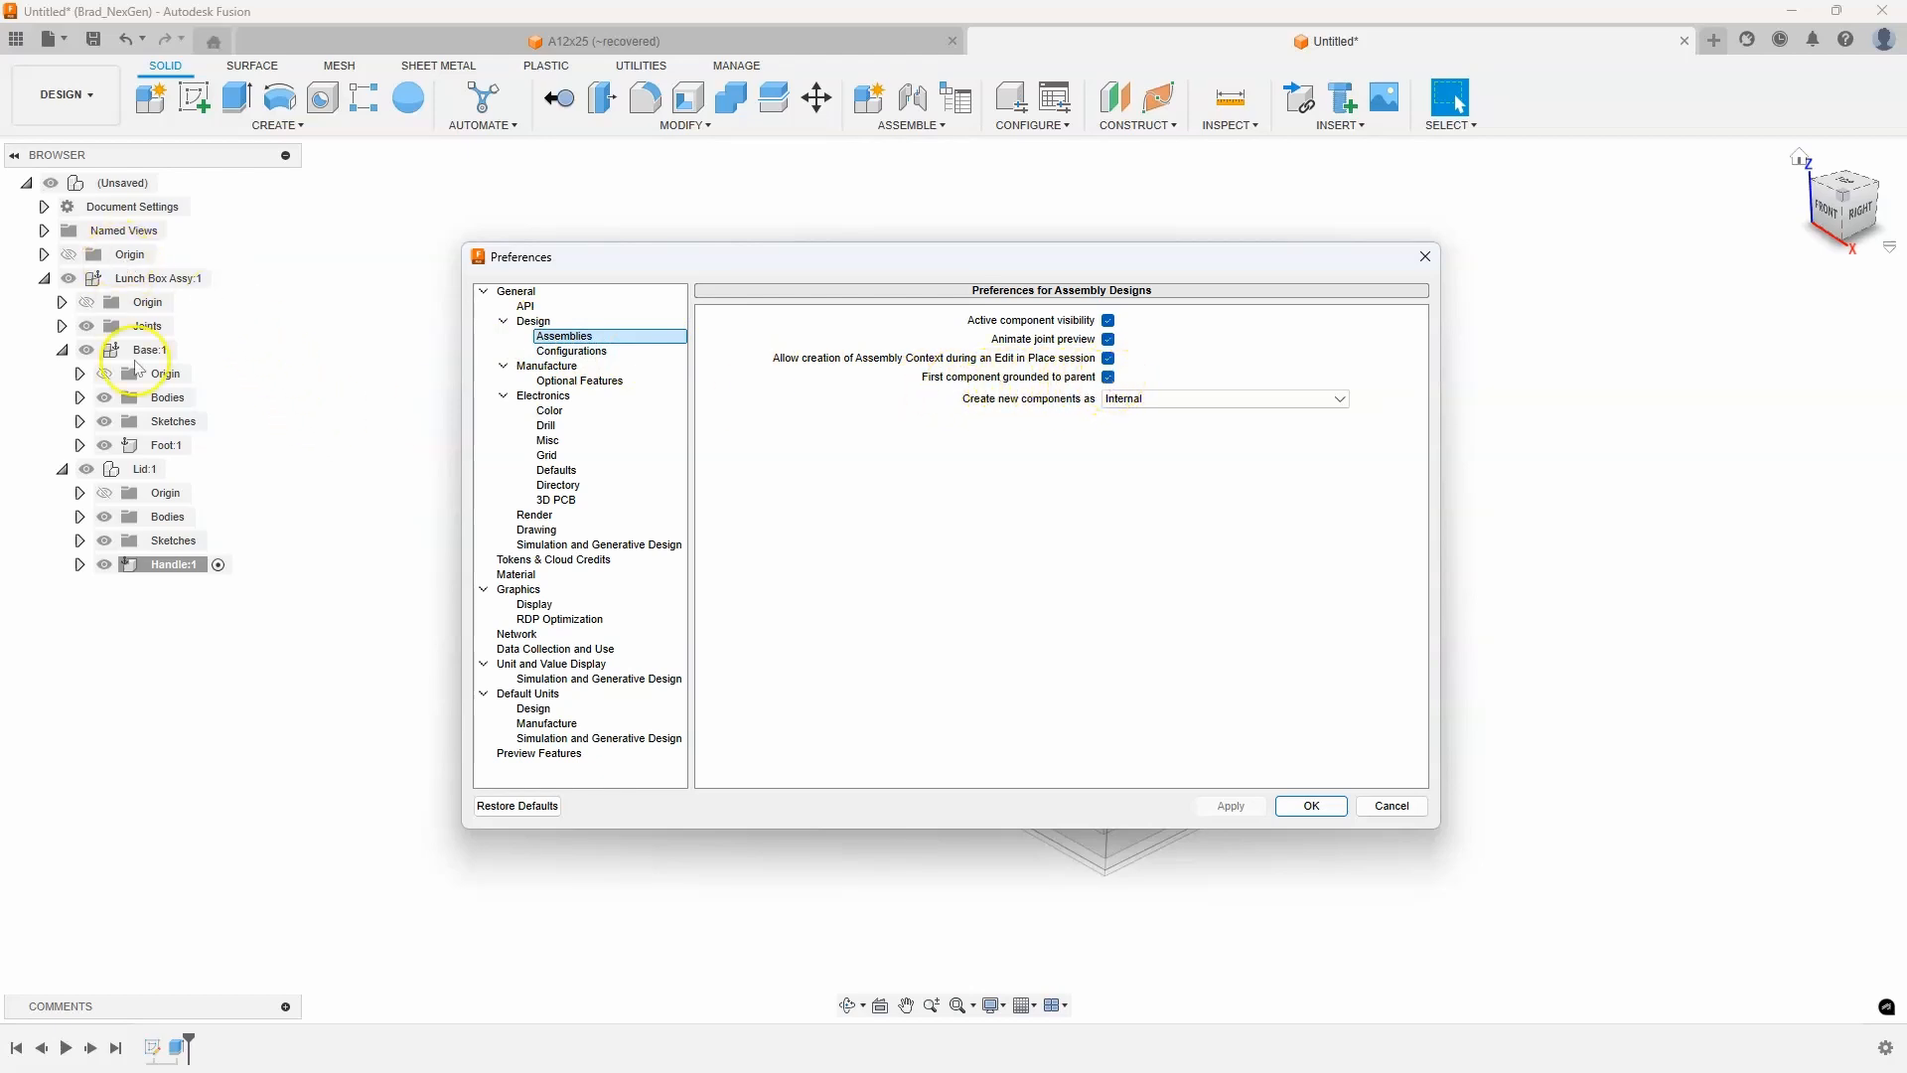
mouse_move(1344, 827)
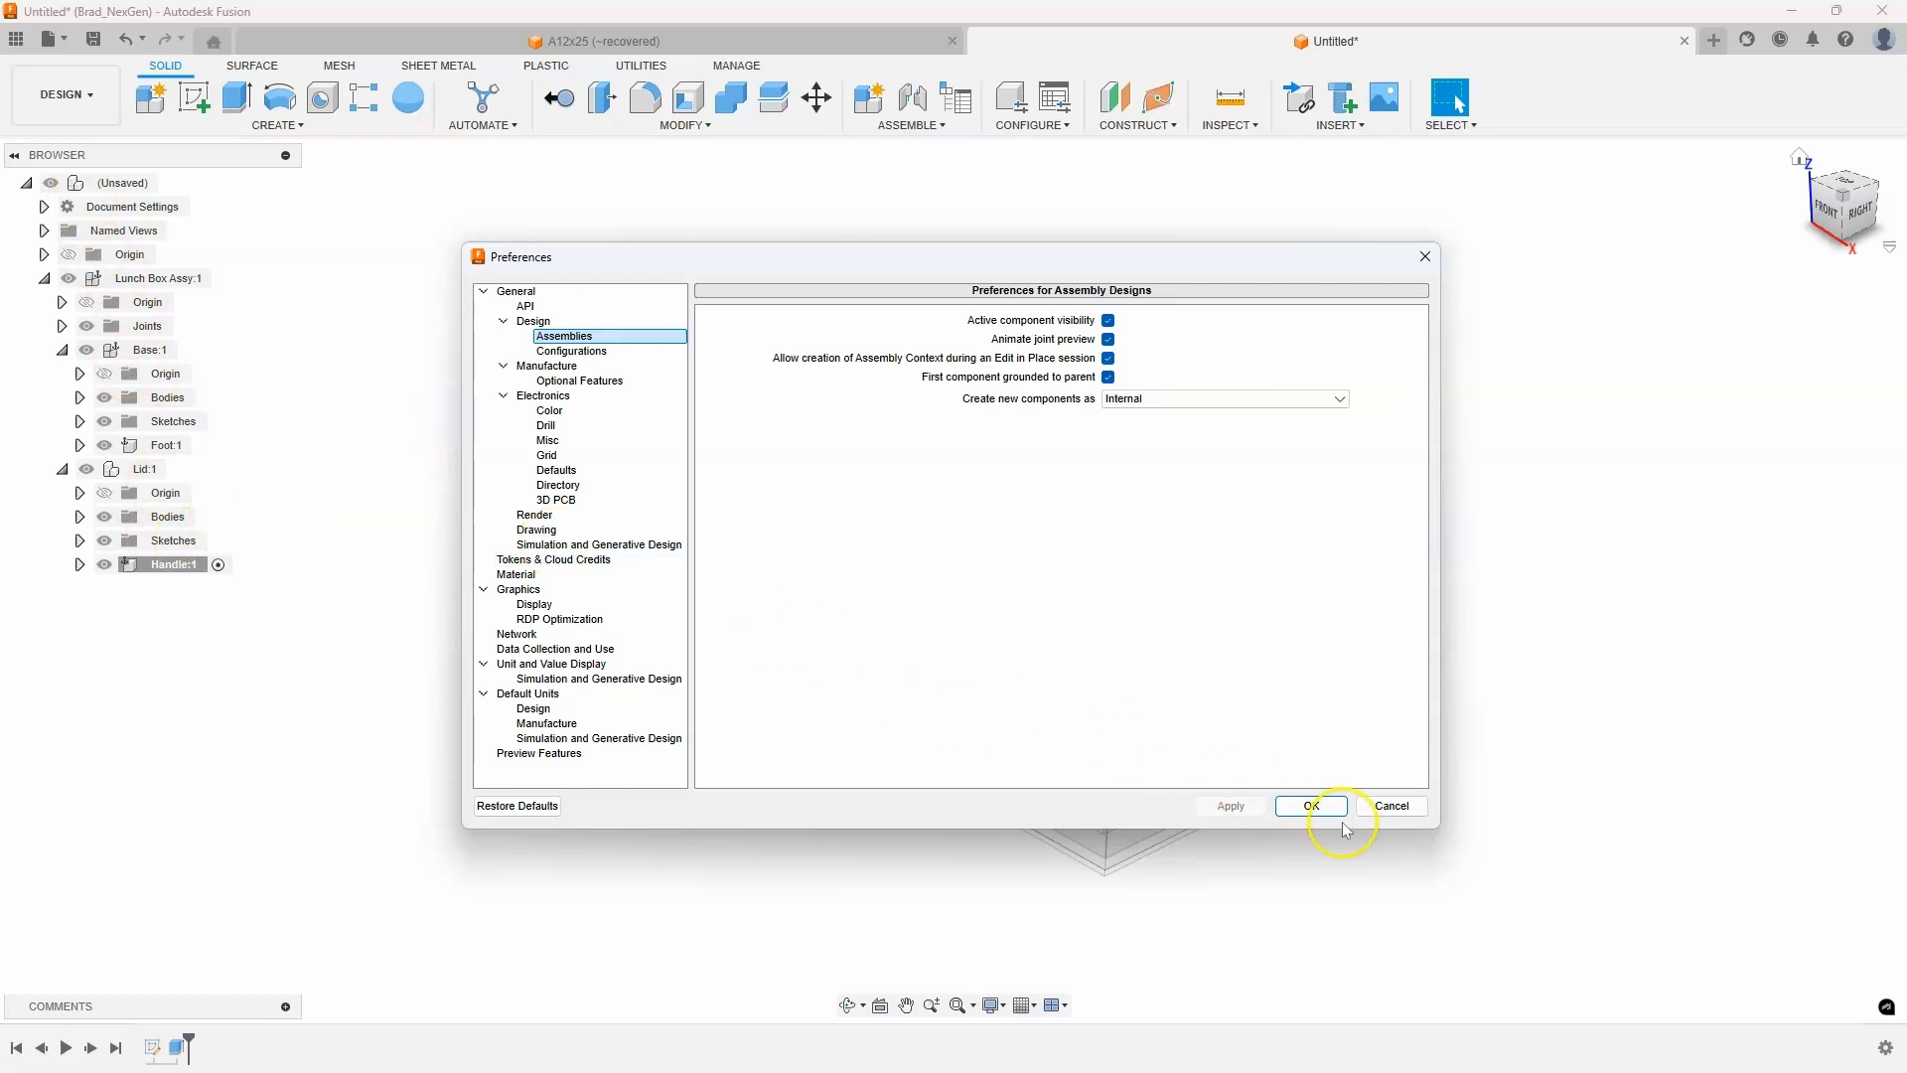
left_click(1309, 806)
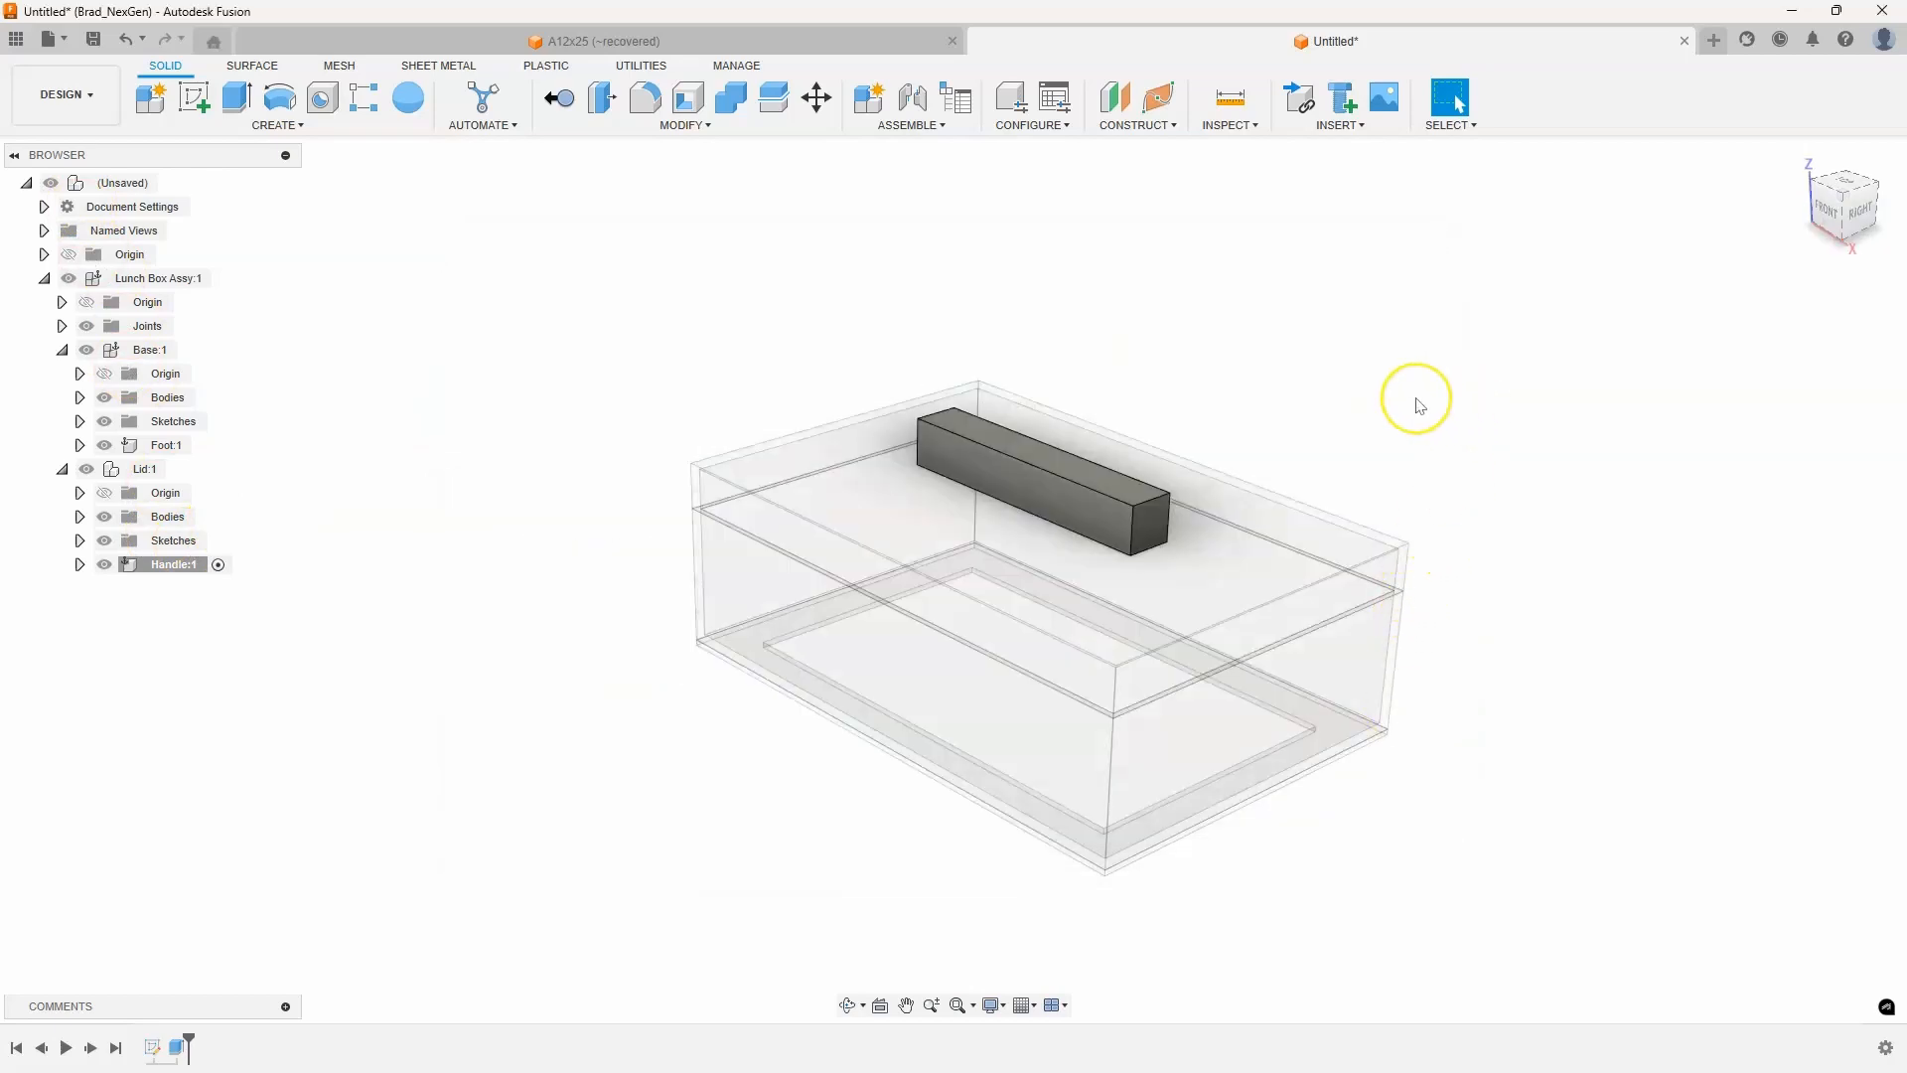
mouse_move(1238, 343)
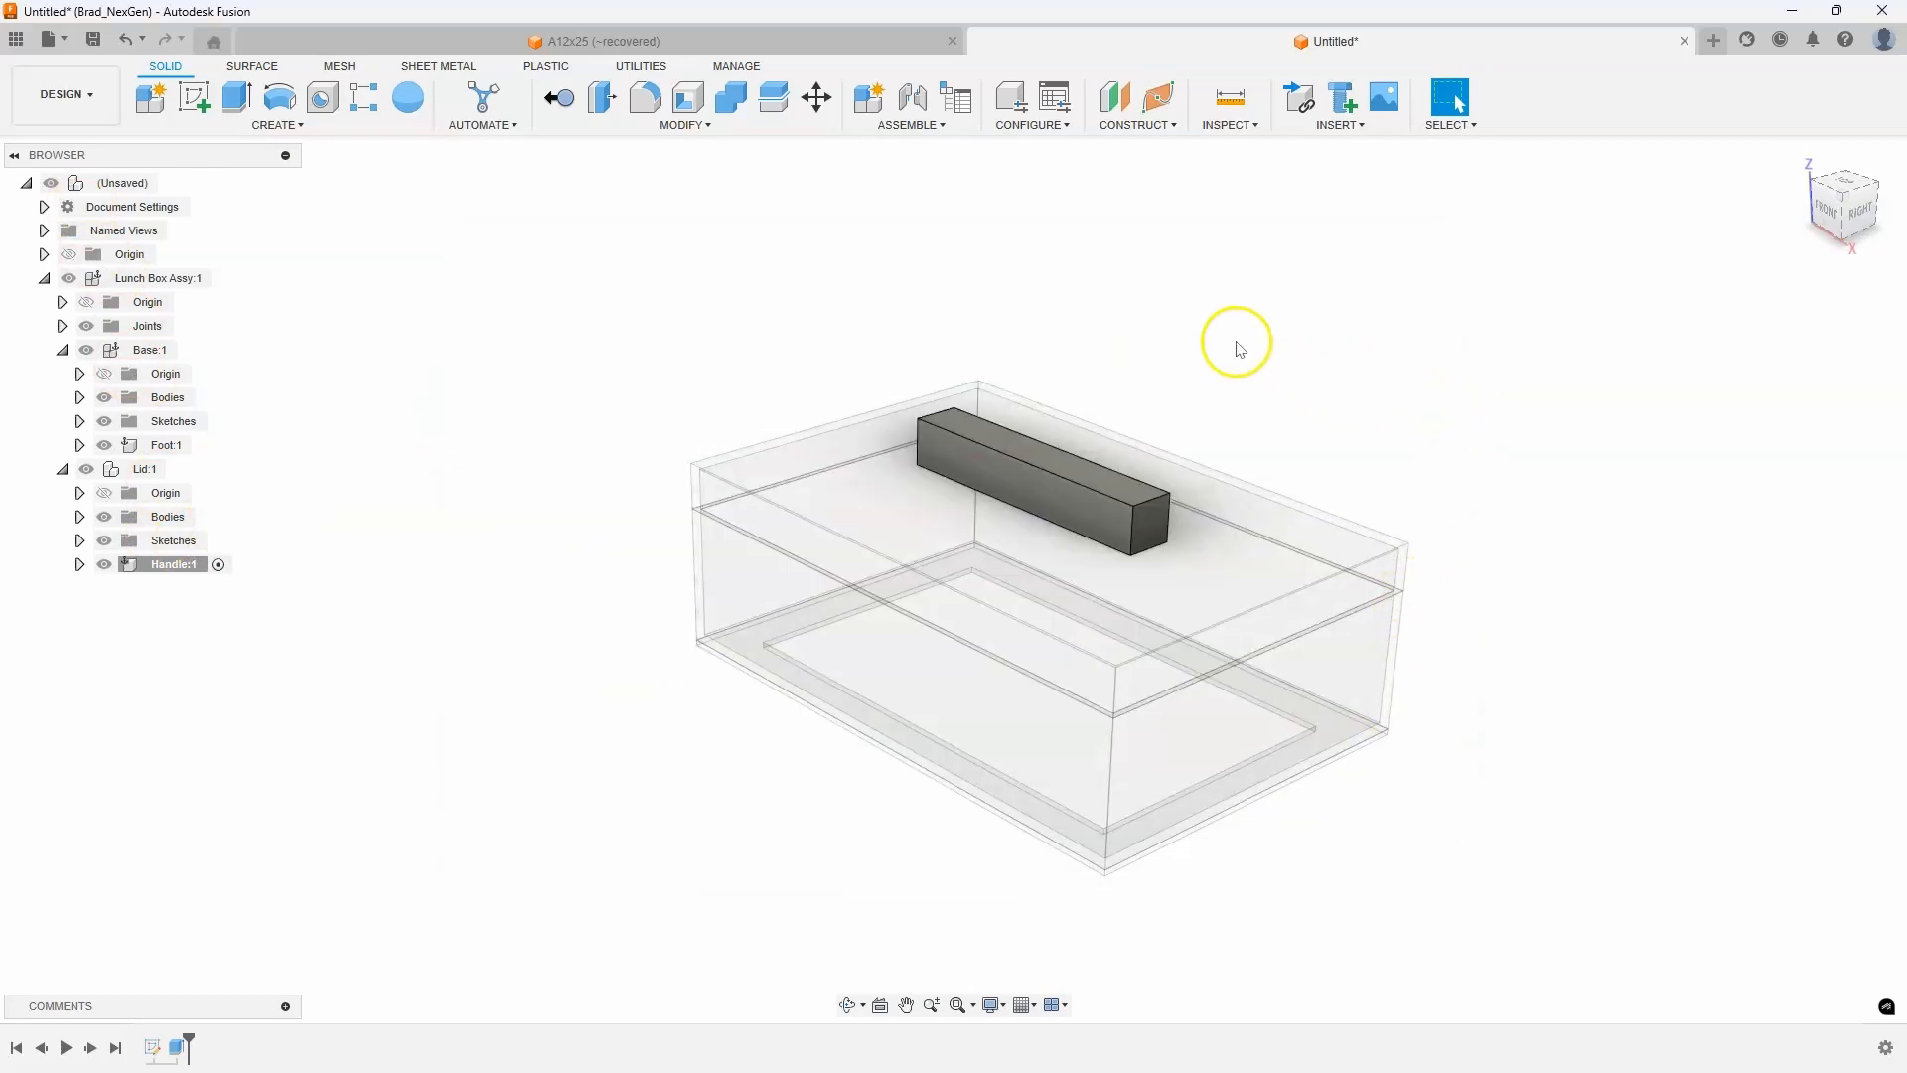
mouse_move(1215, 271)
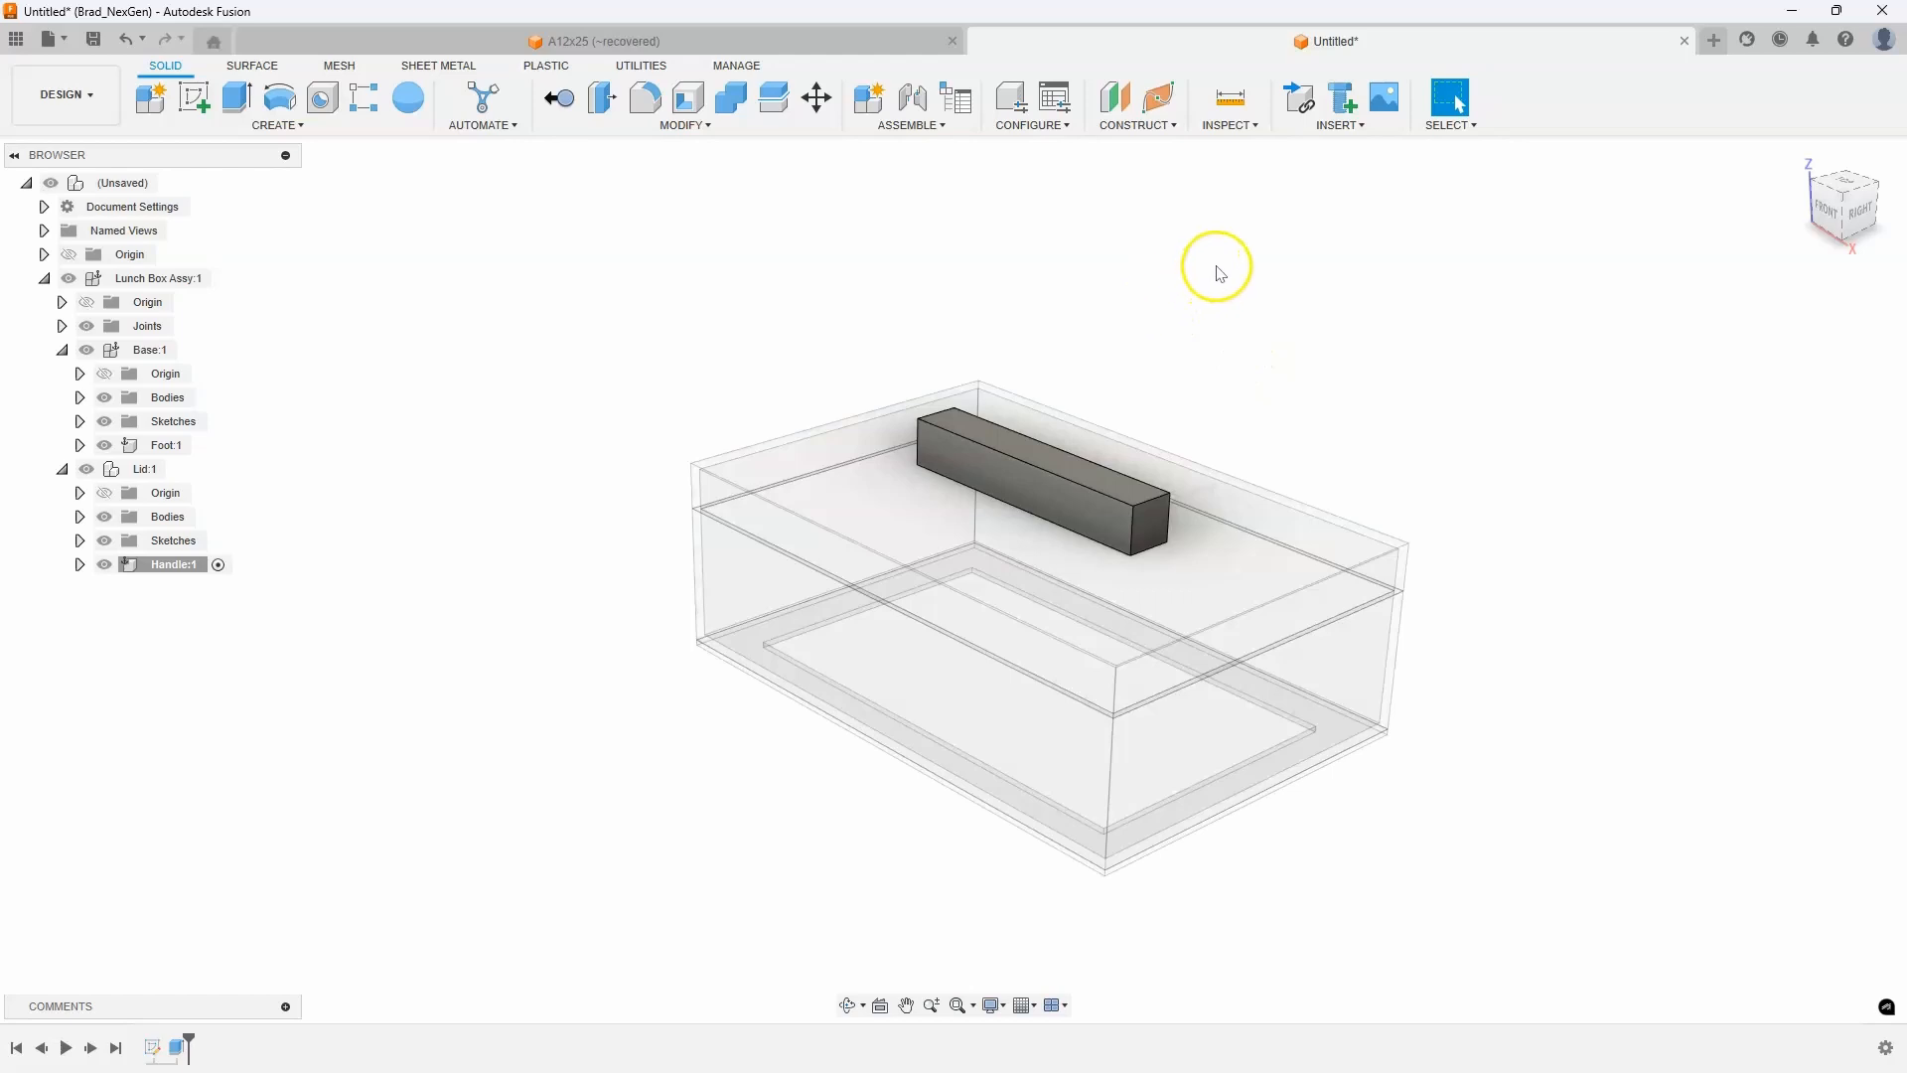
mouse_move(302, 486)
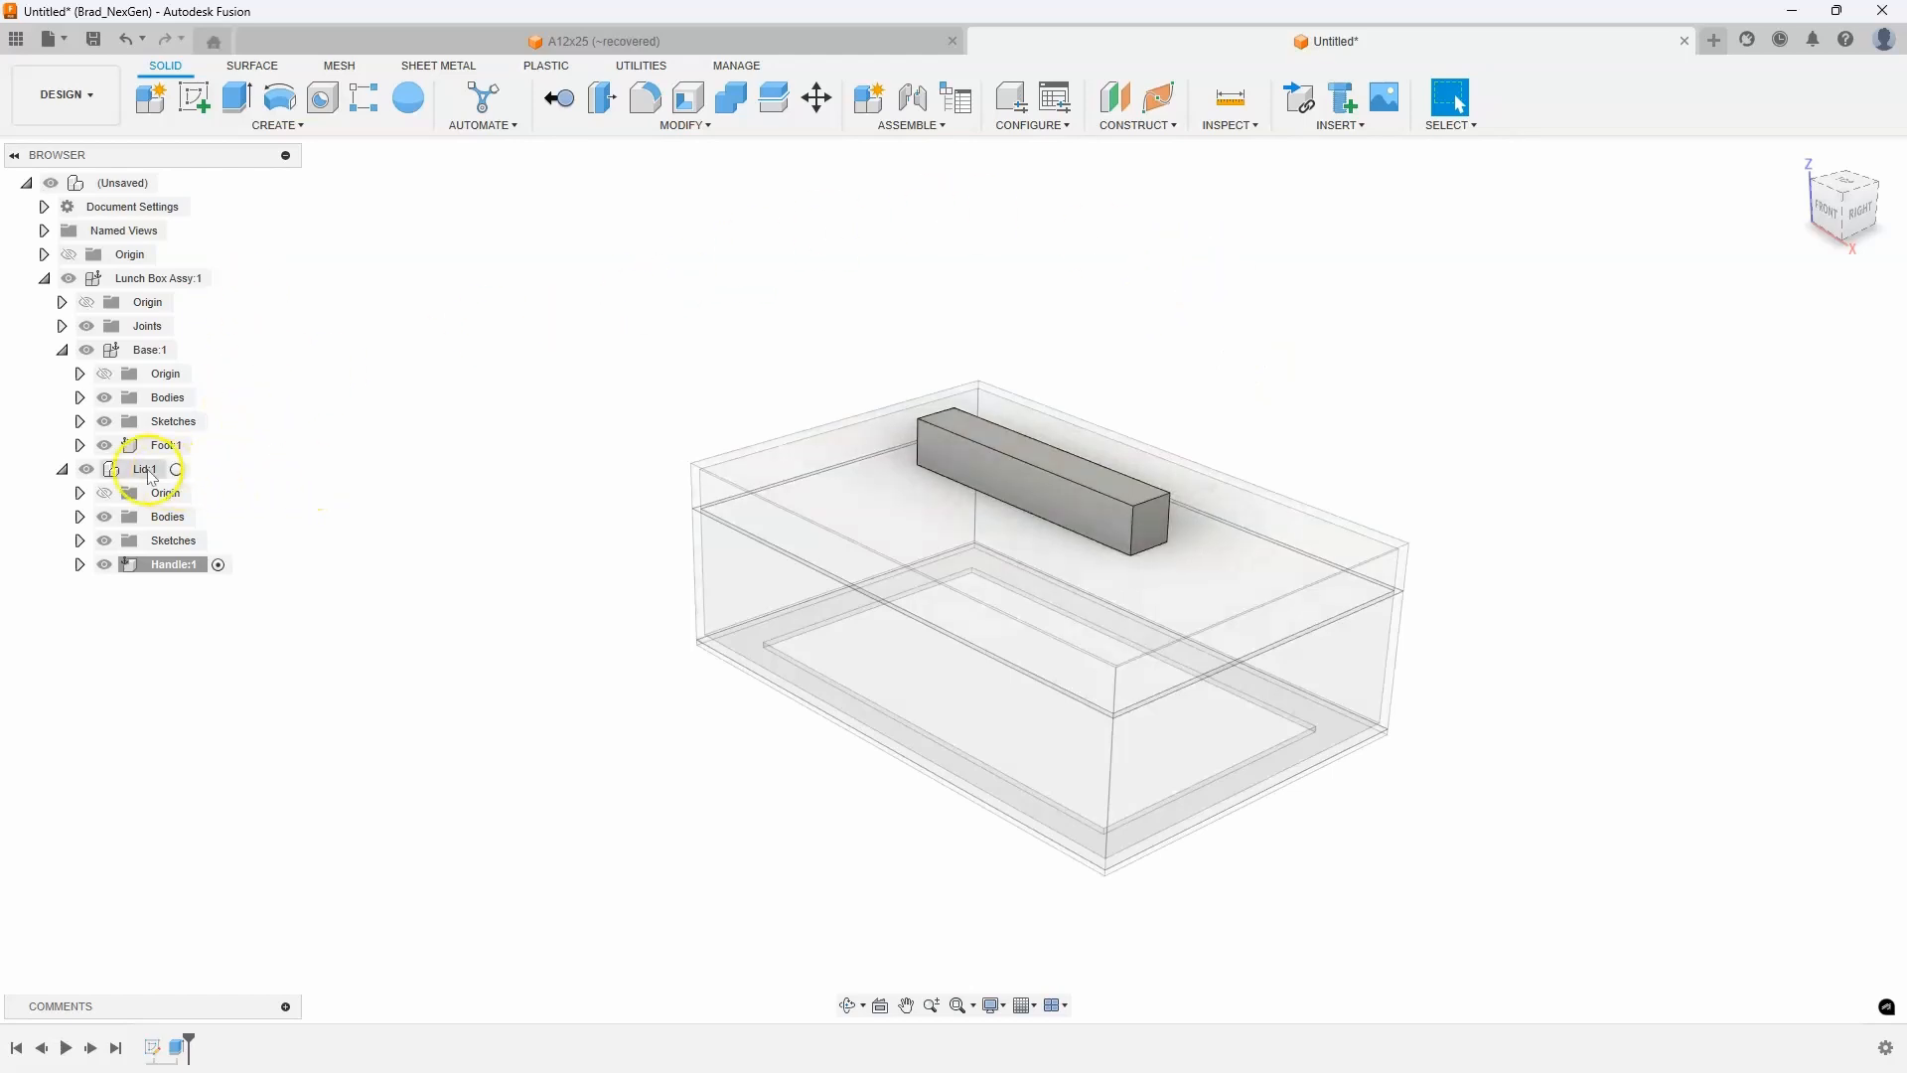
right_click(146, 468)
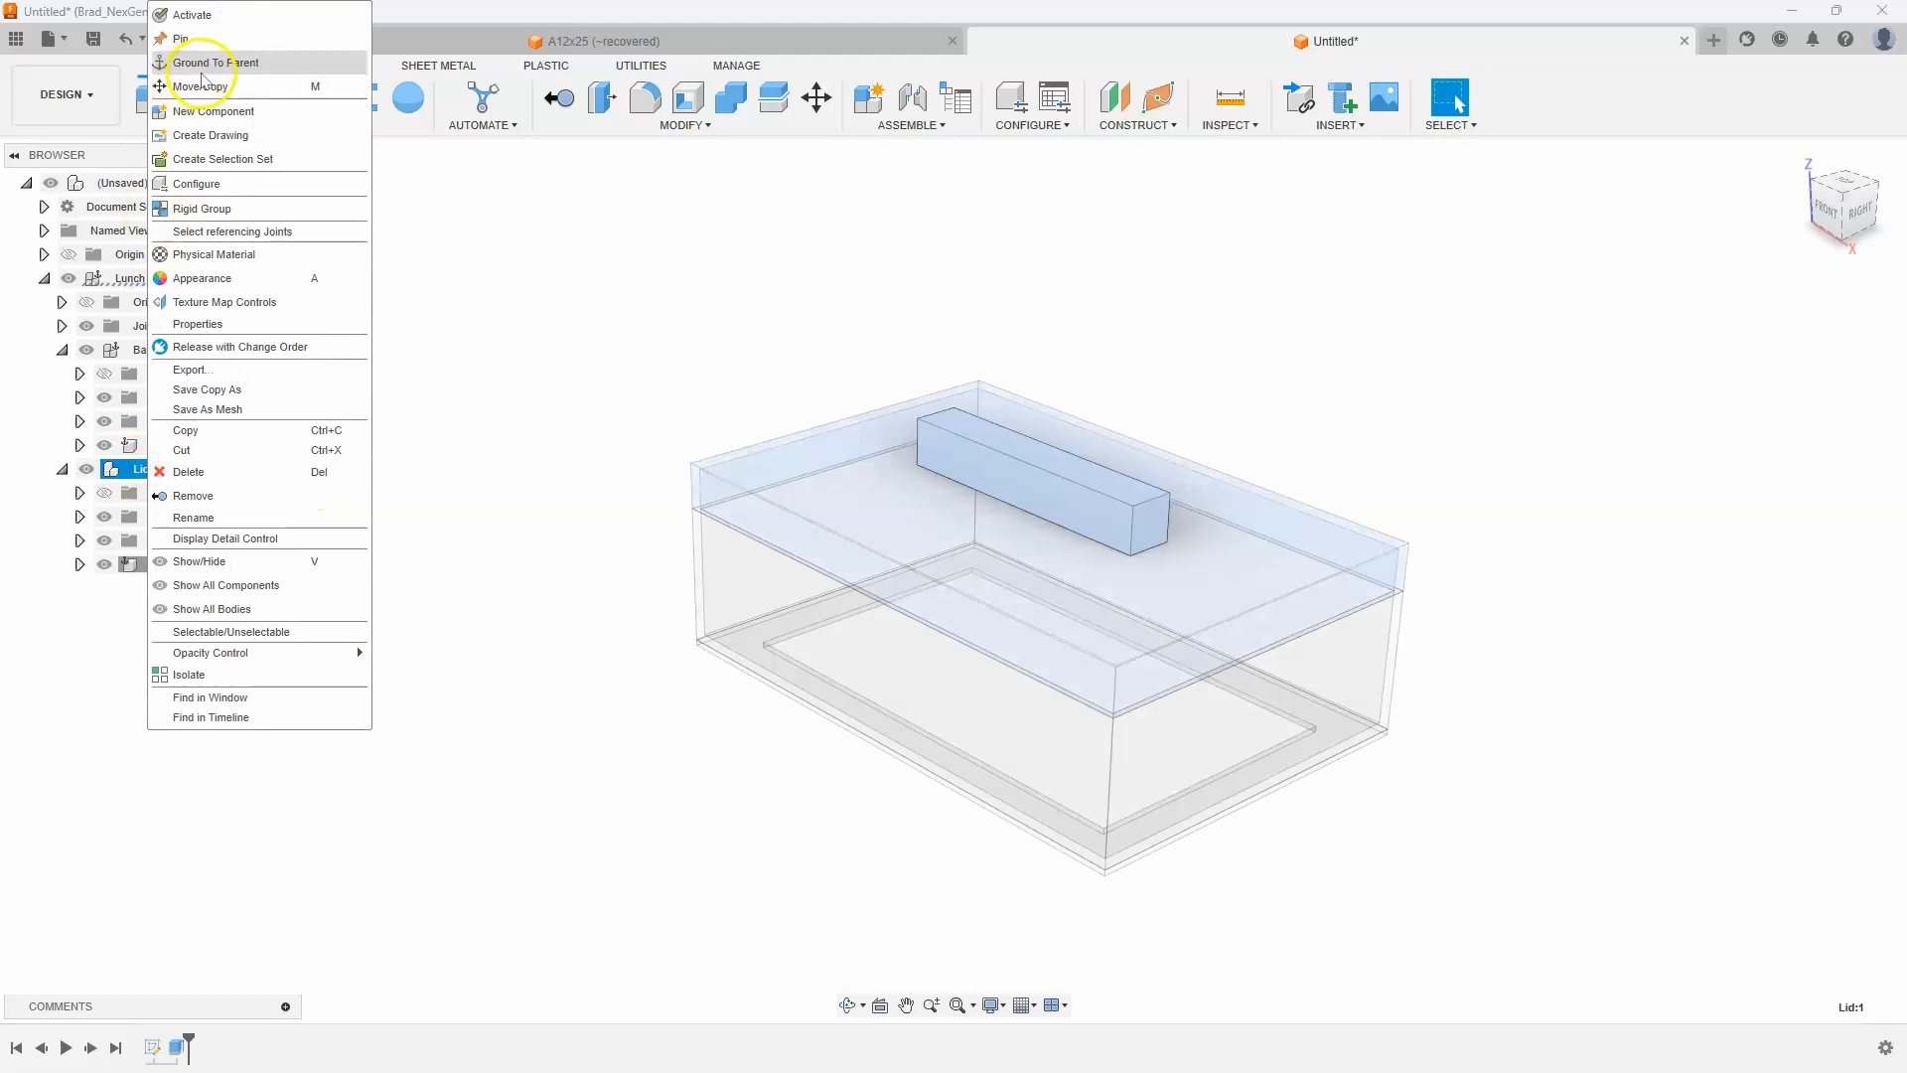
mouse_move(216, 61)
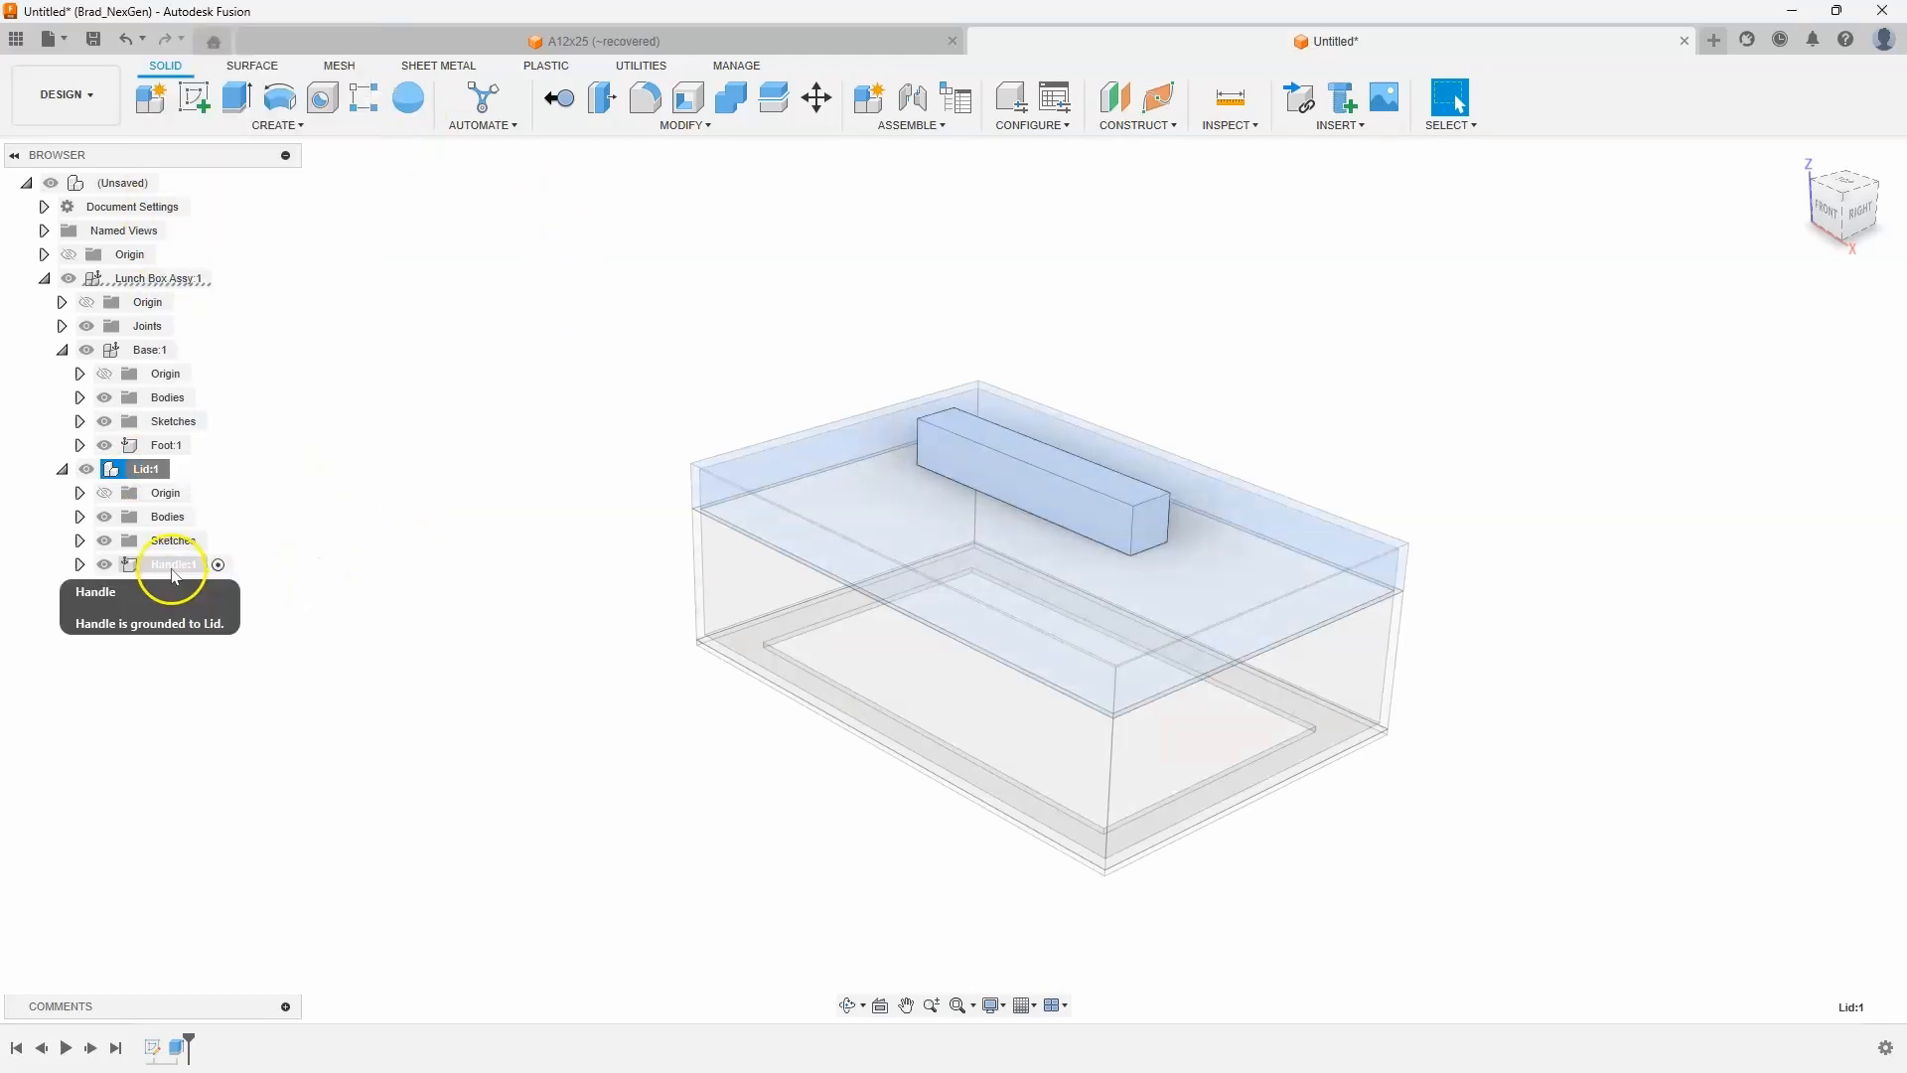
right_click(169, 563)
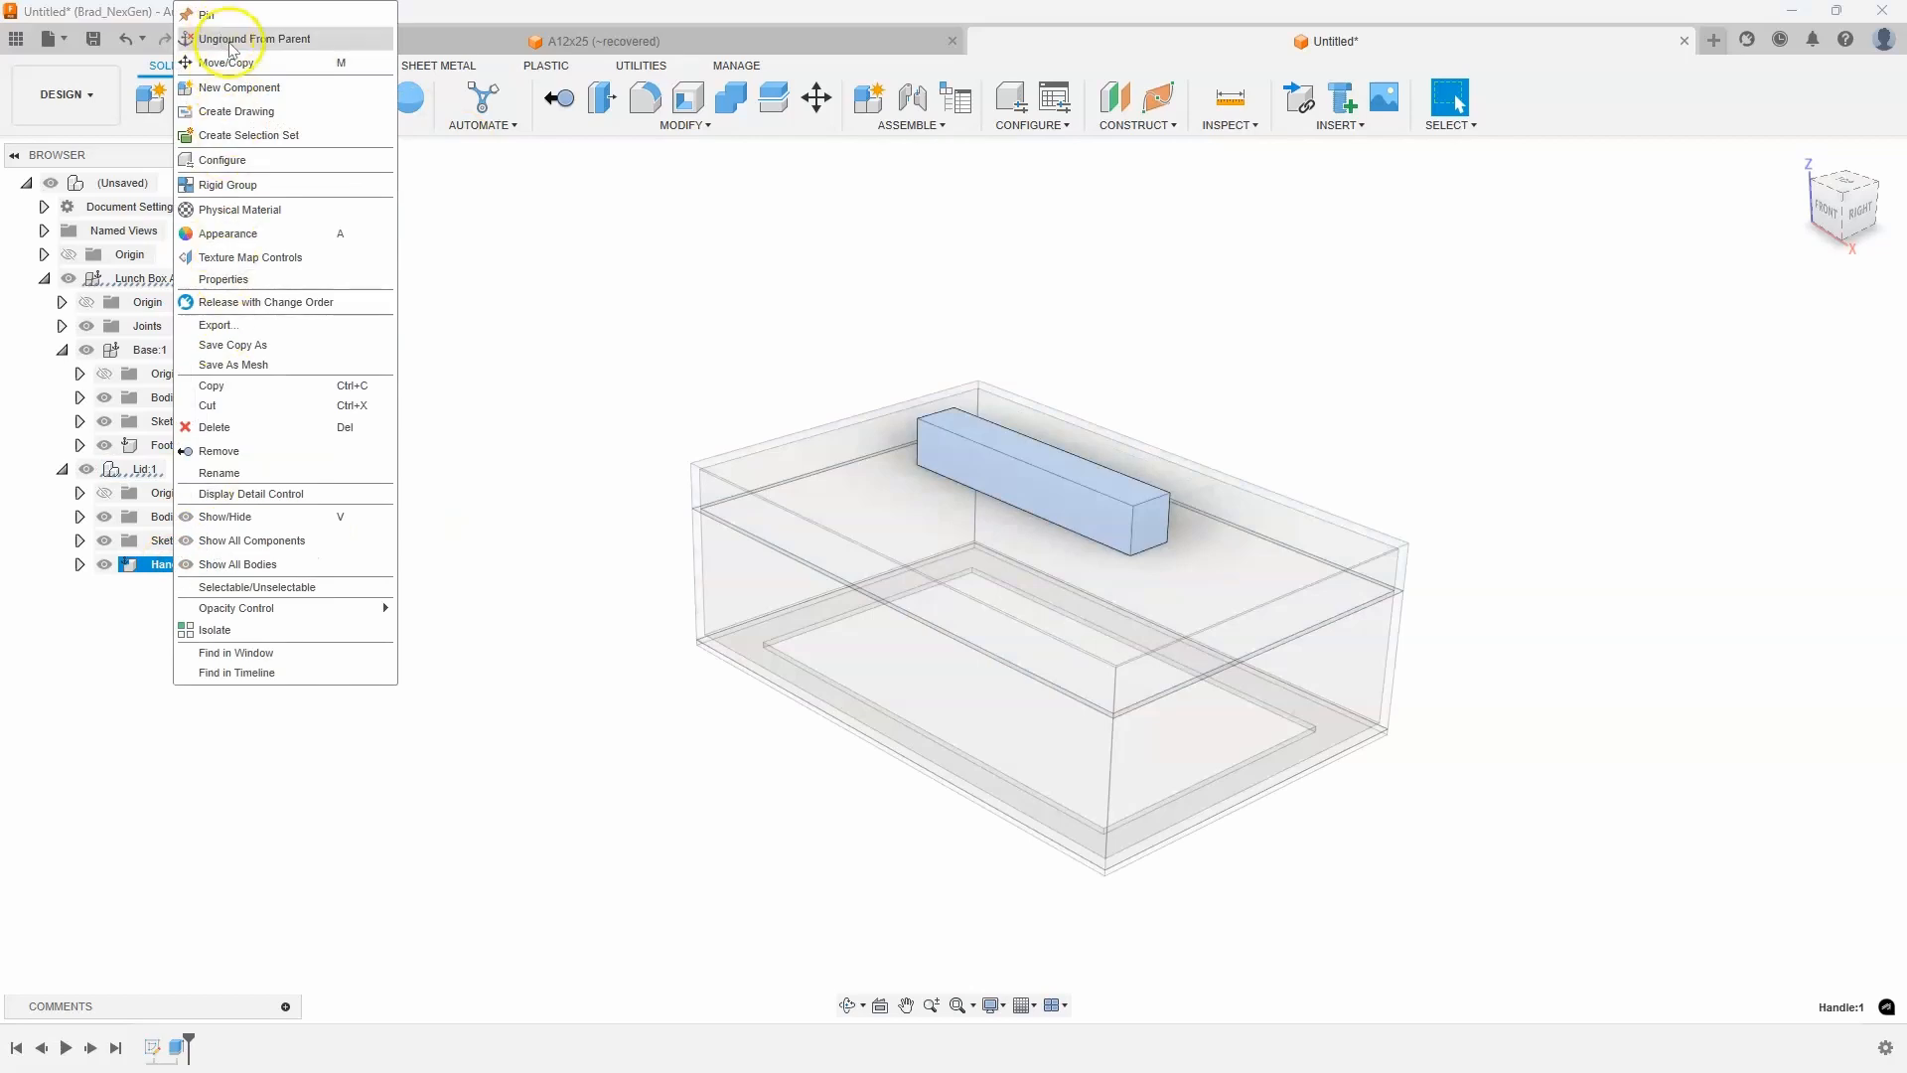
mouse_move(255, 37)
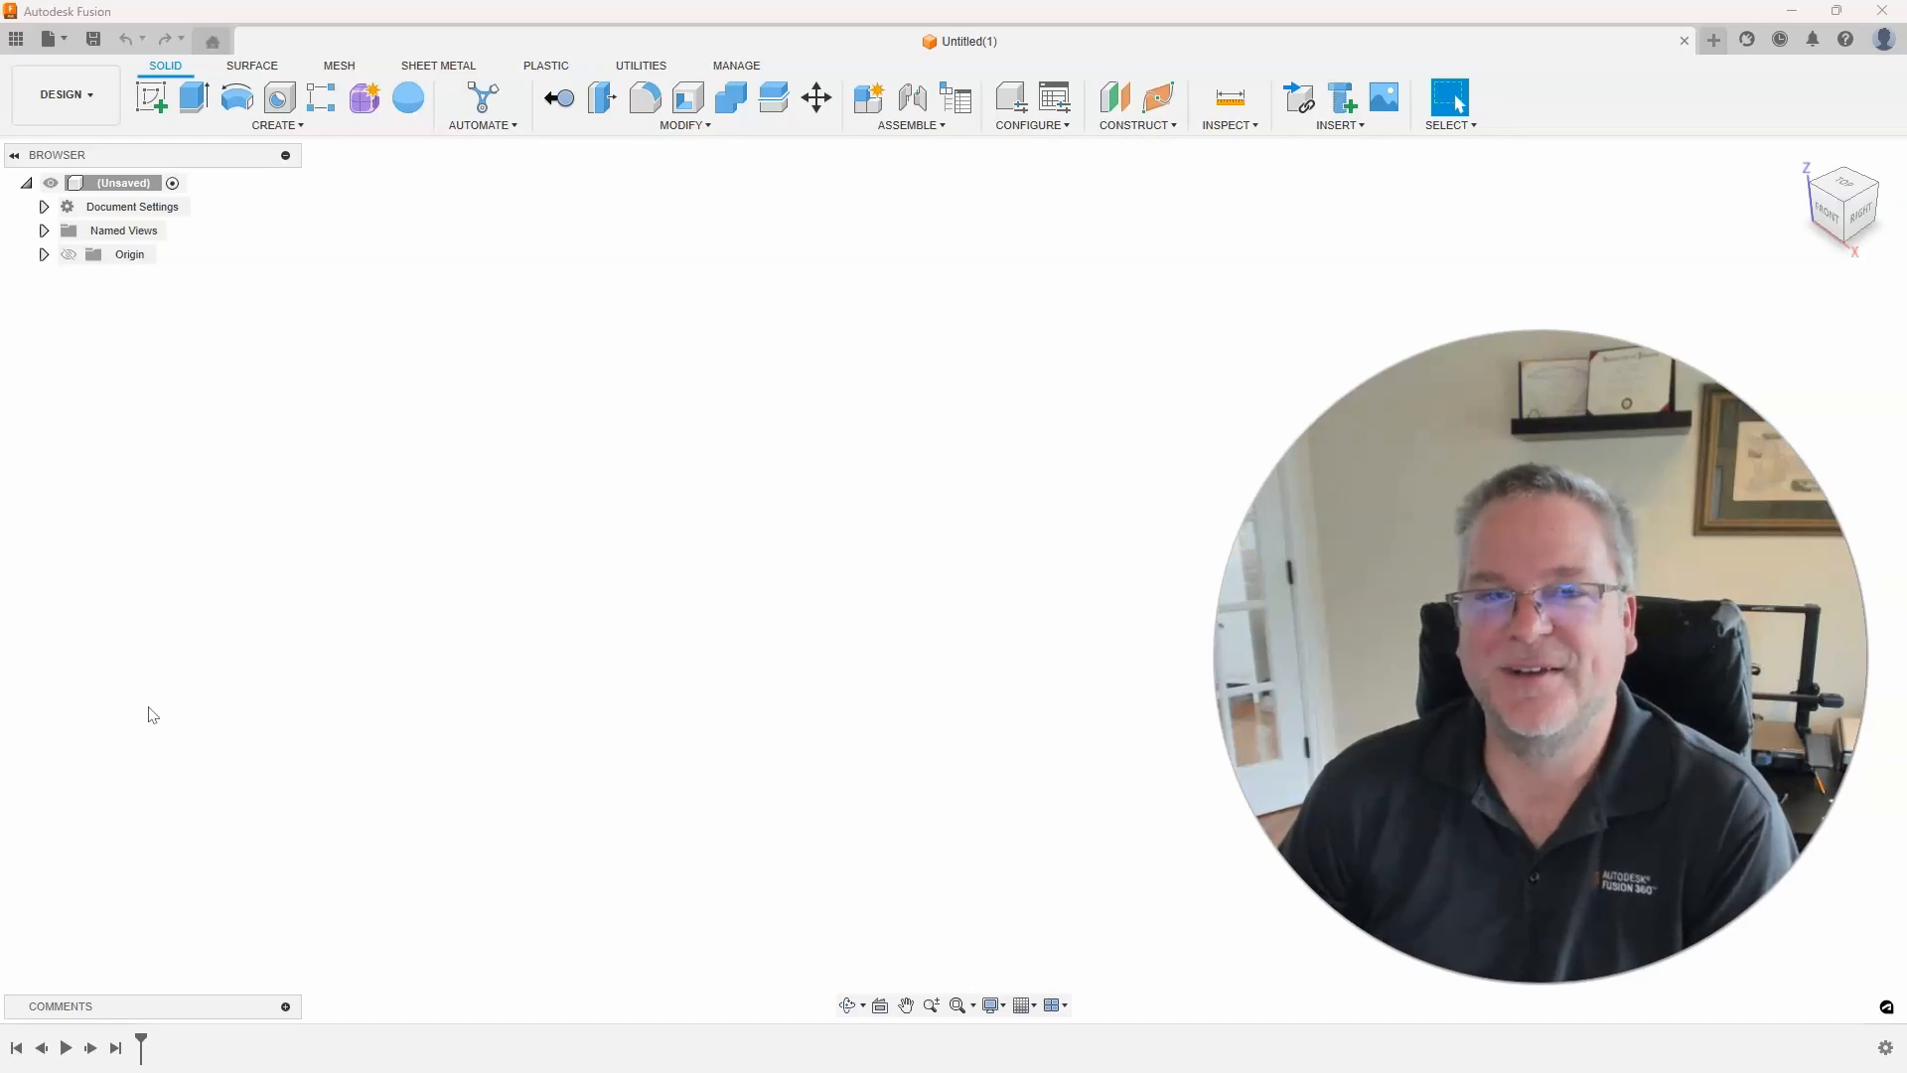
mouse_move(105, 675)
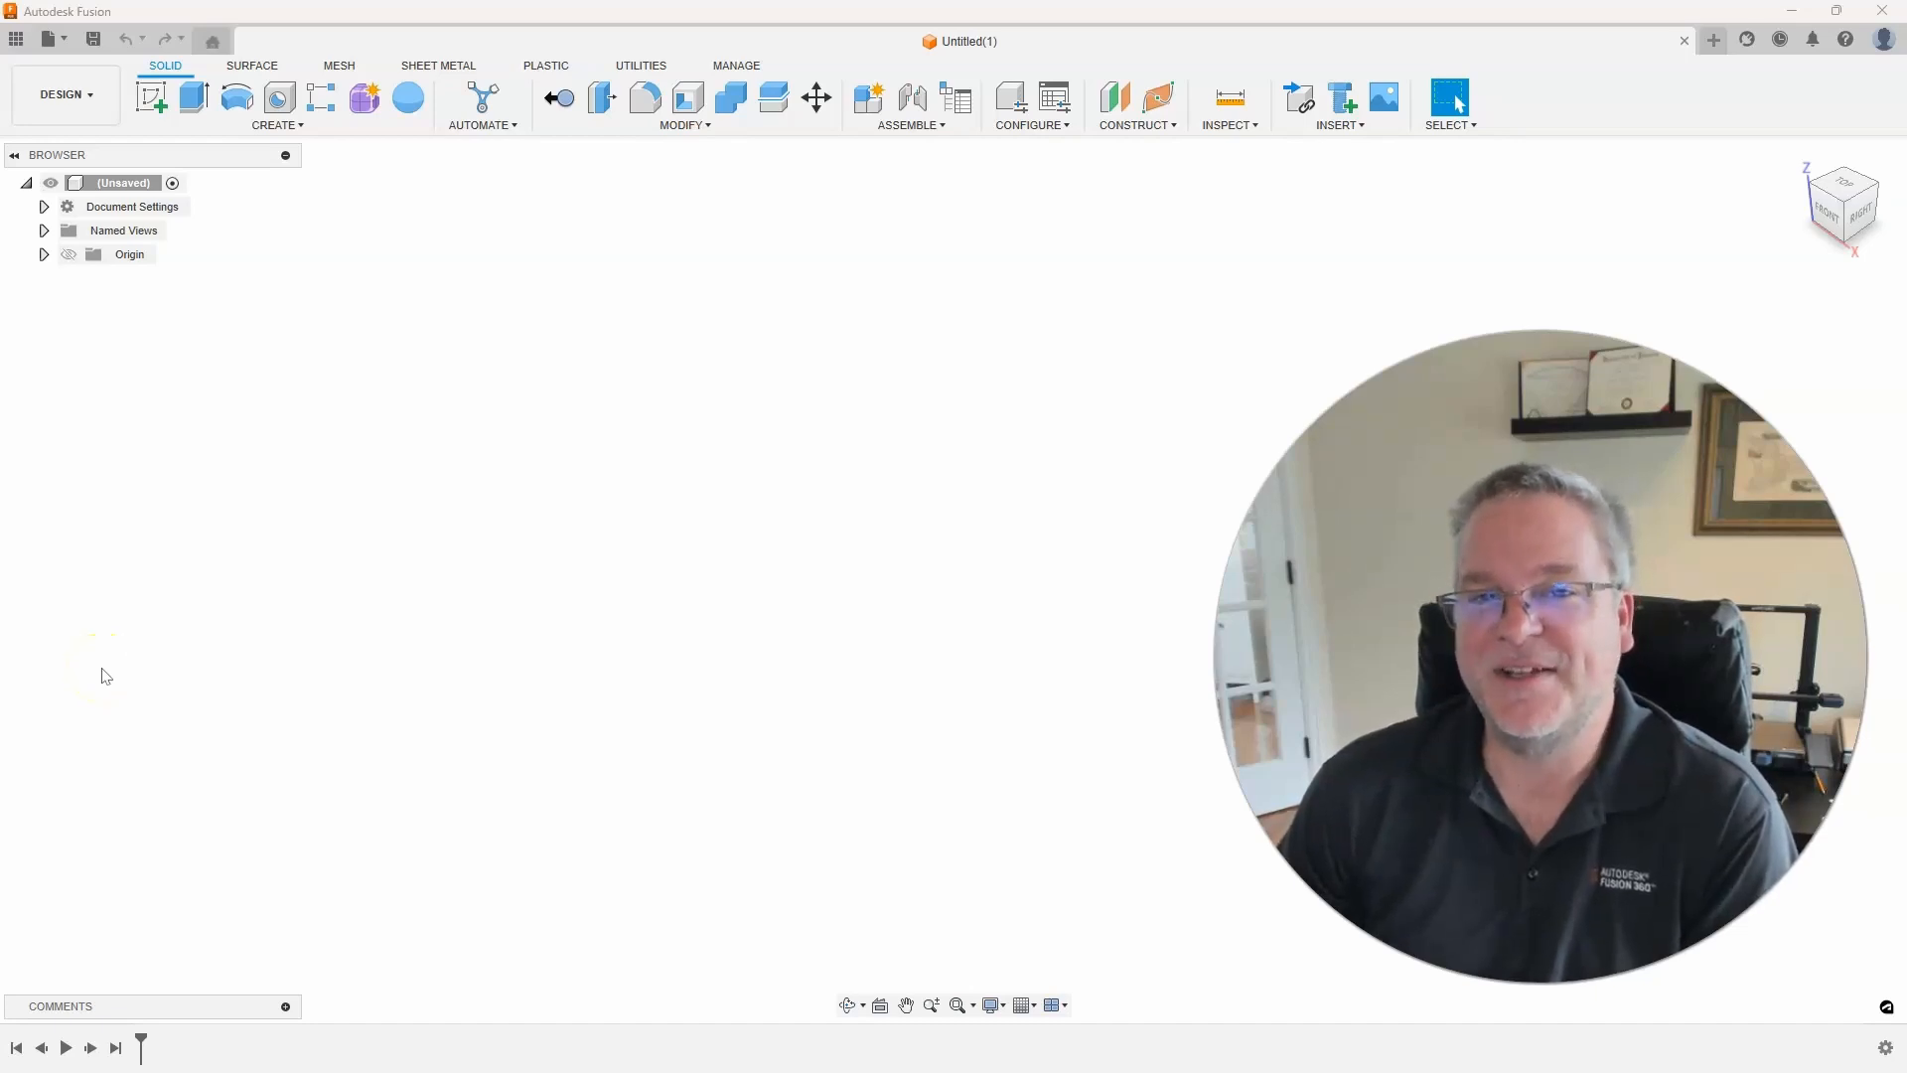